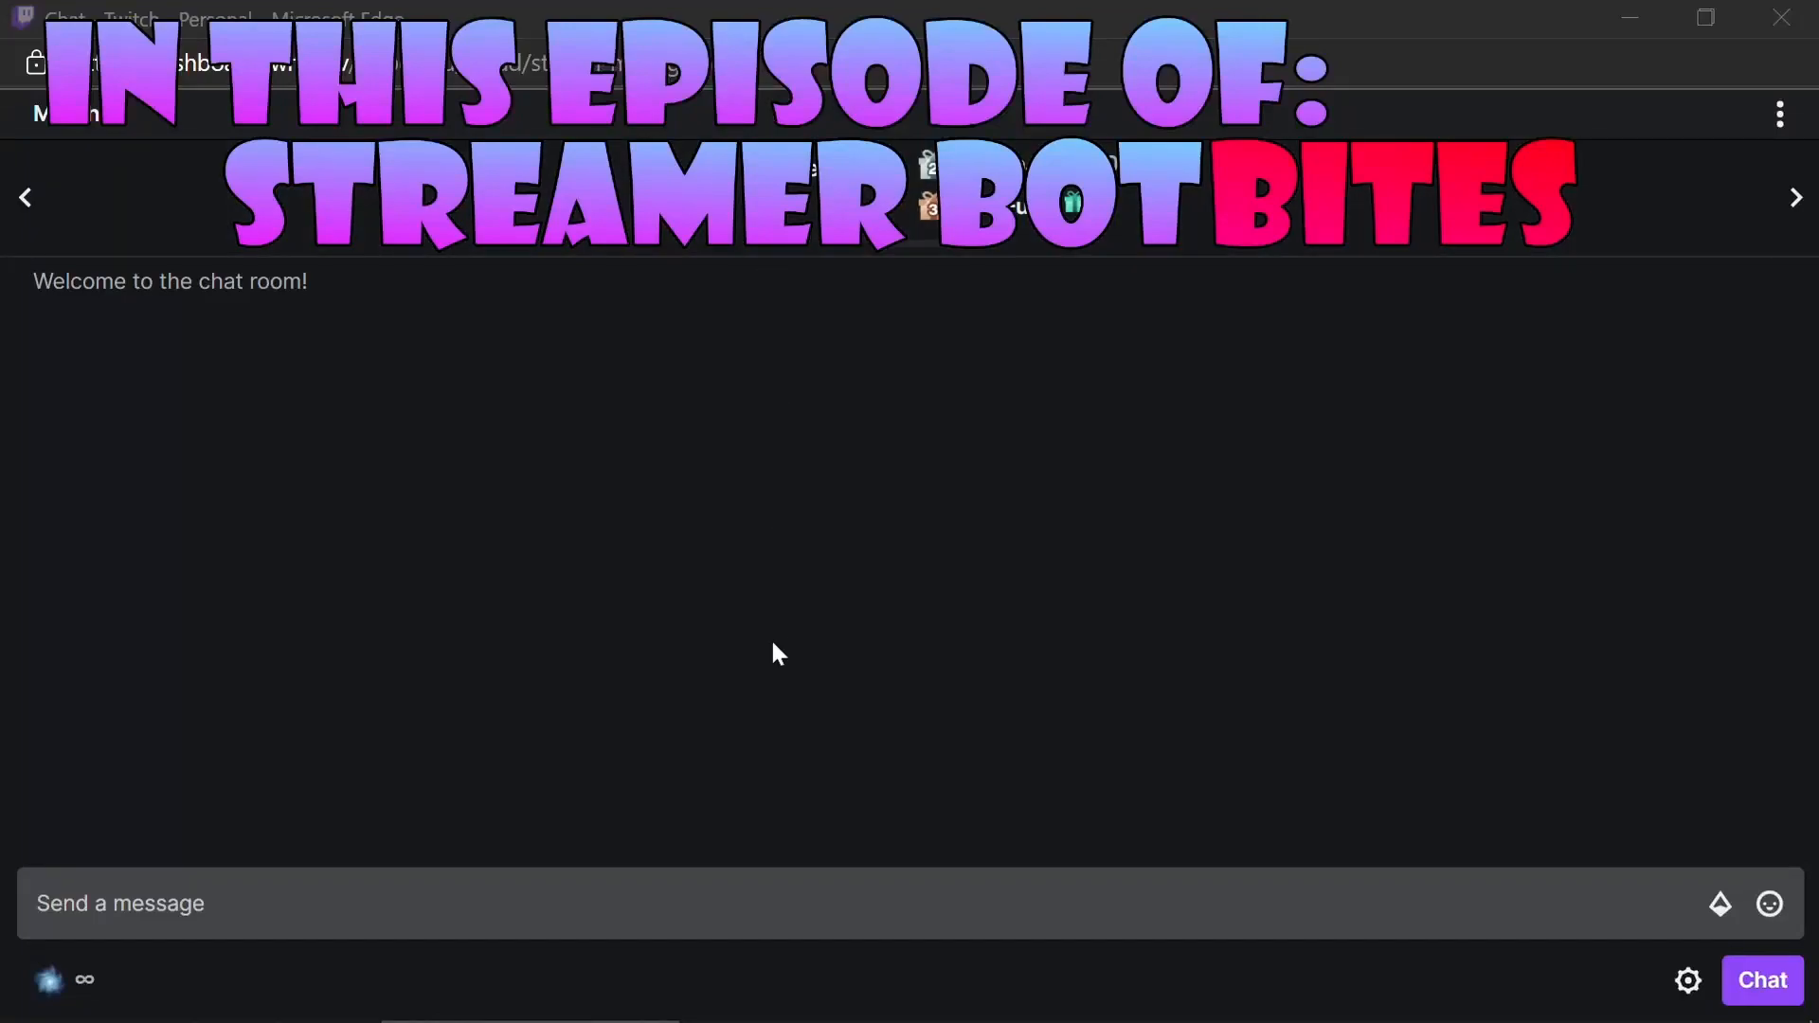
# Send !deaths and !death+ in Twitch chat to get the bot's current and total death count replies.
pyautogui.click(713, 901)
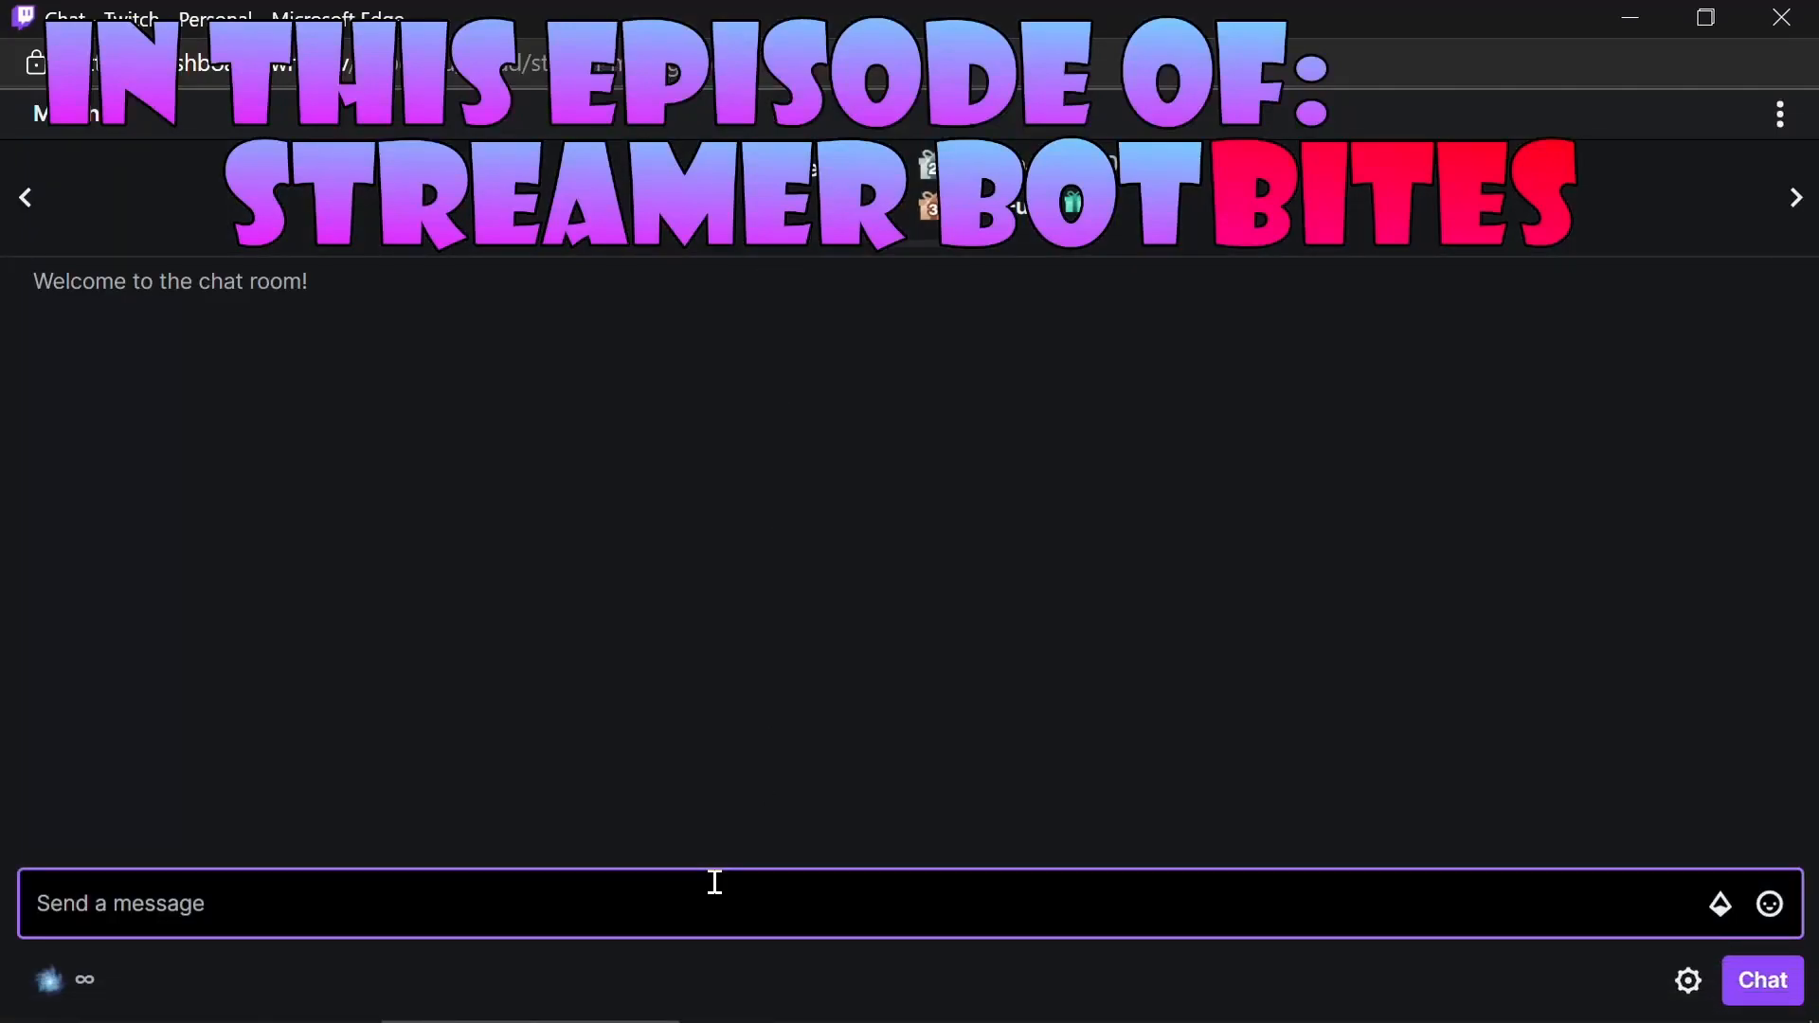
pyautogui.write('!death')
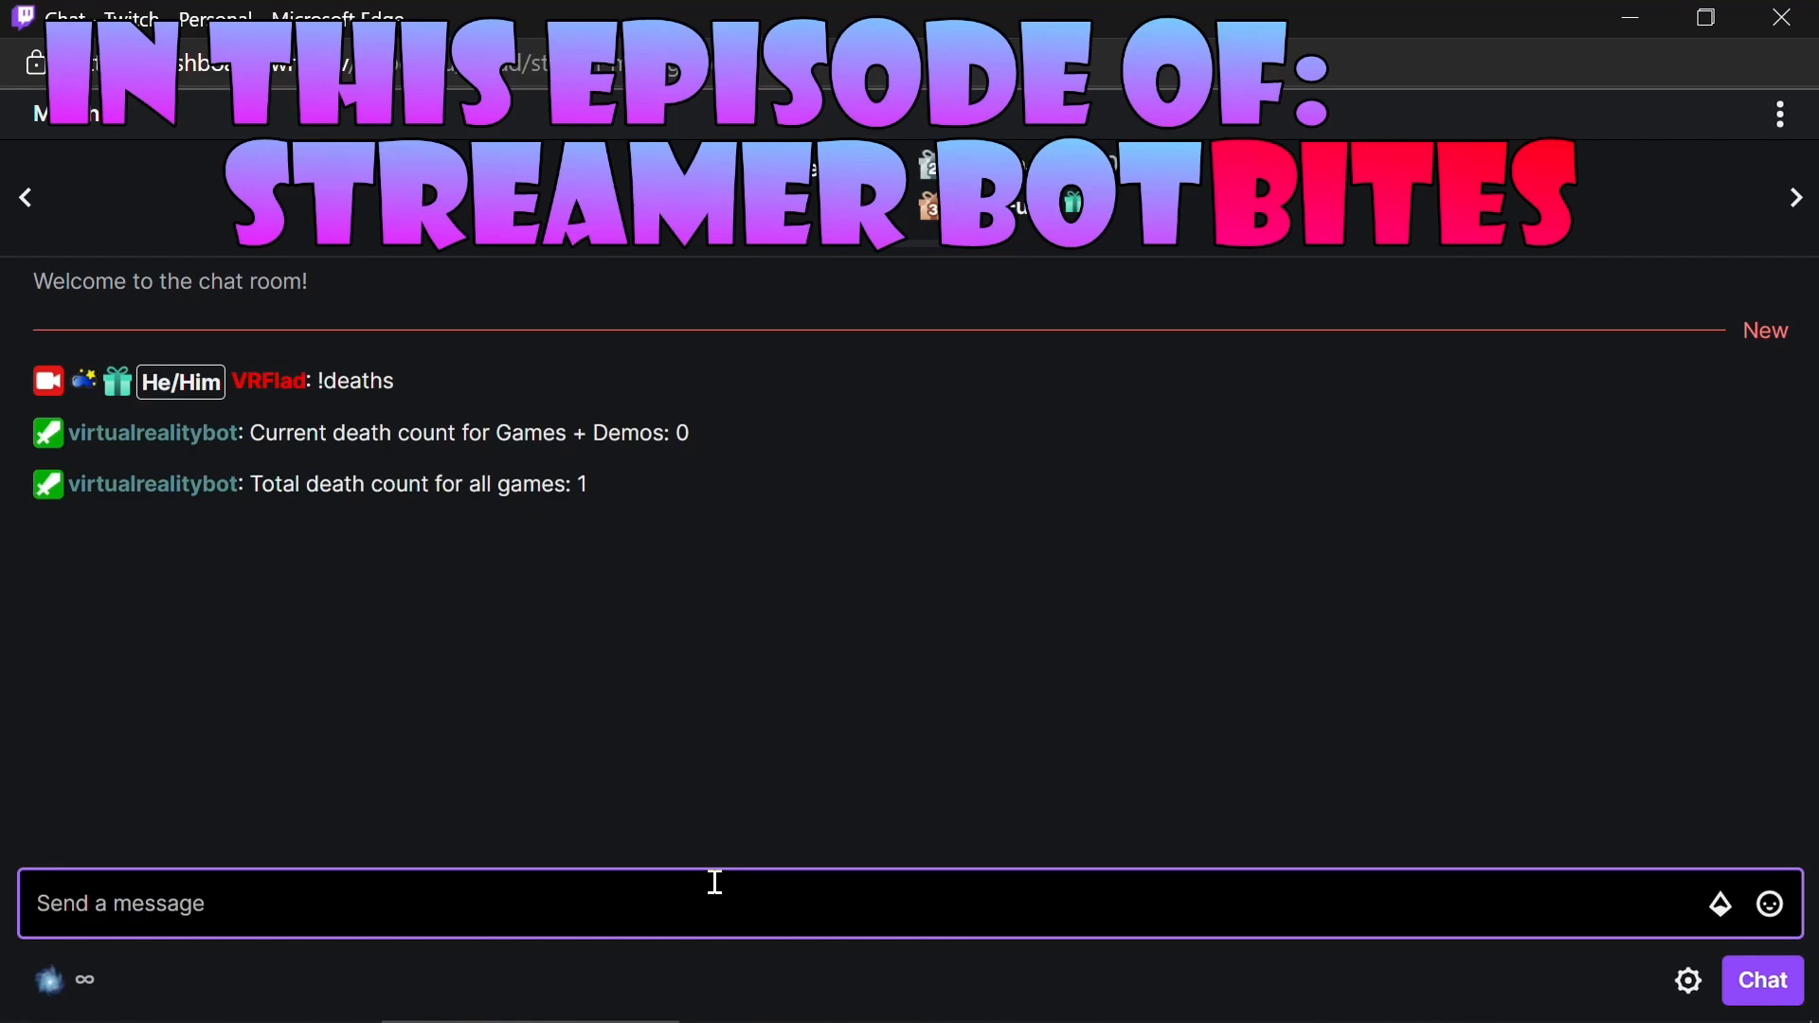
pyautogui.write('!')
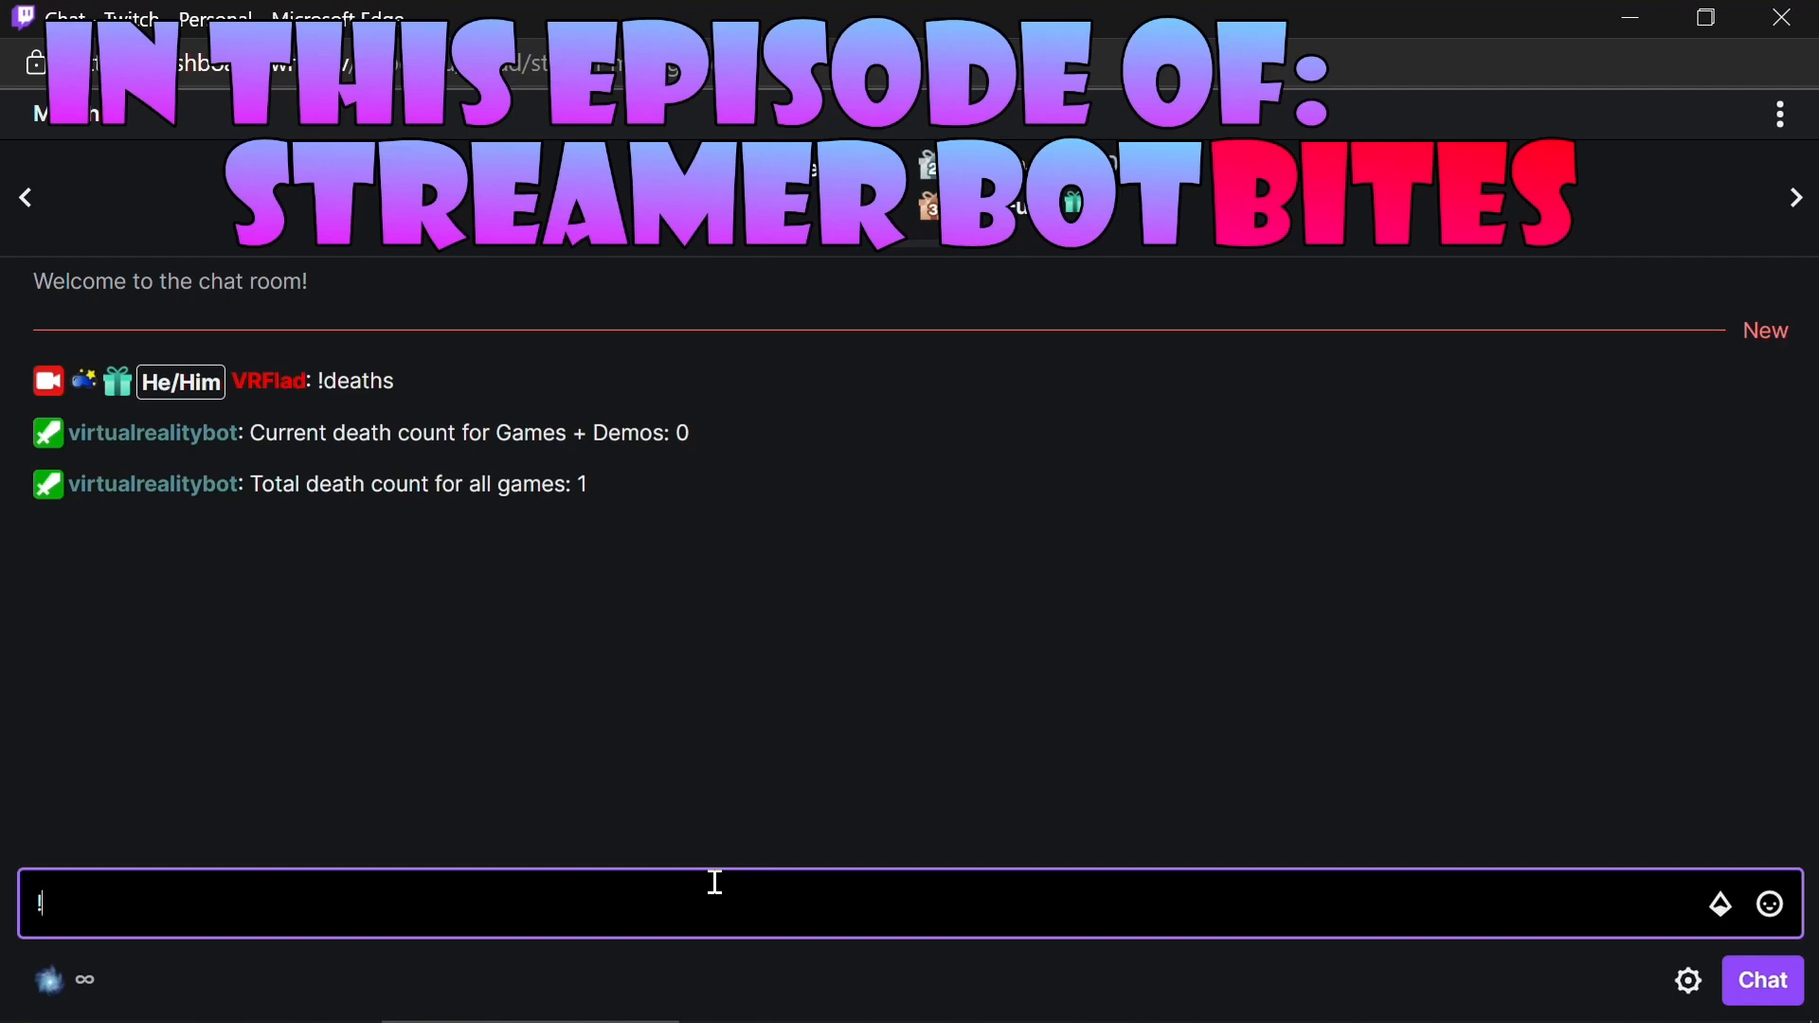
pyautogui.write('dea')
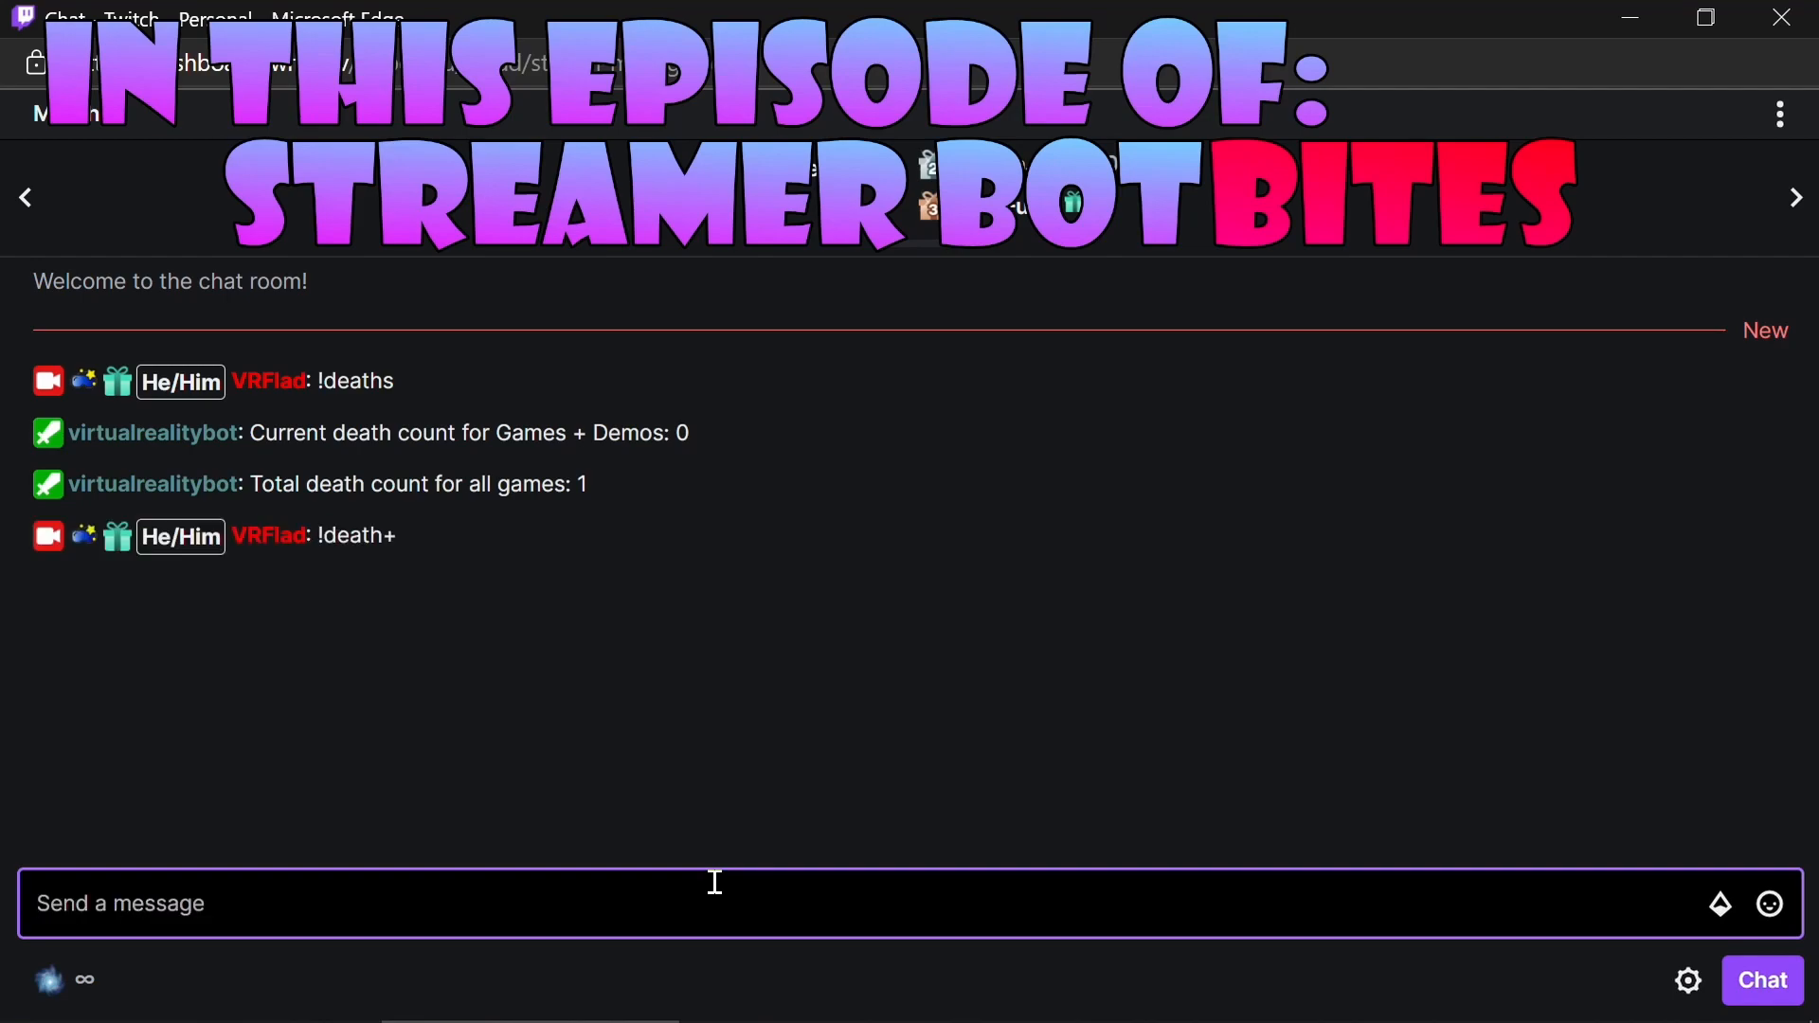
pyautogui.write('!death')
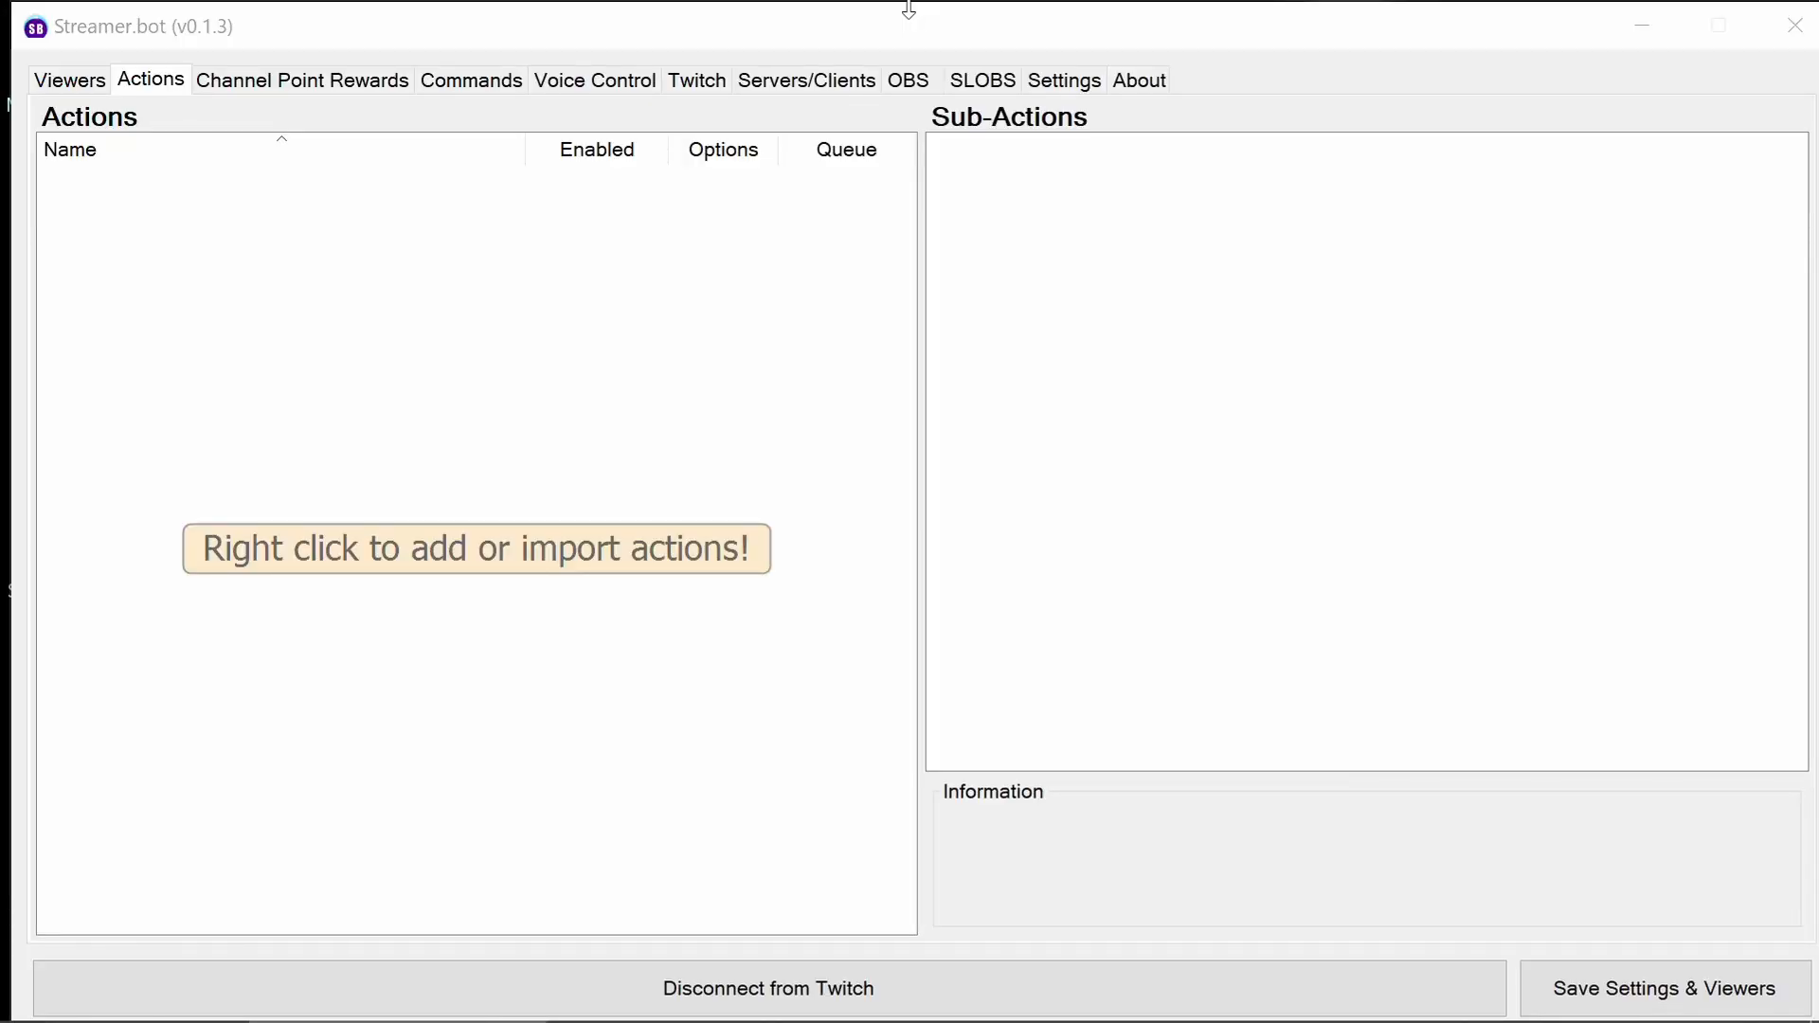
pyautogui.moveTo(798, 55)
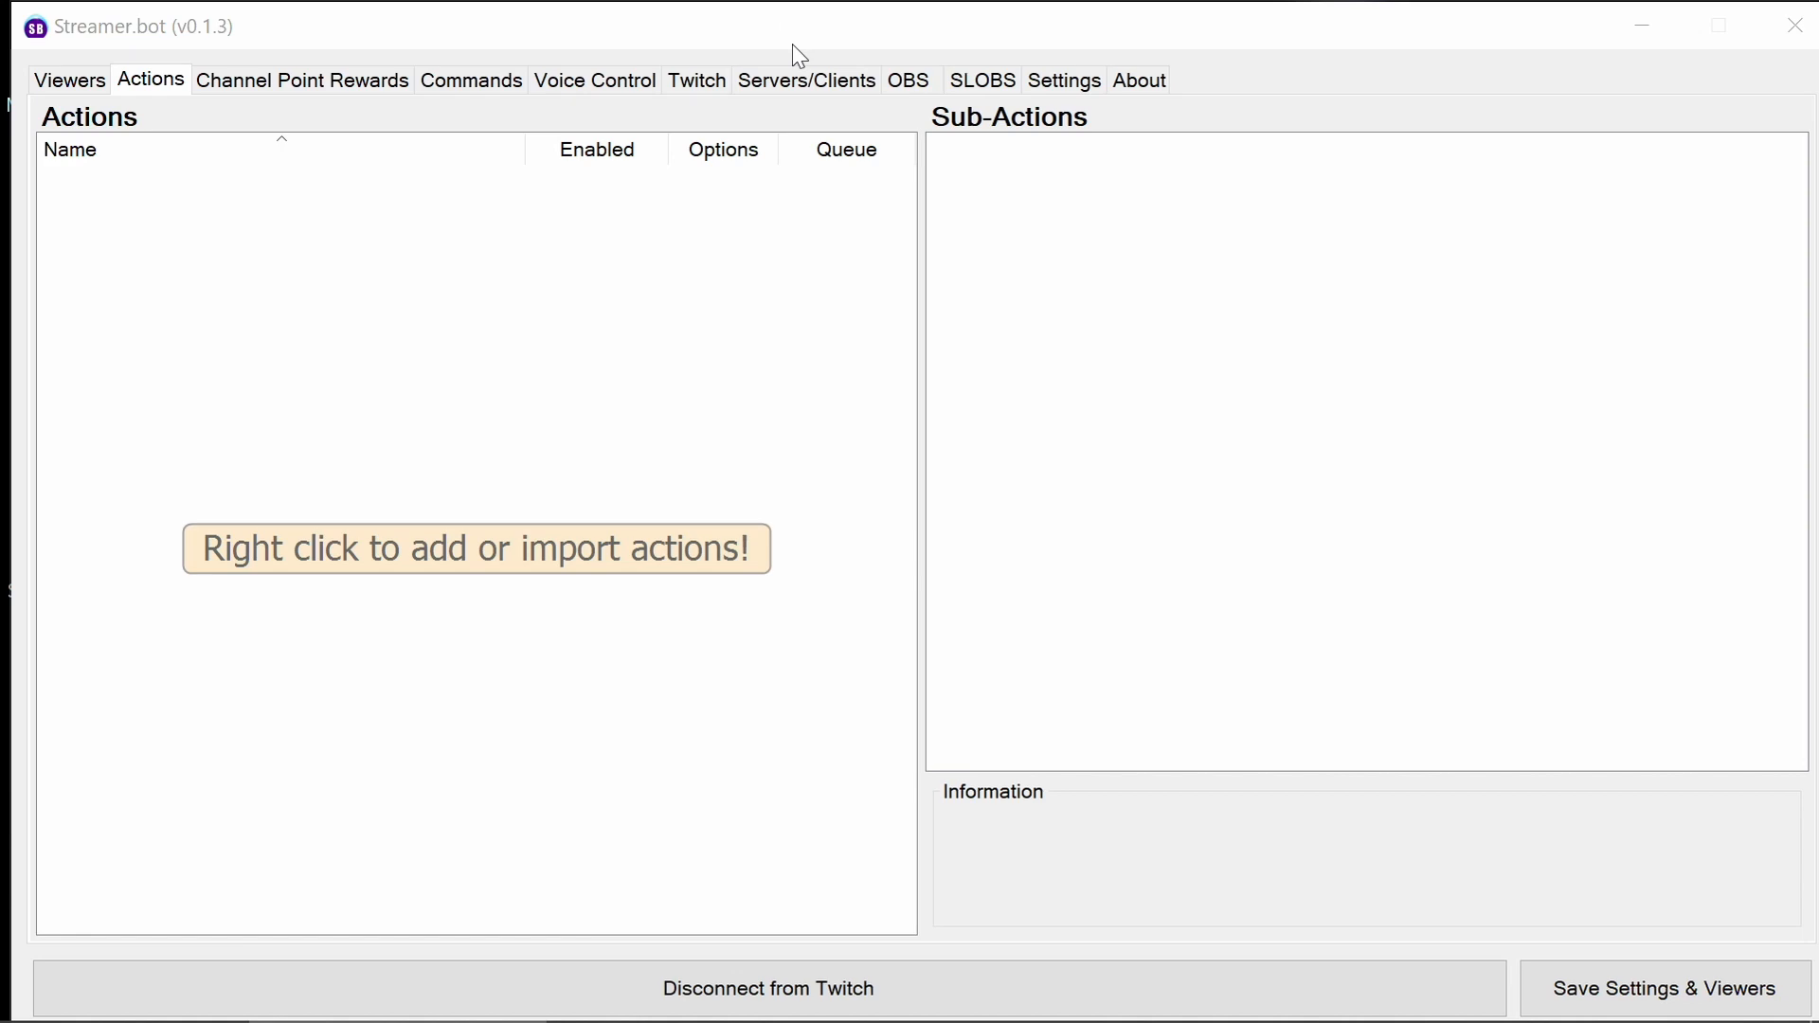
pyautogui.moveTo(618, 256)
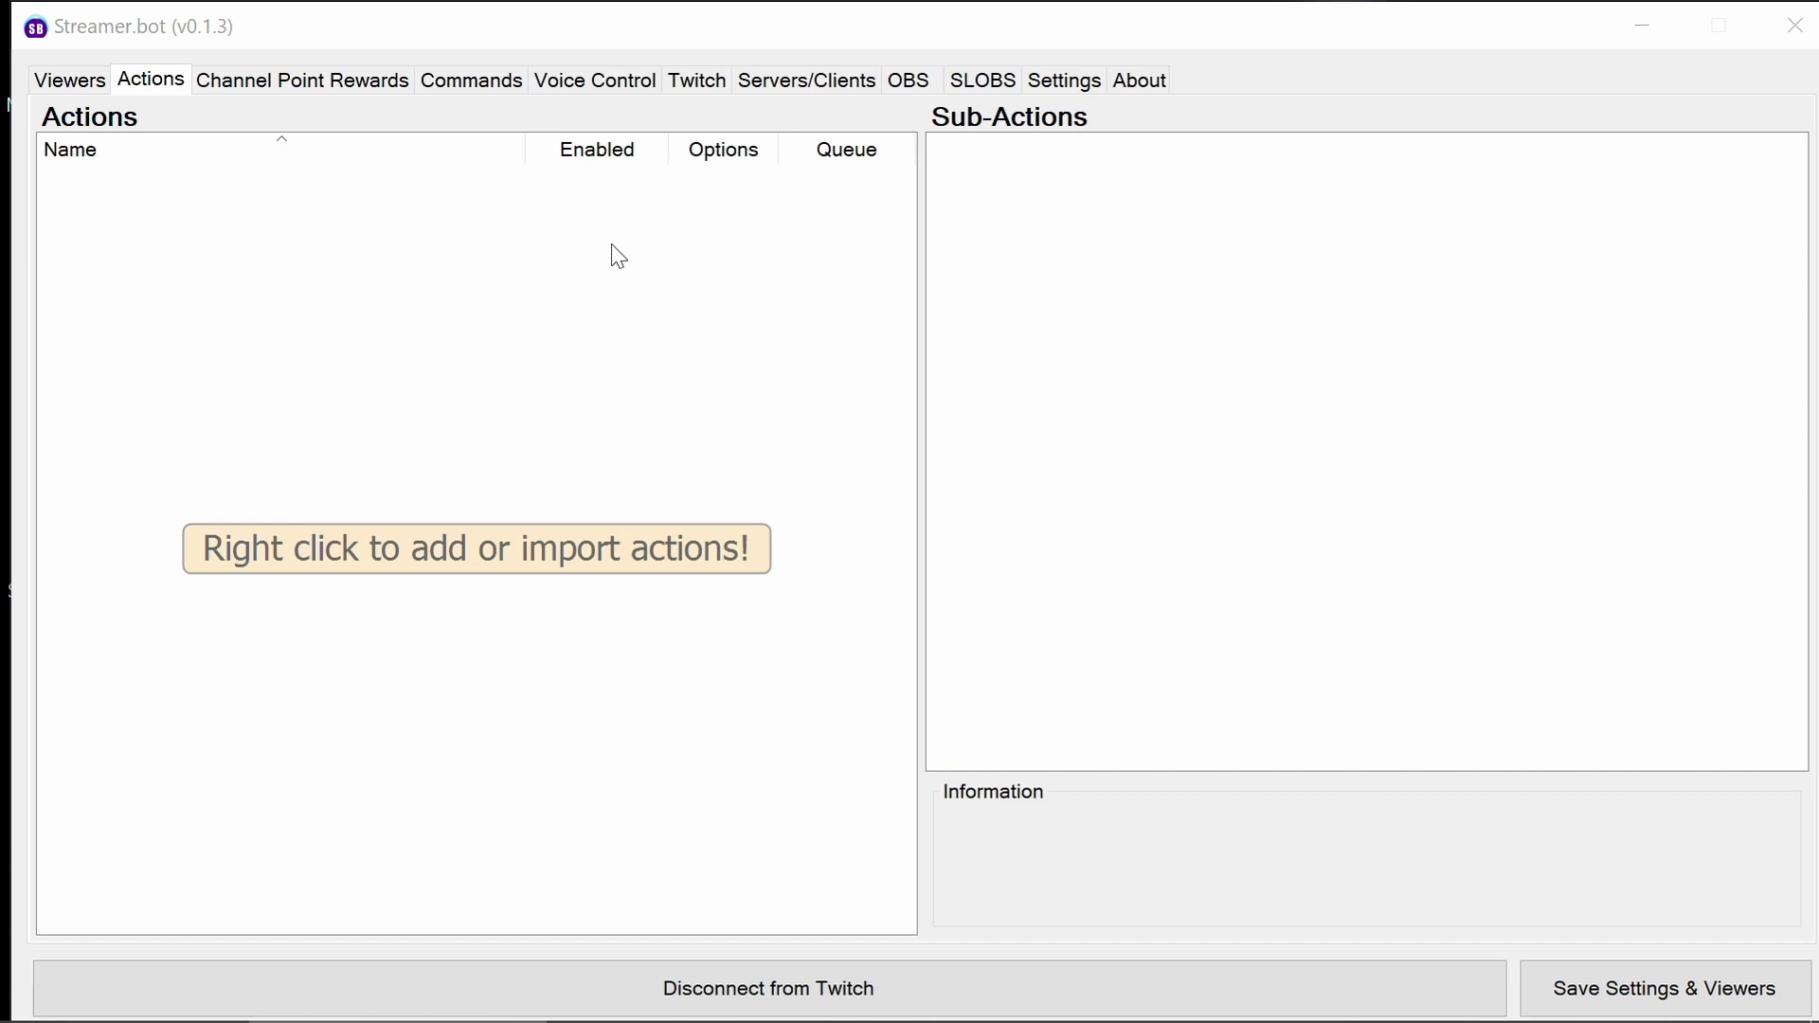
# Import the pasted Improved Deathcounter string, adding the Deathcounter, Deathcounter-Add and Deathcounter-Rem actions.
pyautogui.rightClick(621, 252)
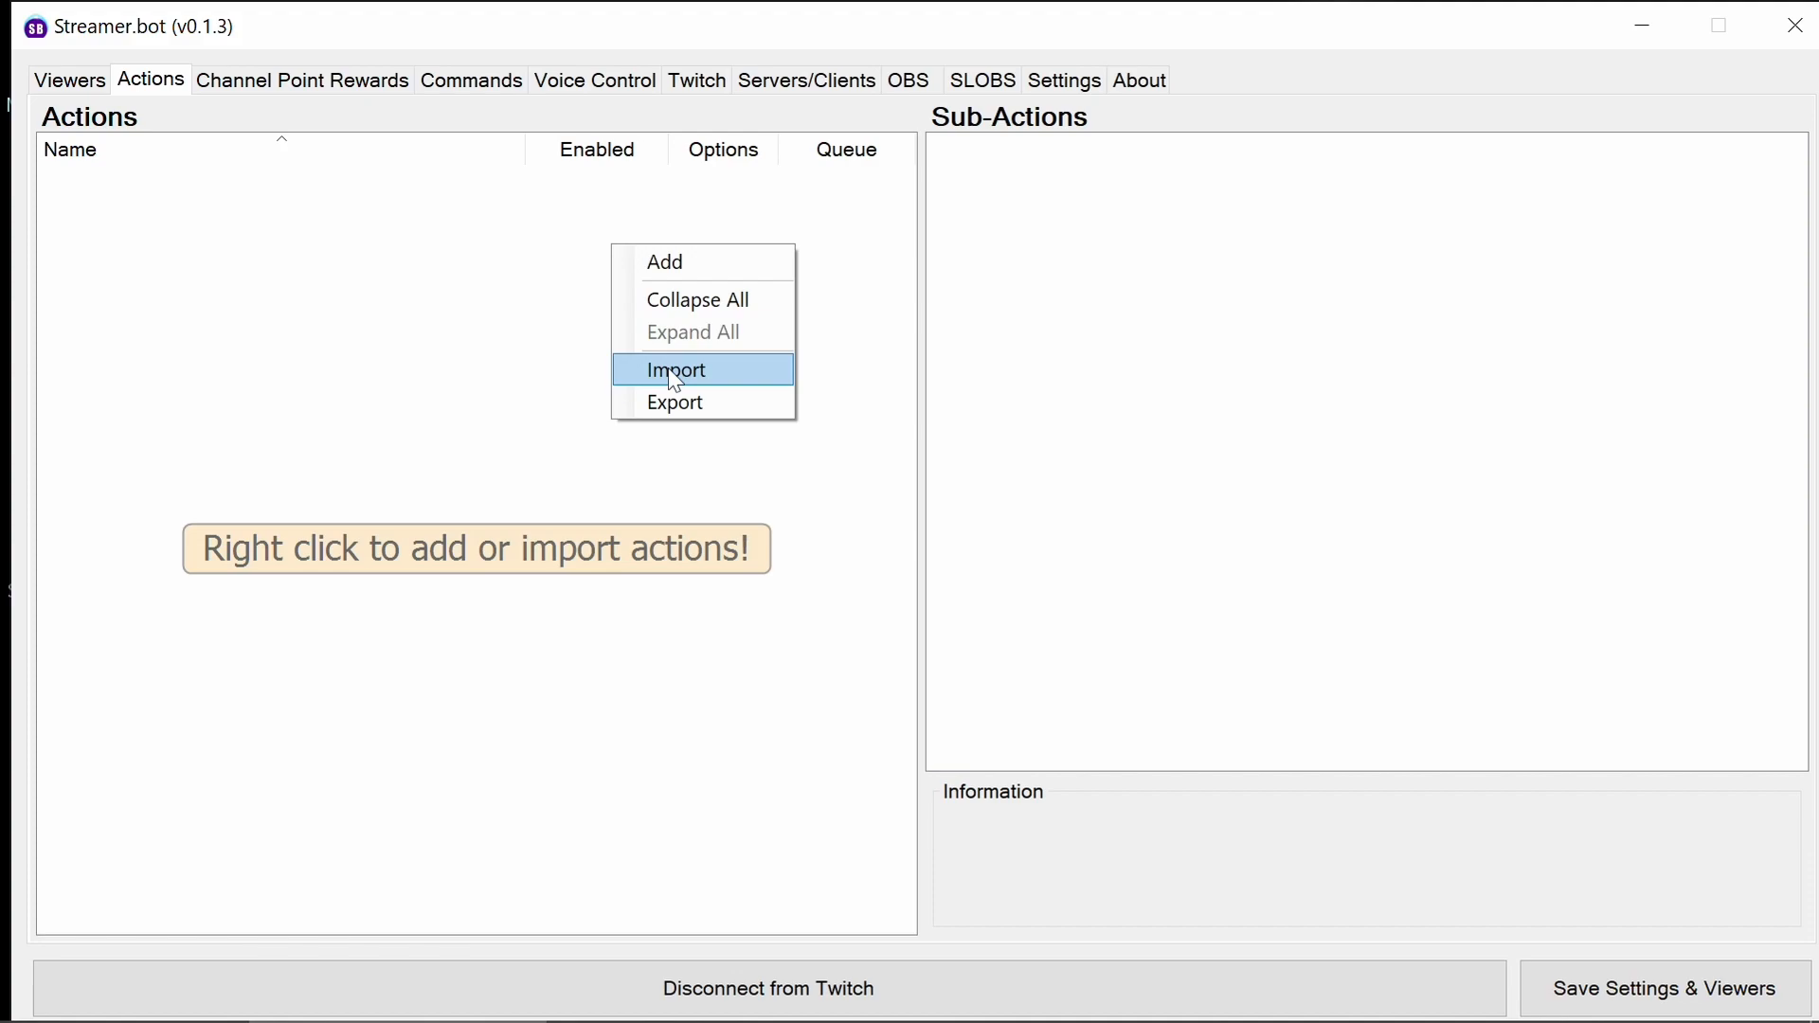
pyautogui.click(674, 369)
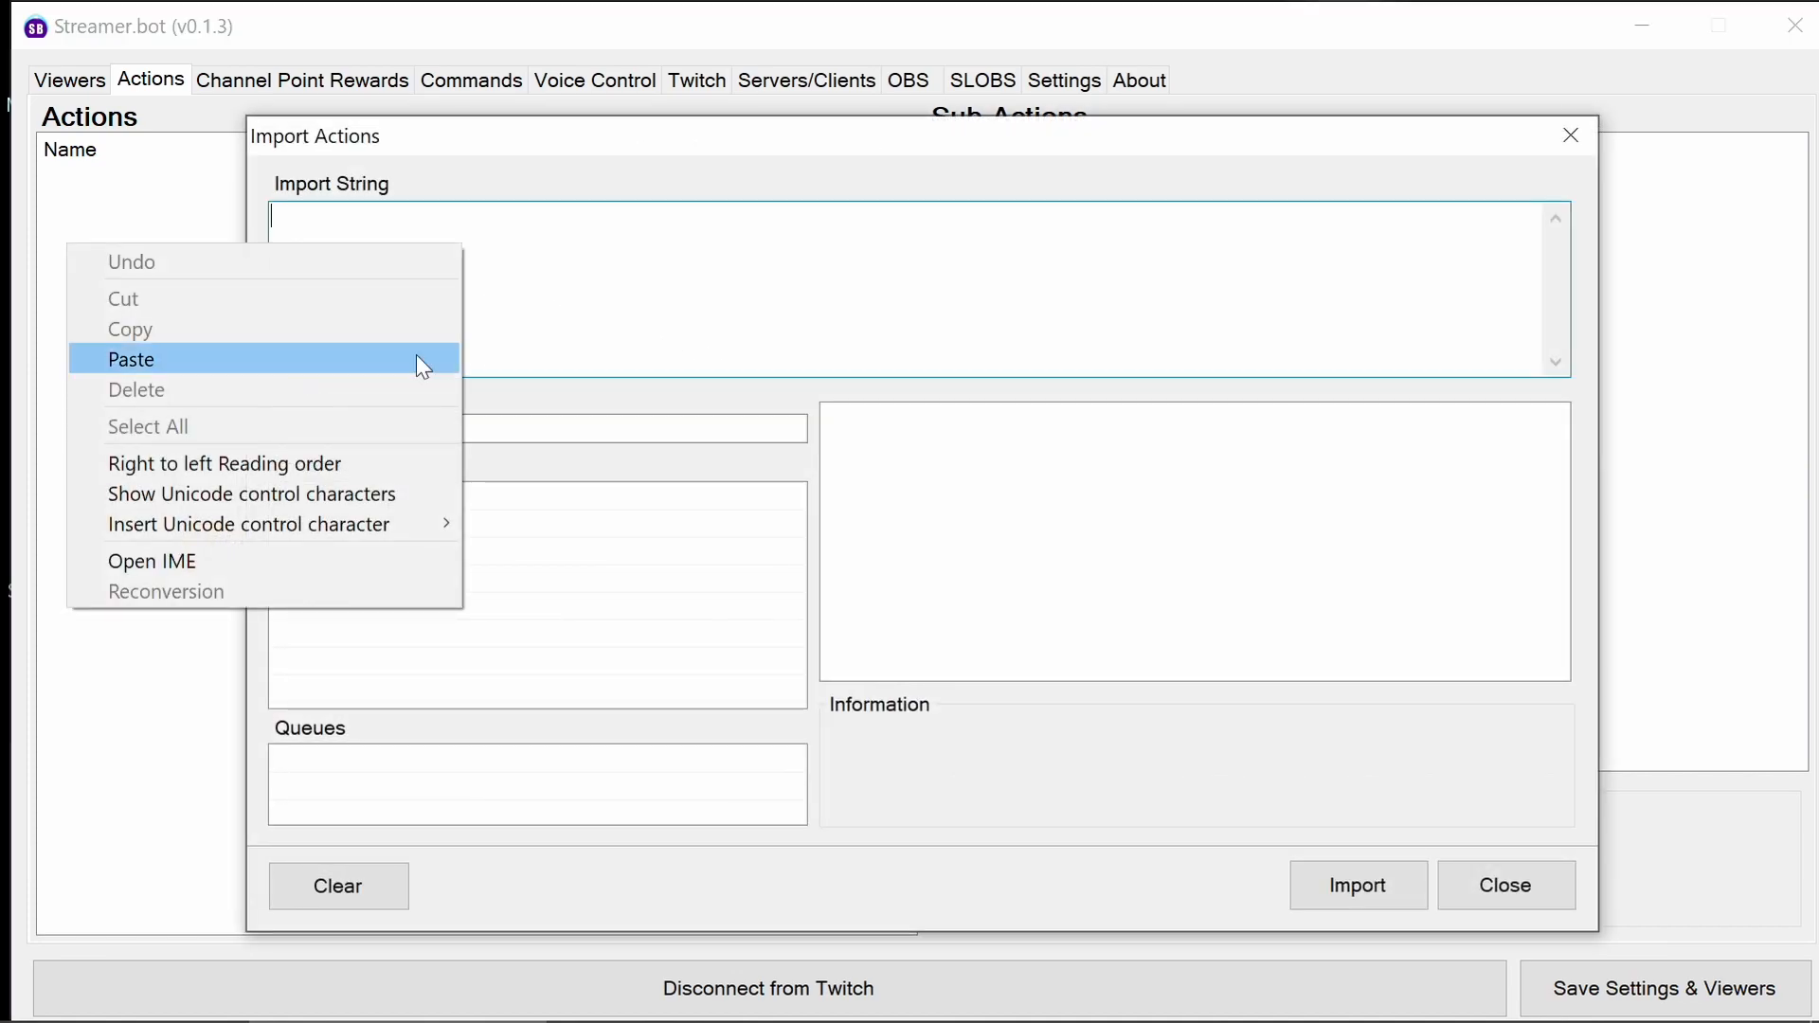
pyautogui.click(131, 358)
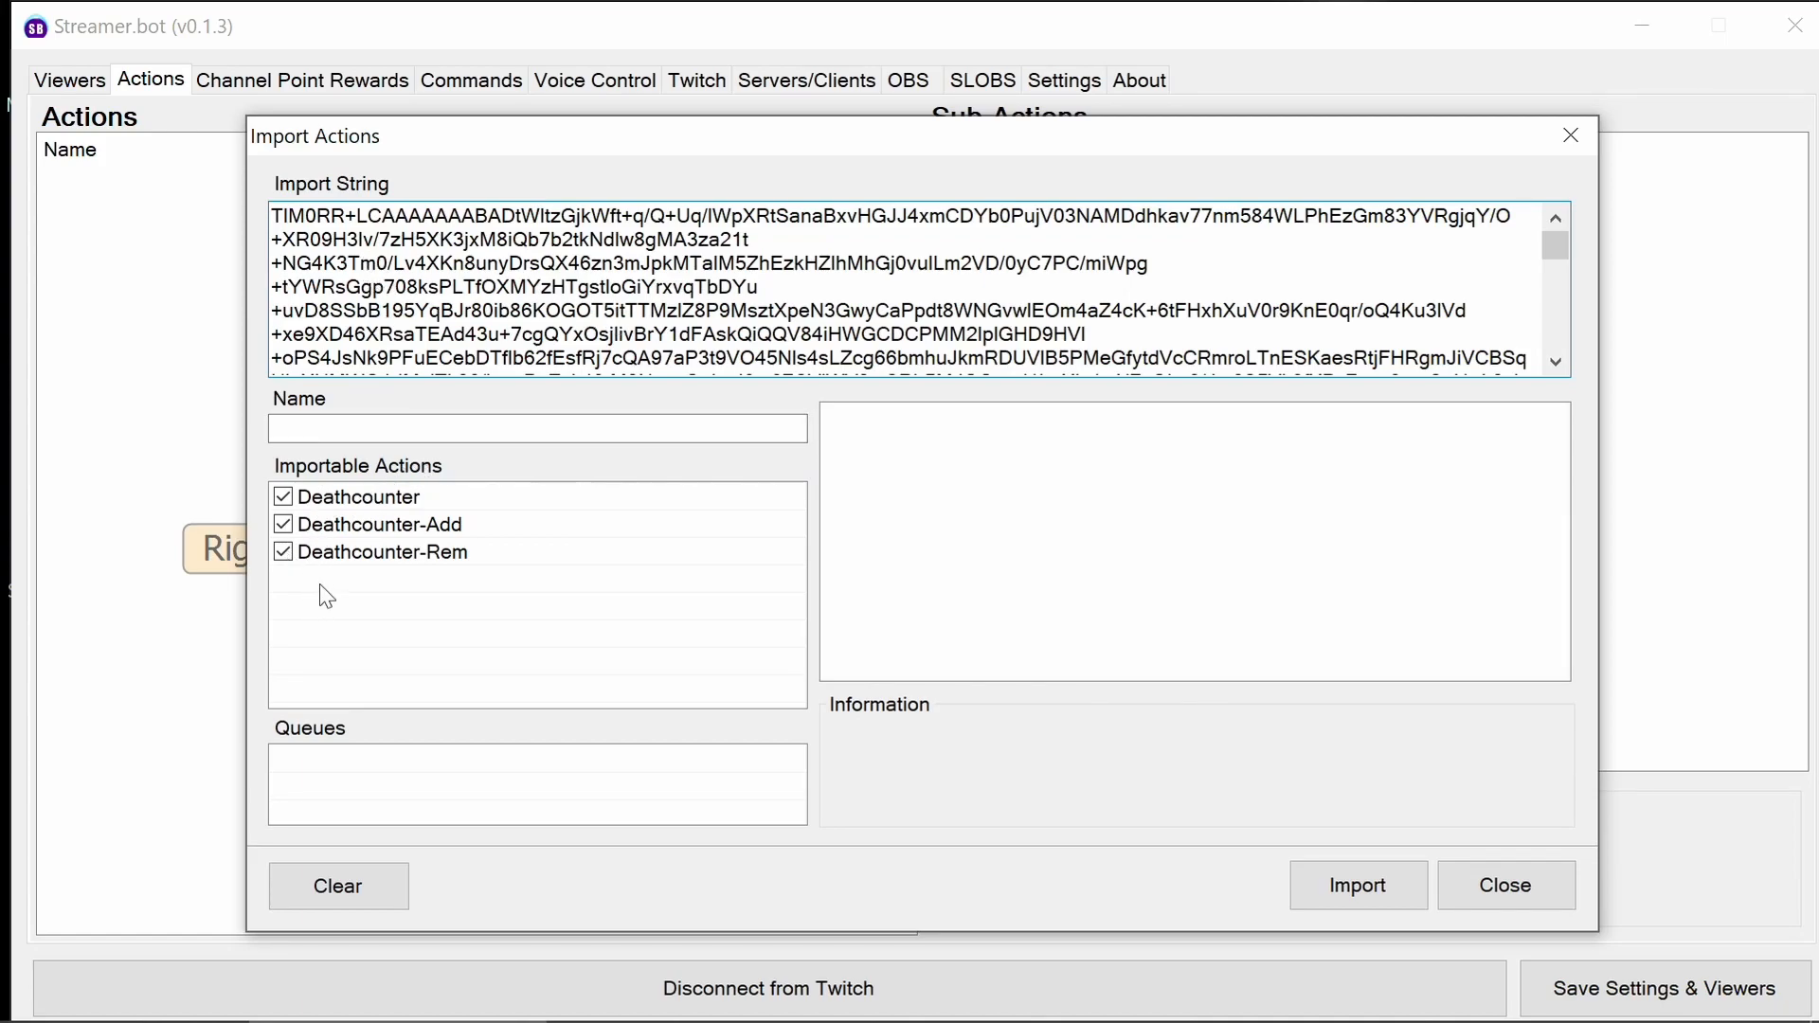
pyautogui.moveTo(1239, 832)
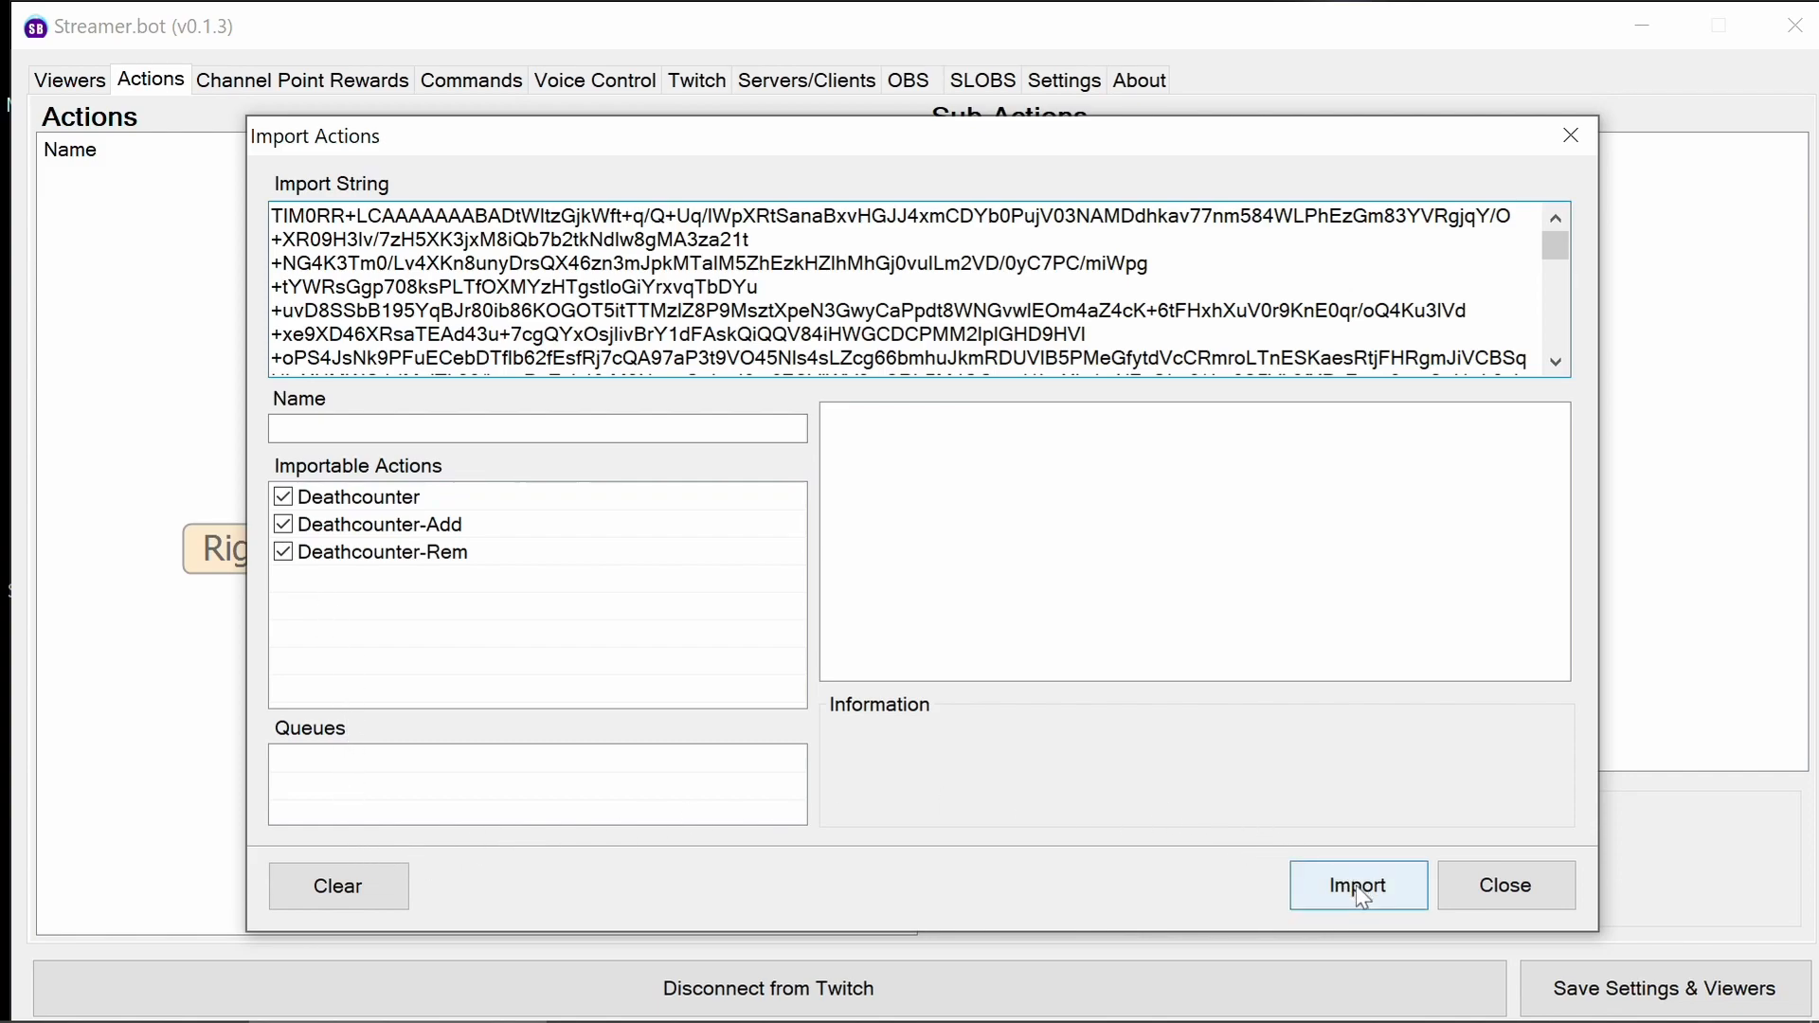
pyautogui.click(1356, 885)
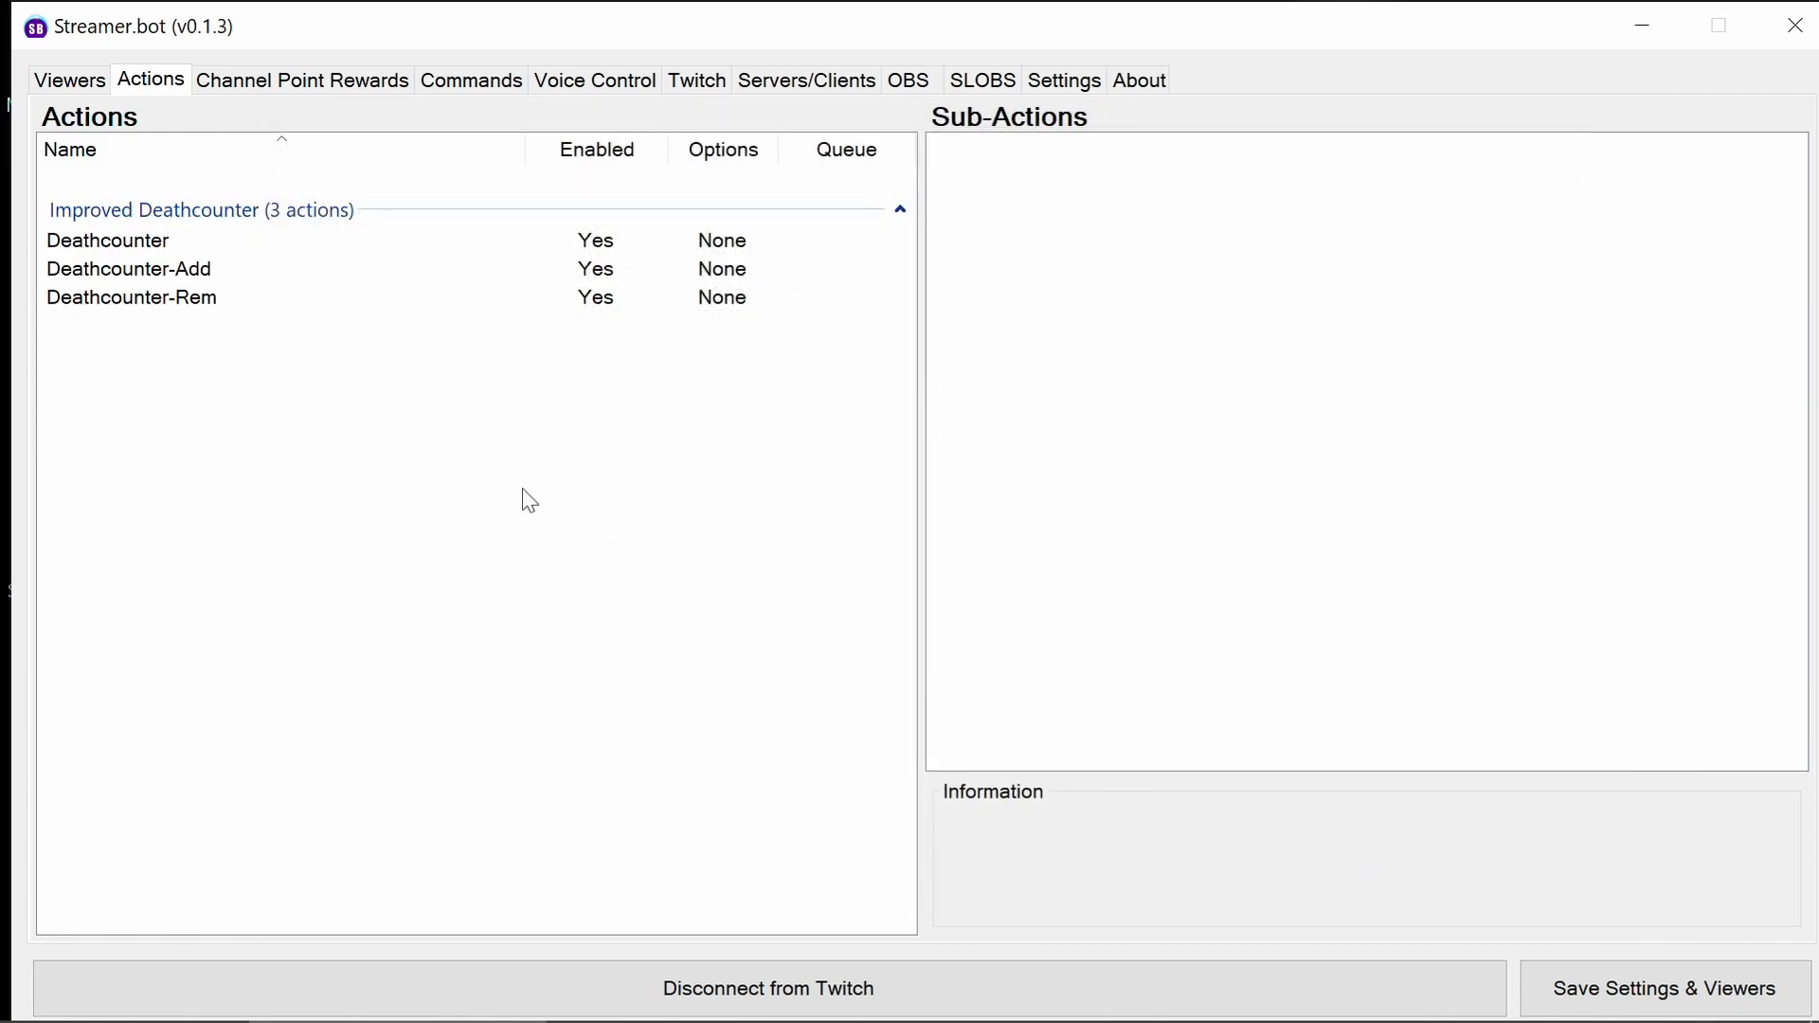
# Select the Deathcounter action and view its 'Get global Broadcaster' sub-action defaulting to 'VRFlad'.
pyautogui.click(108, 241)
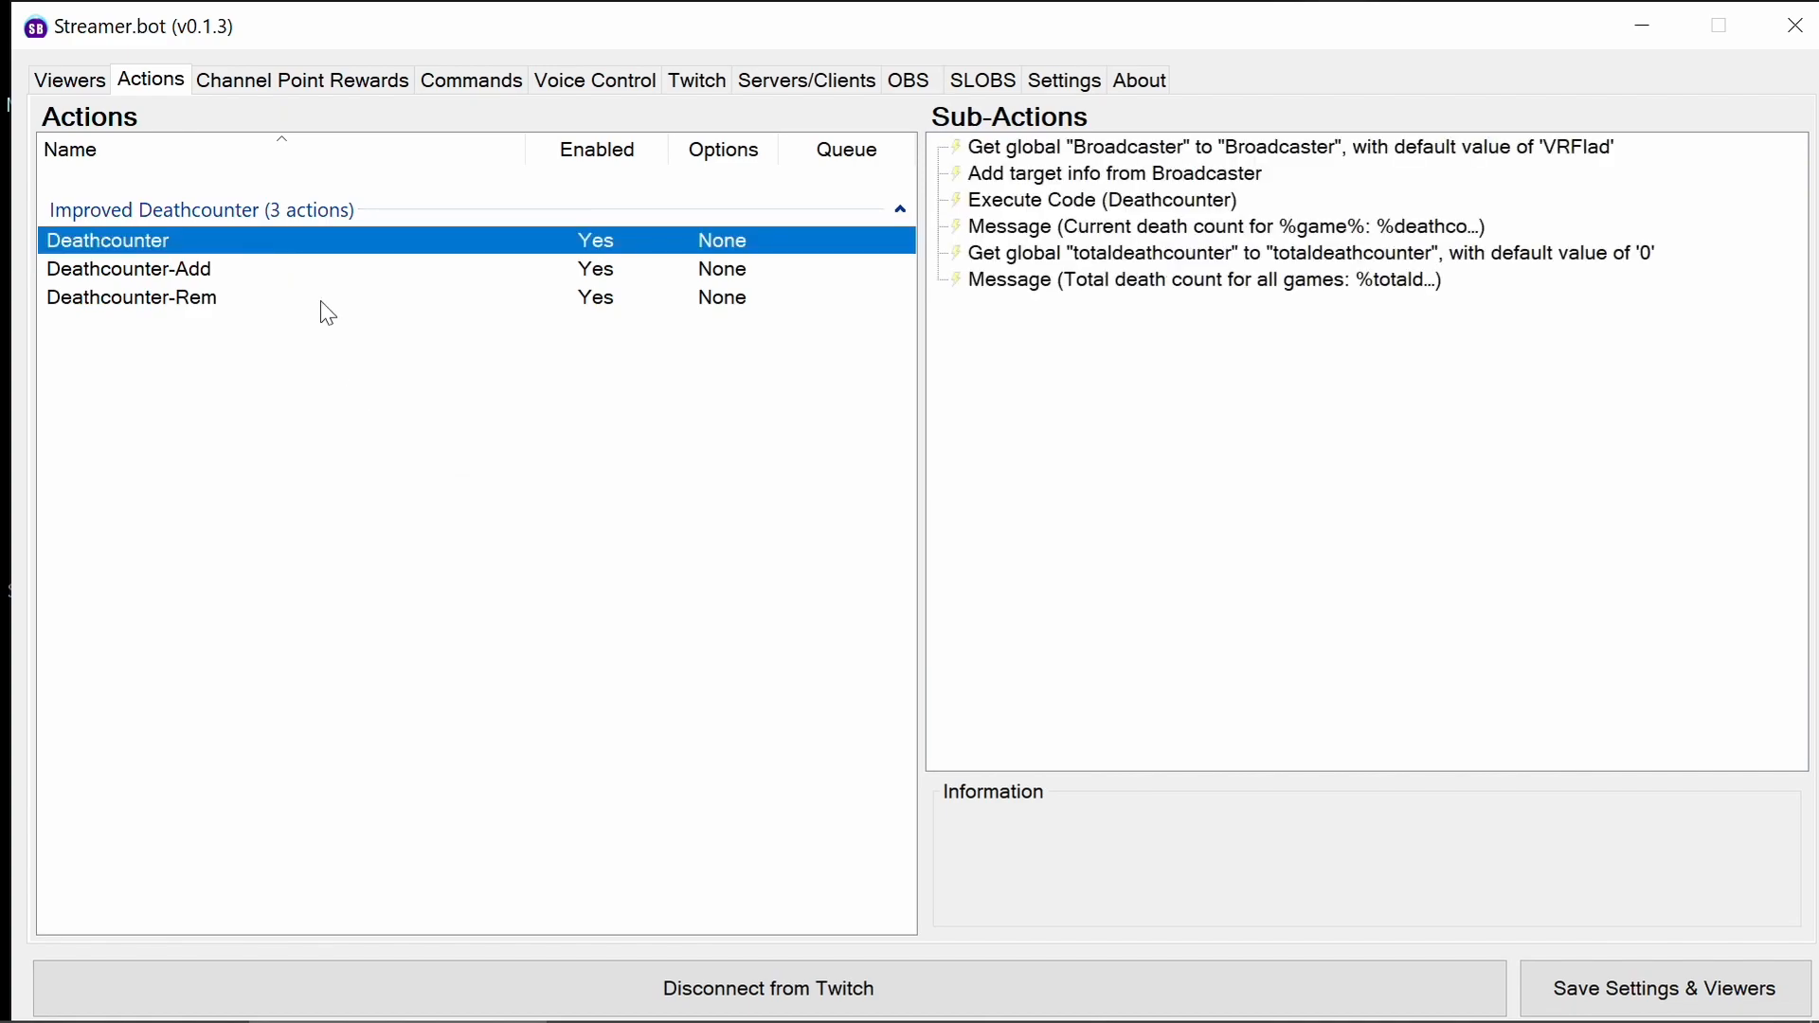
pyautogui.moveTo(339, 316)
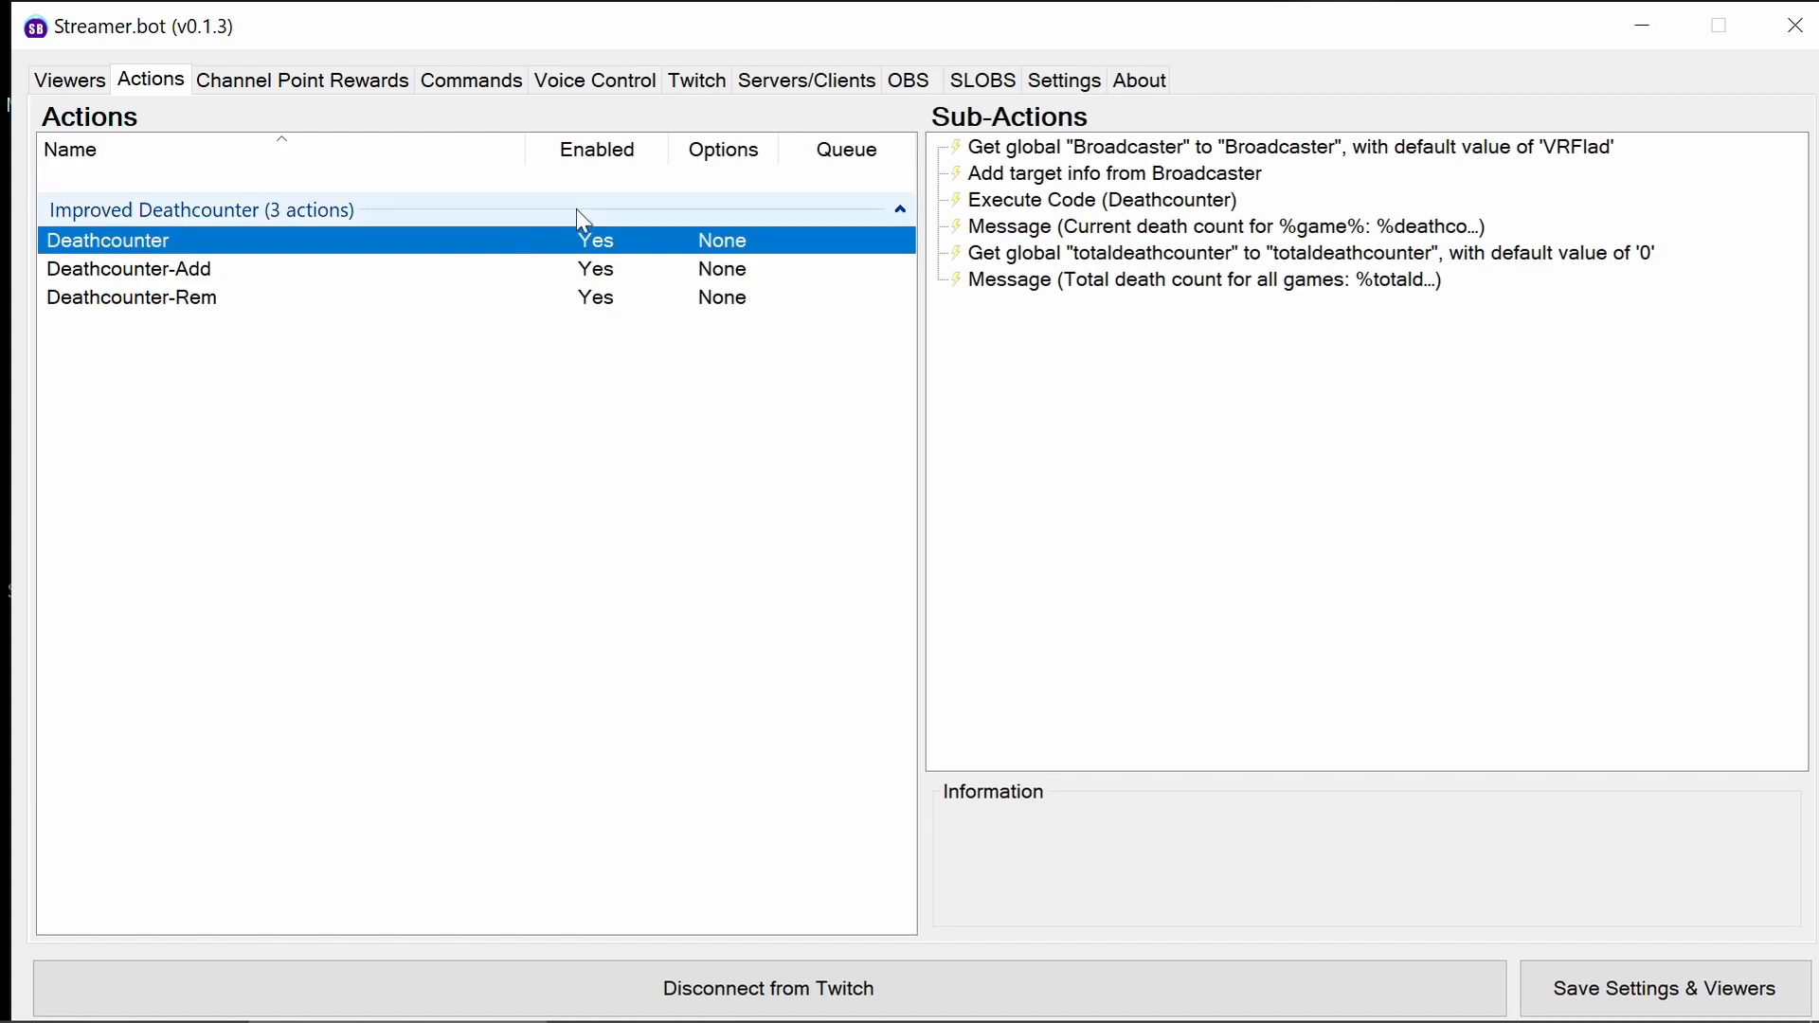
pyautogui.click(1284, 146)
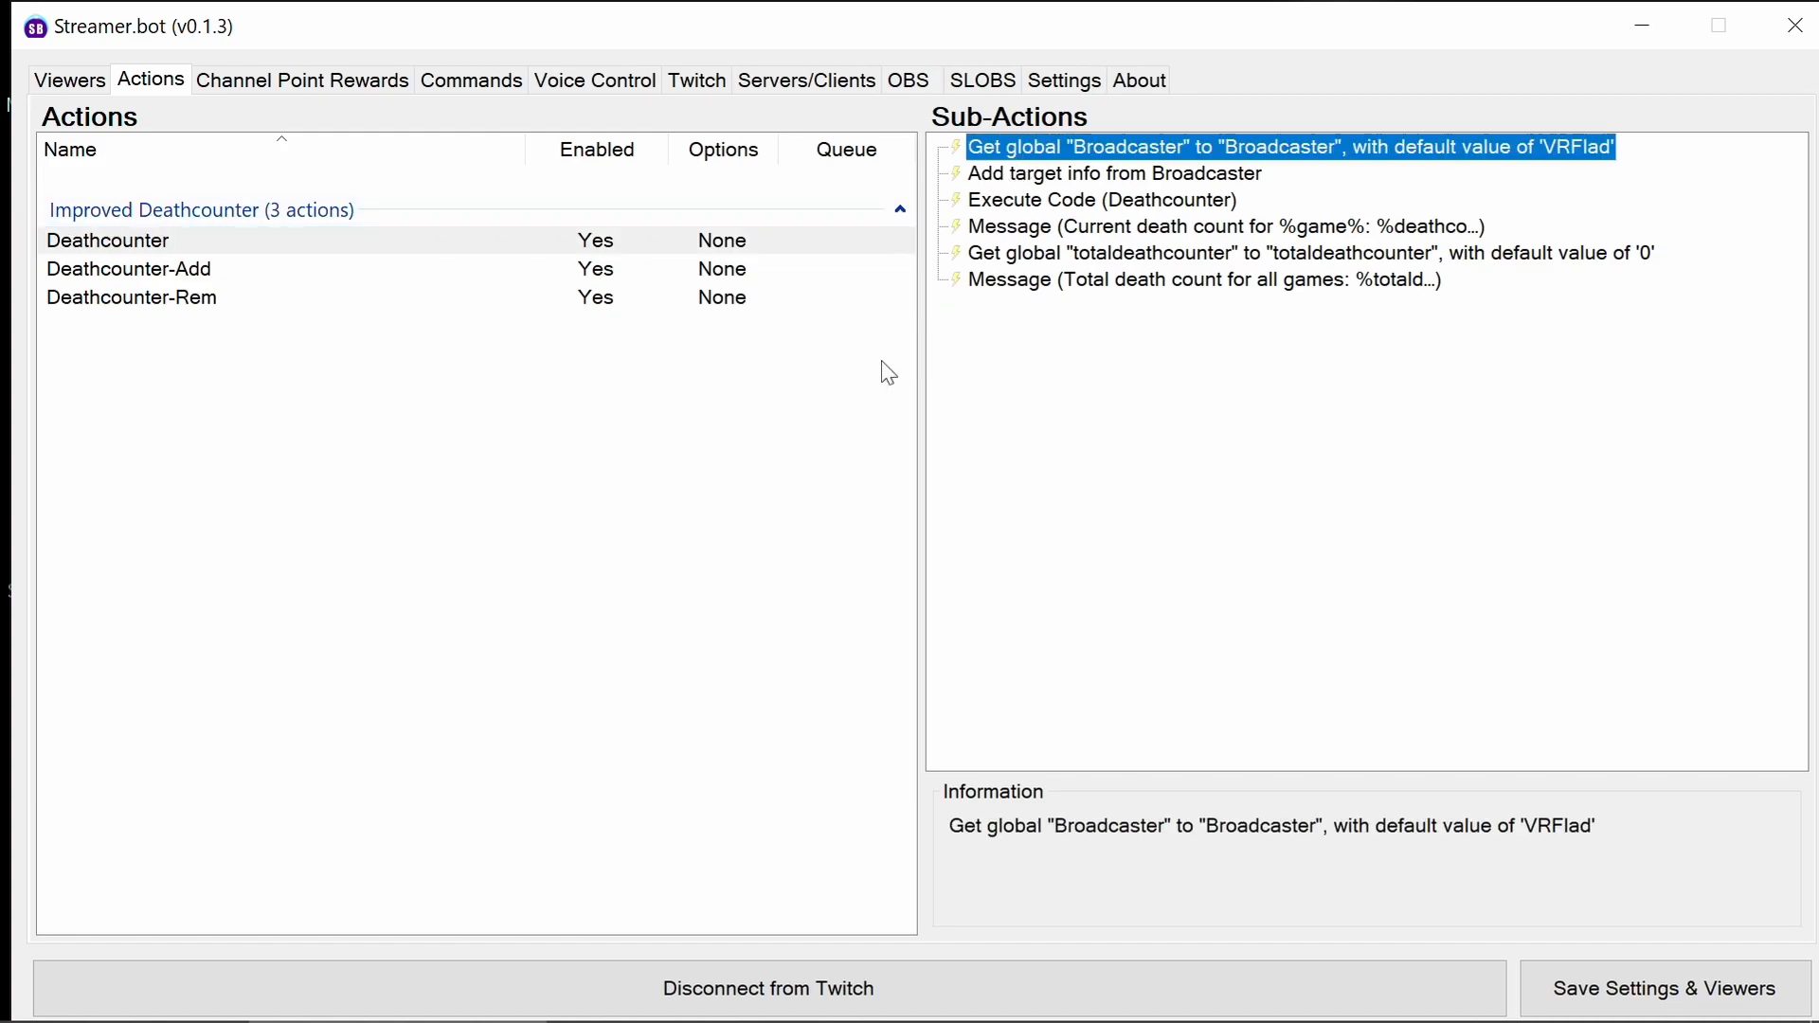
pyautogui.moveTo(1087, 176)
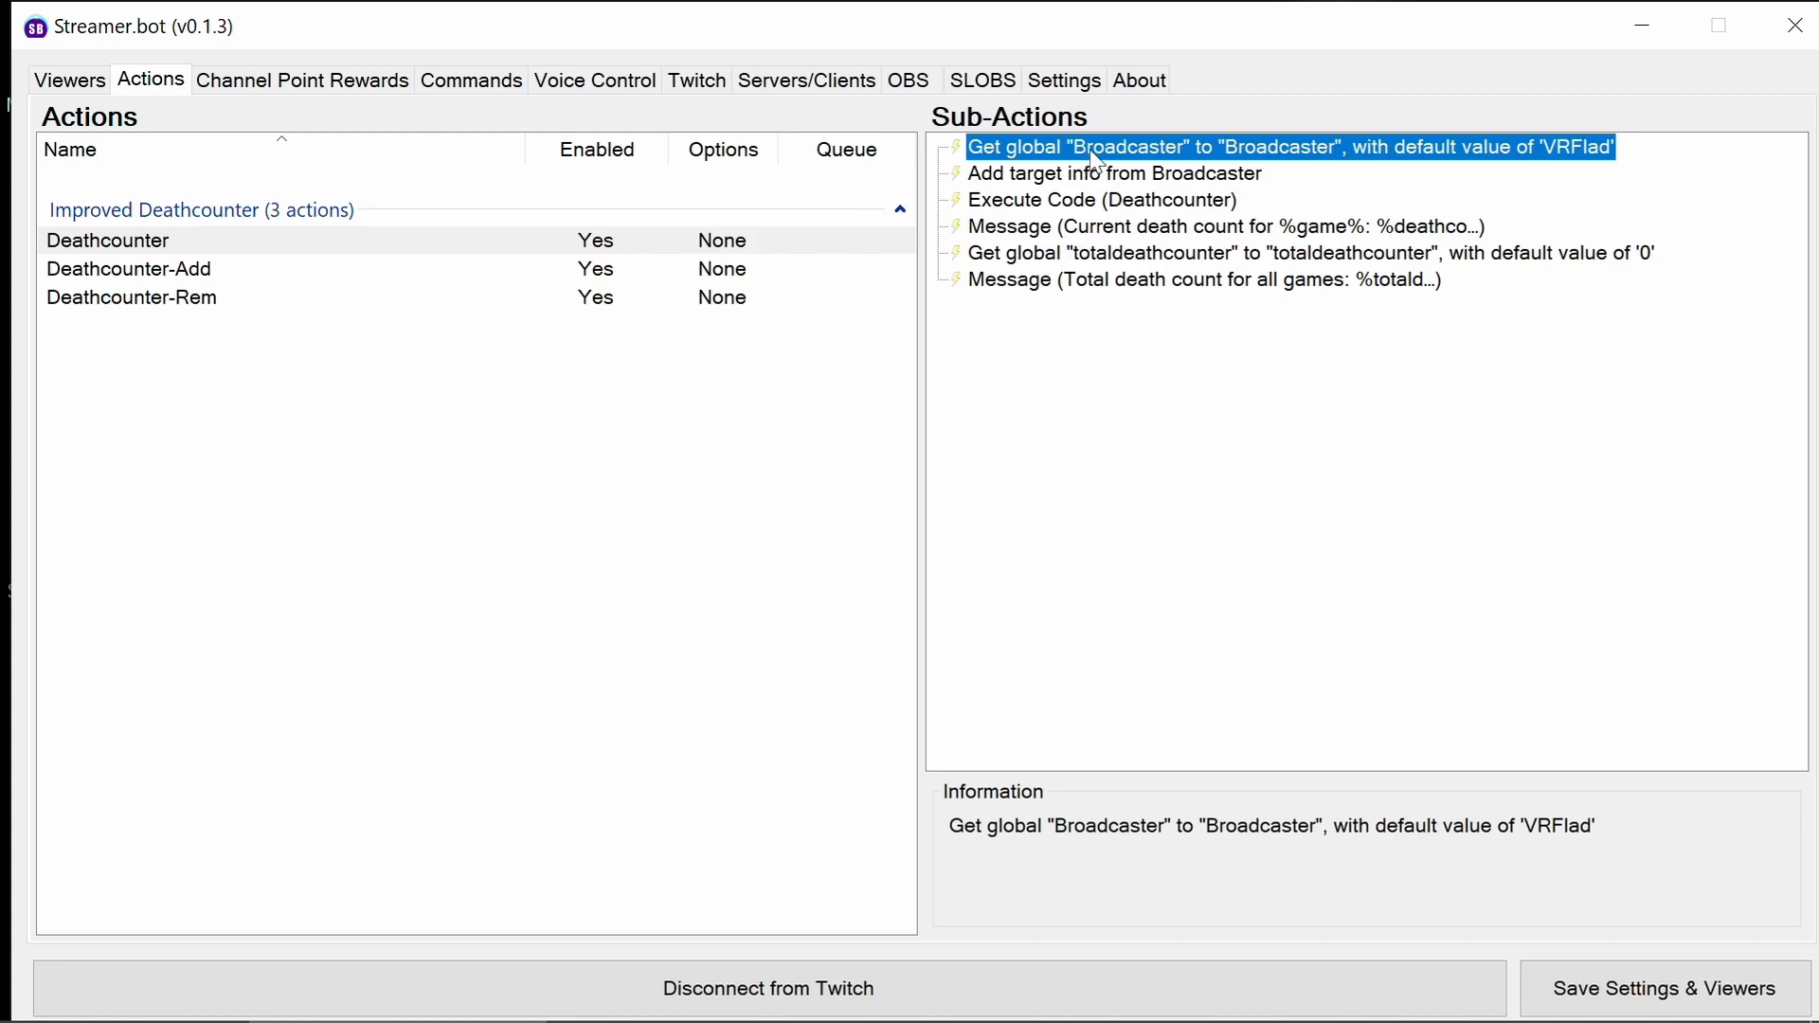
# Review the Broadcaster variable step in all three actions, then view Deathcounter-Rem's total death count message step.
pyautogui.doubleClick(1285, 146)
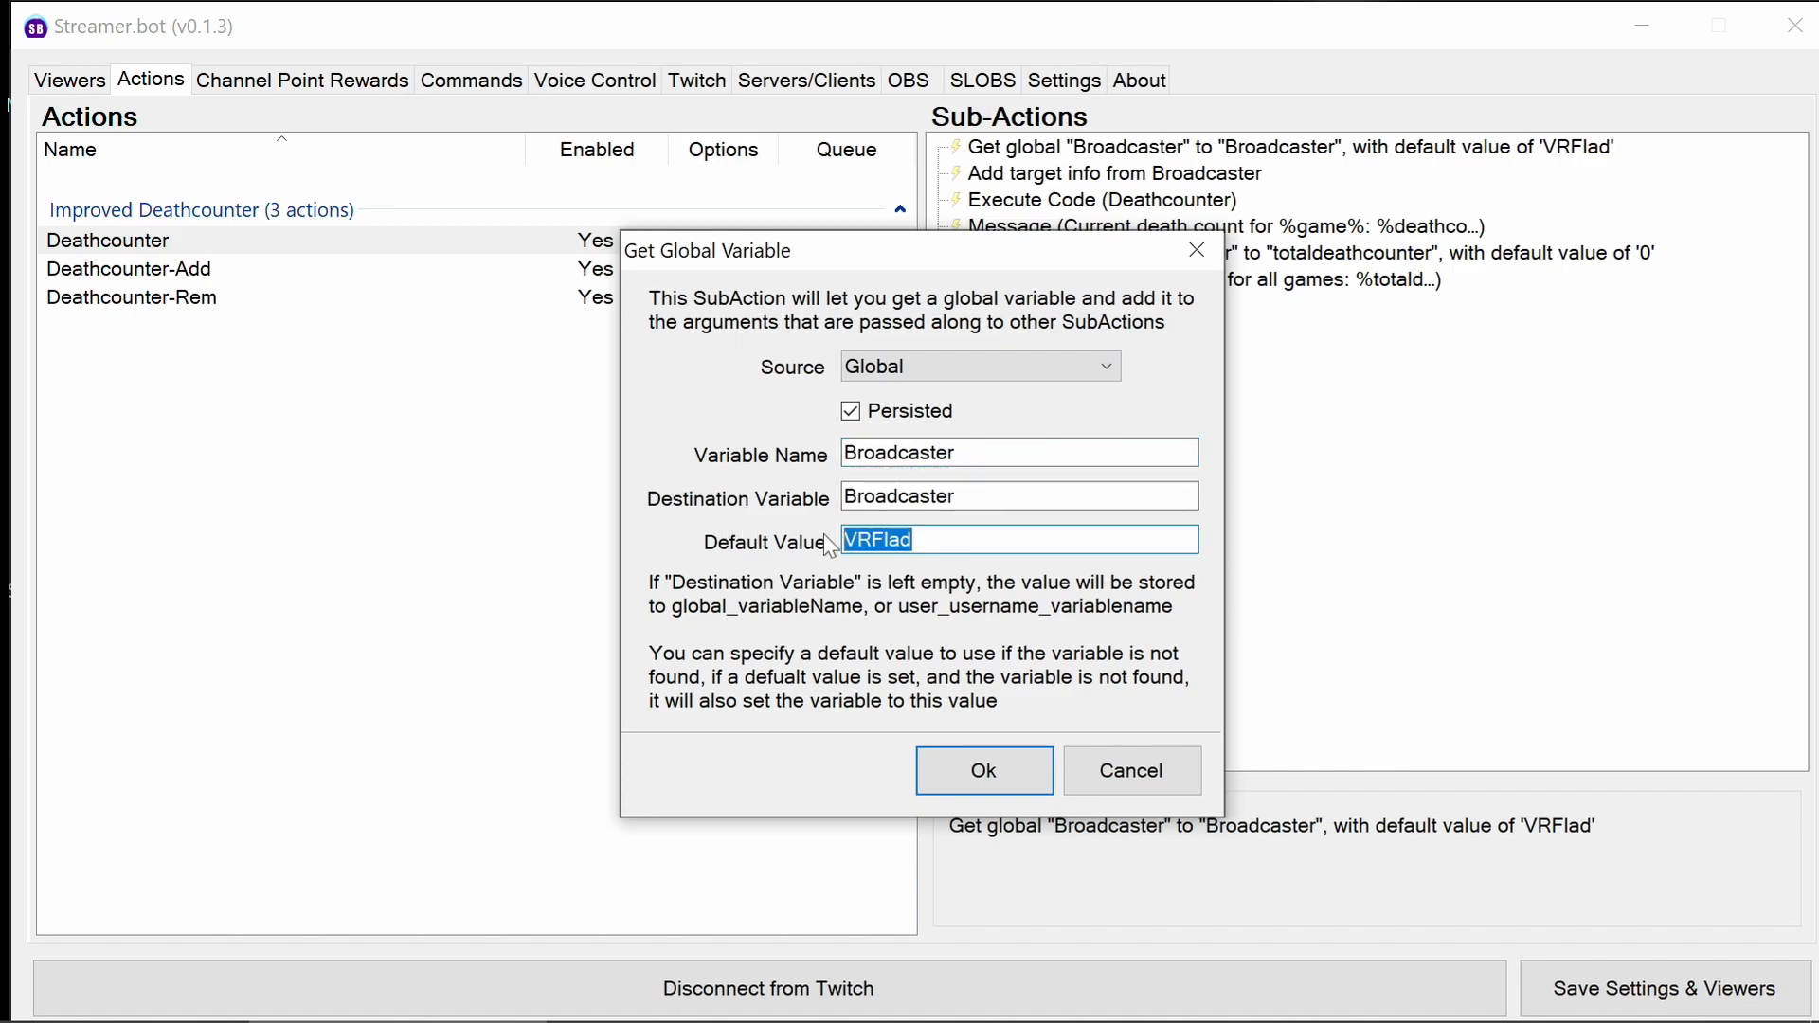
pyautogui.moveTo(1243, 534)
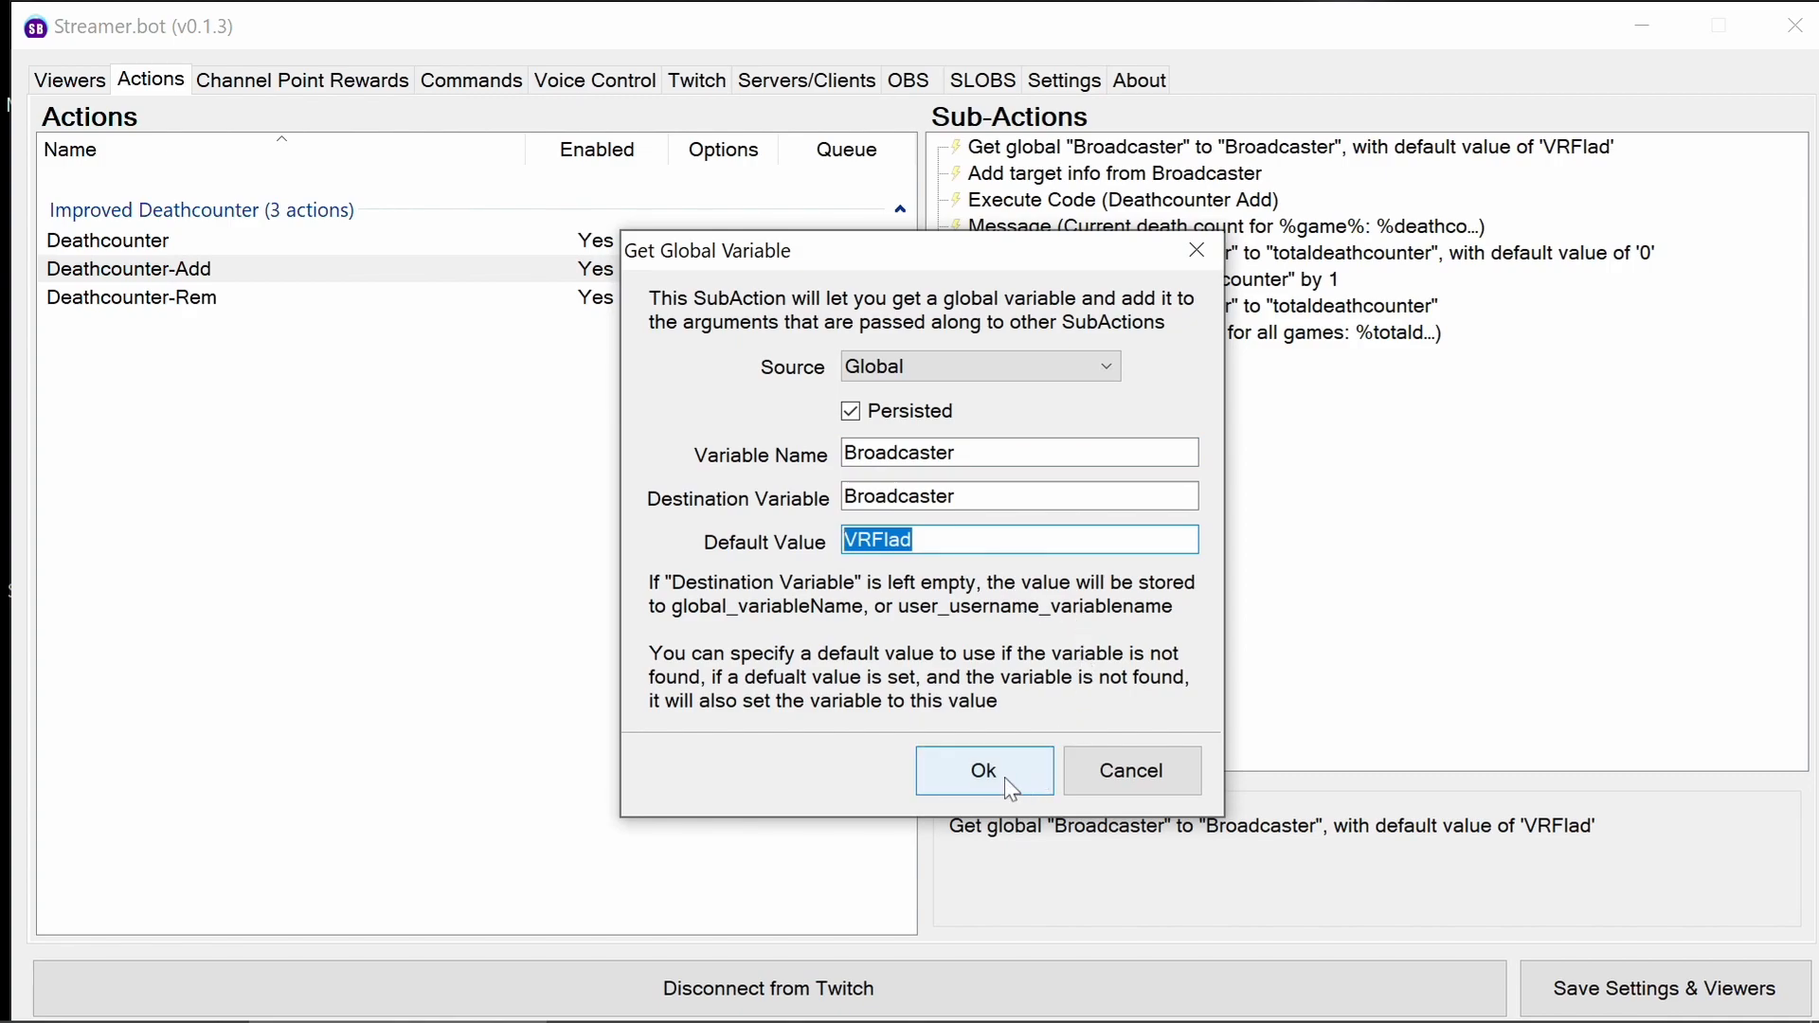
pyautogui.click(981, 771)
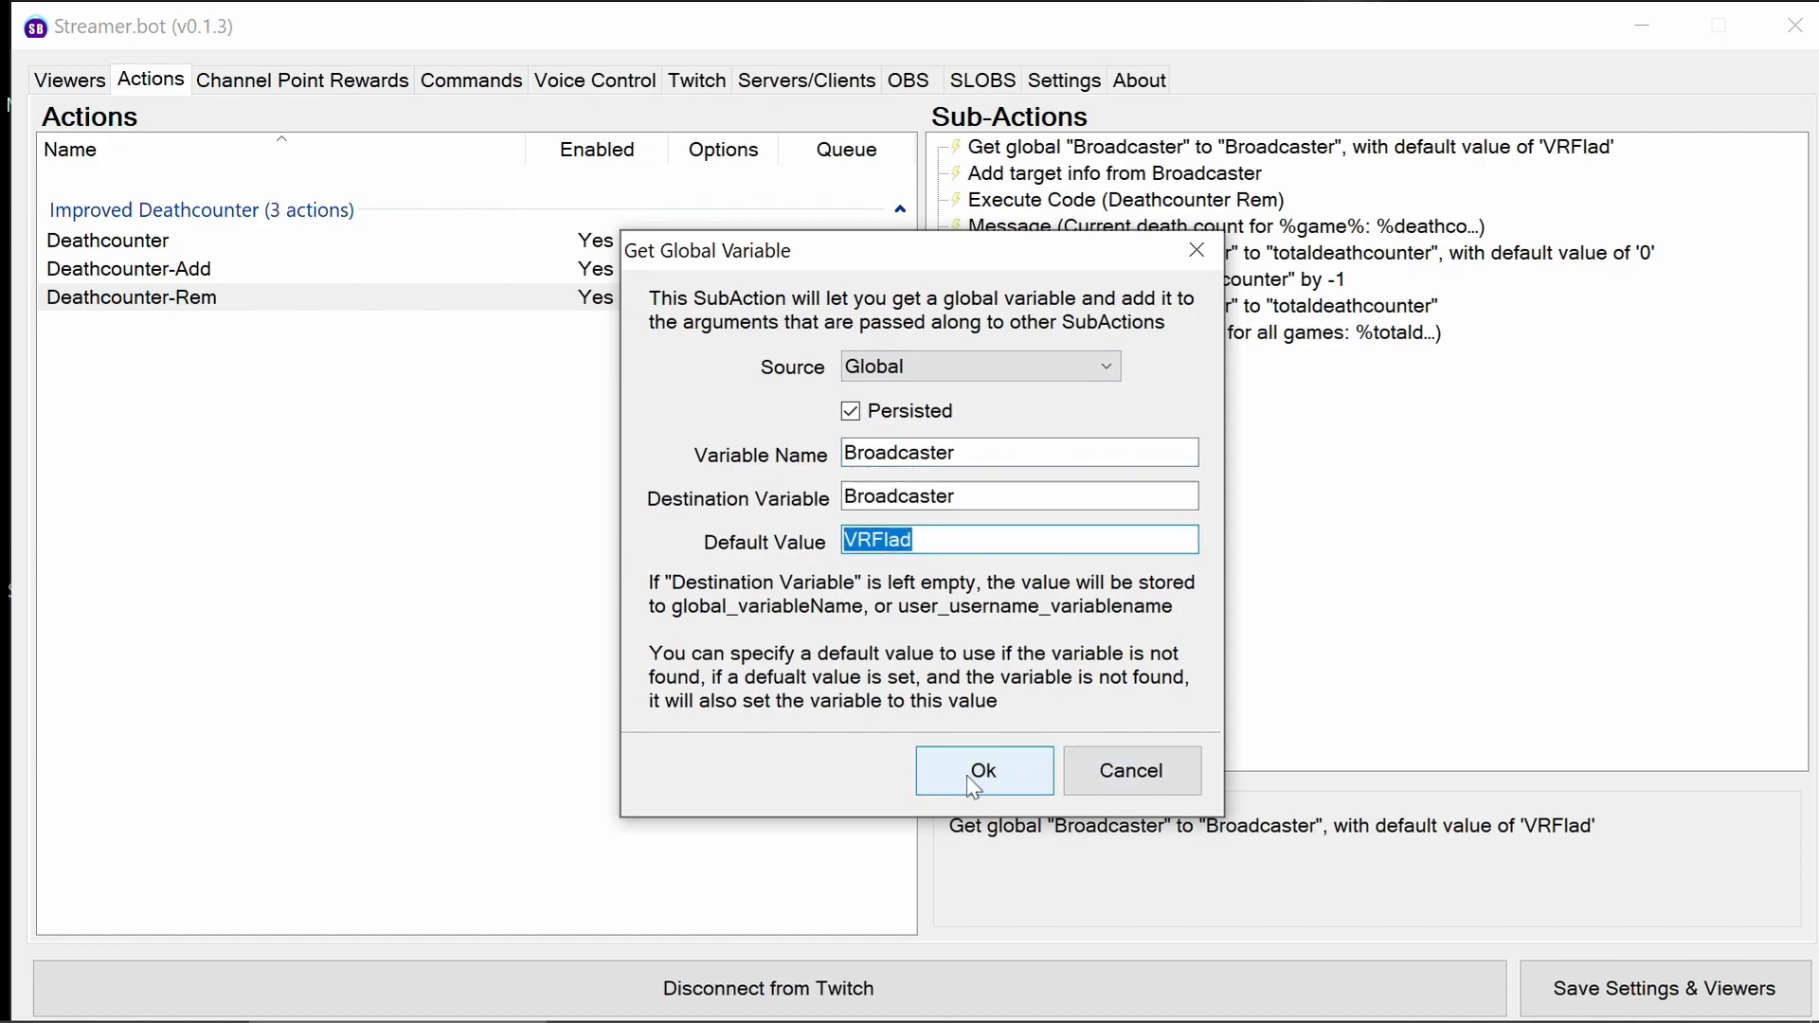
pyautogui.click(983, 771)
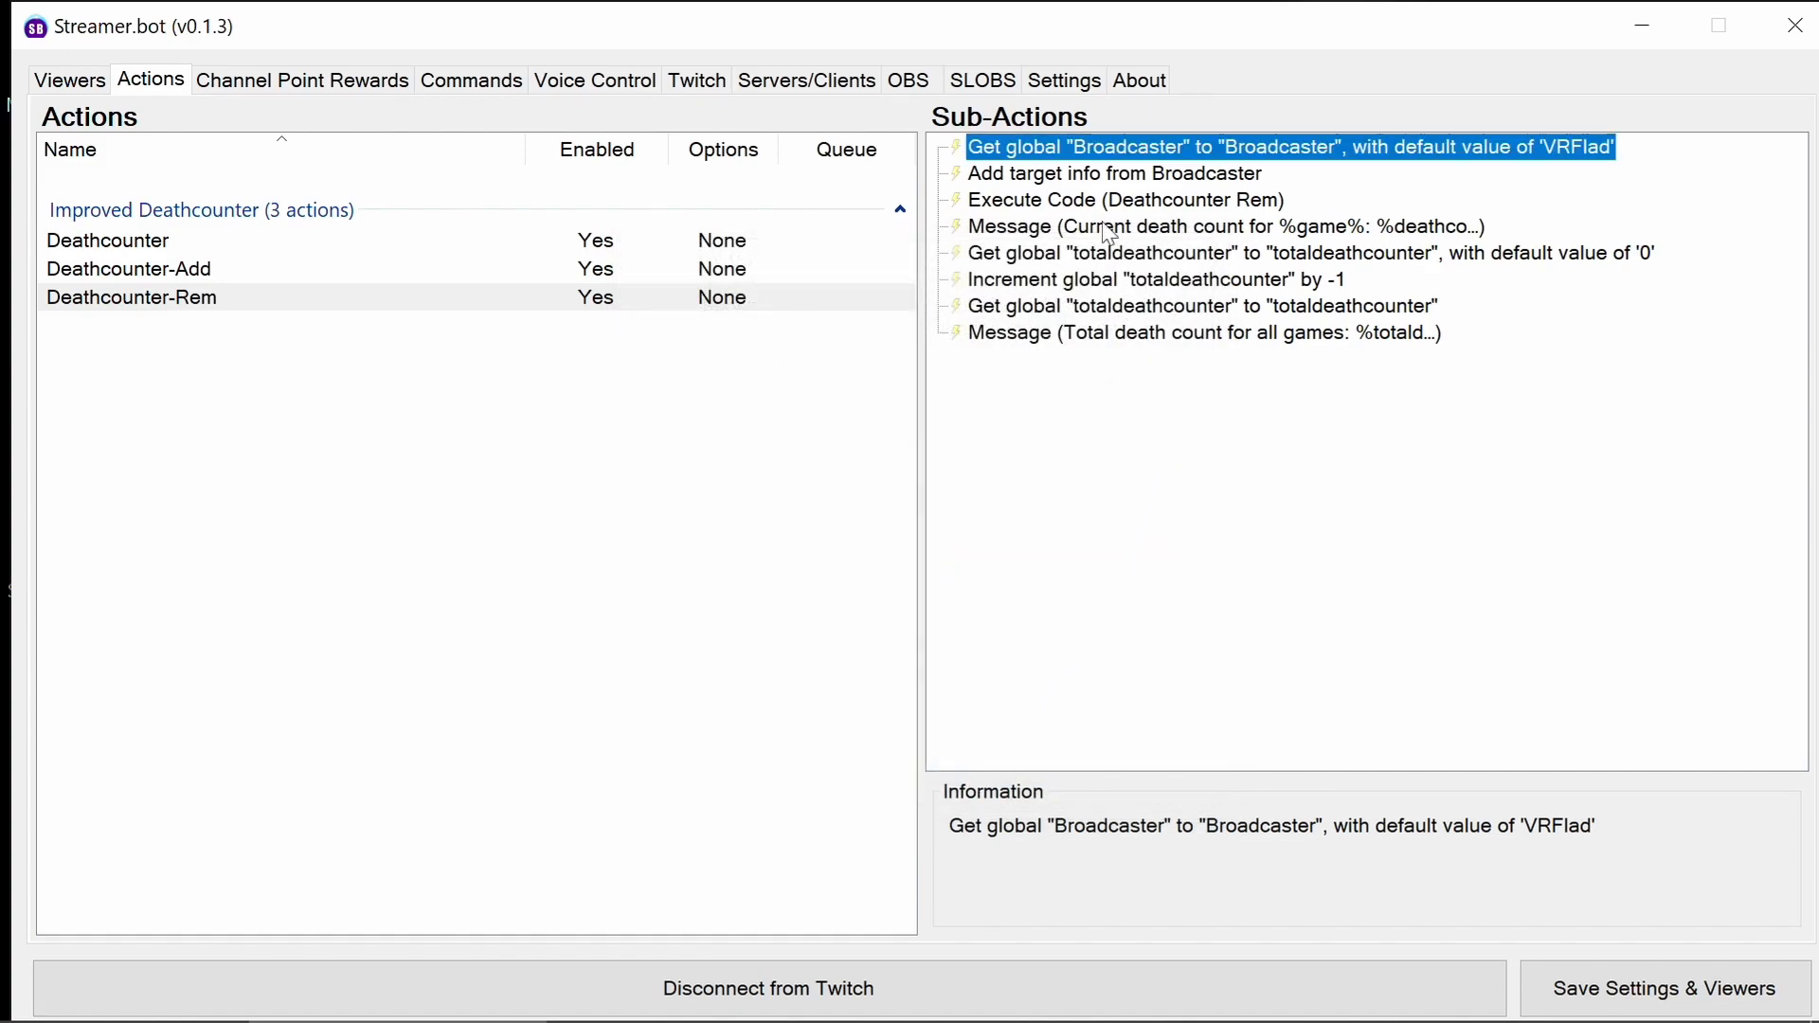
pyautogui.click(1205, 334)
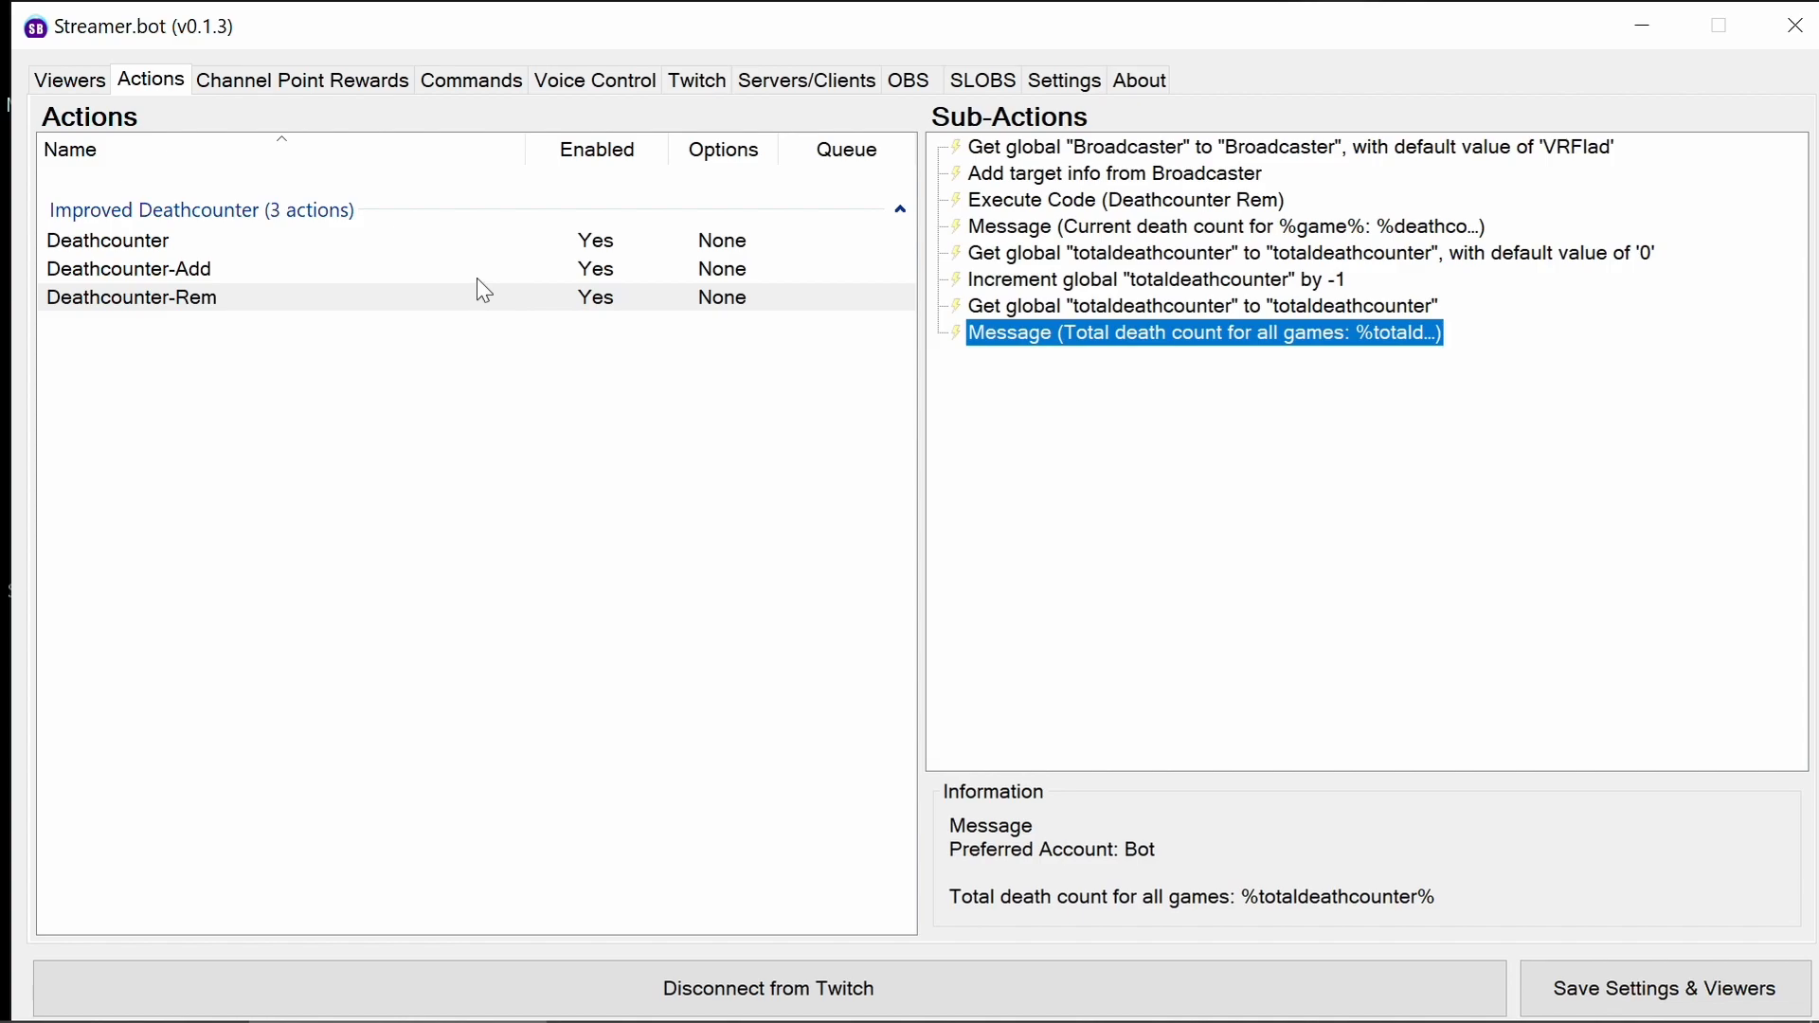
pyautogui.moveTo(748, 299)
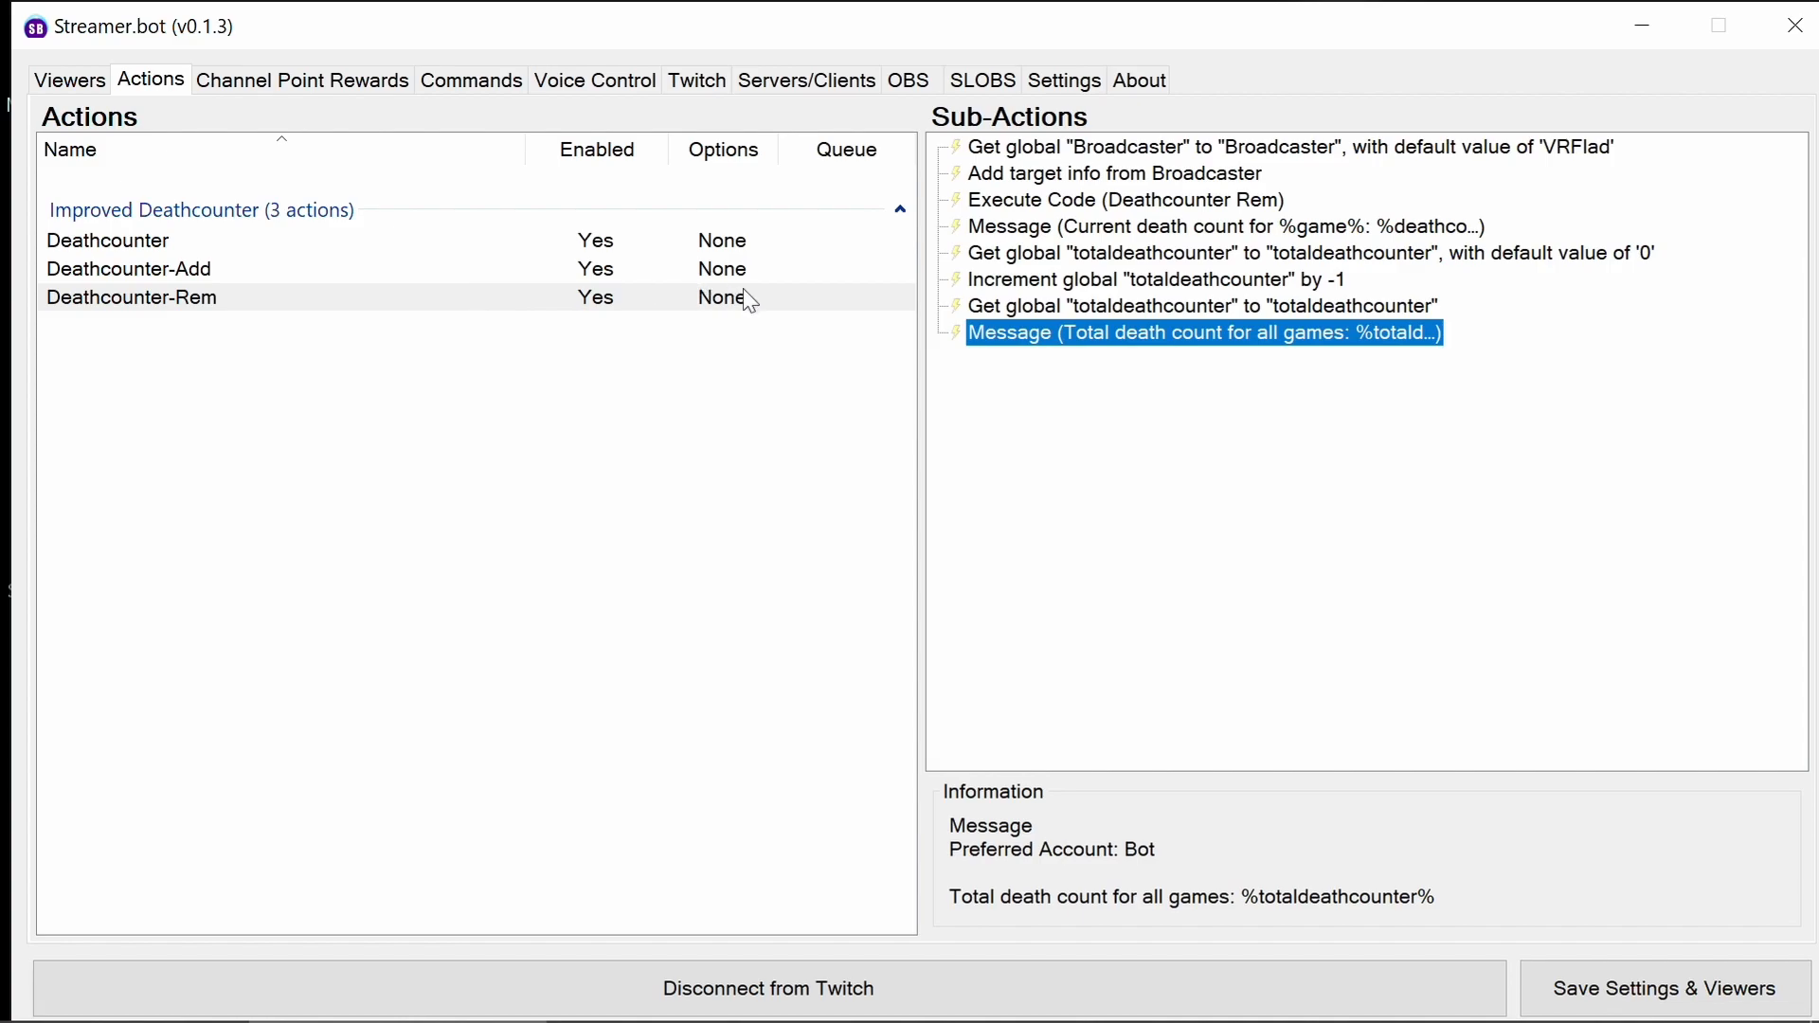
# Return to the Deathcounter action and switch to the Commands section to add a new command.
pyautogui.click(108, 240)
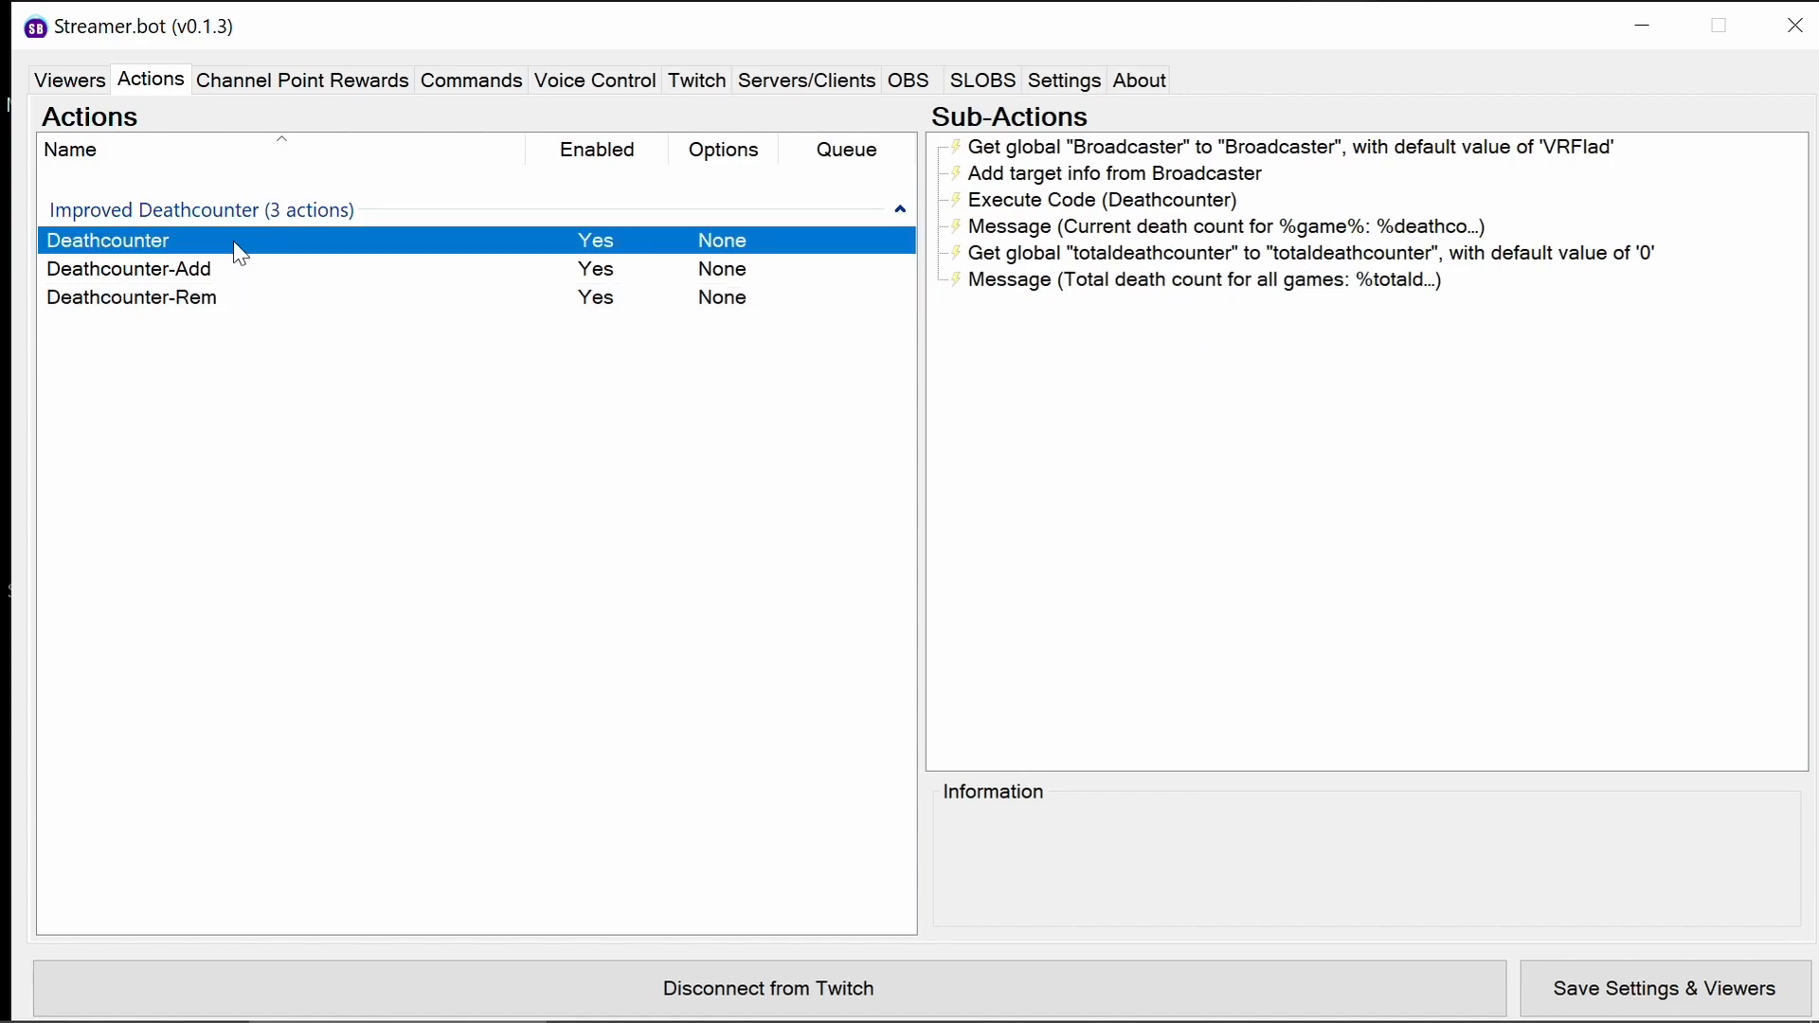
pyautogui.moveTo(472, 79)
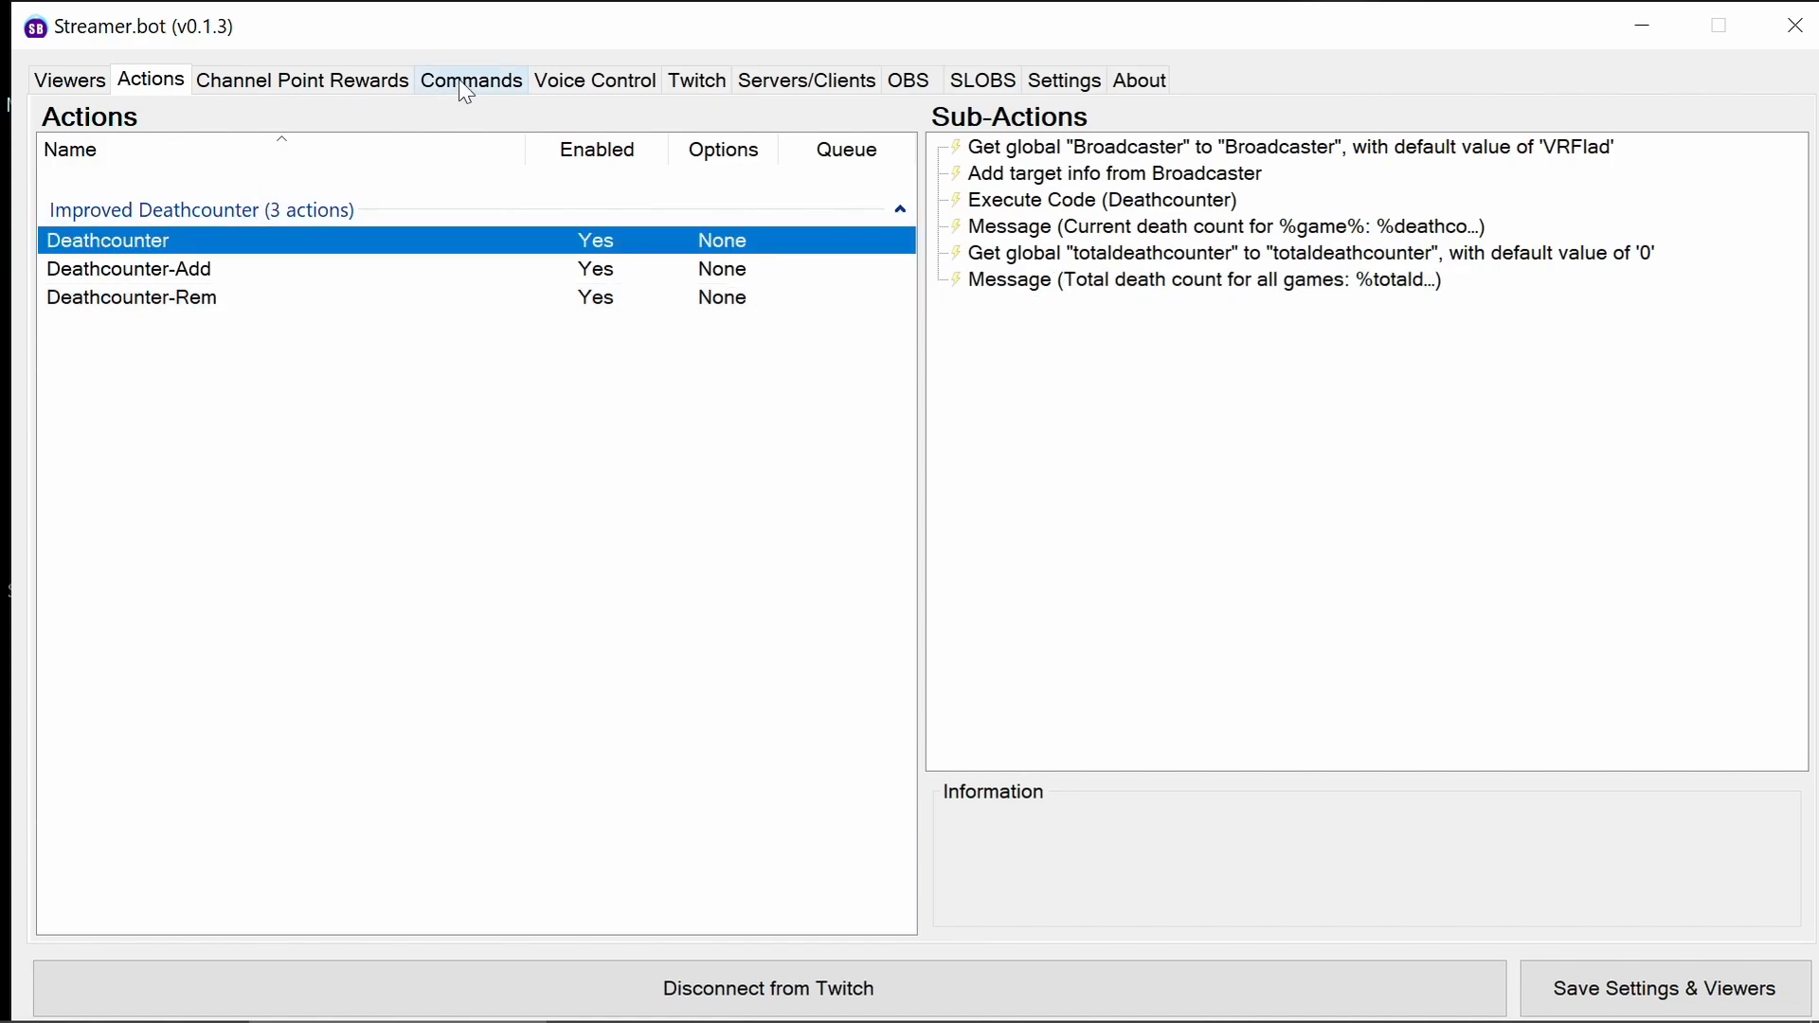
pyautogui.click(472, 80)
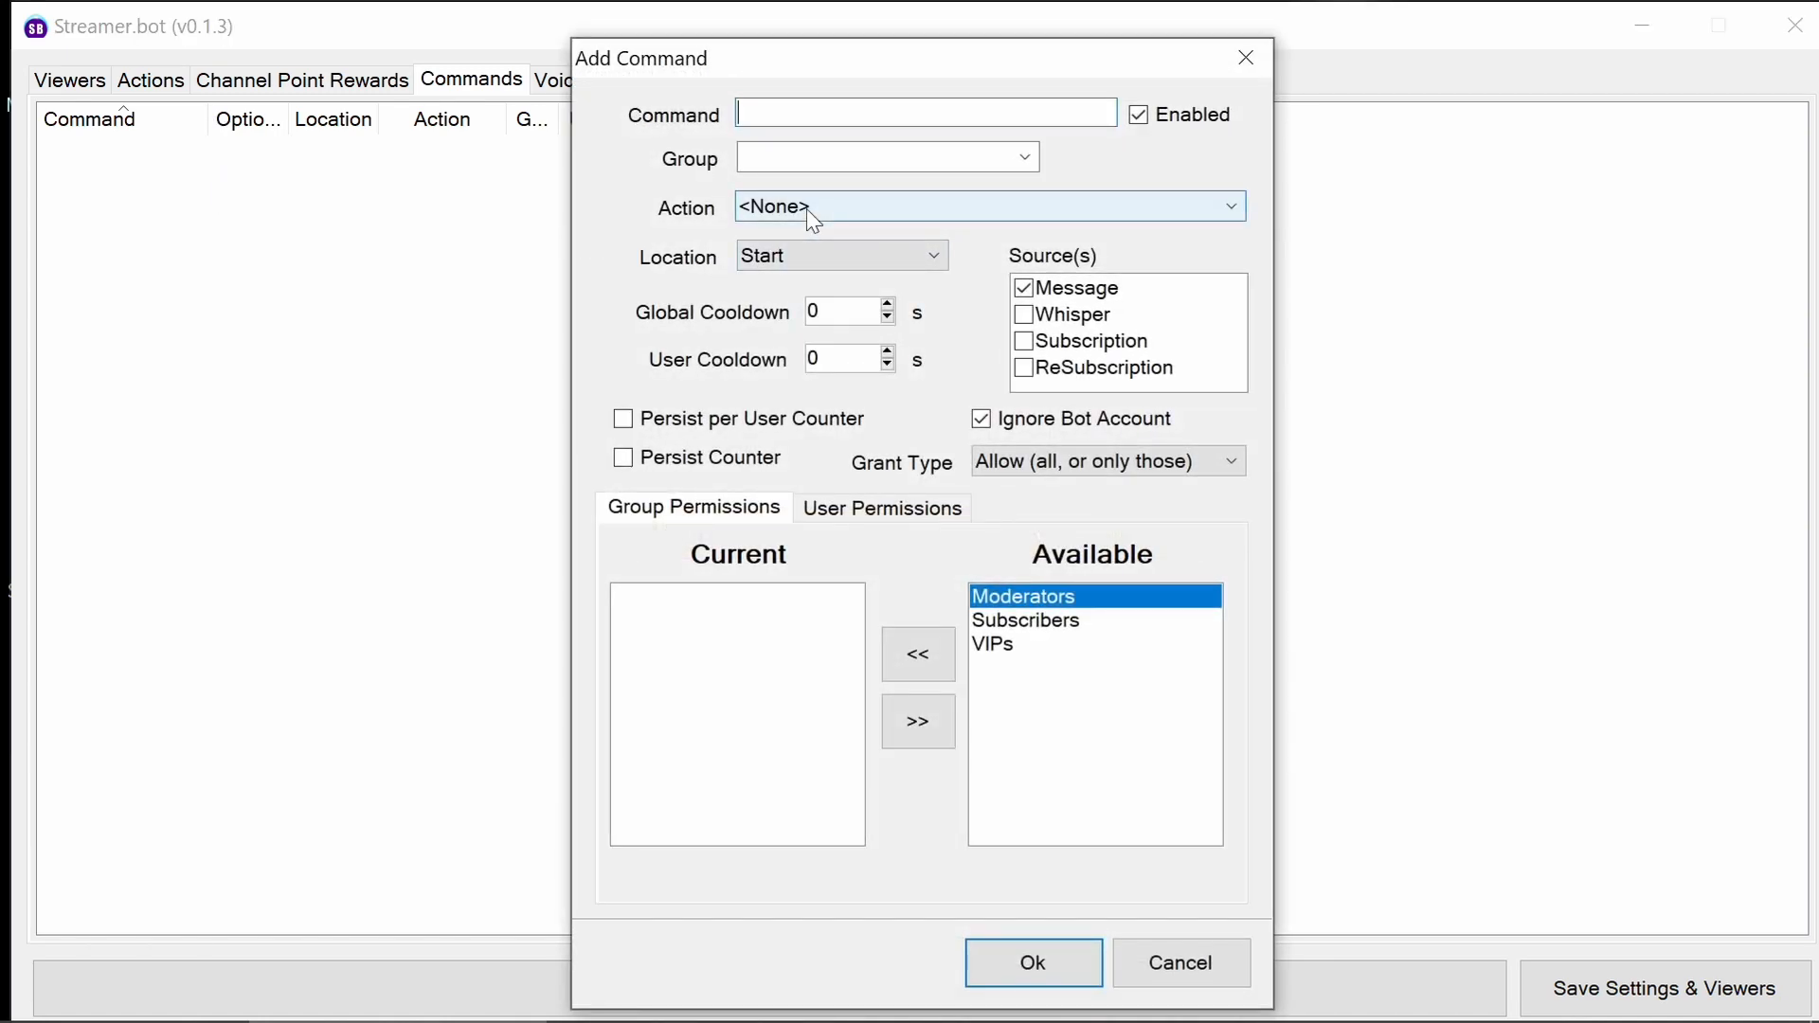
# Create the !deaths command running Deathcounter with a 15-second global cooldown.
pyautogui.click(985, 205)
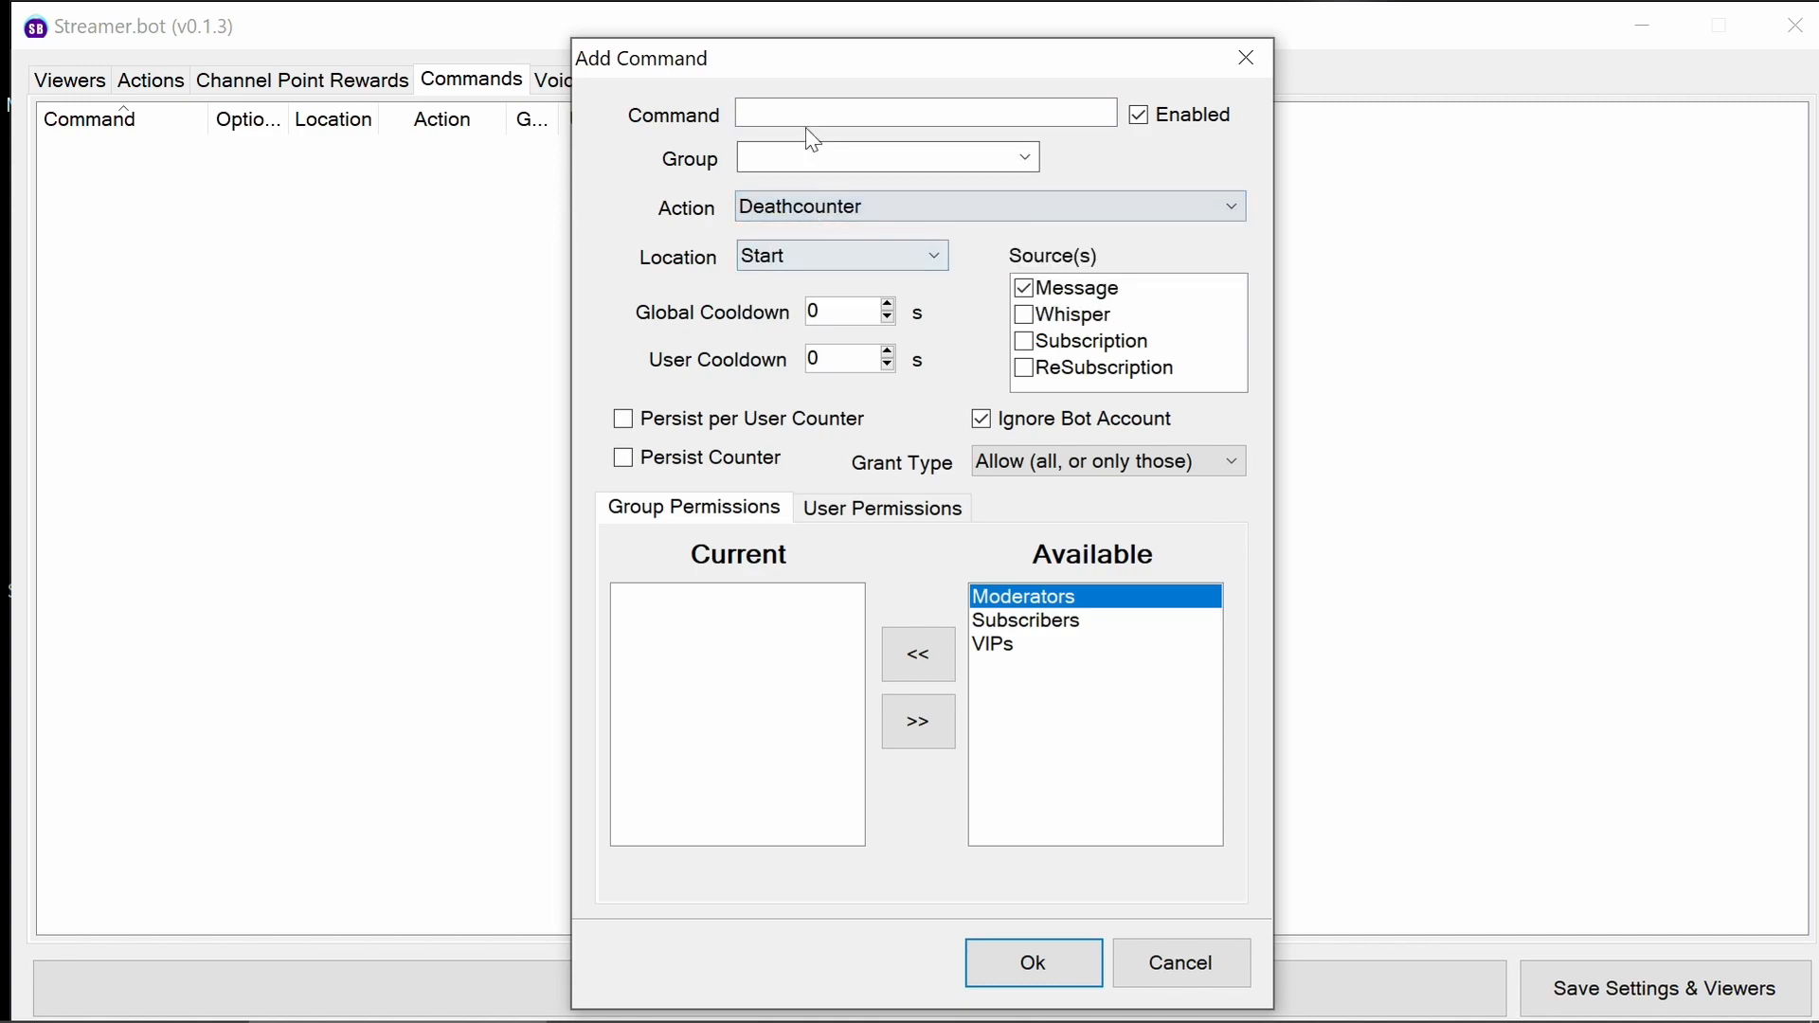
pyautogui.click(925, 114)
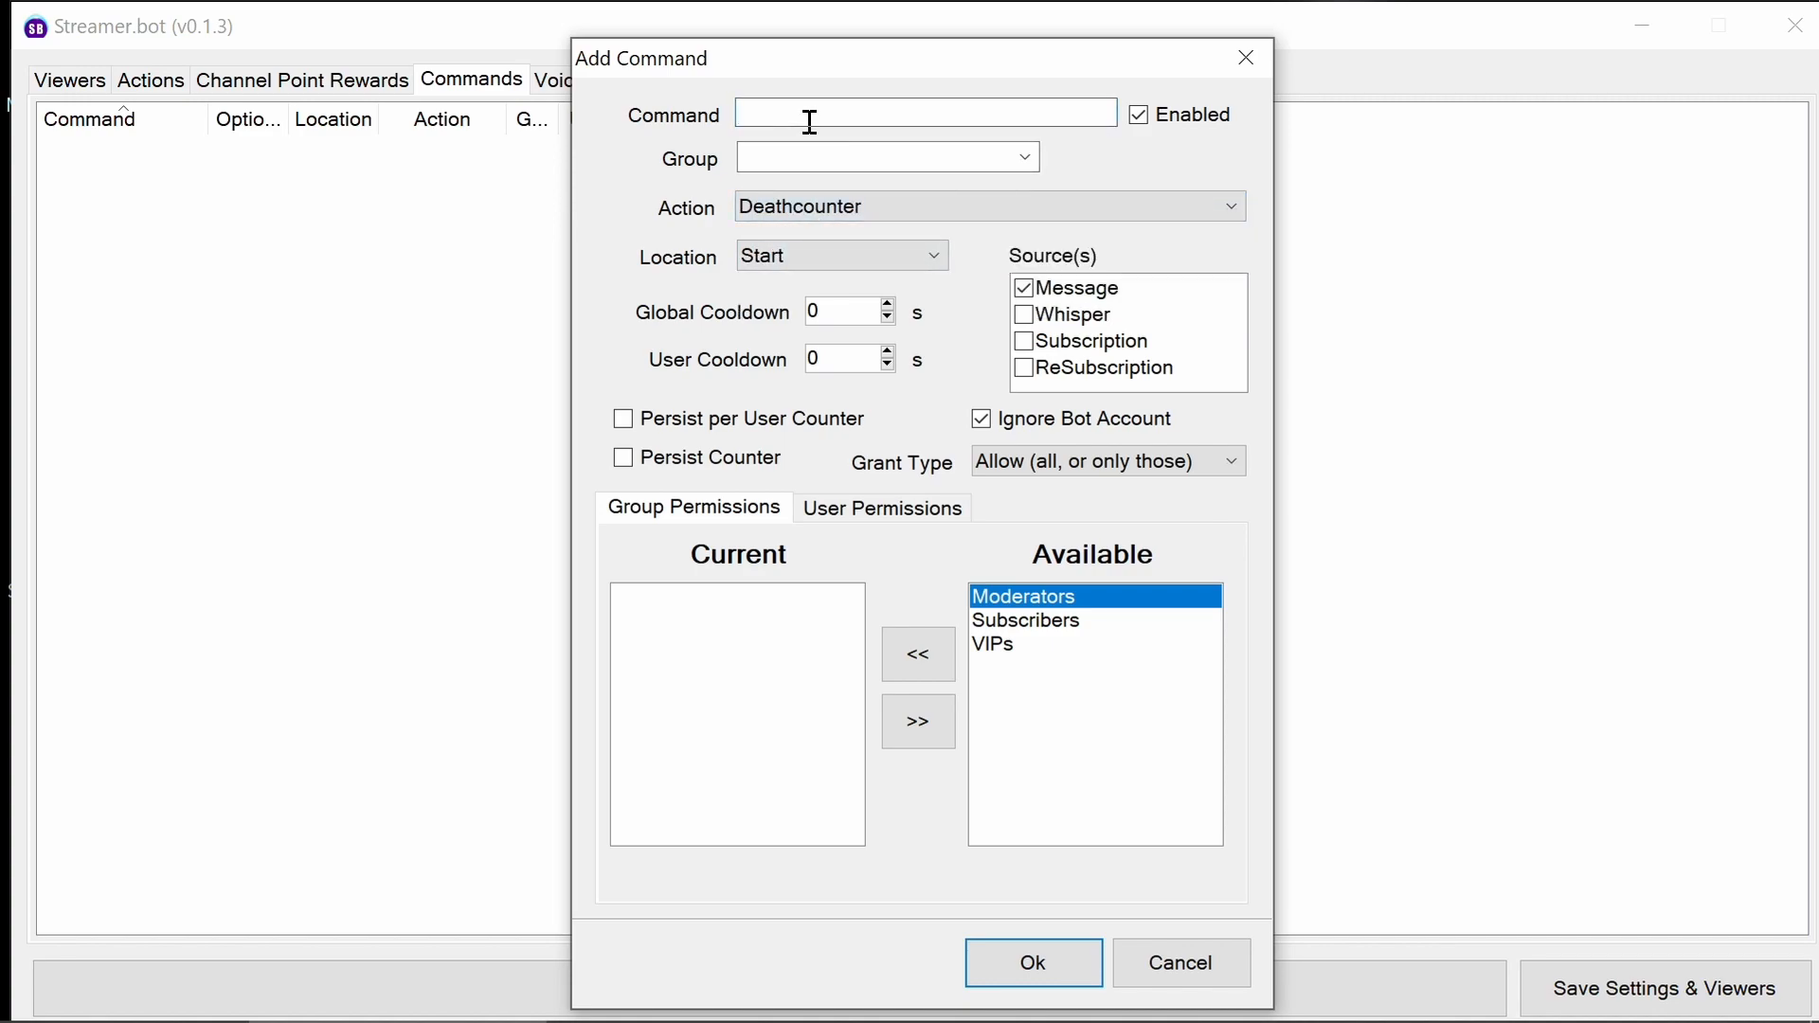
pyautogui.write('!desat')
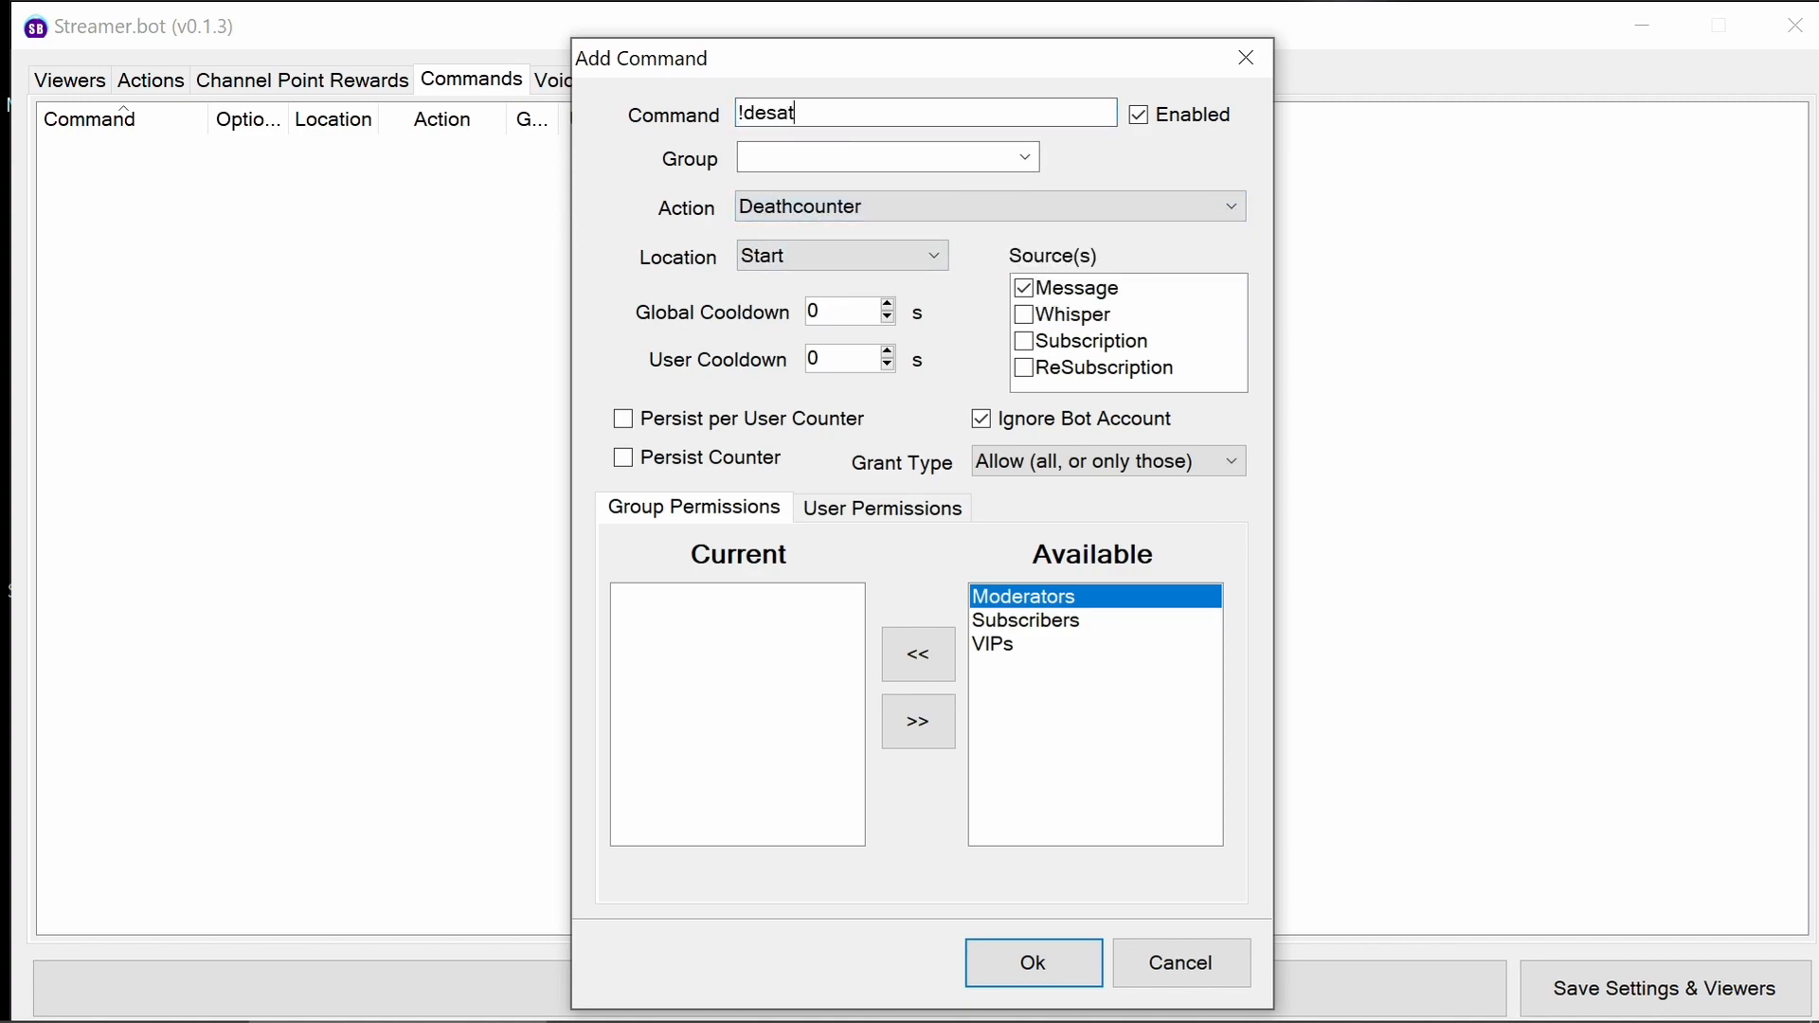
pyautogui.write('deaths')
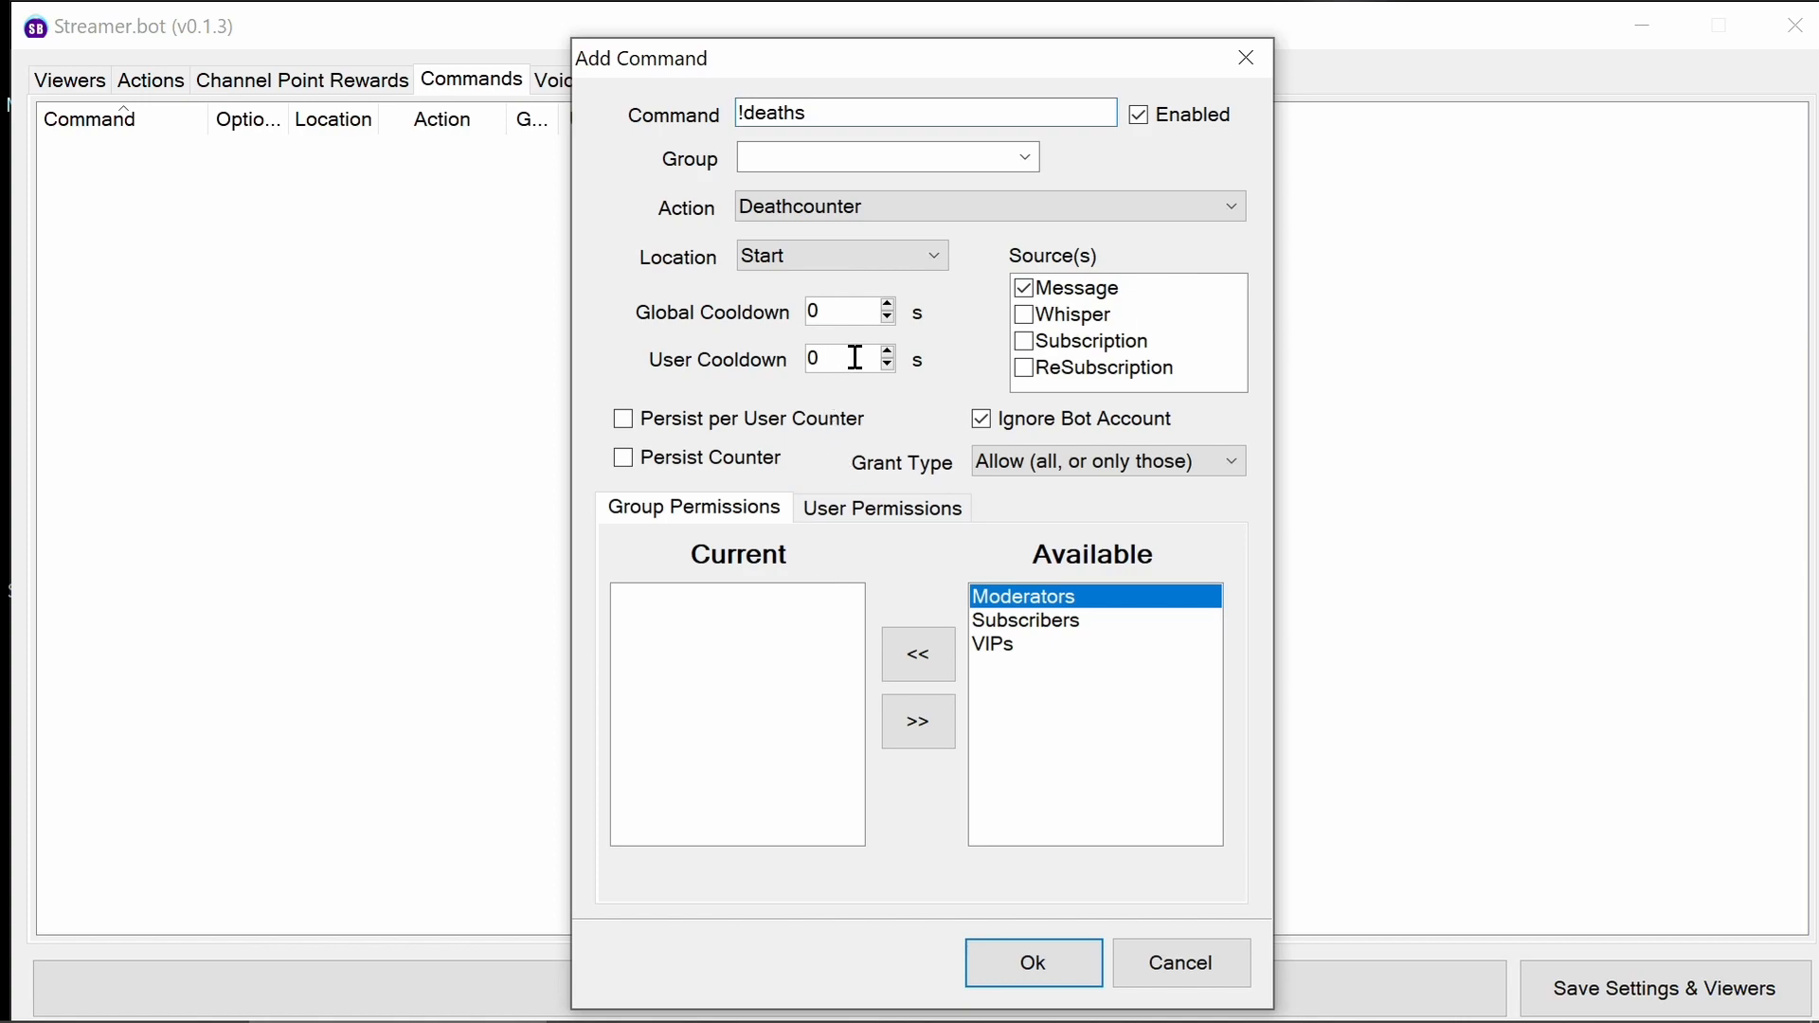
pyautogui.click(836, 311)
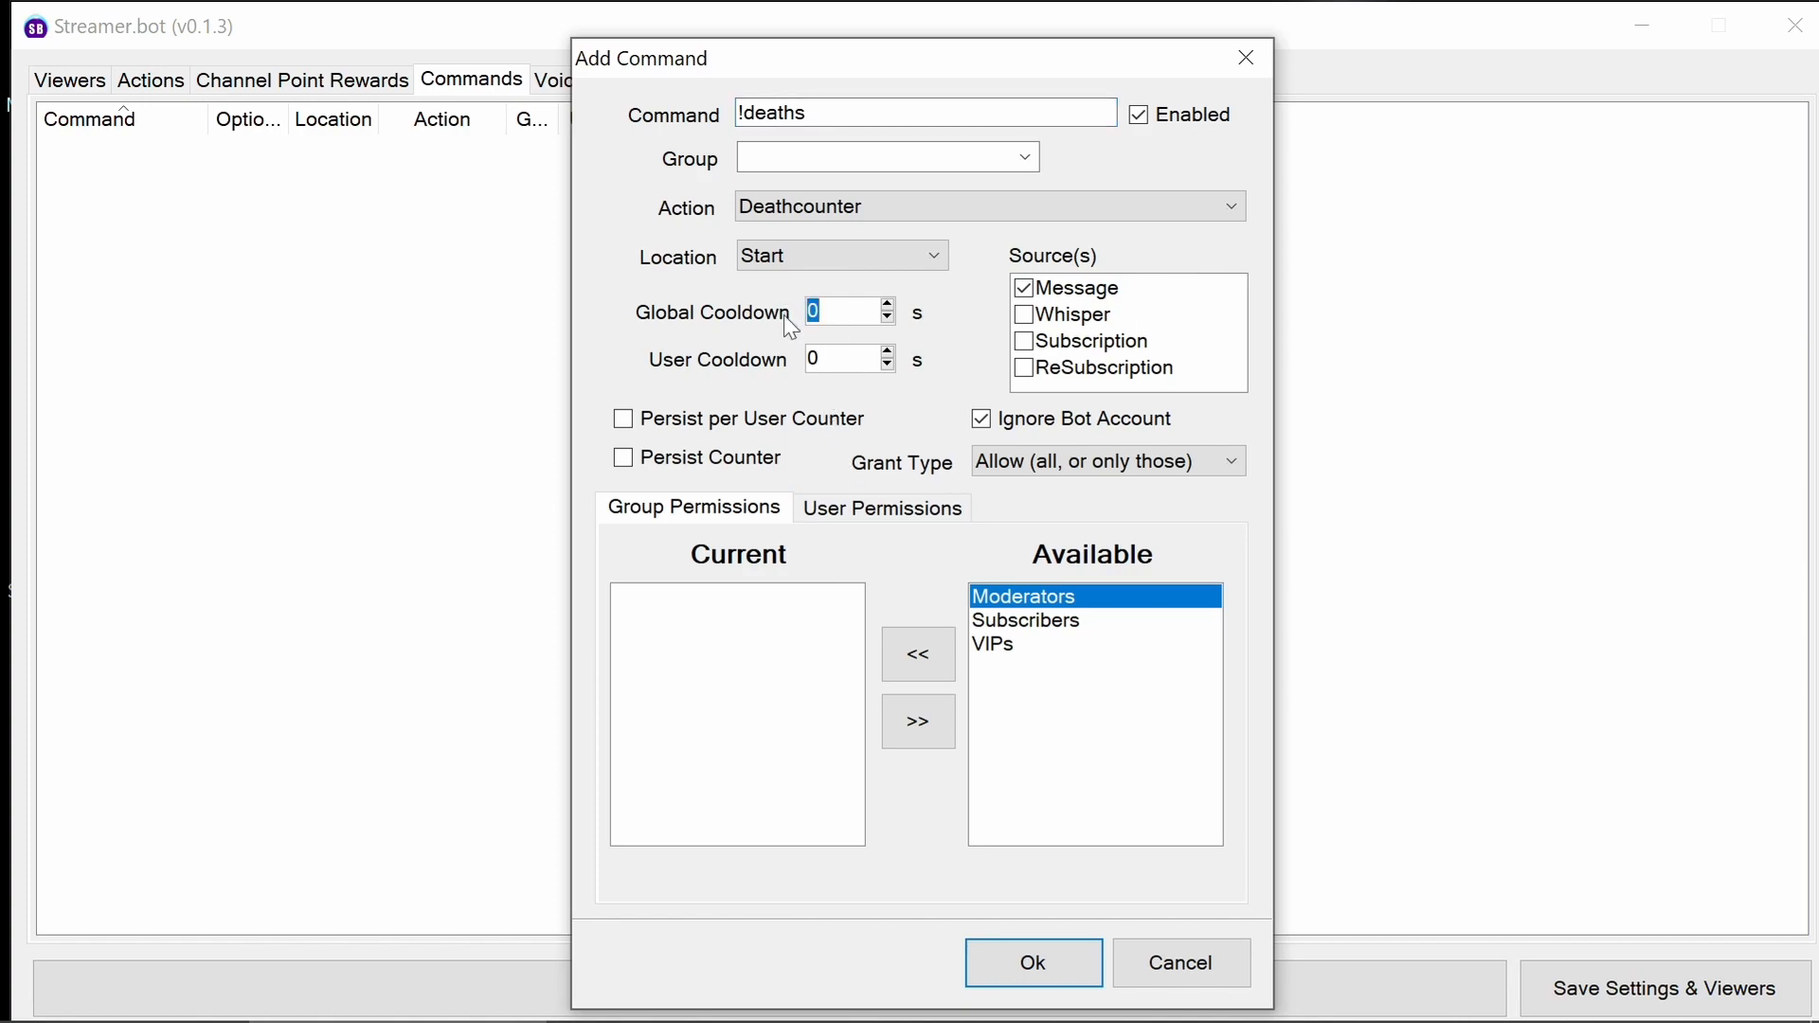
pyautogui.write('15')
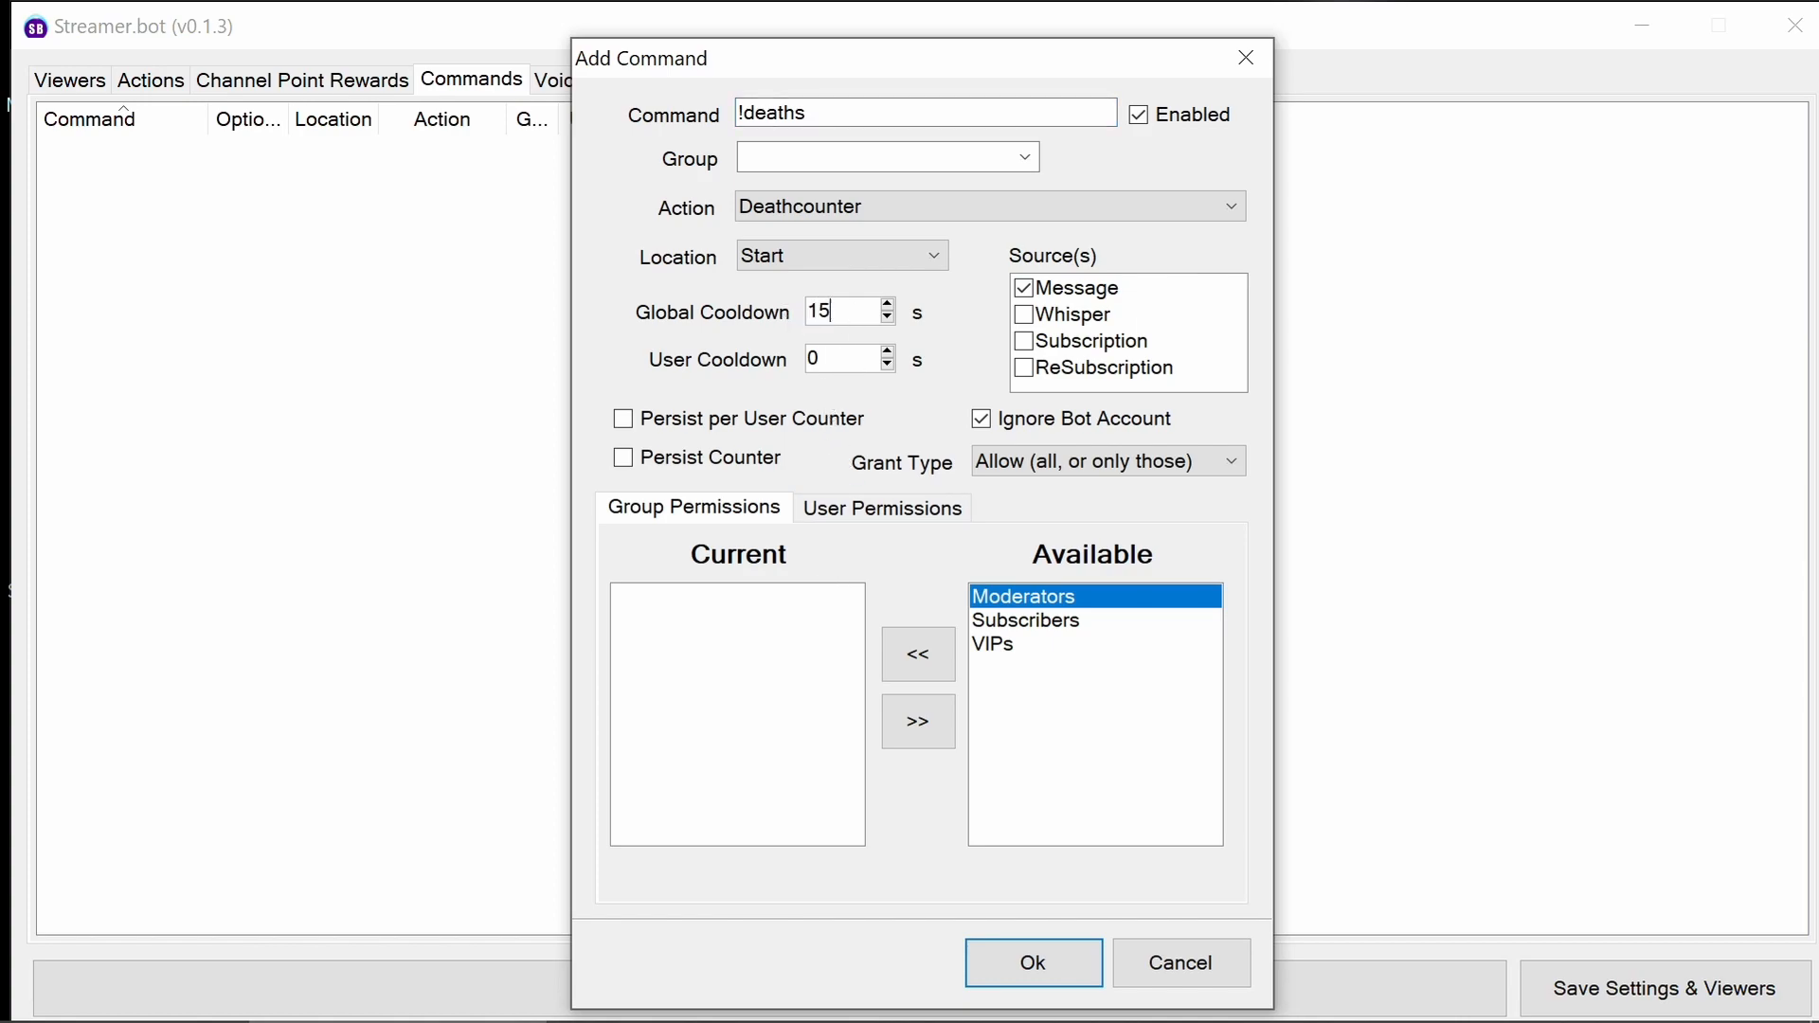
pyautogui.moveTo(1030, 962)
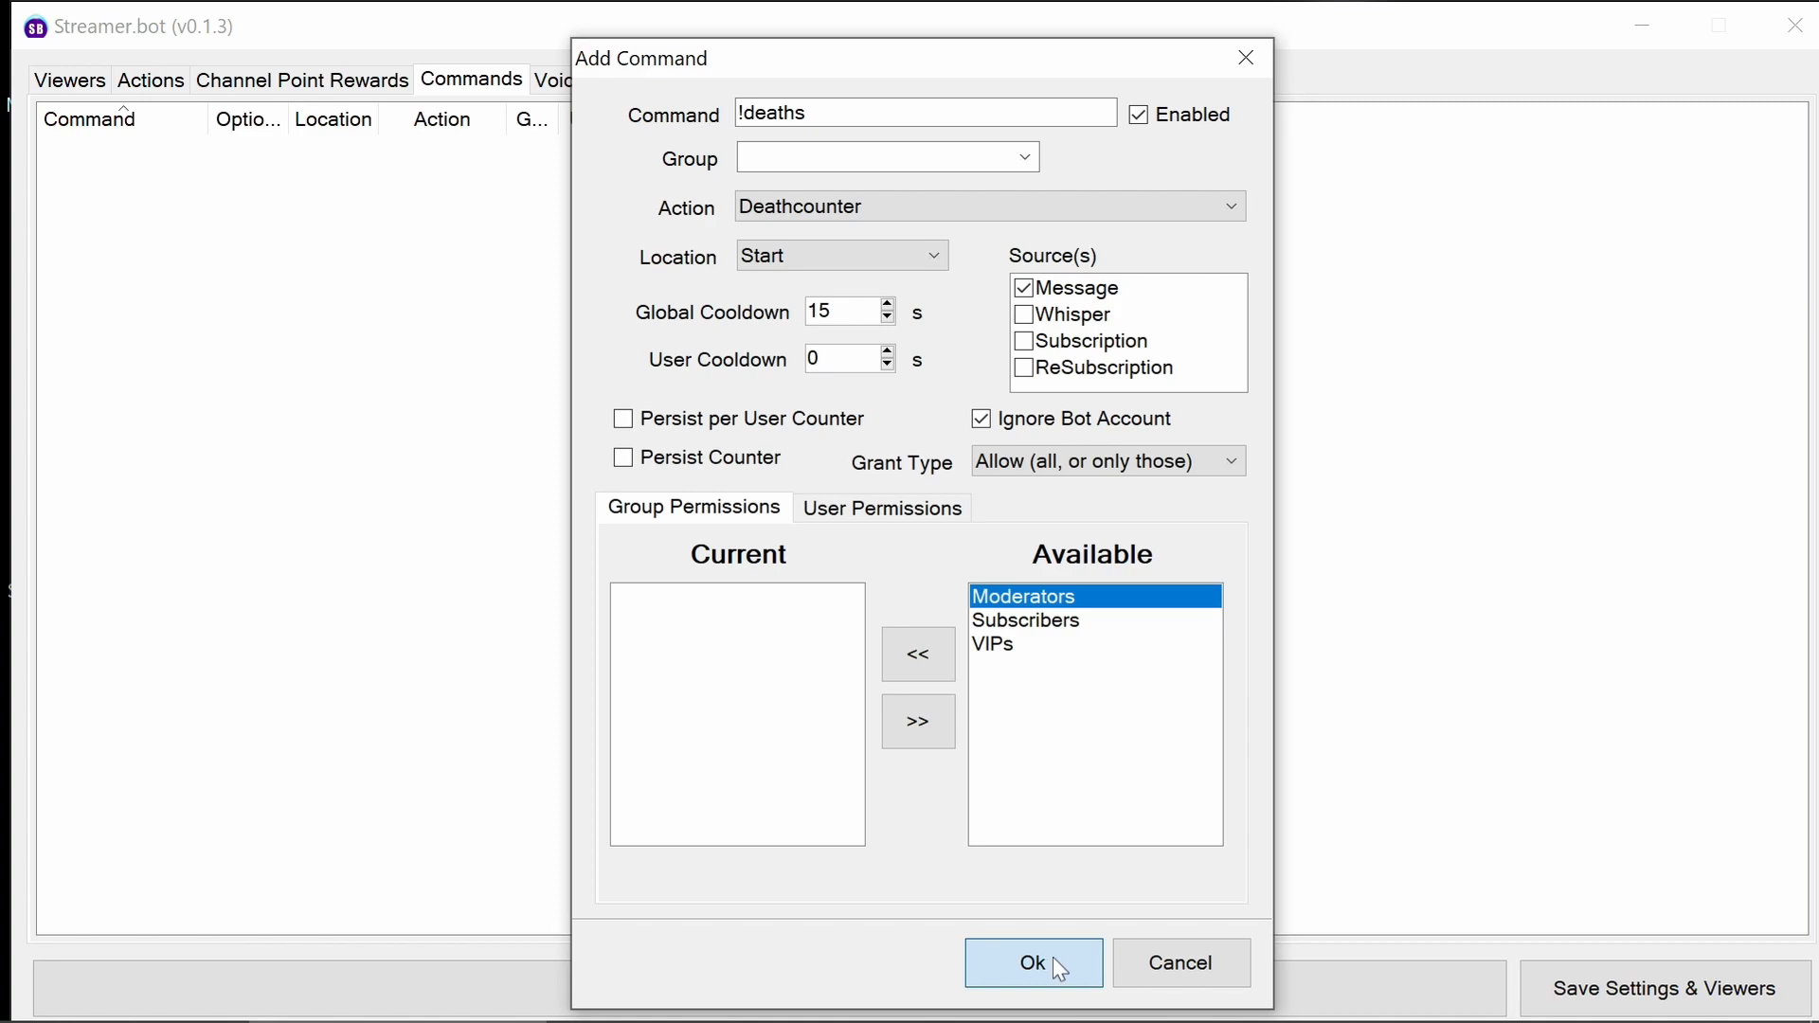
pyautogui.click(1031, 962)
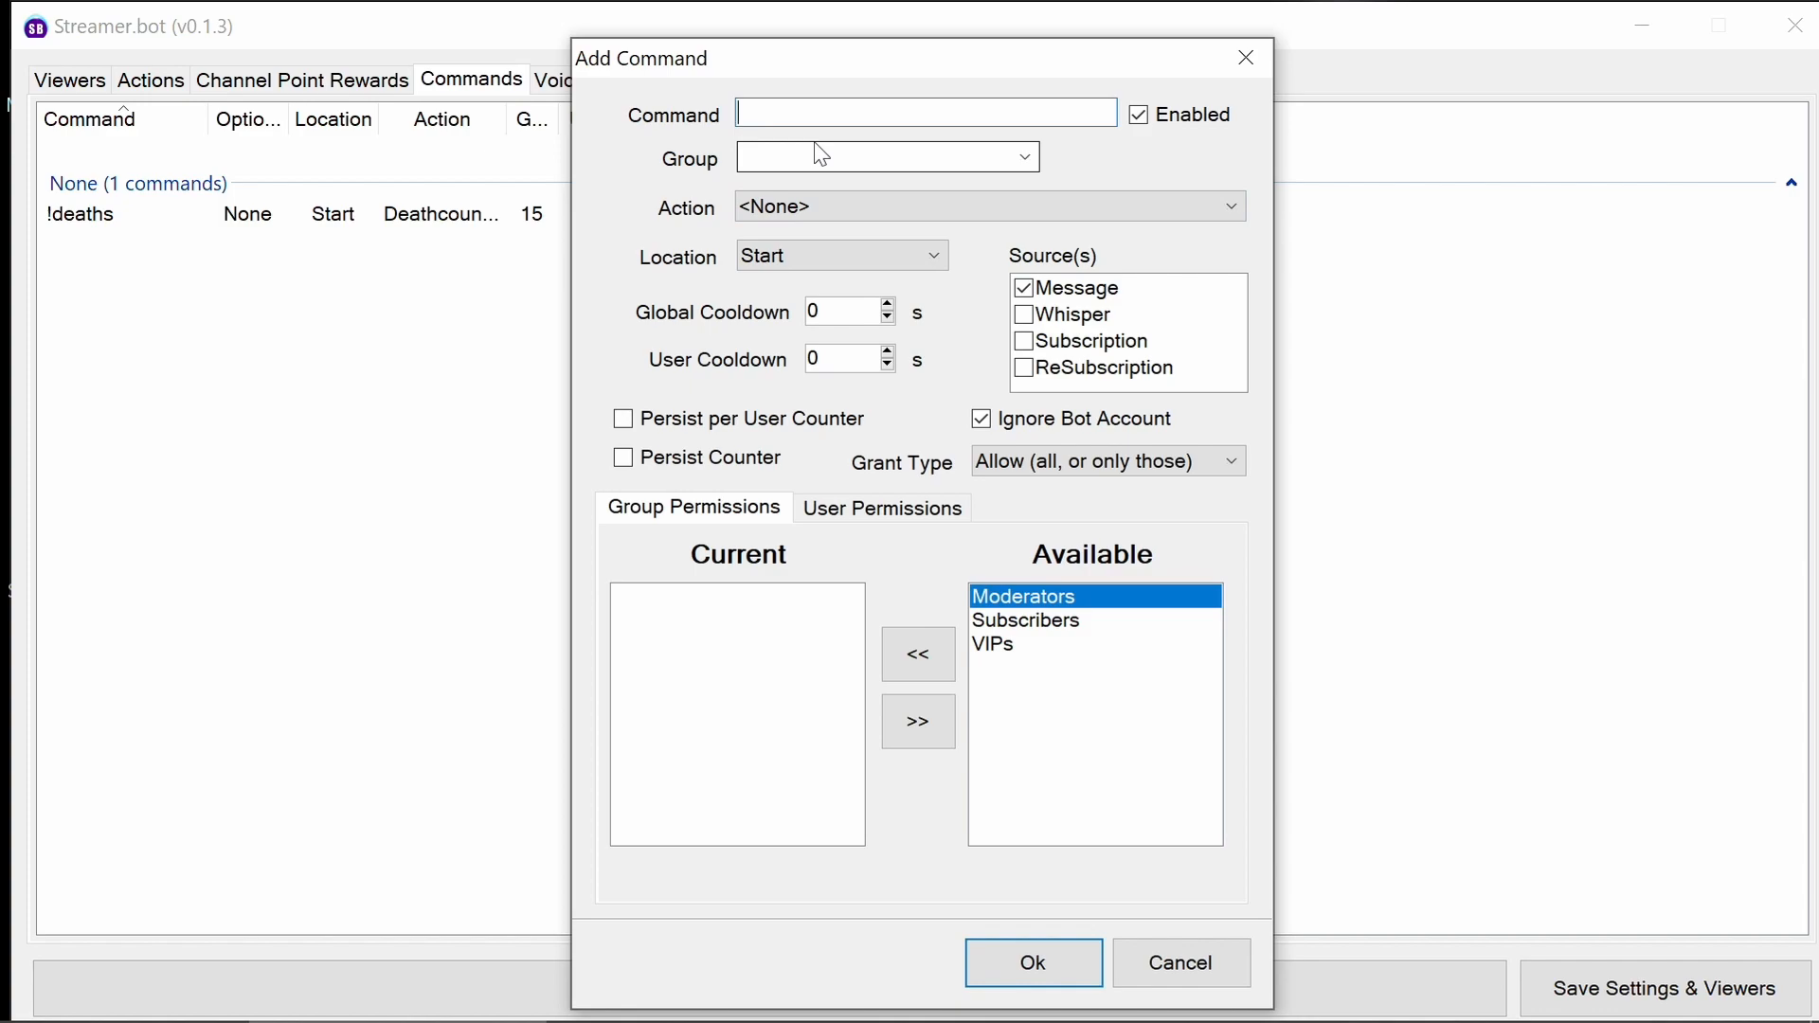
# Create the !death+ command running Deathcounter-Add, limited to Moderators and VIPs.
pyautogui.write('!de')
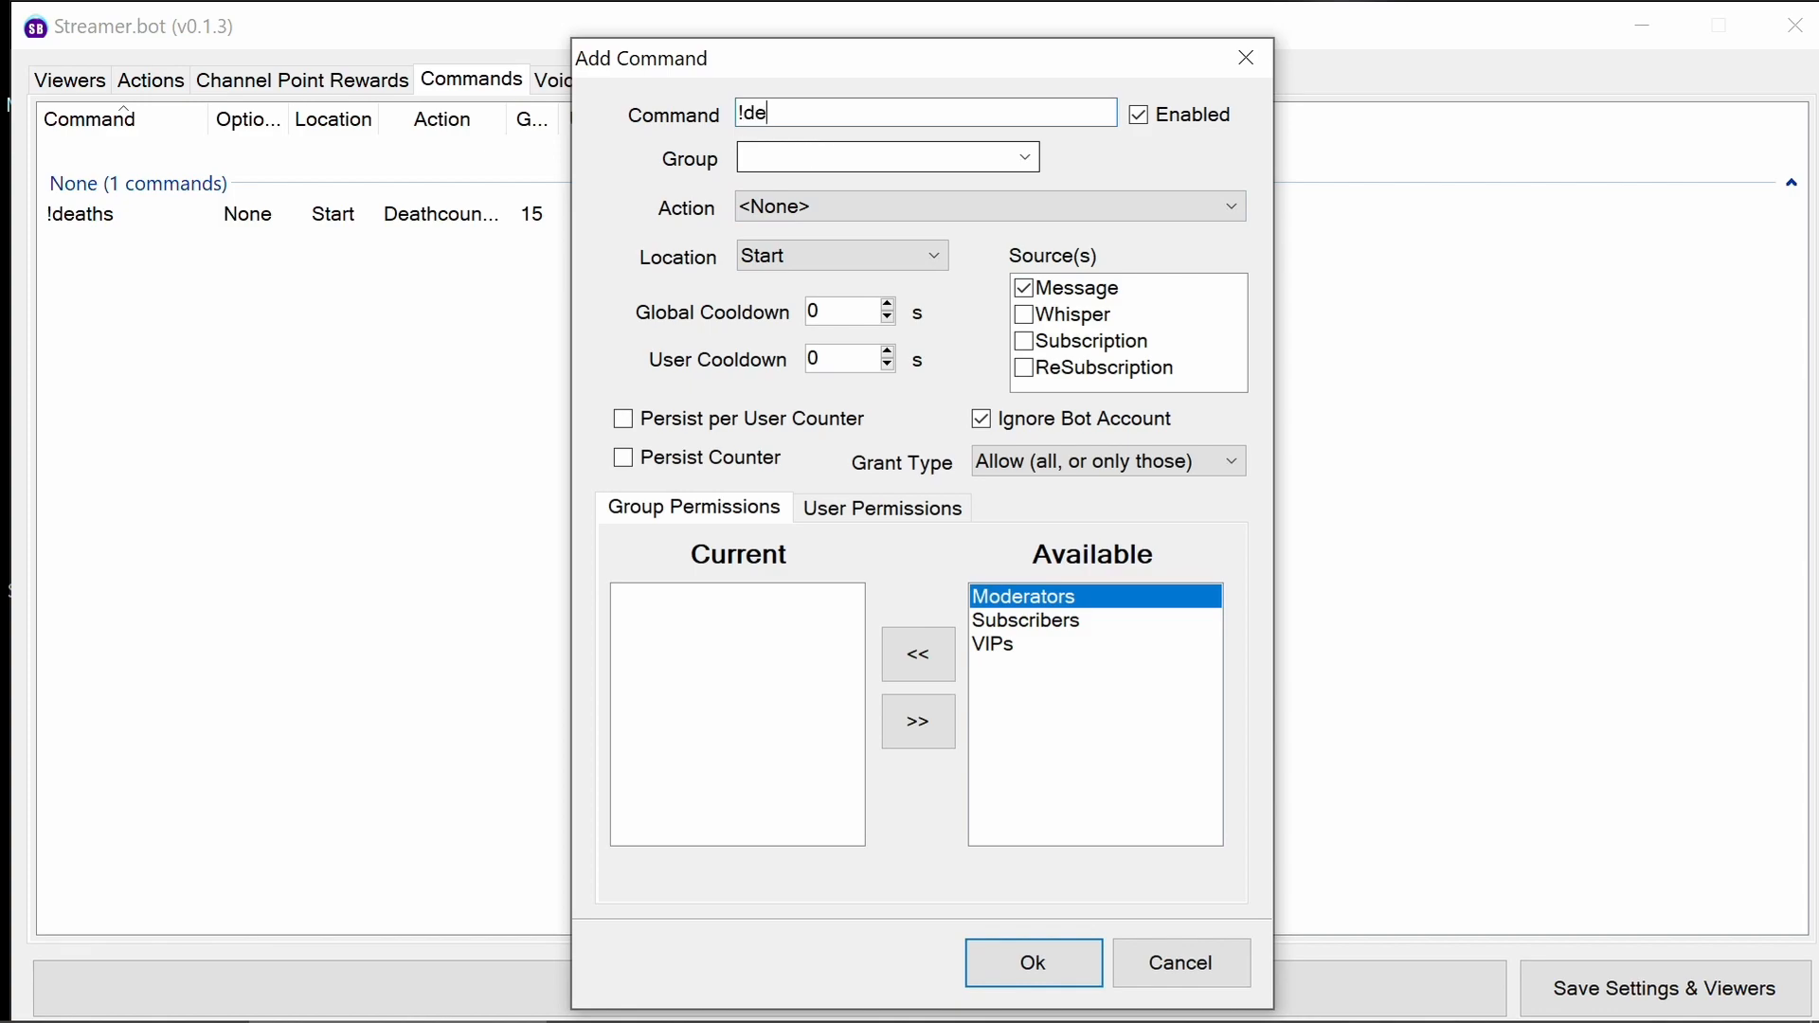
pyautogui.write('ath+')
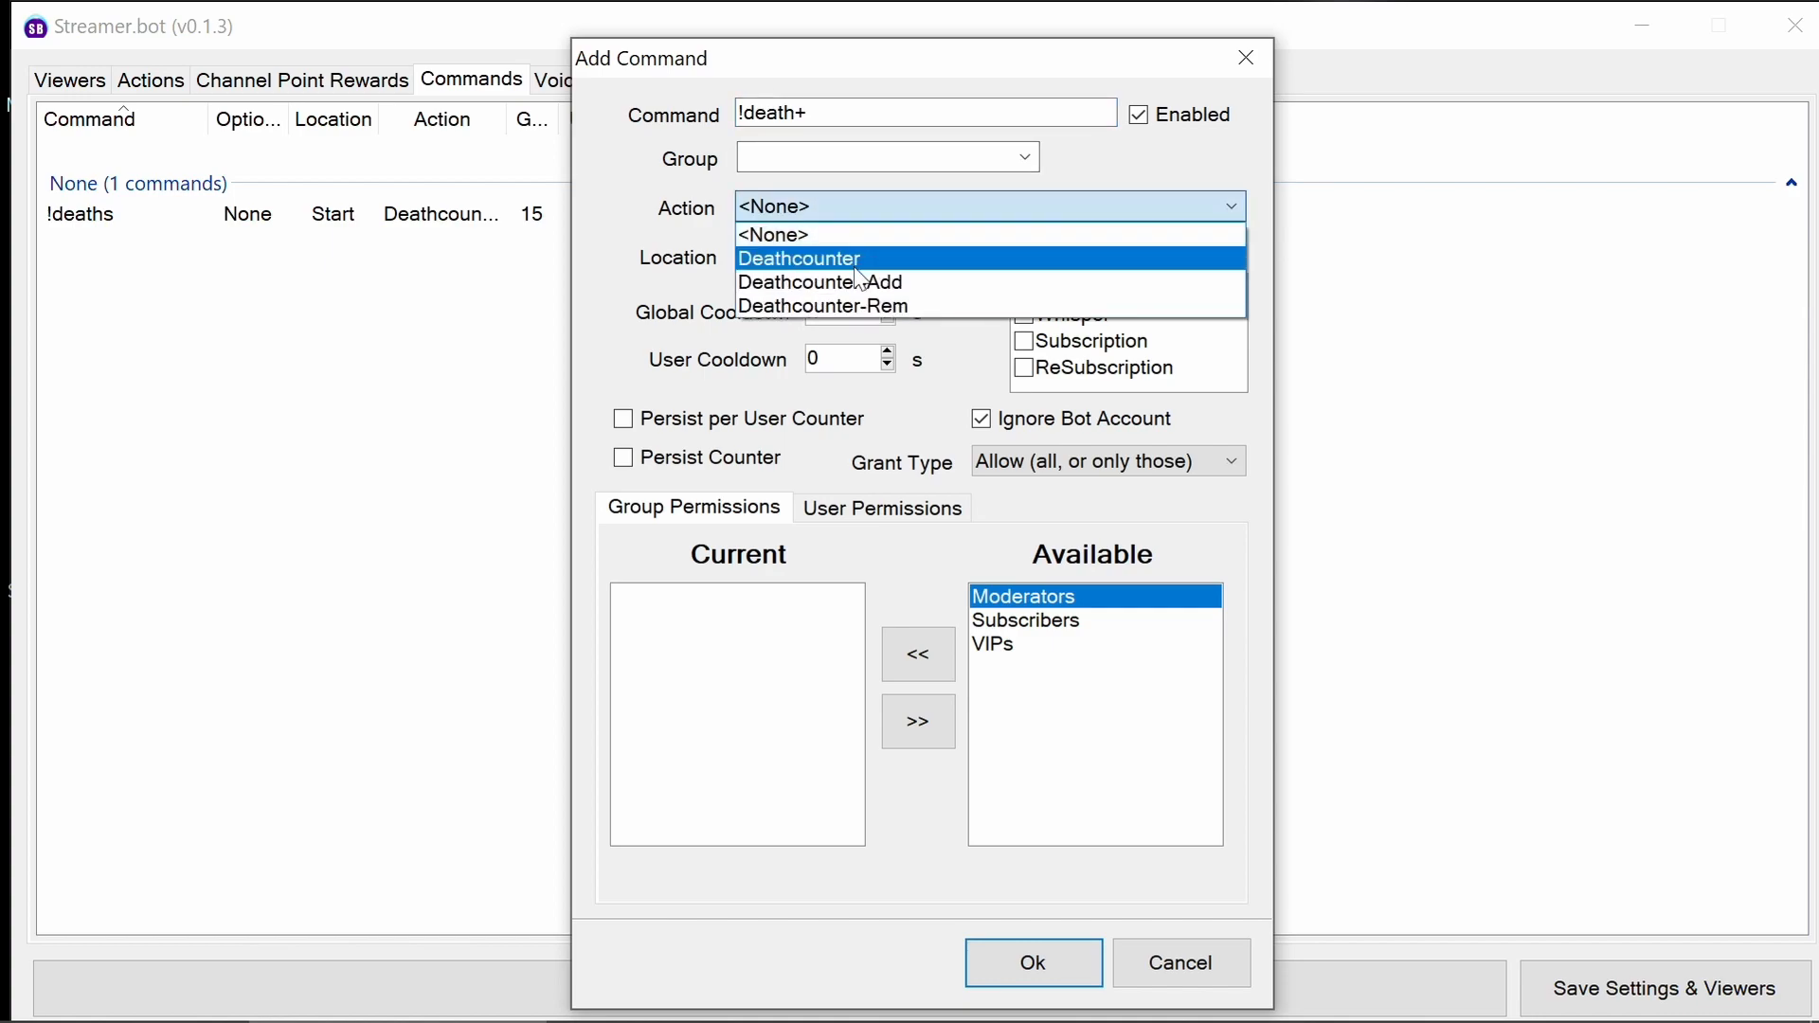
pyautogui.click(820, 283)
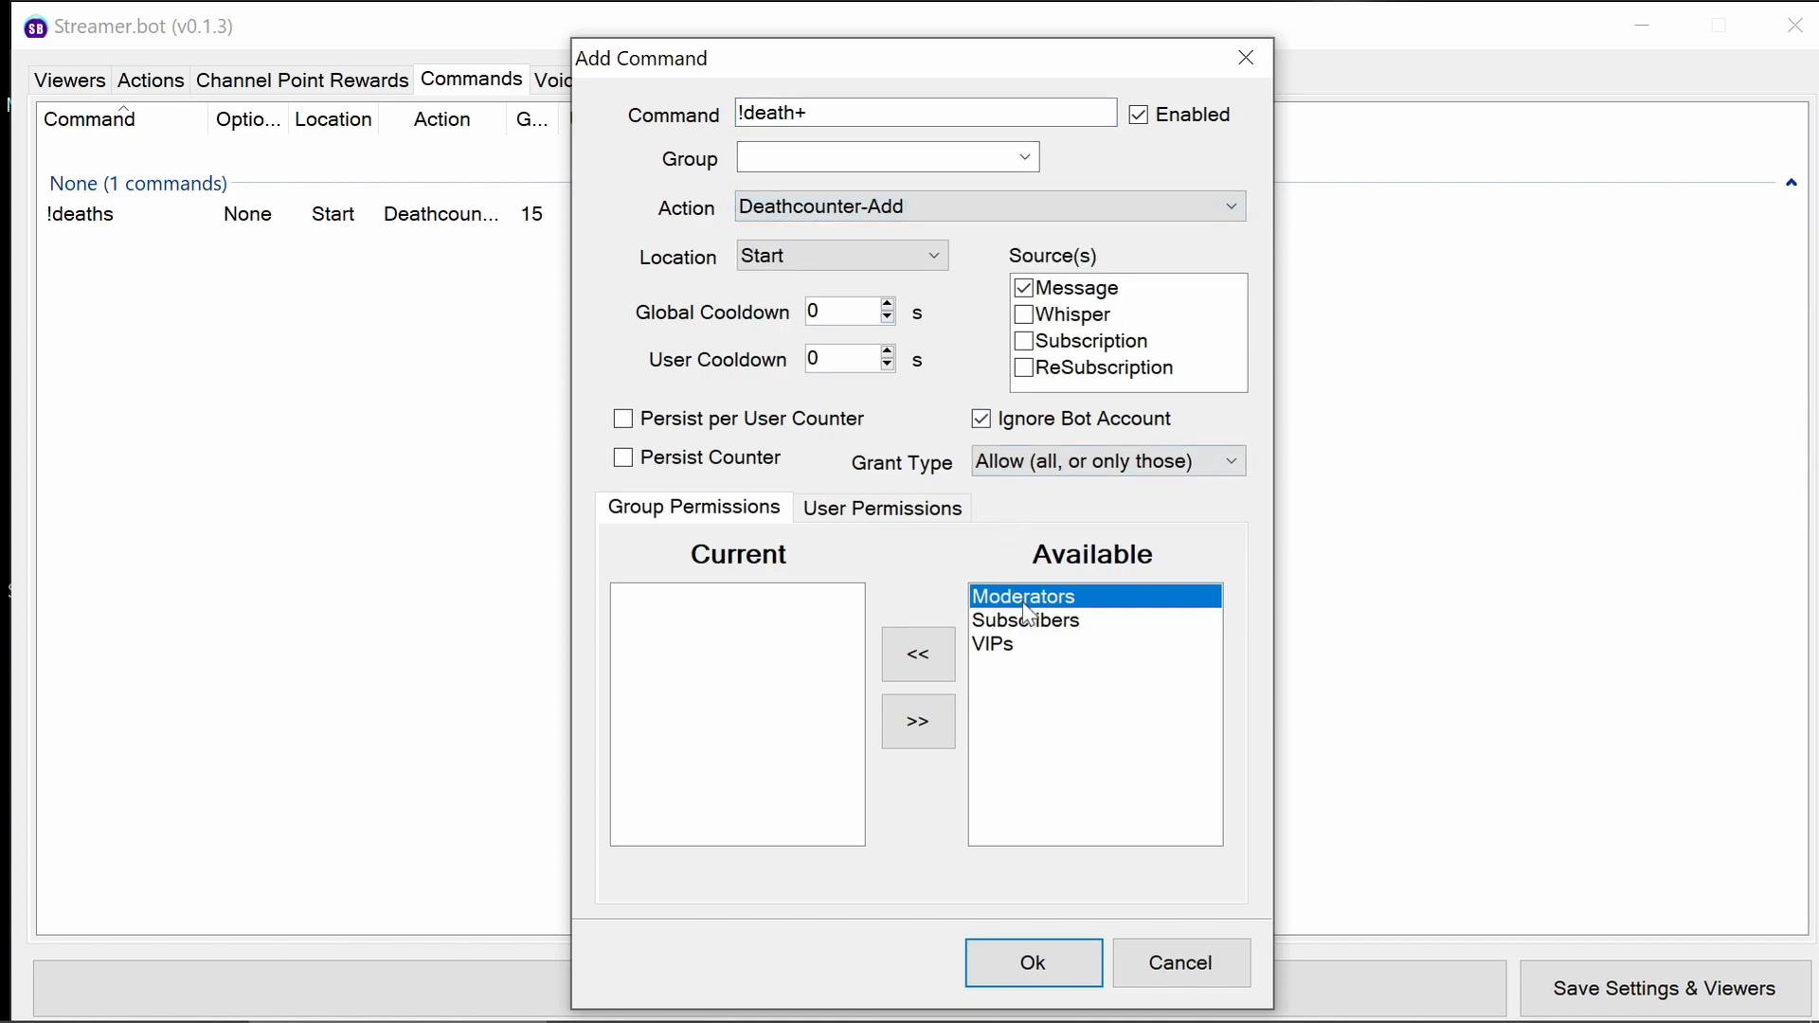
pyautogui.moveTo(913, 334)
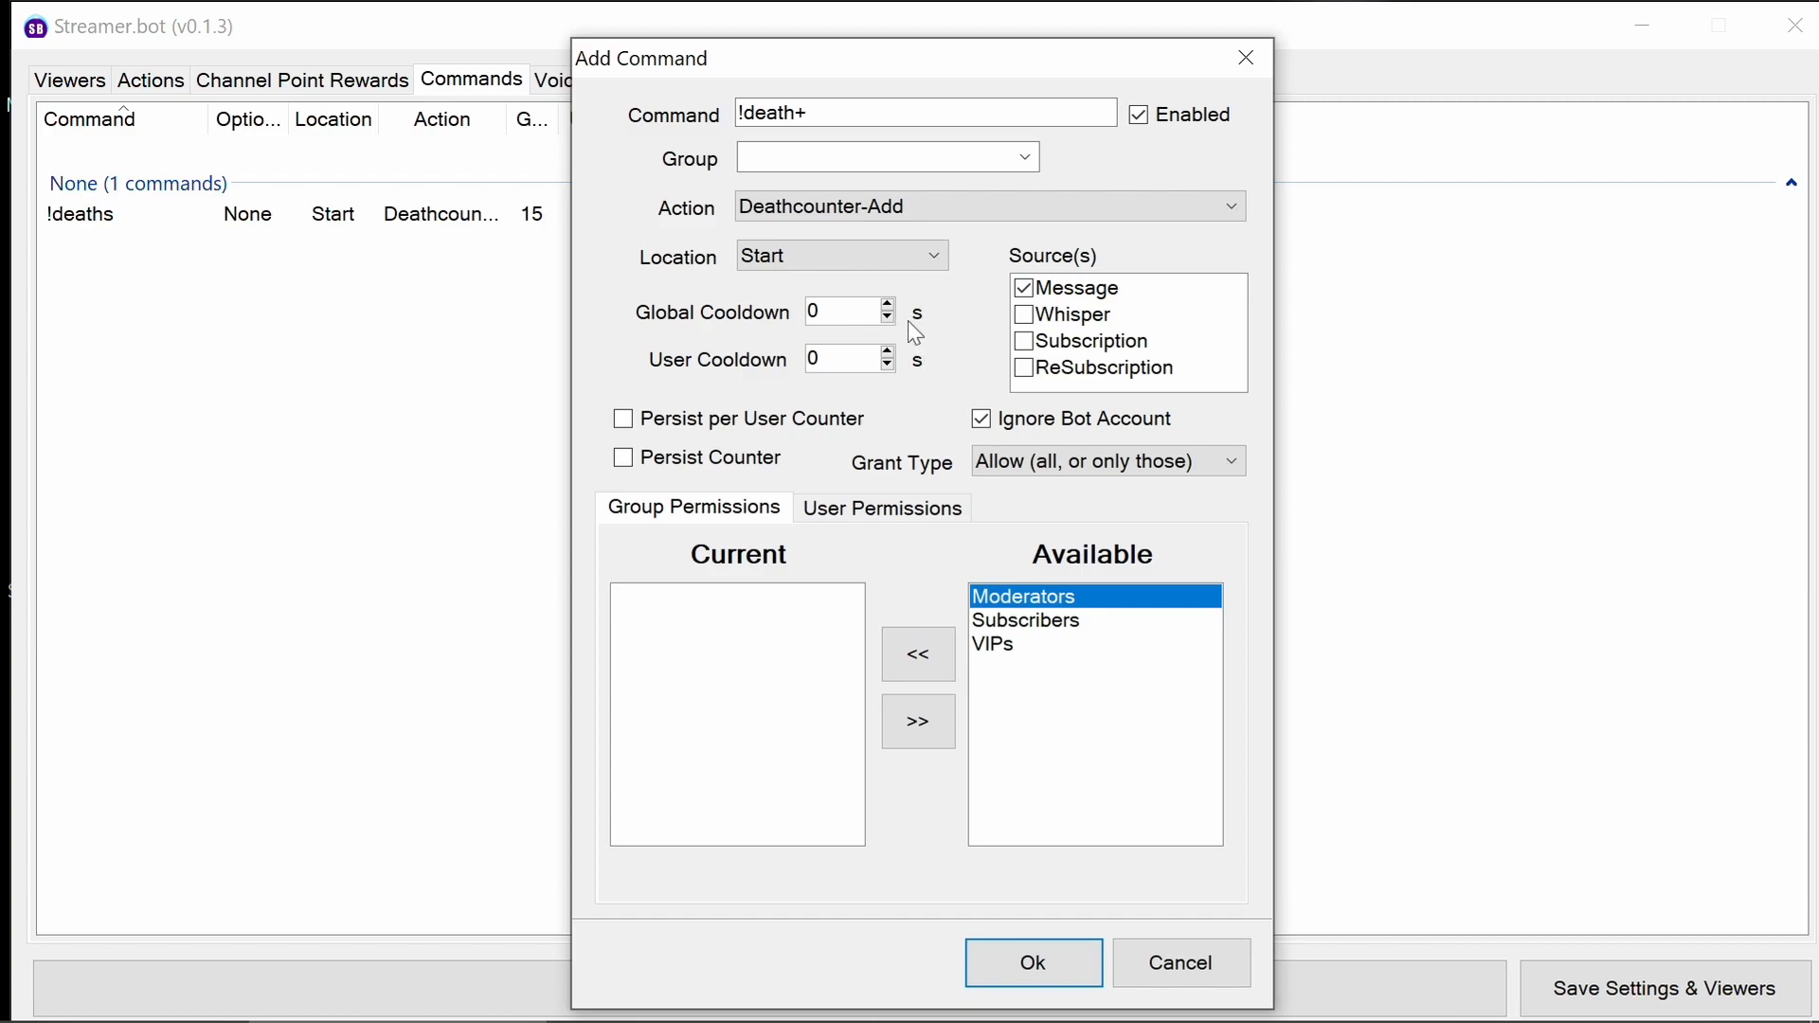
pyautogui.moveTo(851, 317)
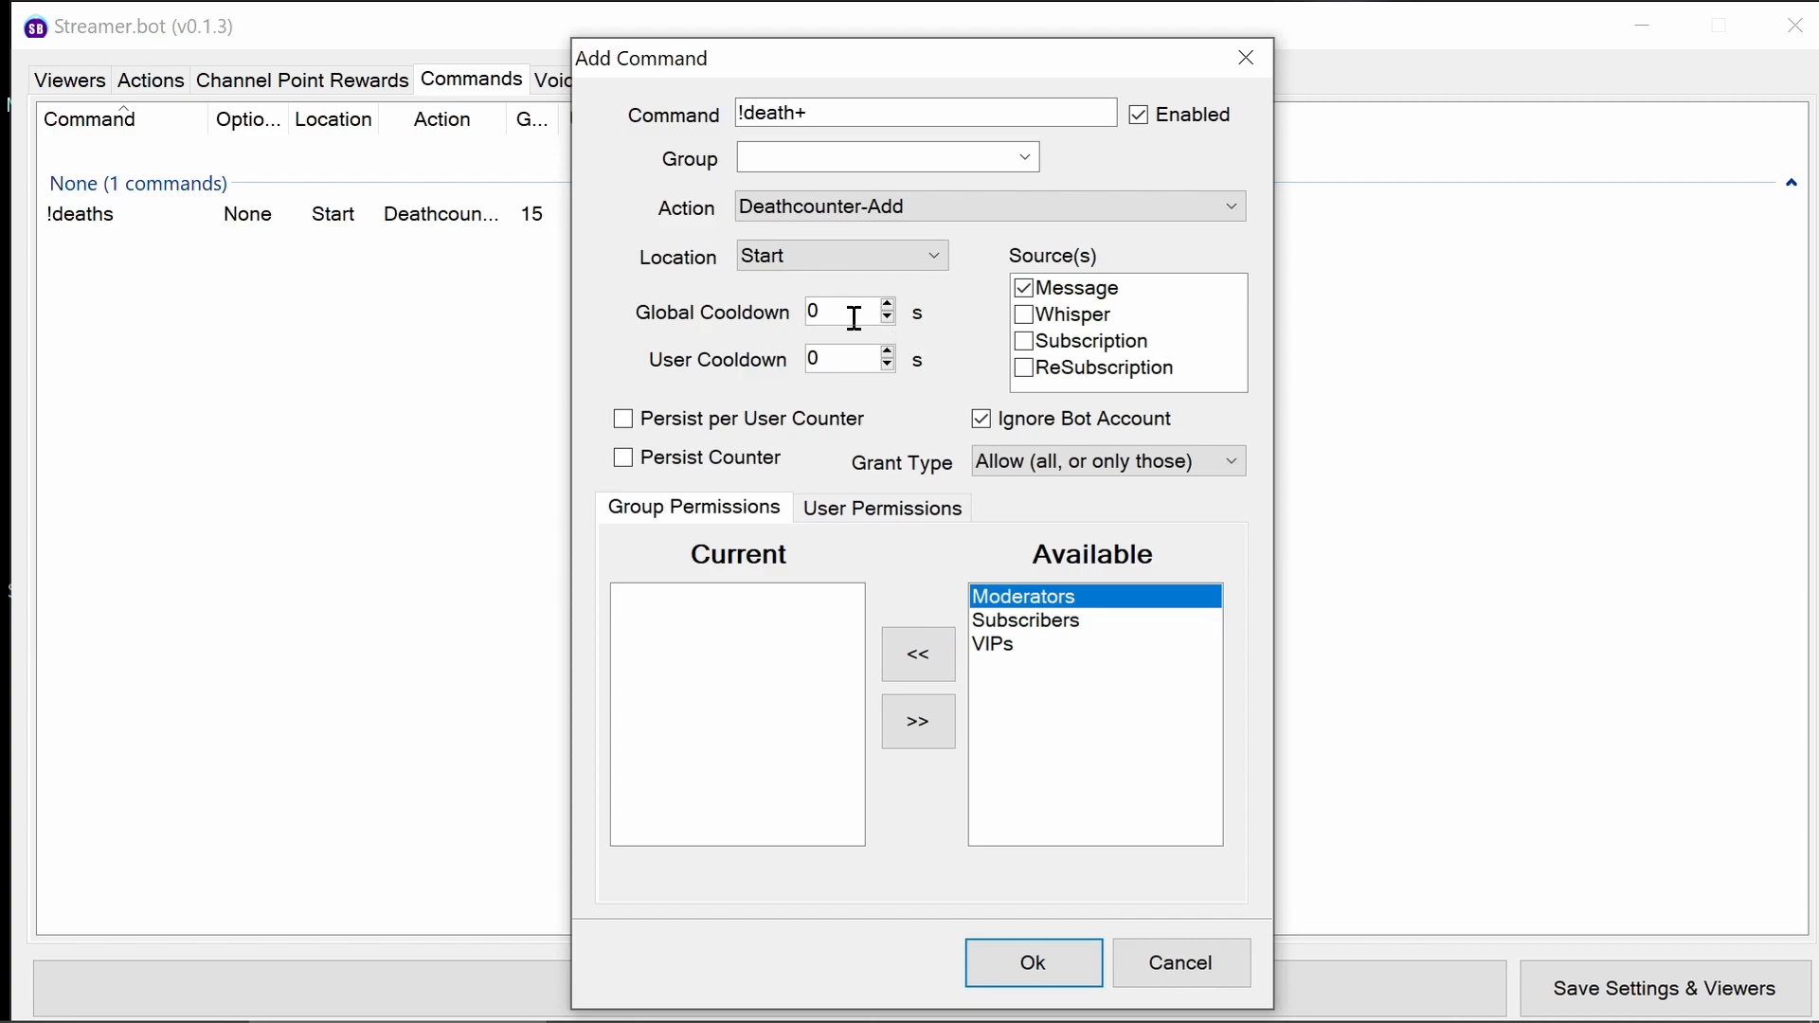
pyautogui.moveTo(867, 356)
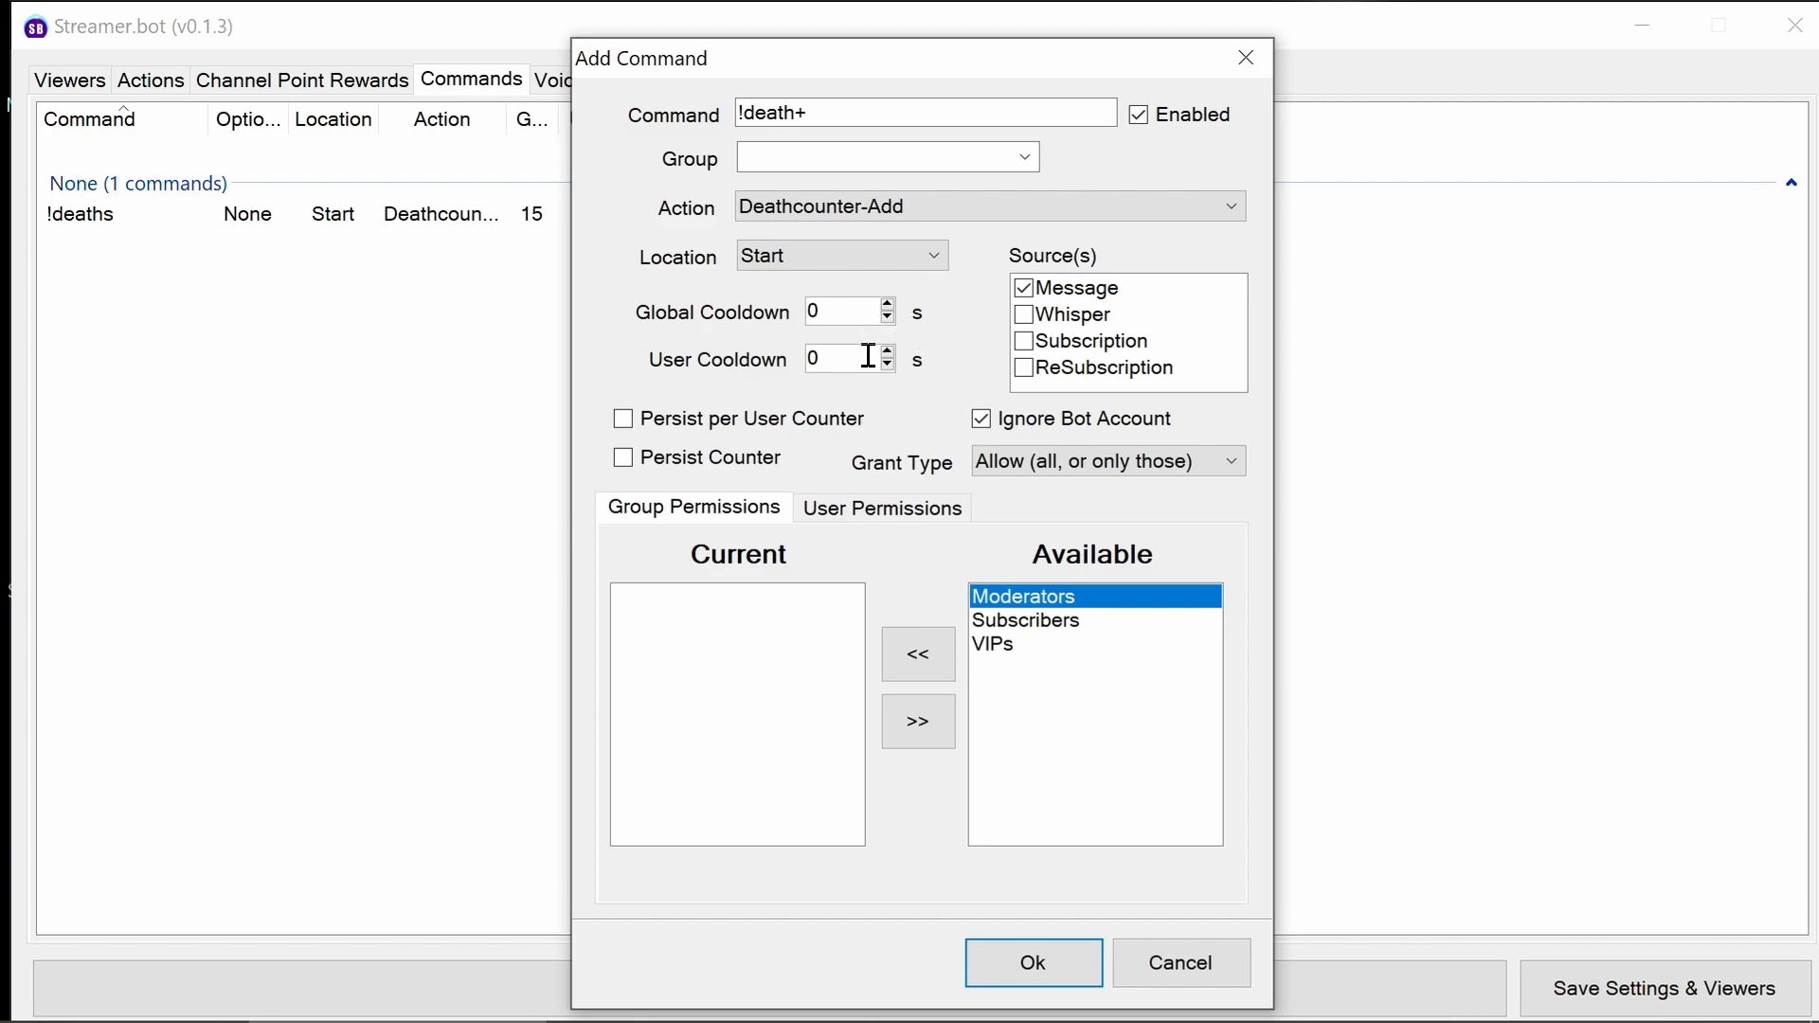
pyautogui.moveTo(845, 320)
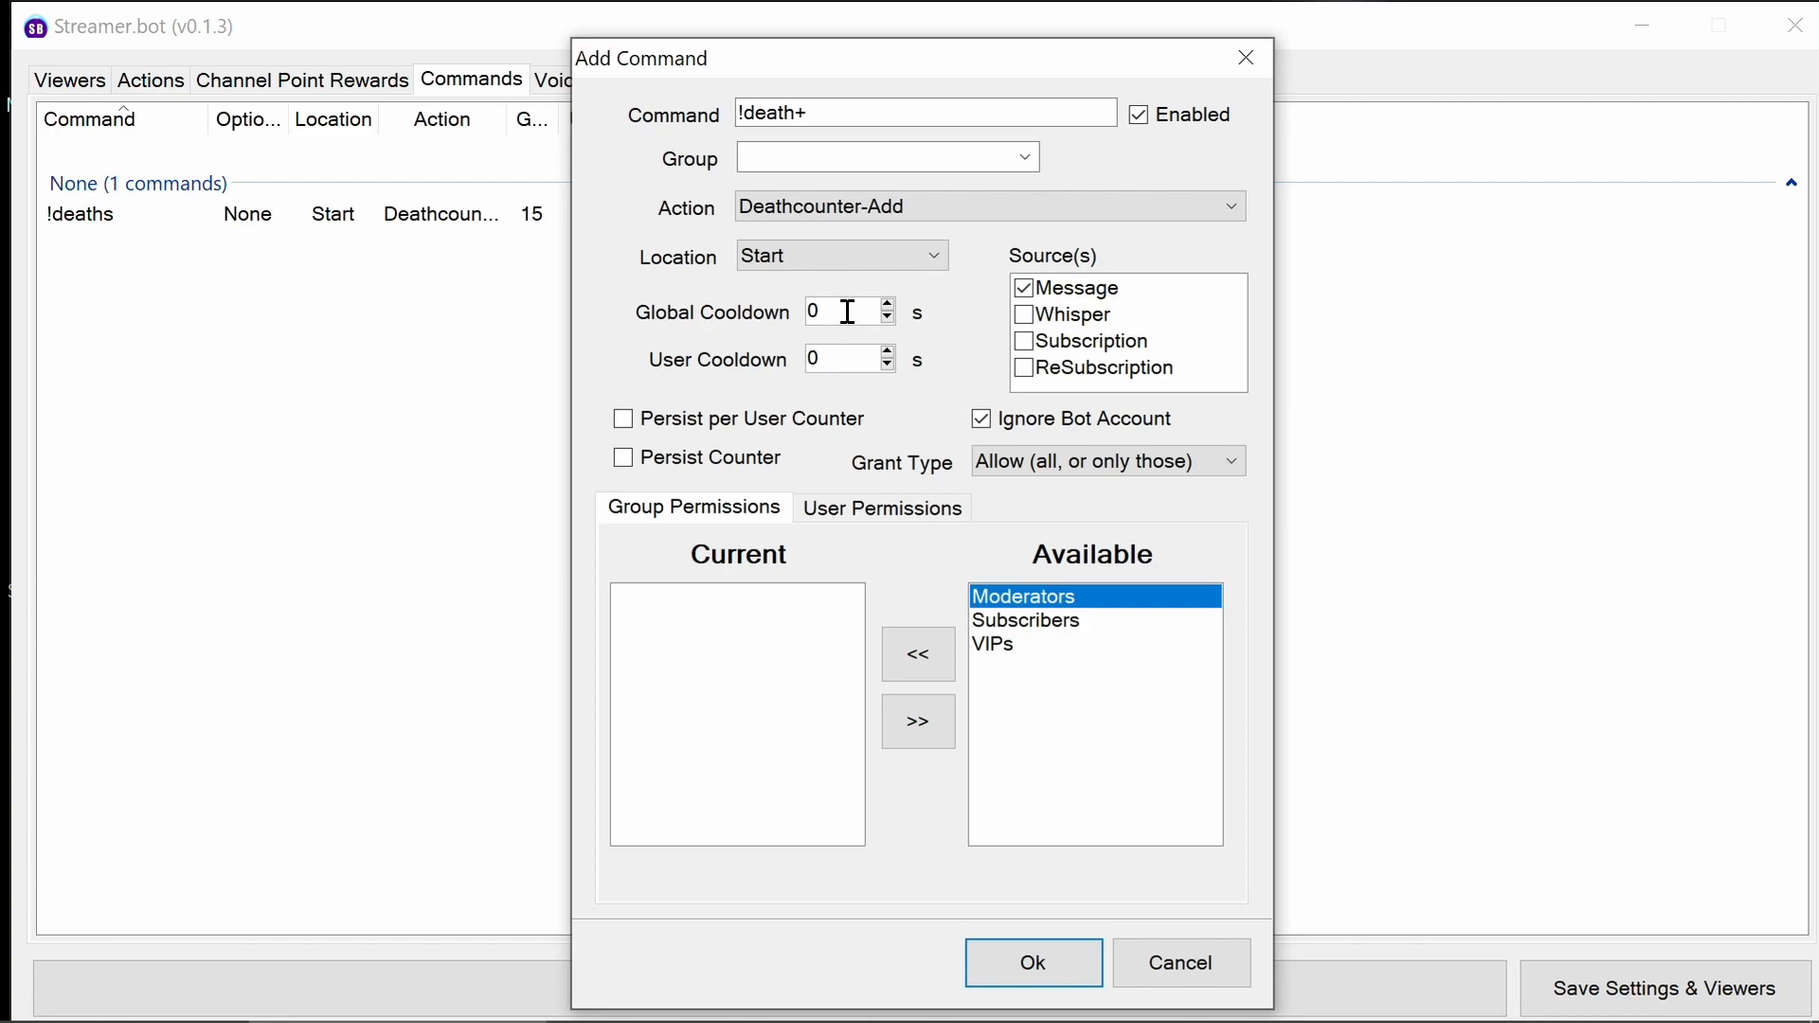
pyautogui.moveTo(917, 653)
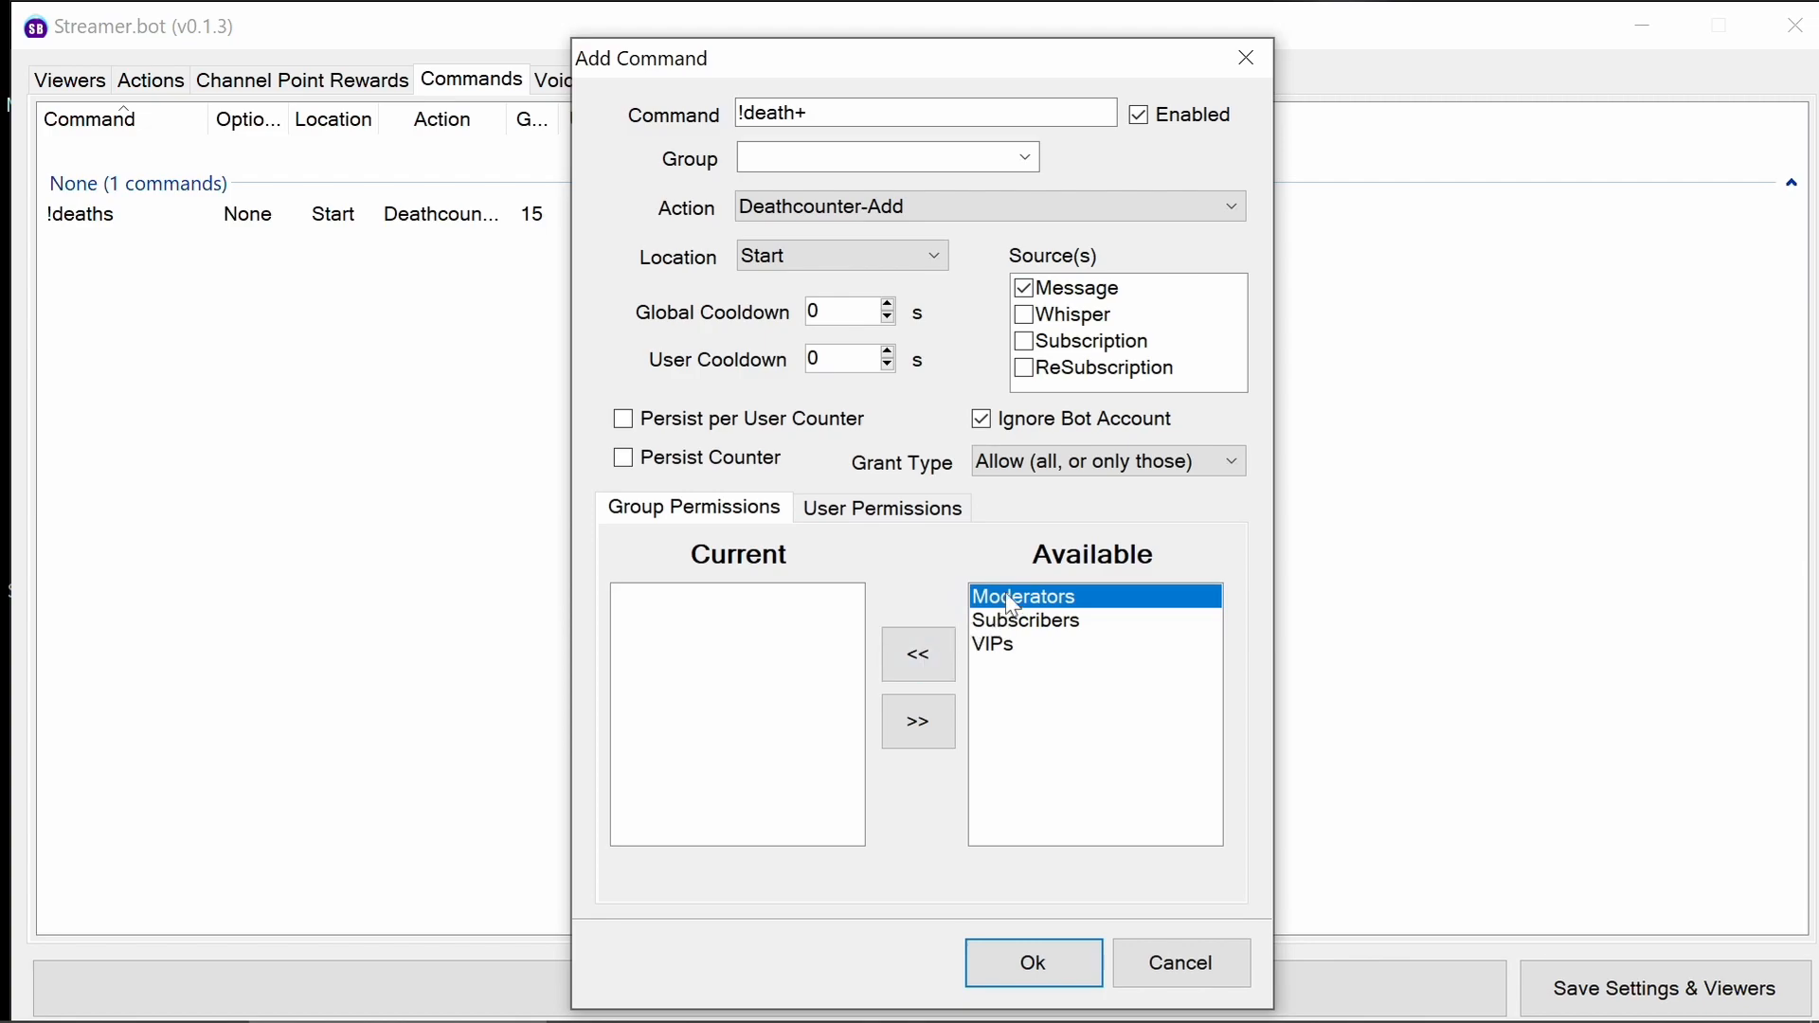
pyautogui.moveTo(917, 654)
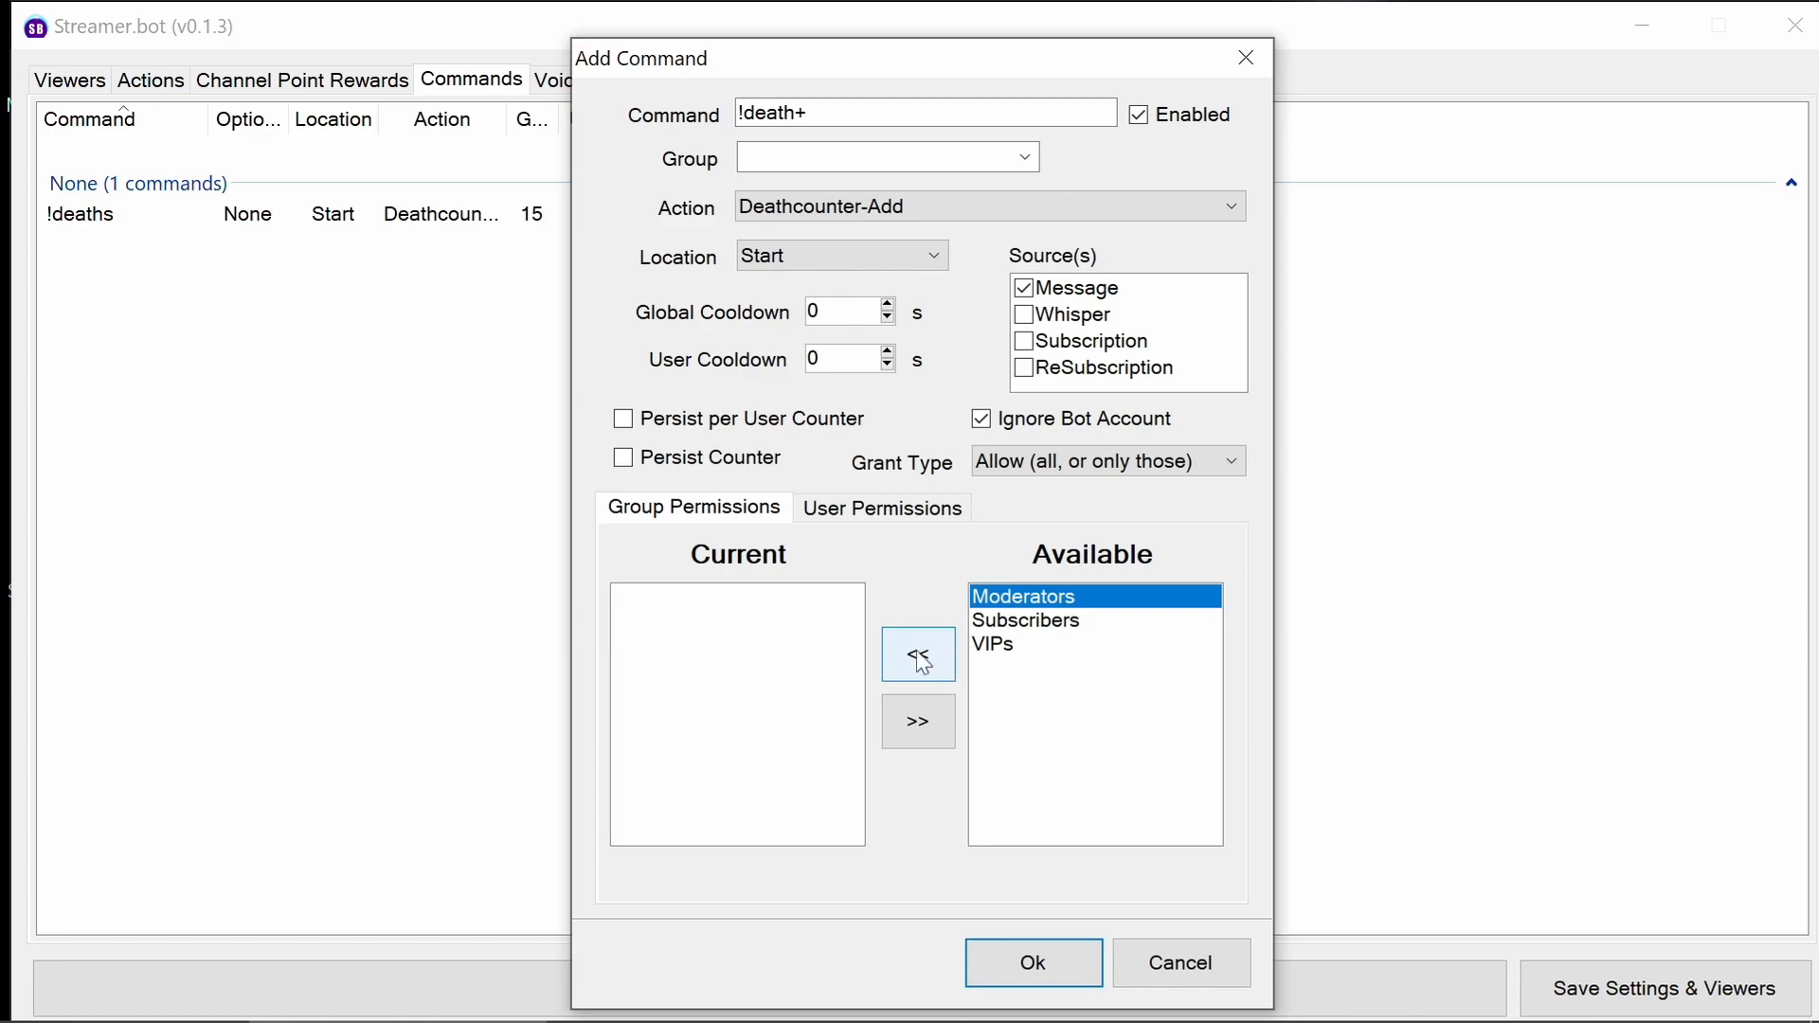
pyautogui.click(917, 654)
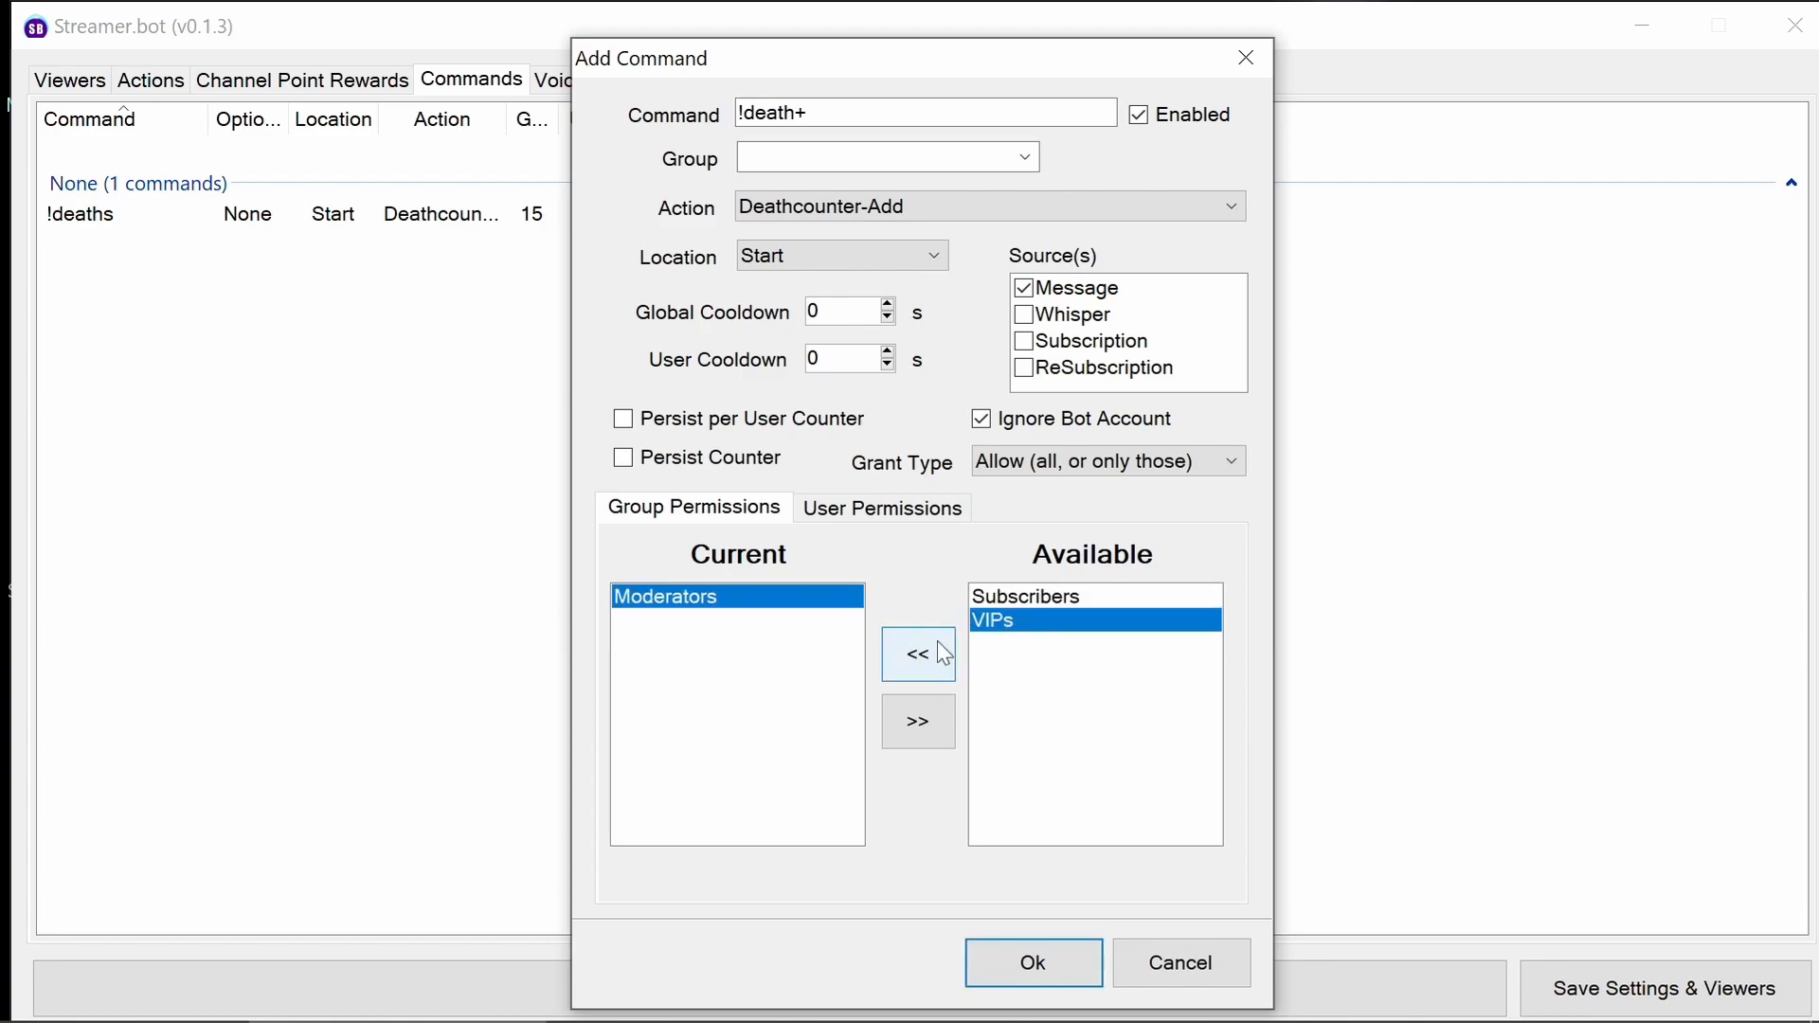
pyautogui.click(917, 654)
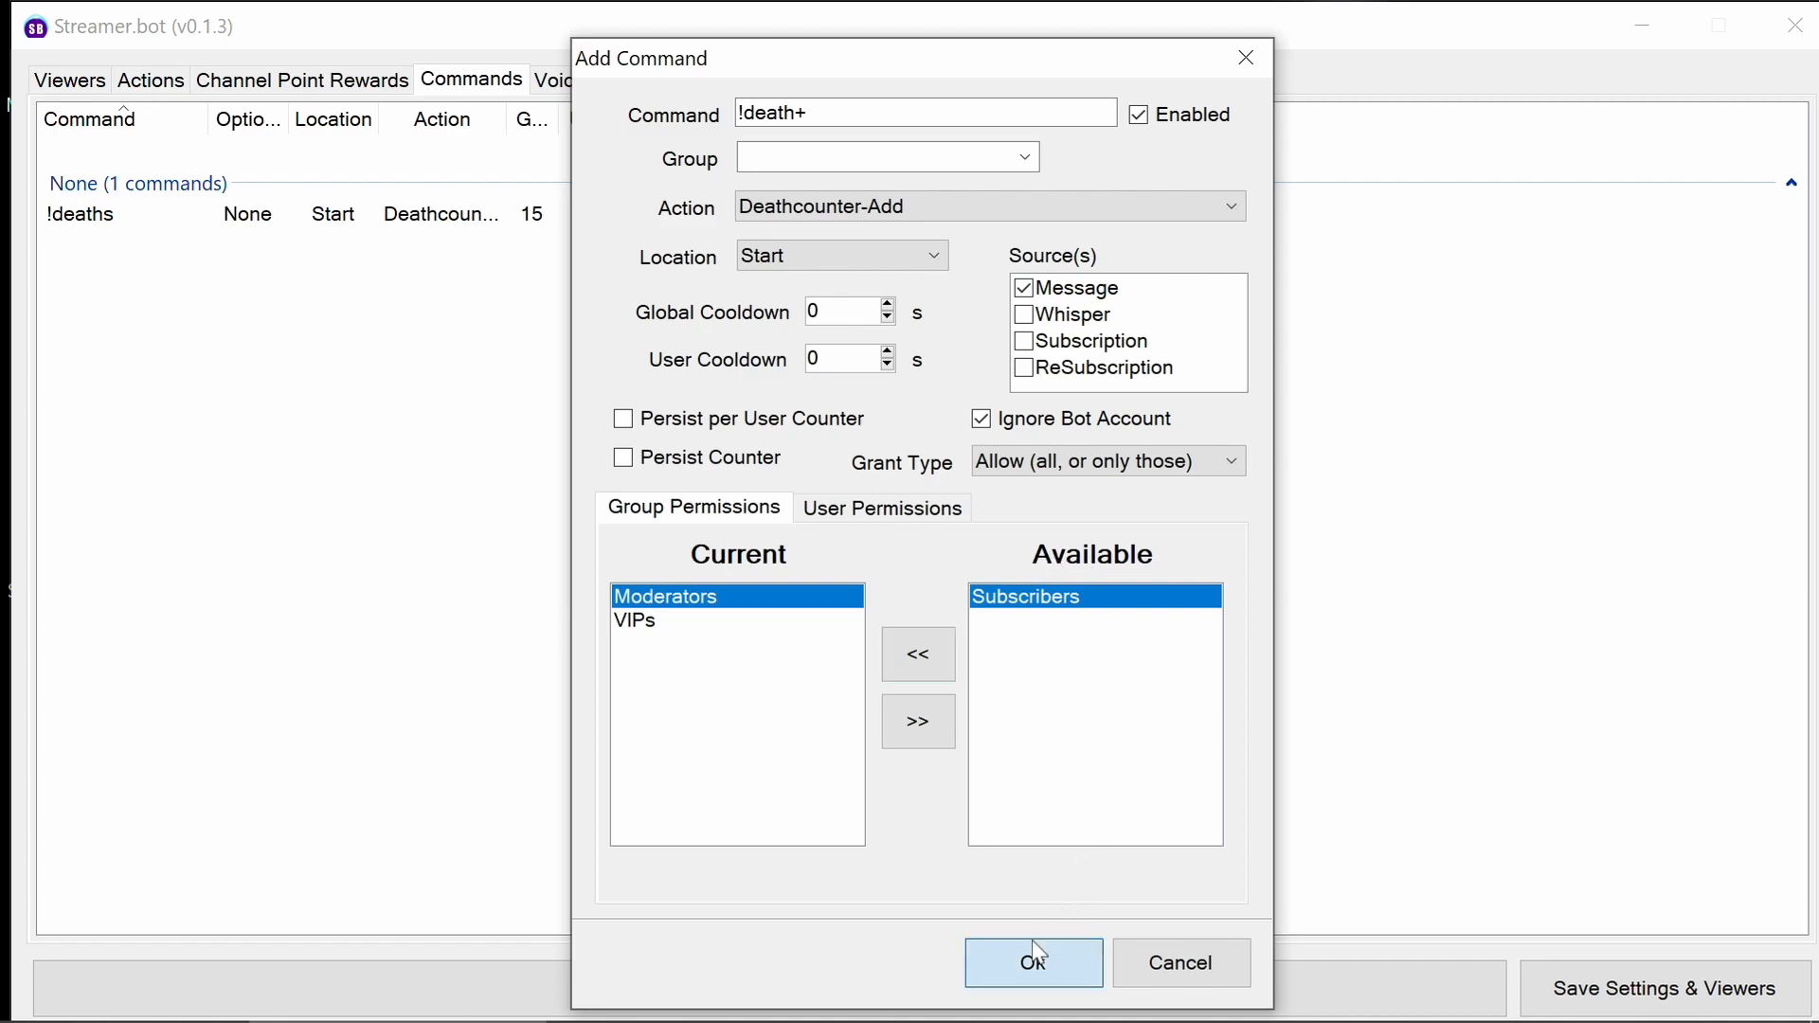
pyautogui.click(1030, 963)
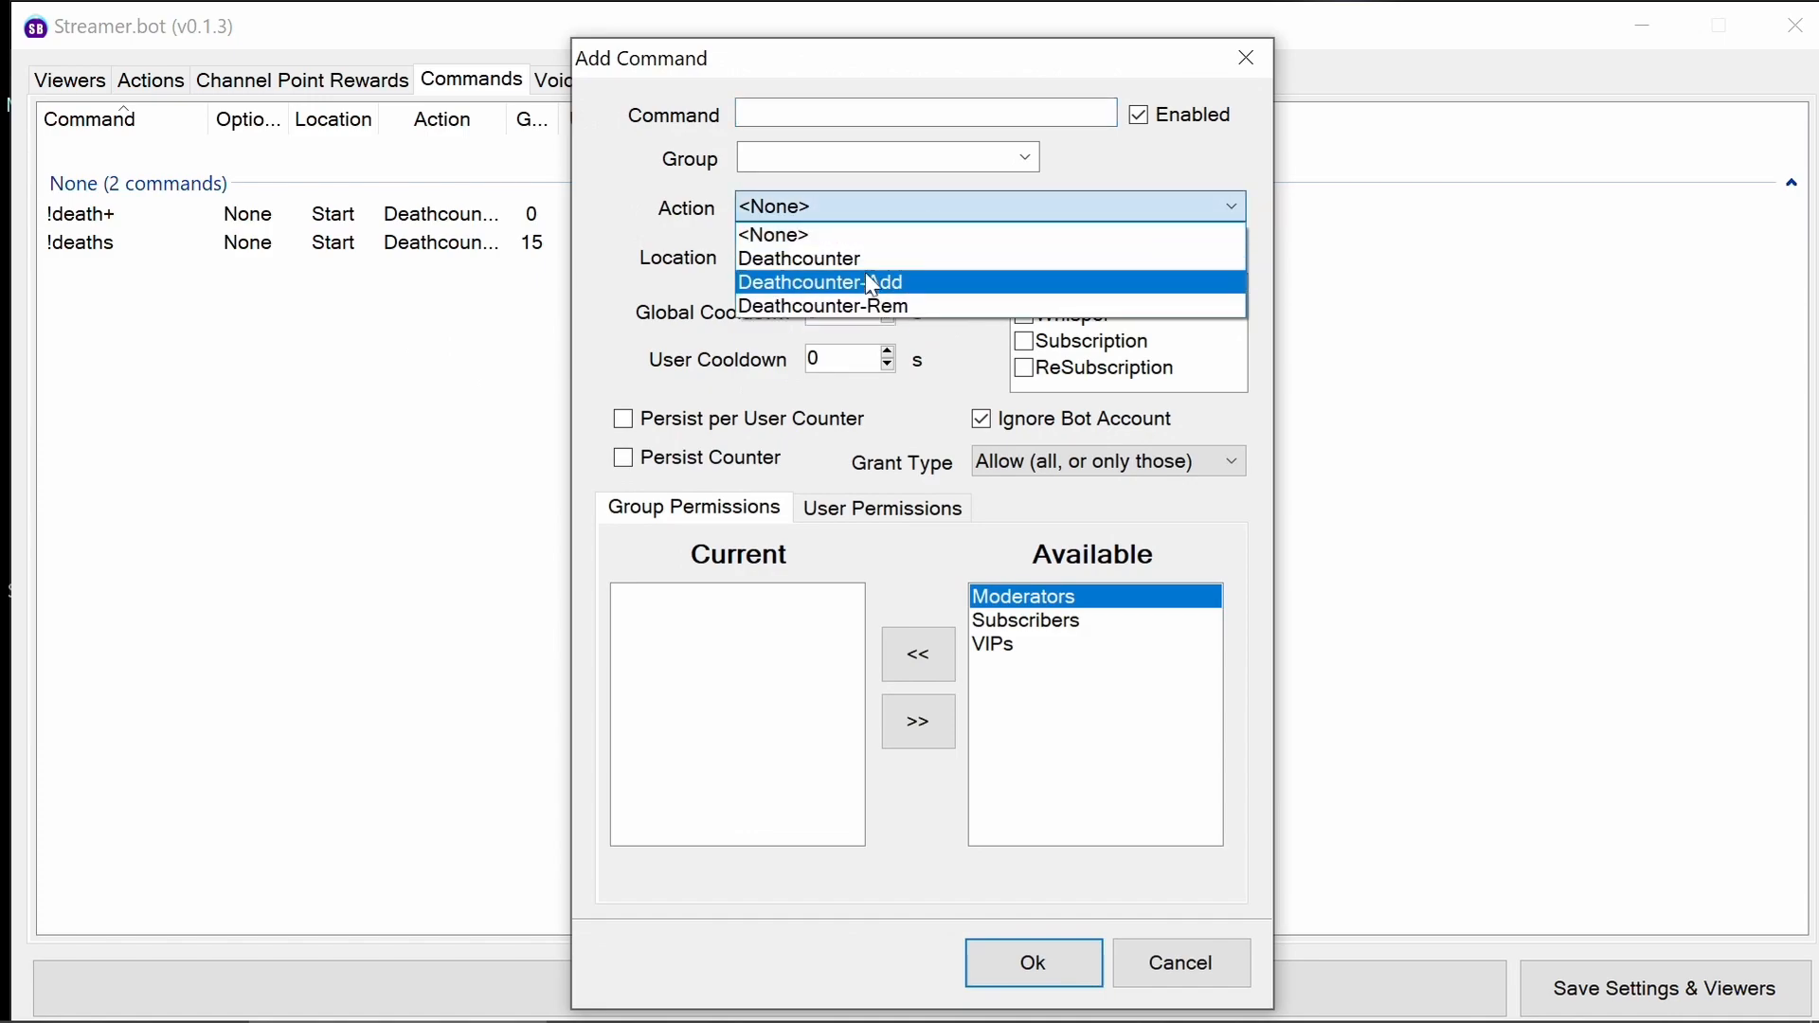
# Create the !death- command running Deathcounter-Rem, limited to Moderators and VIPs.
pyautogui.click(822, 305)
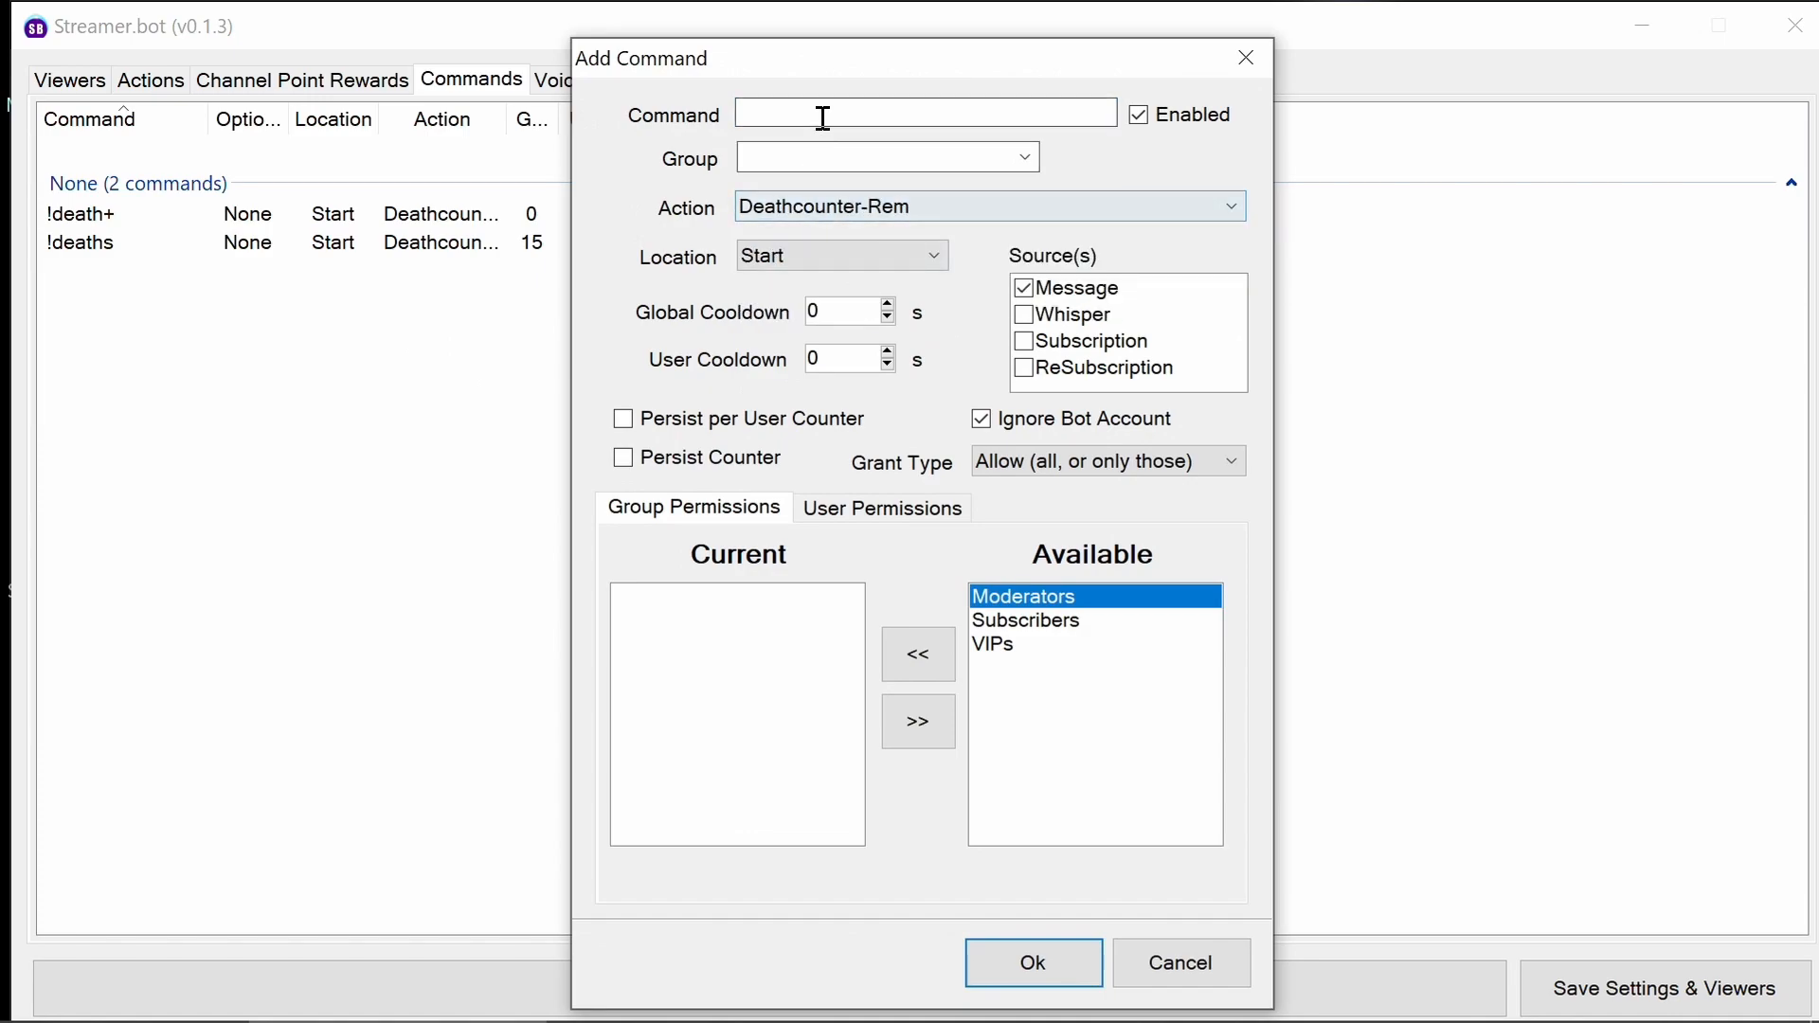
pyautogui.write('!')
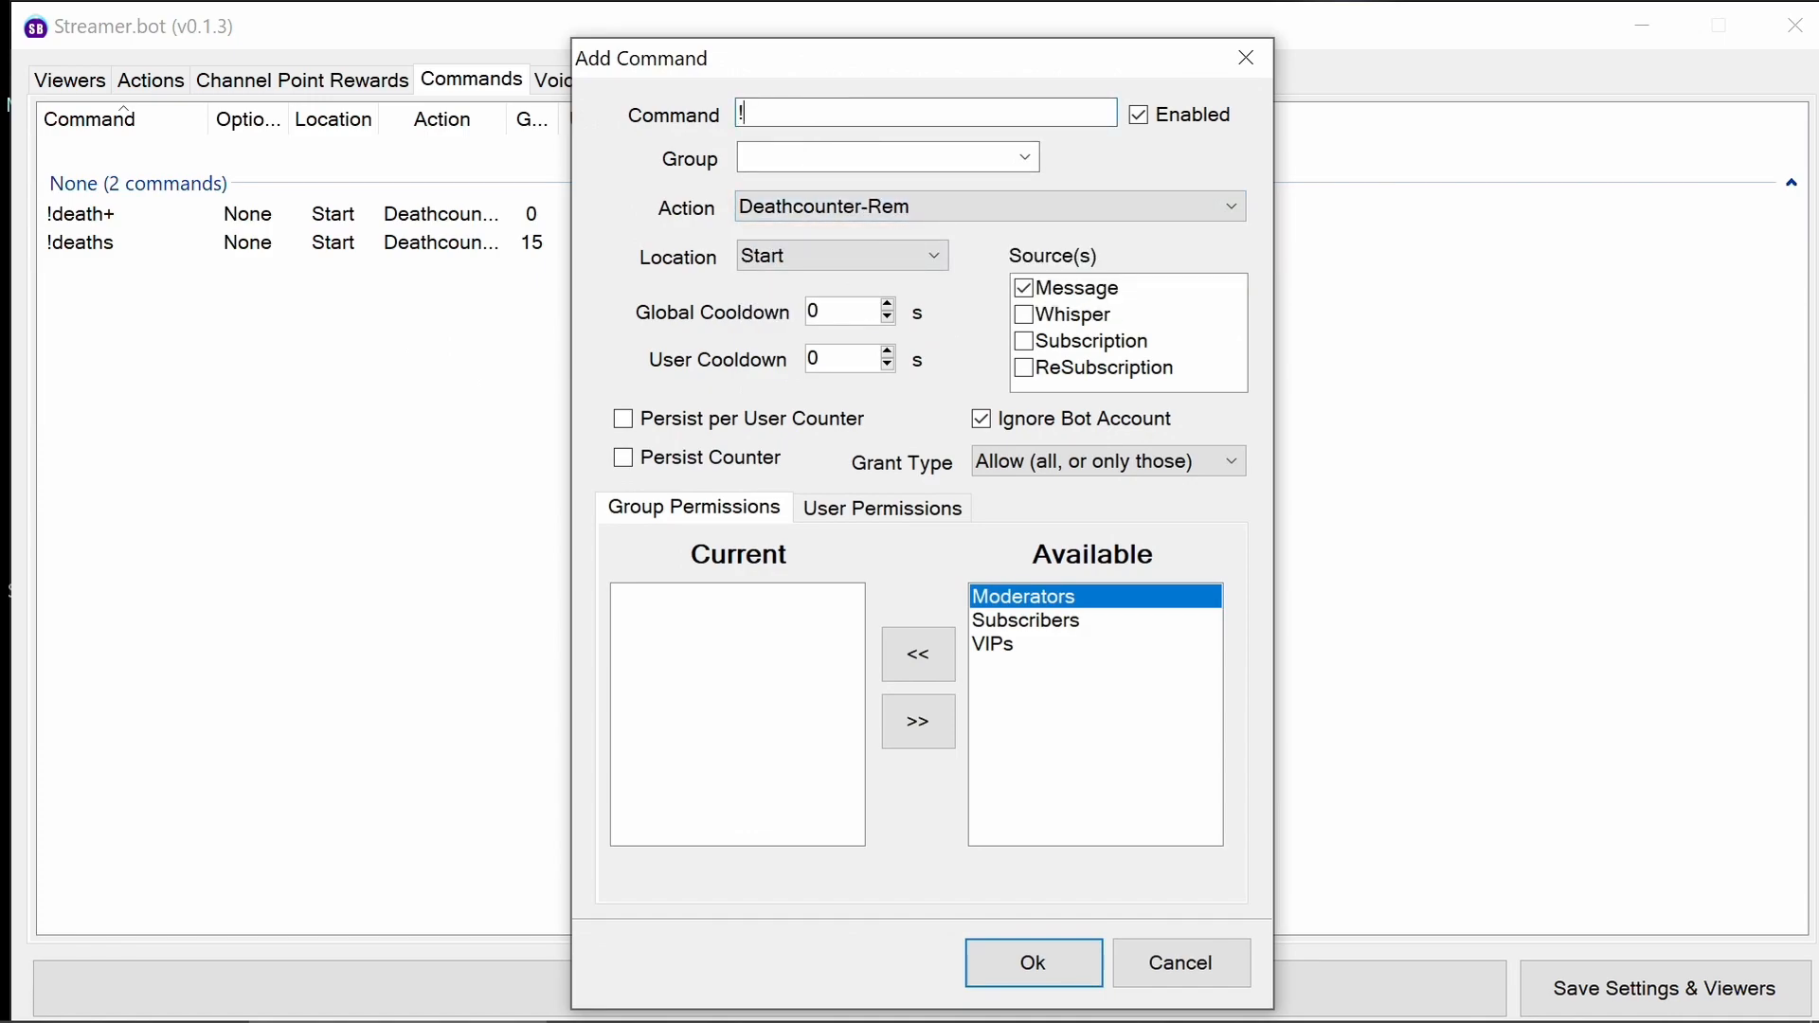
pyautogui.write('death-')
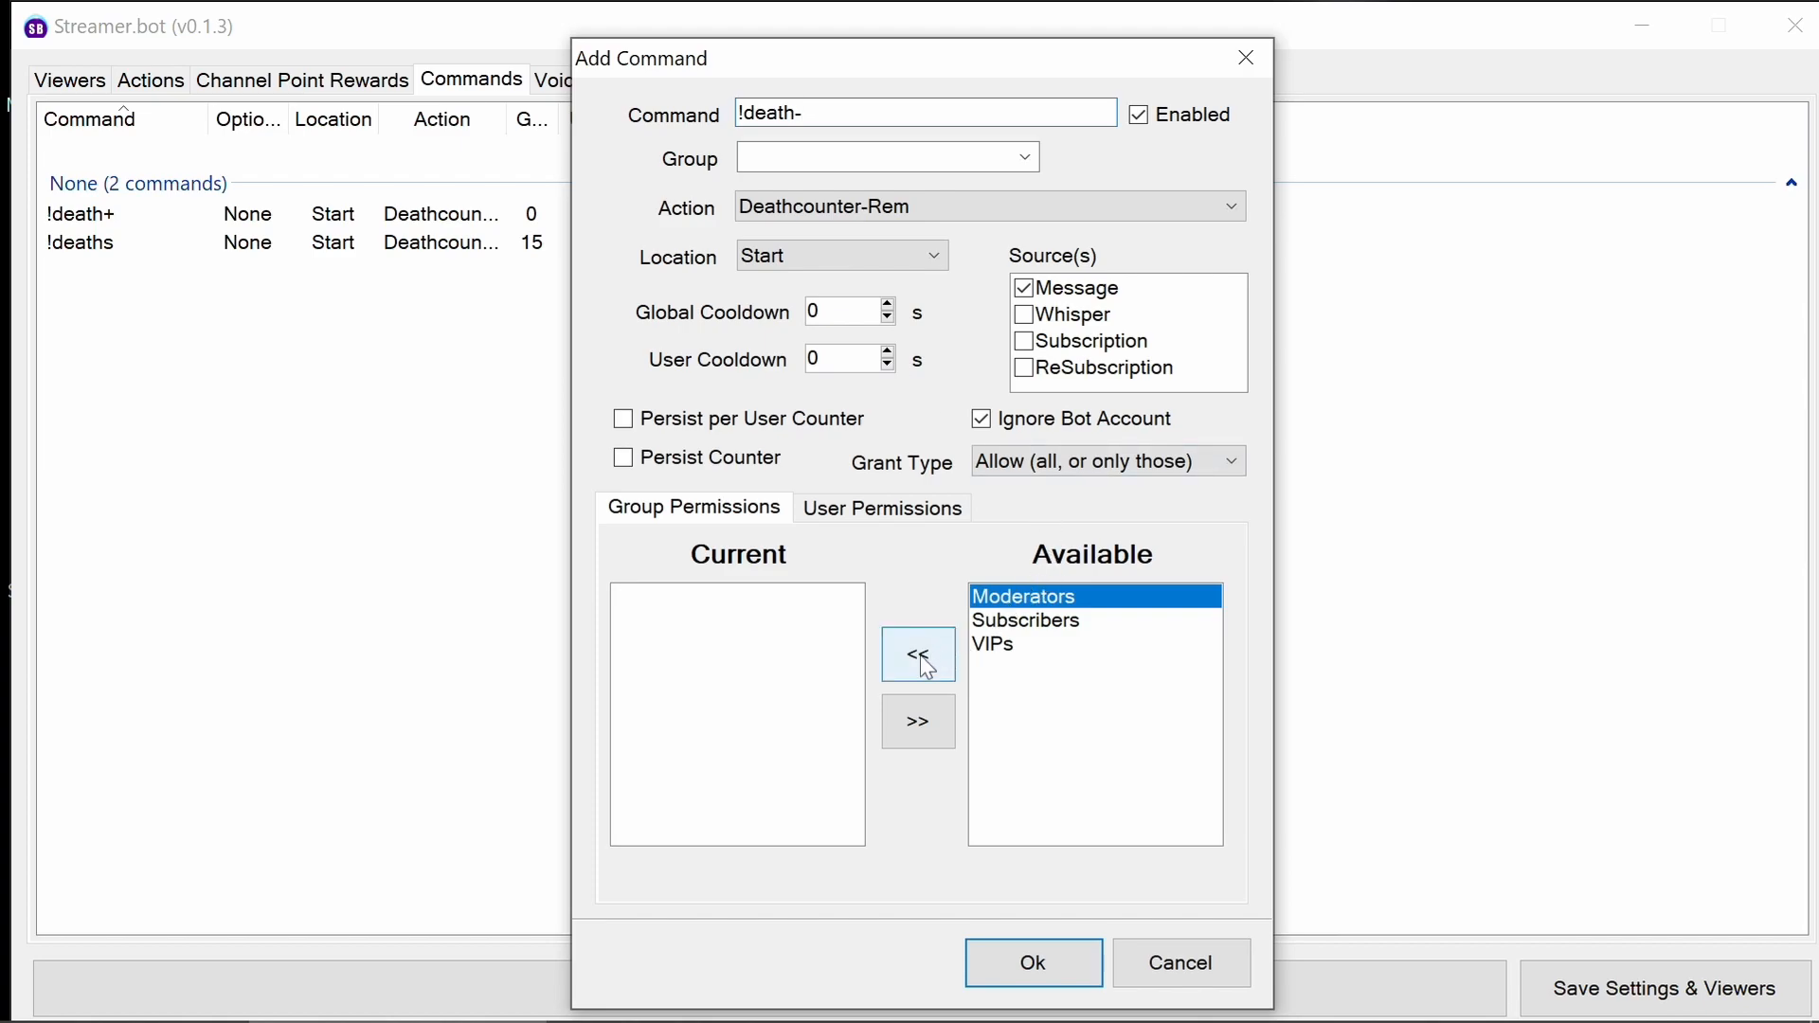
pyautogui.click(917, 654)
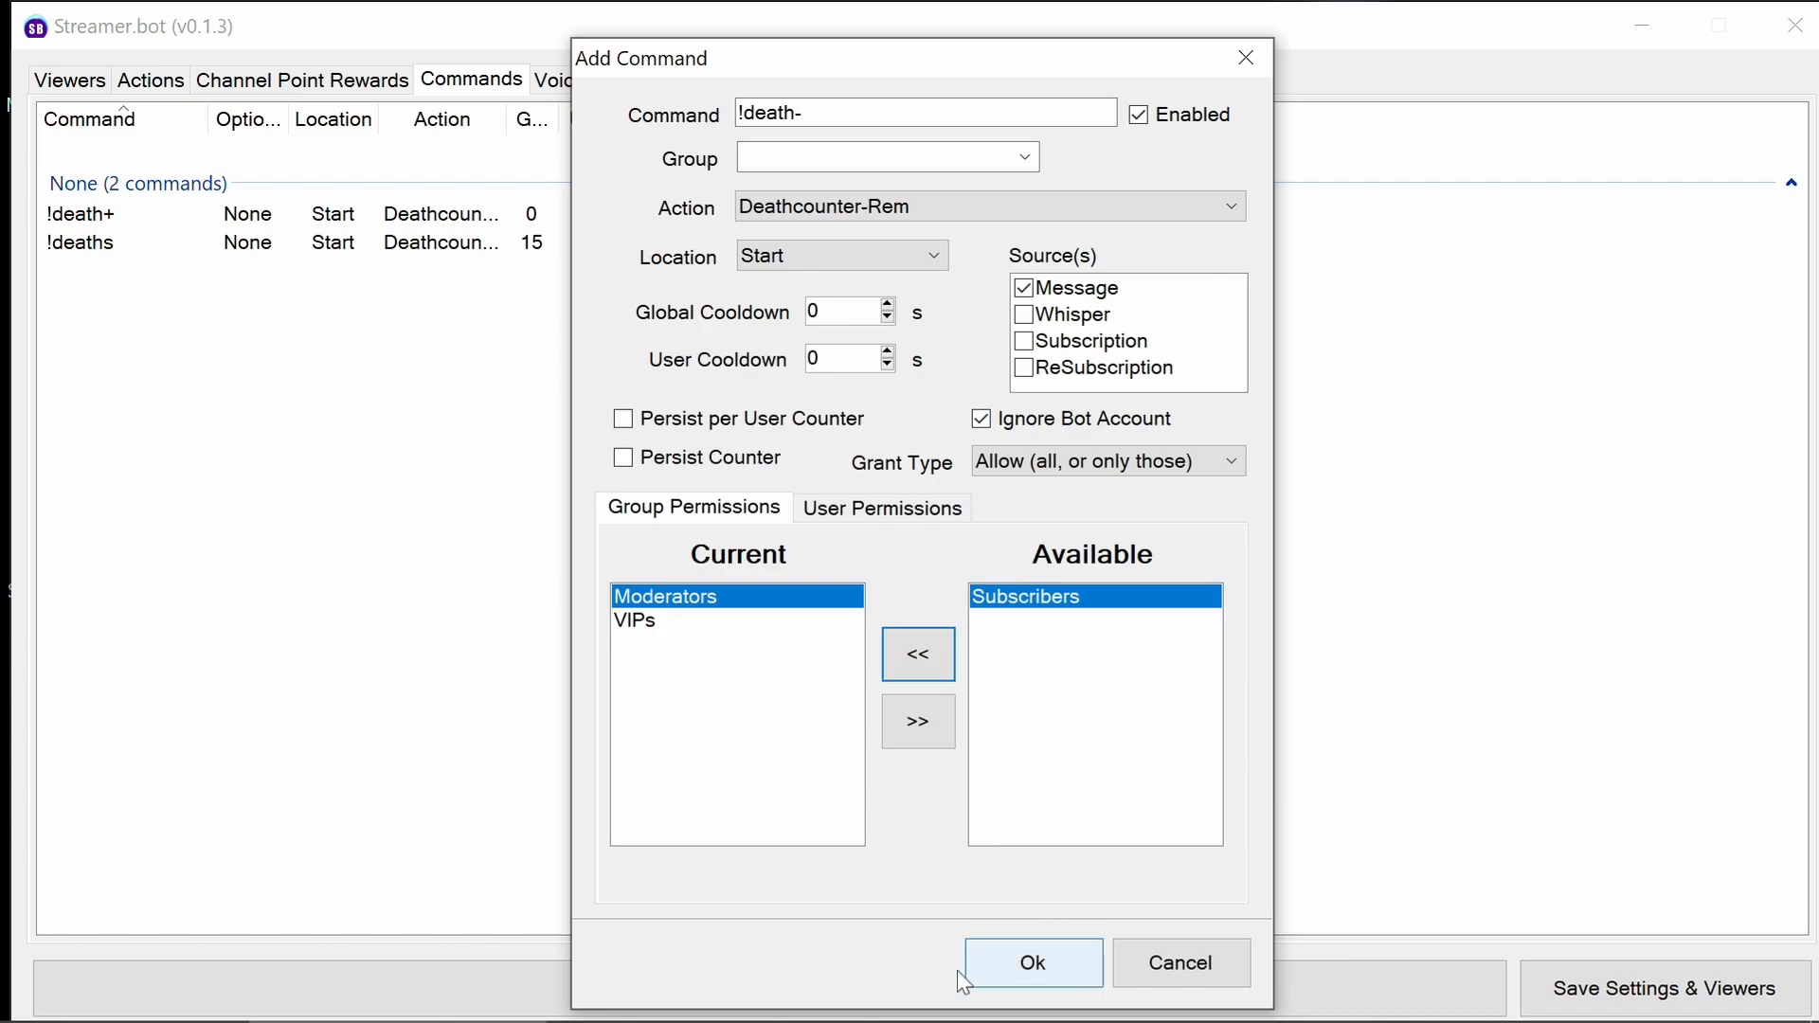
pyautogui.click(1031, 962)
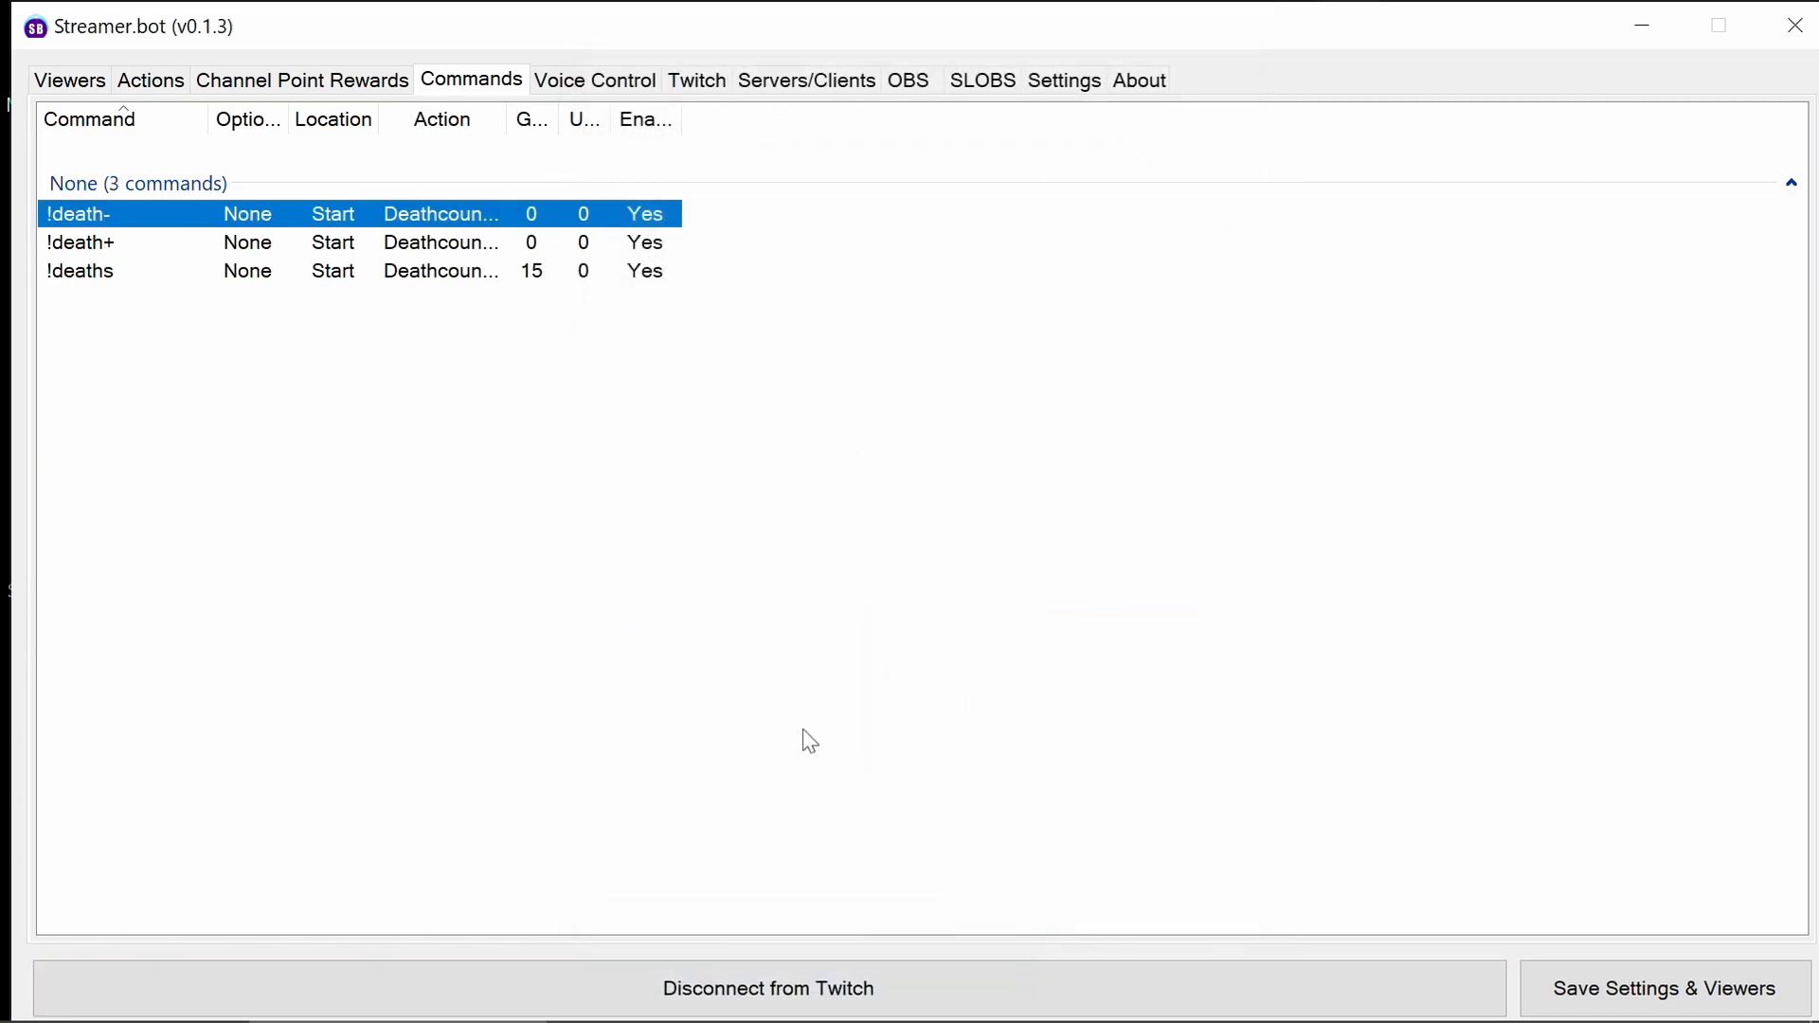
pyautogui.moveTo(741, 648)
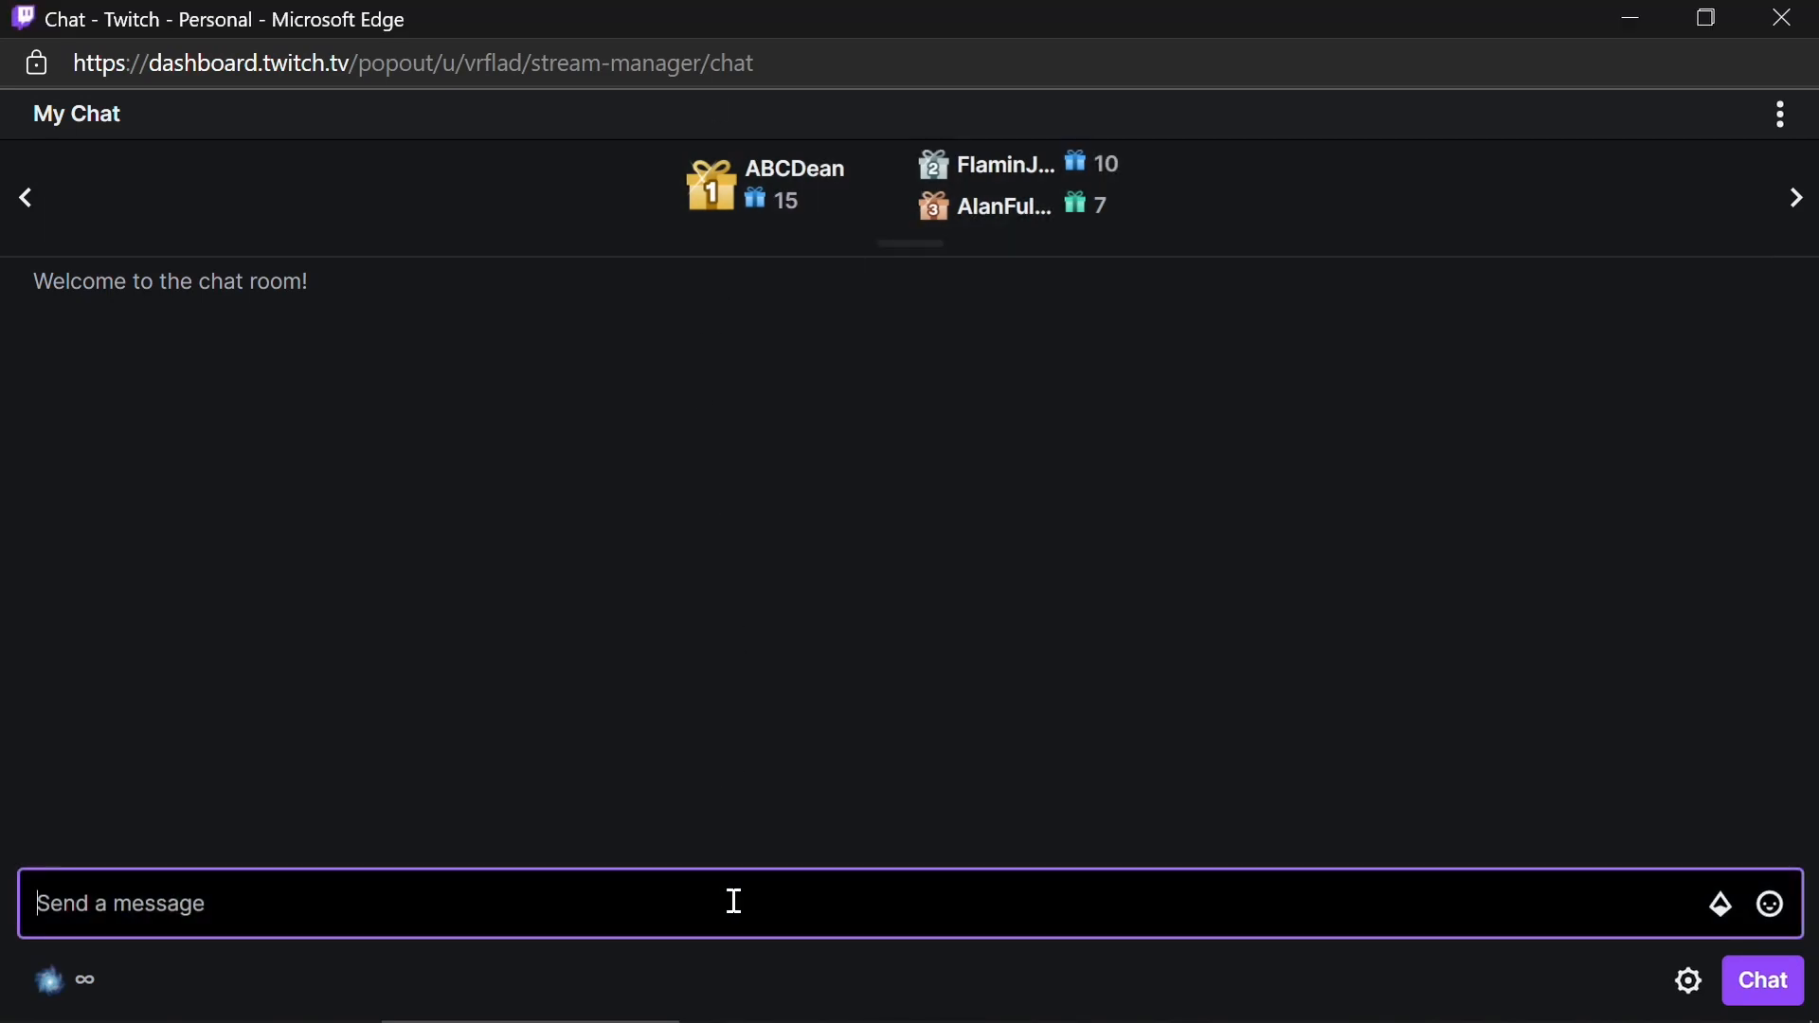
# Send !deaths then !death+ twice in chat, raising Games + Demos and total death counts to 2.
pyautogui.write('!deaths')
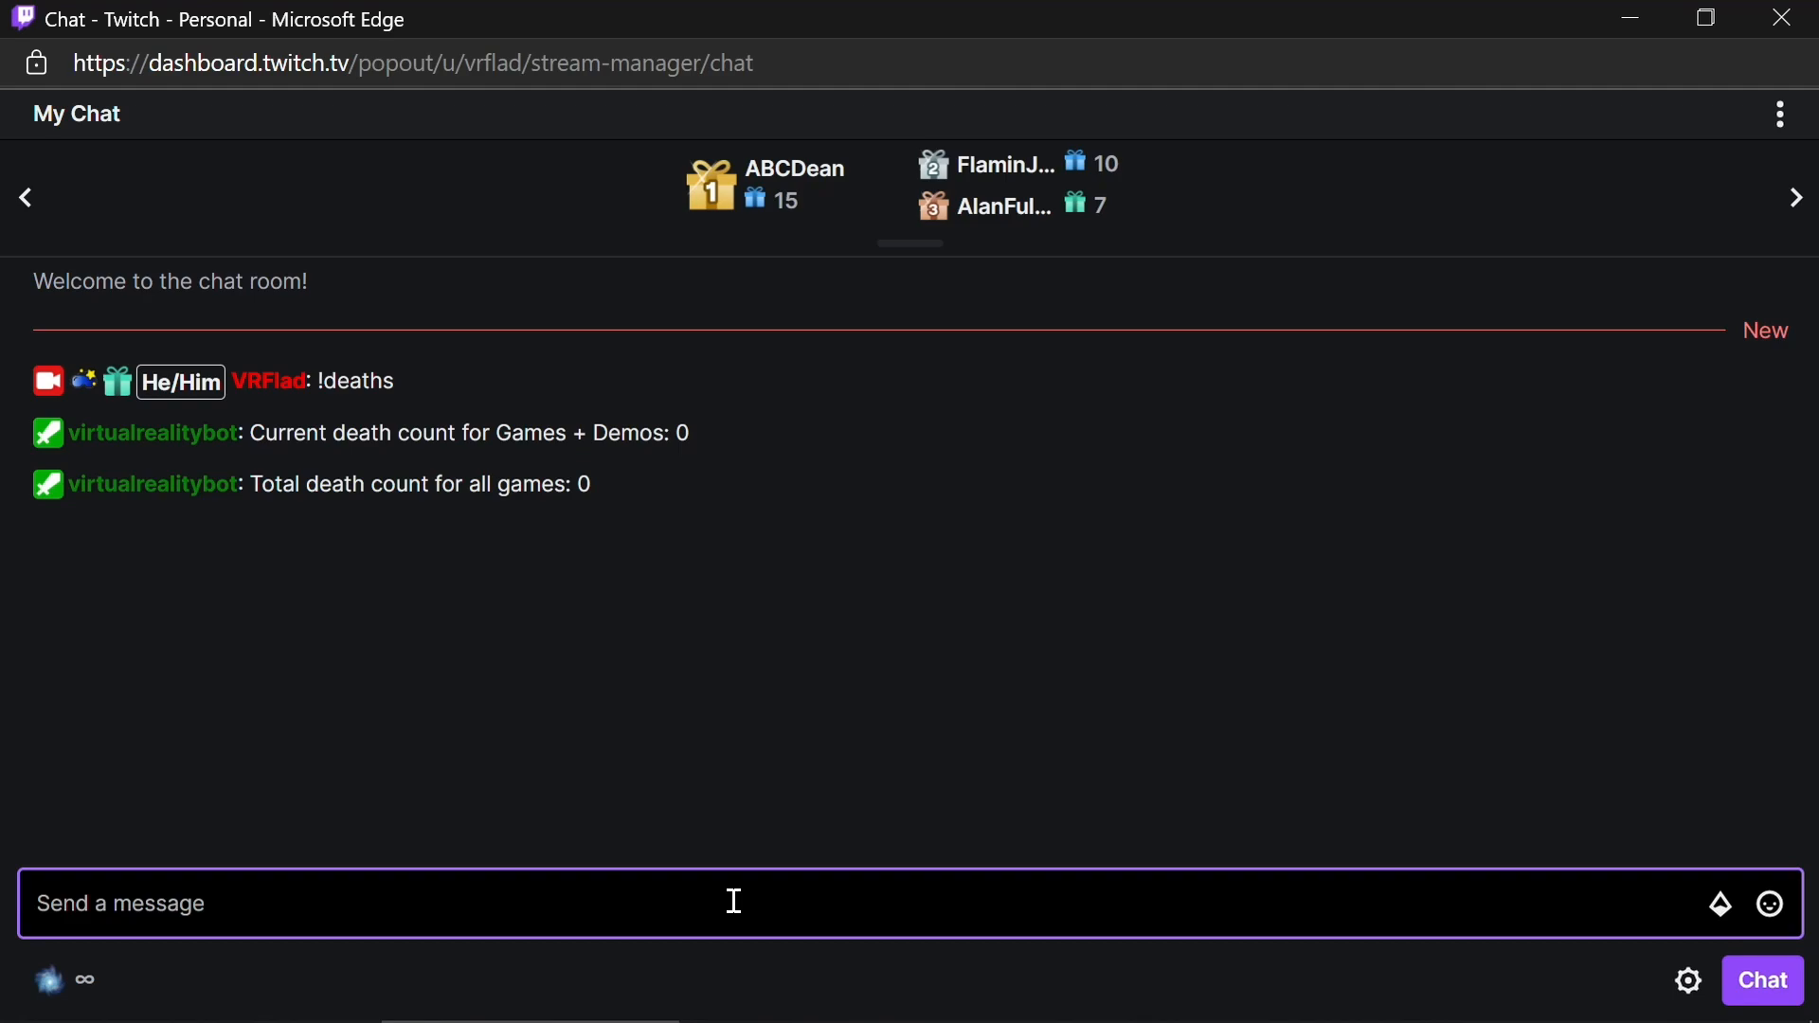
pyautogui.write('!')
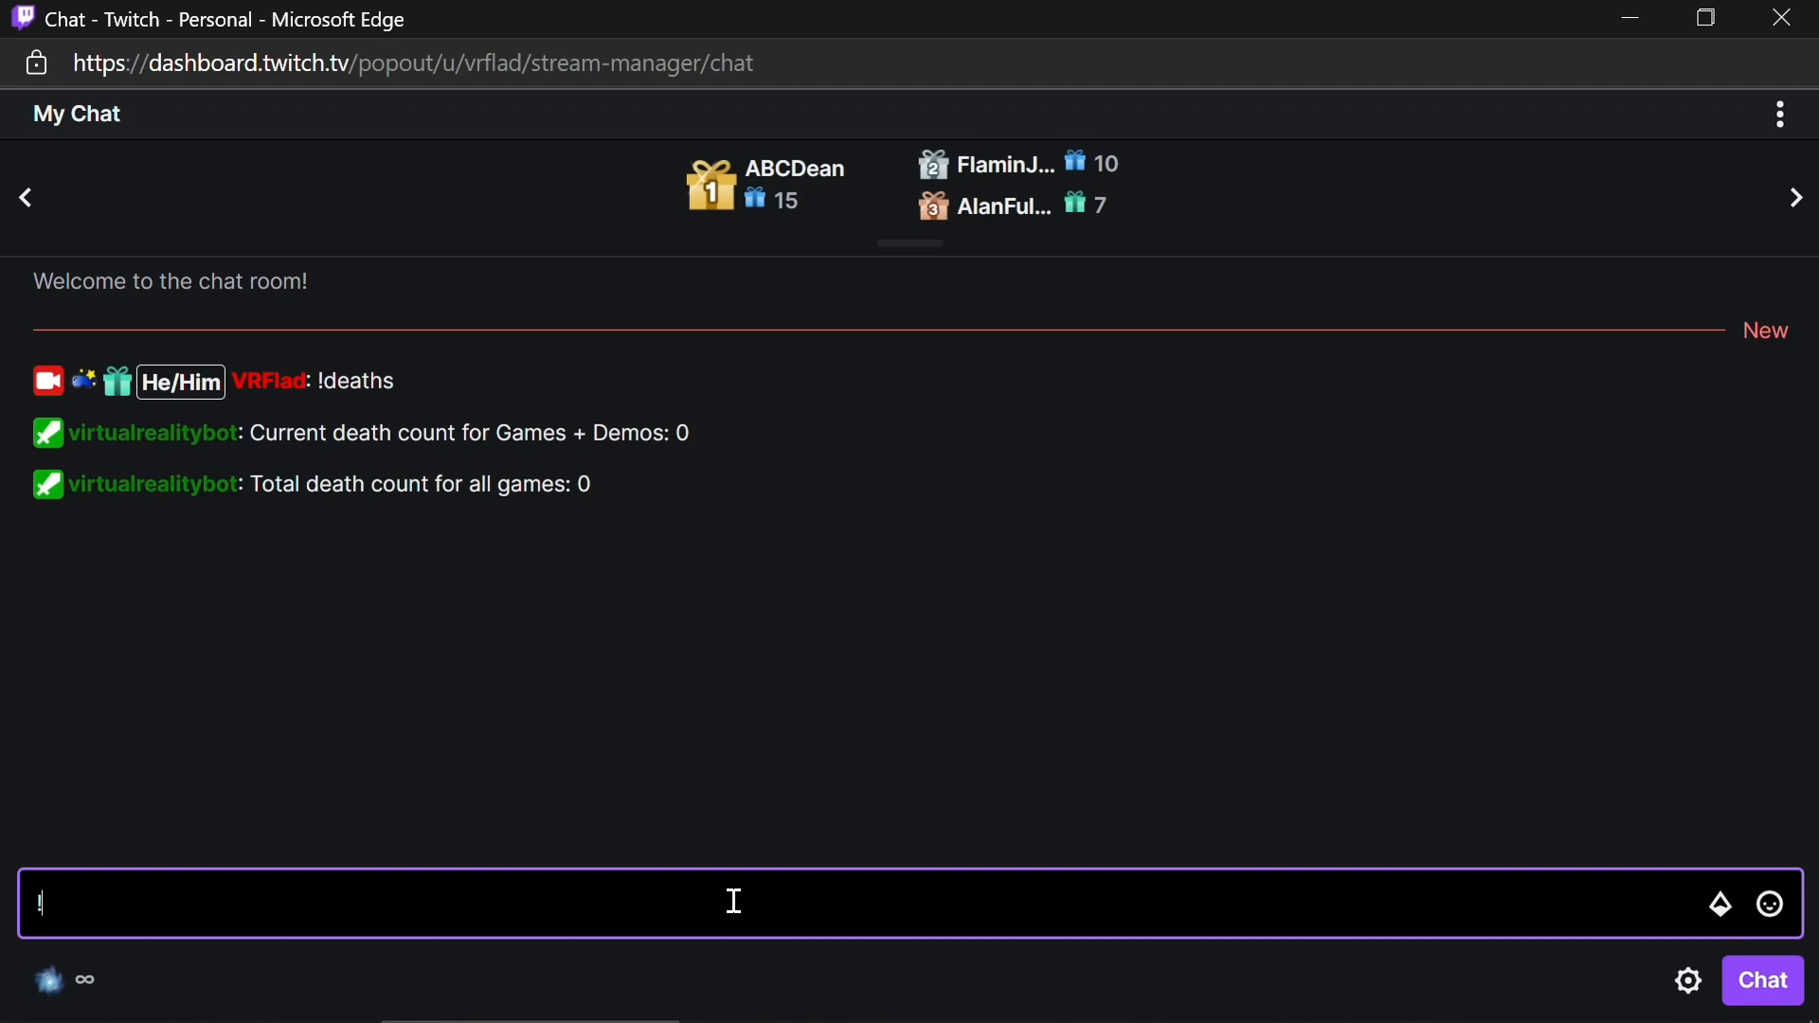
pyautogui.write('!death+')
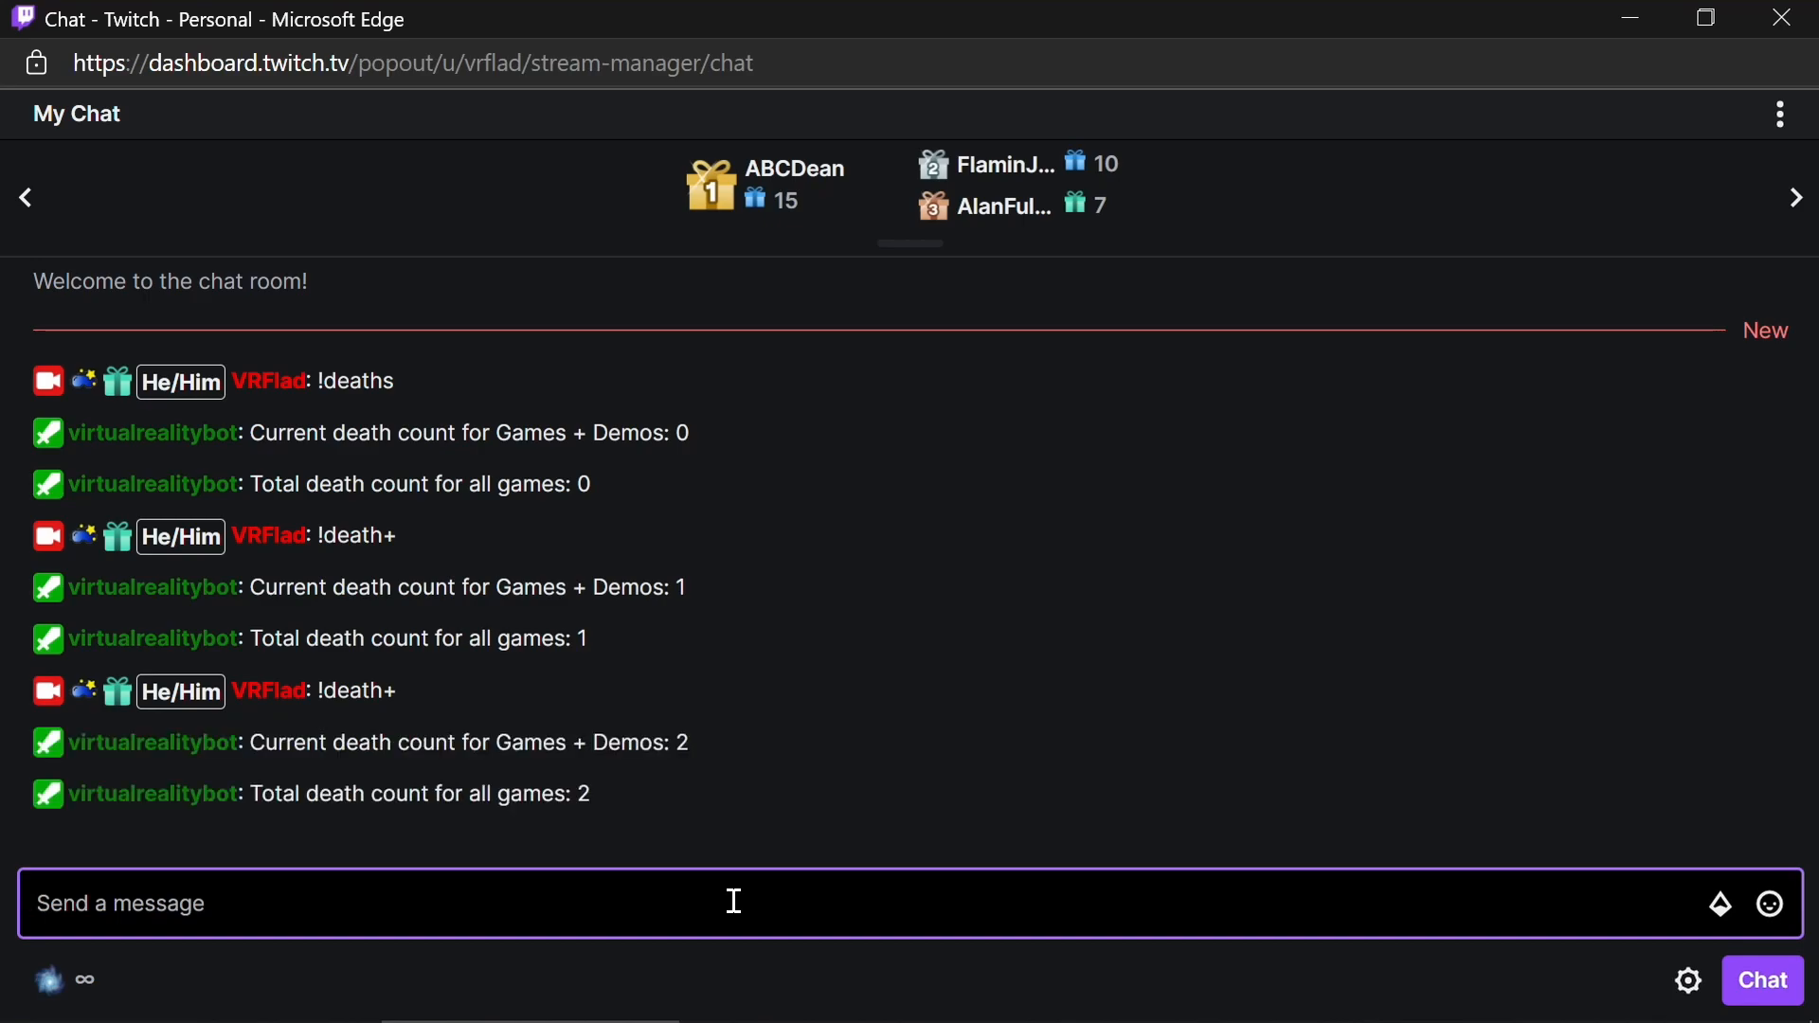
pyautogui.moveTo(1722, 277)
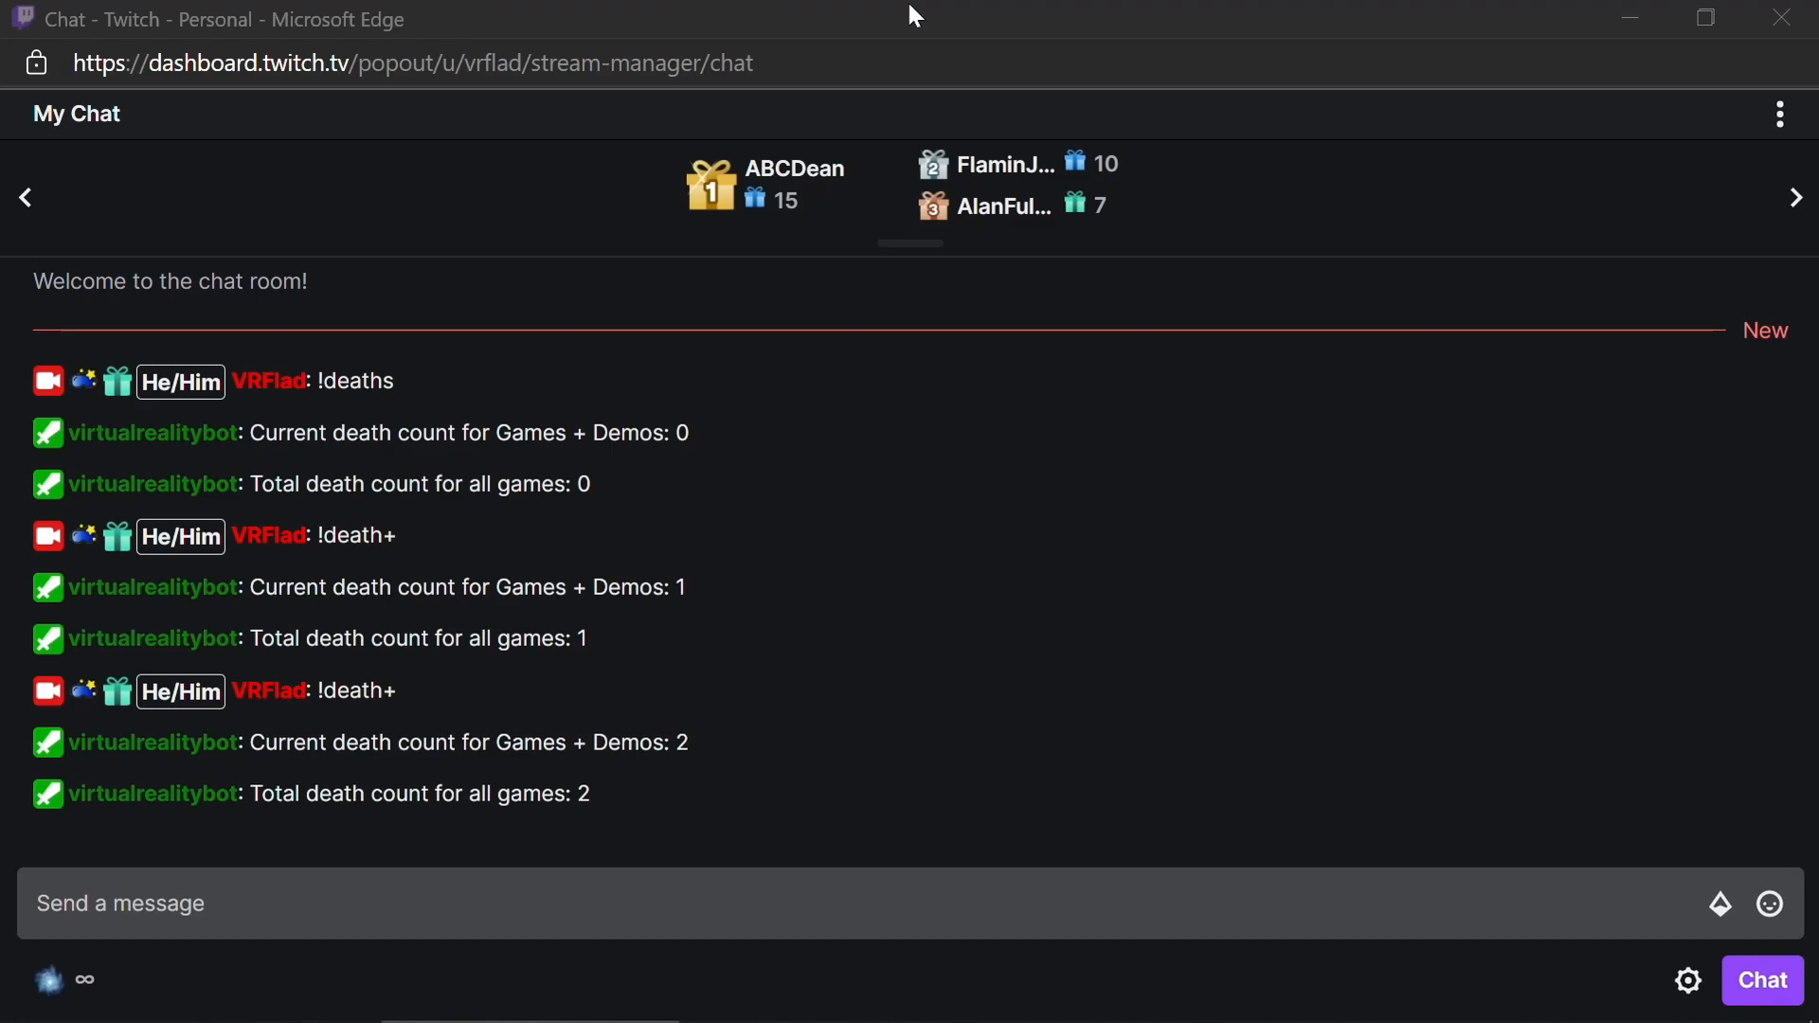
# Send !deaths then !death+ in Just Chatting, raising its count to 1 and the total to 3.
pyautogui.click(705, 902)
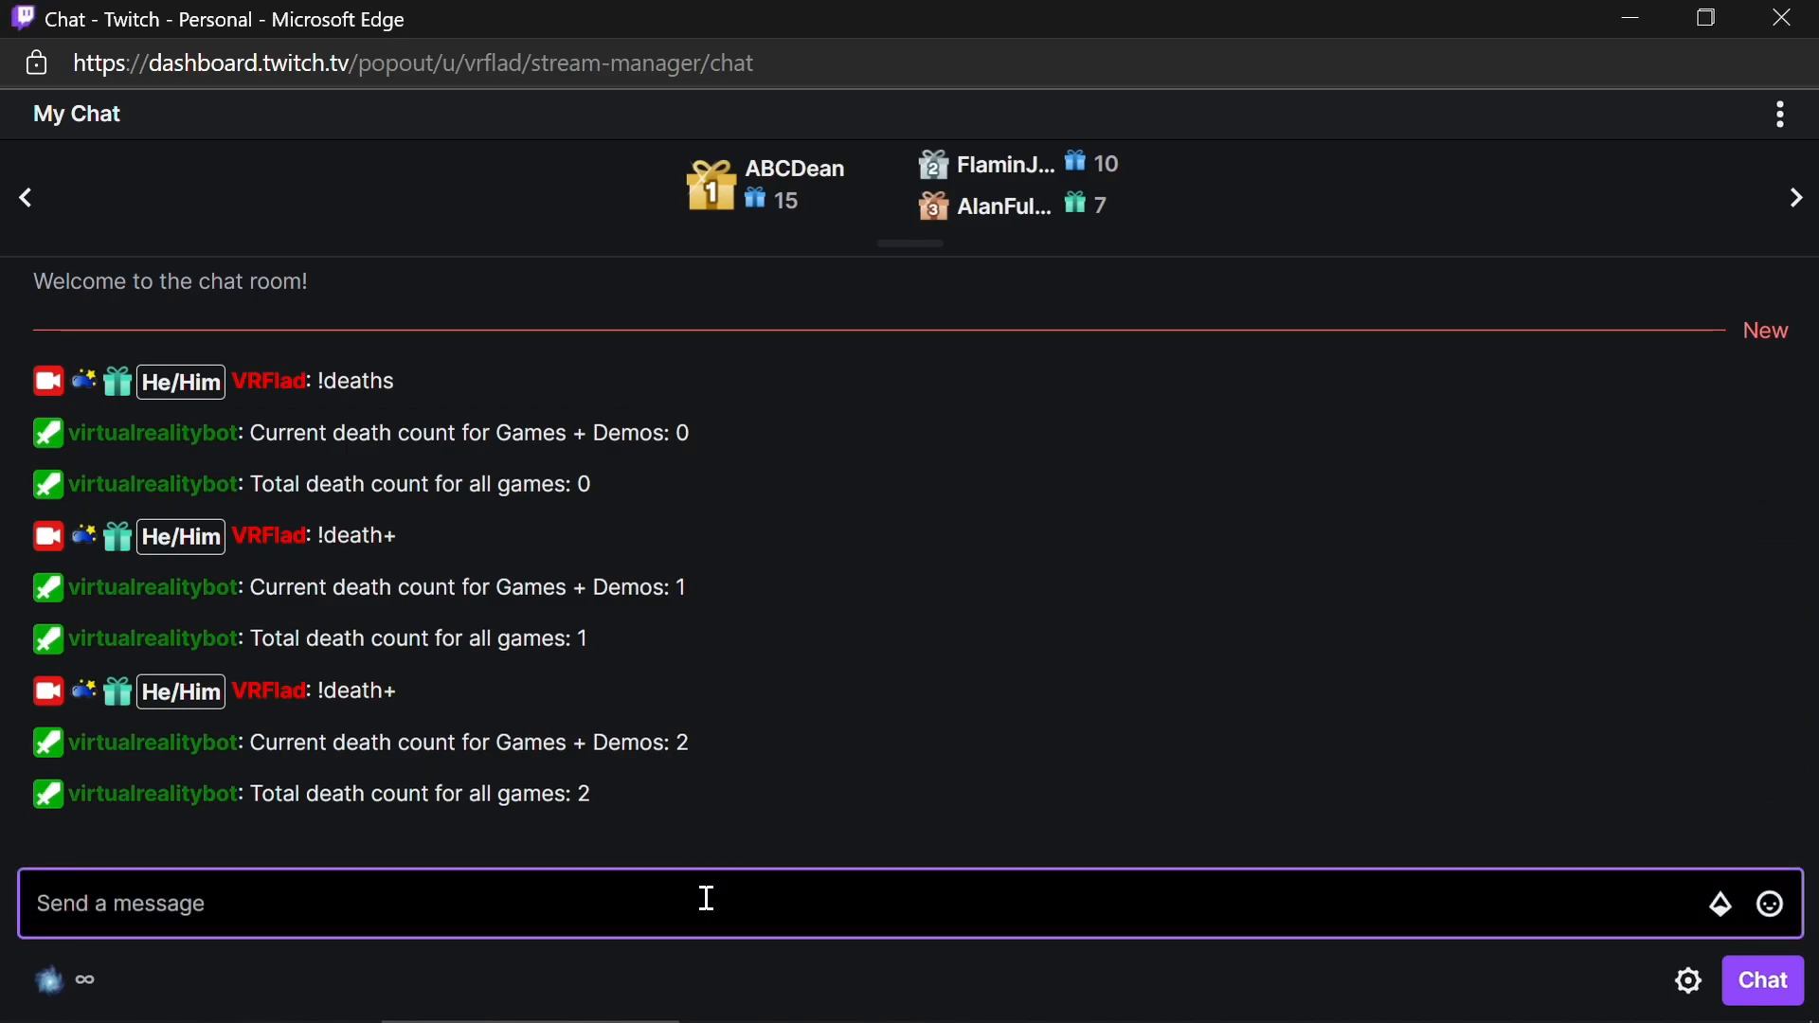
pyautogui.write('!de')
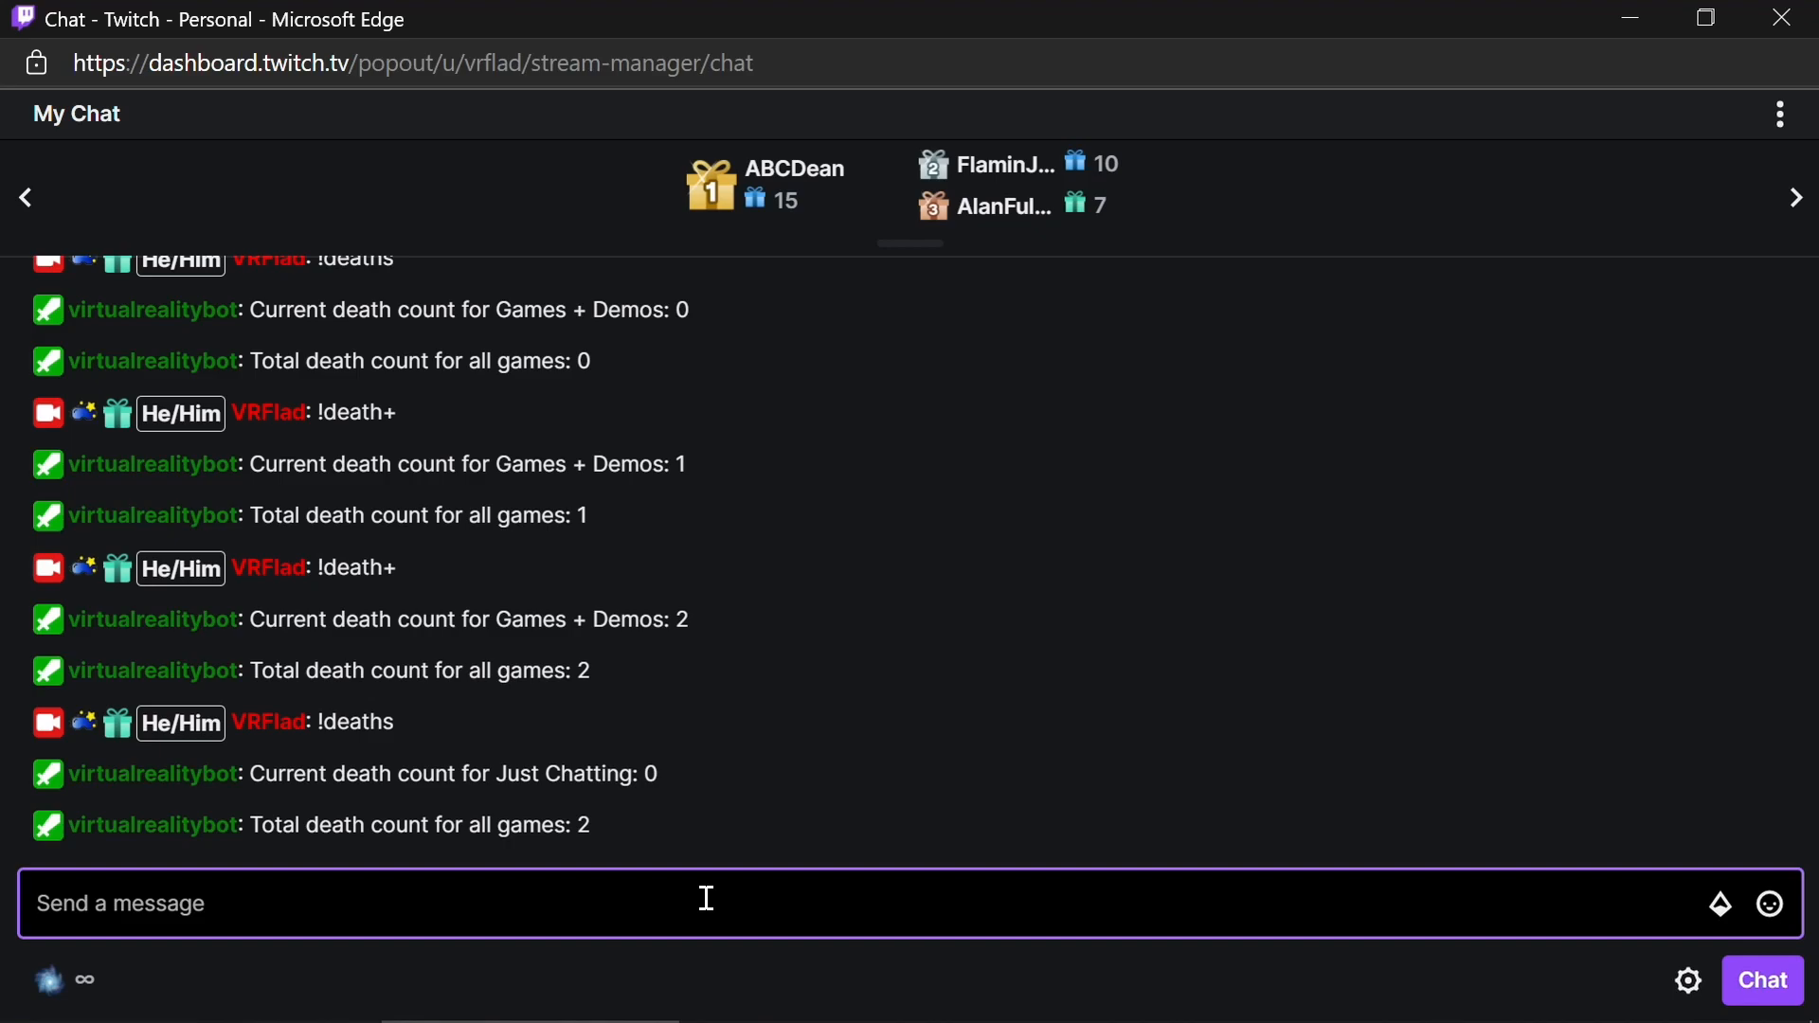
pyautogui.write('!deat')
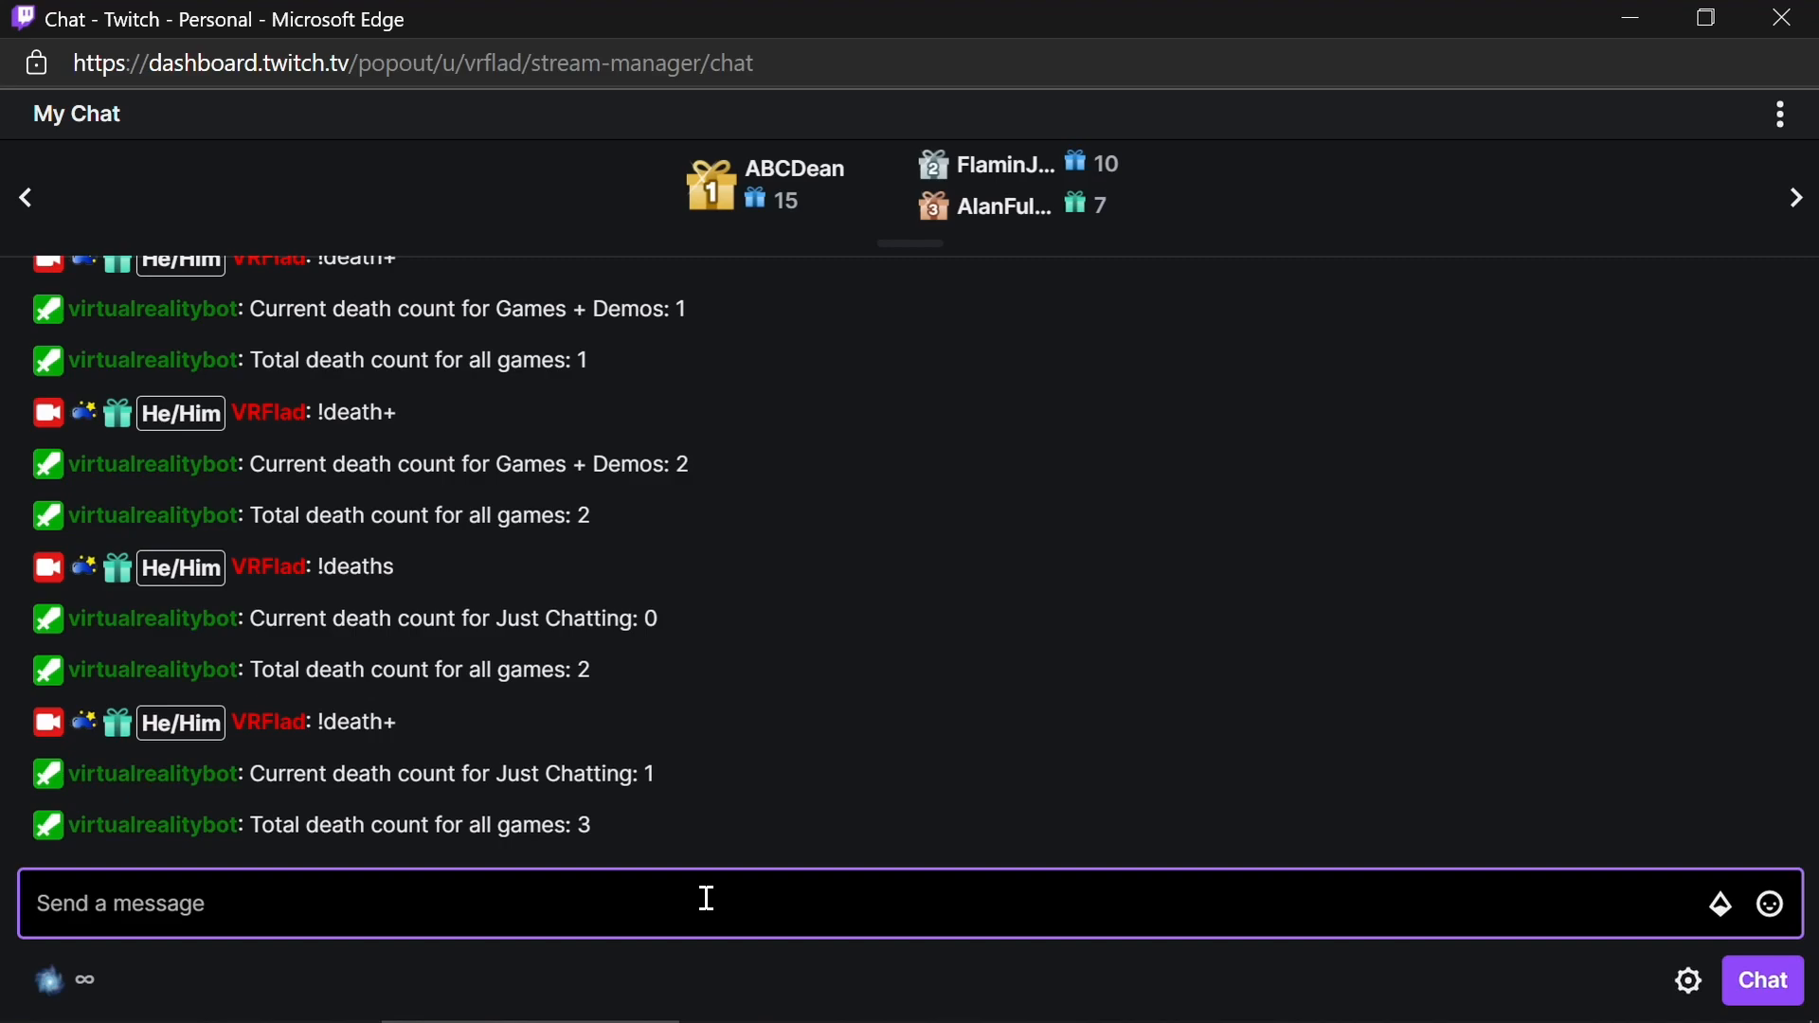
pyautogui.write('!')
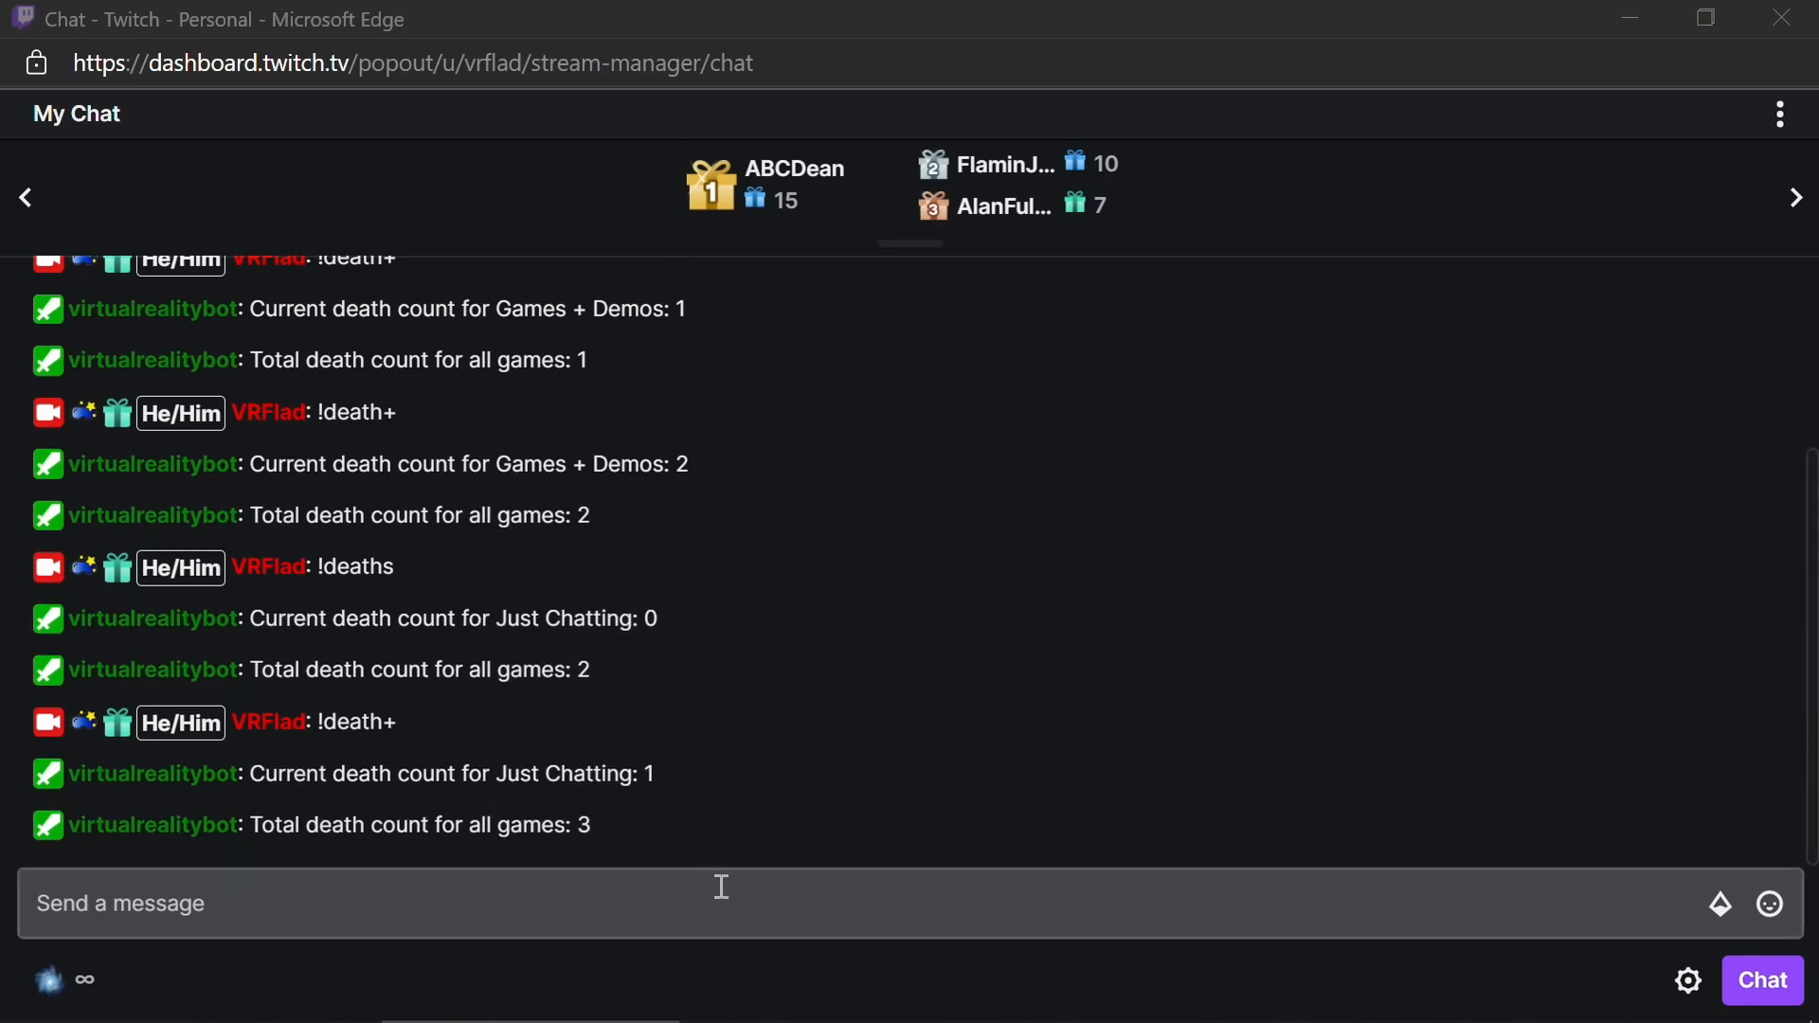
# Send !deaths in Twitch Chat; the bot reports Games + Demos at 2 and total 3.
pyautogui.write('!de')
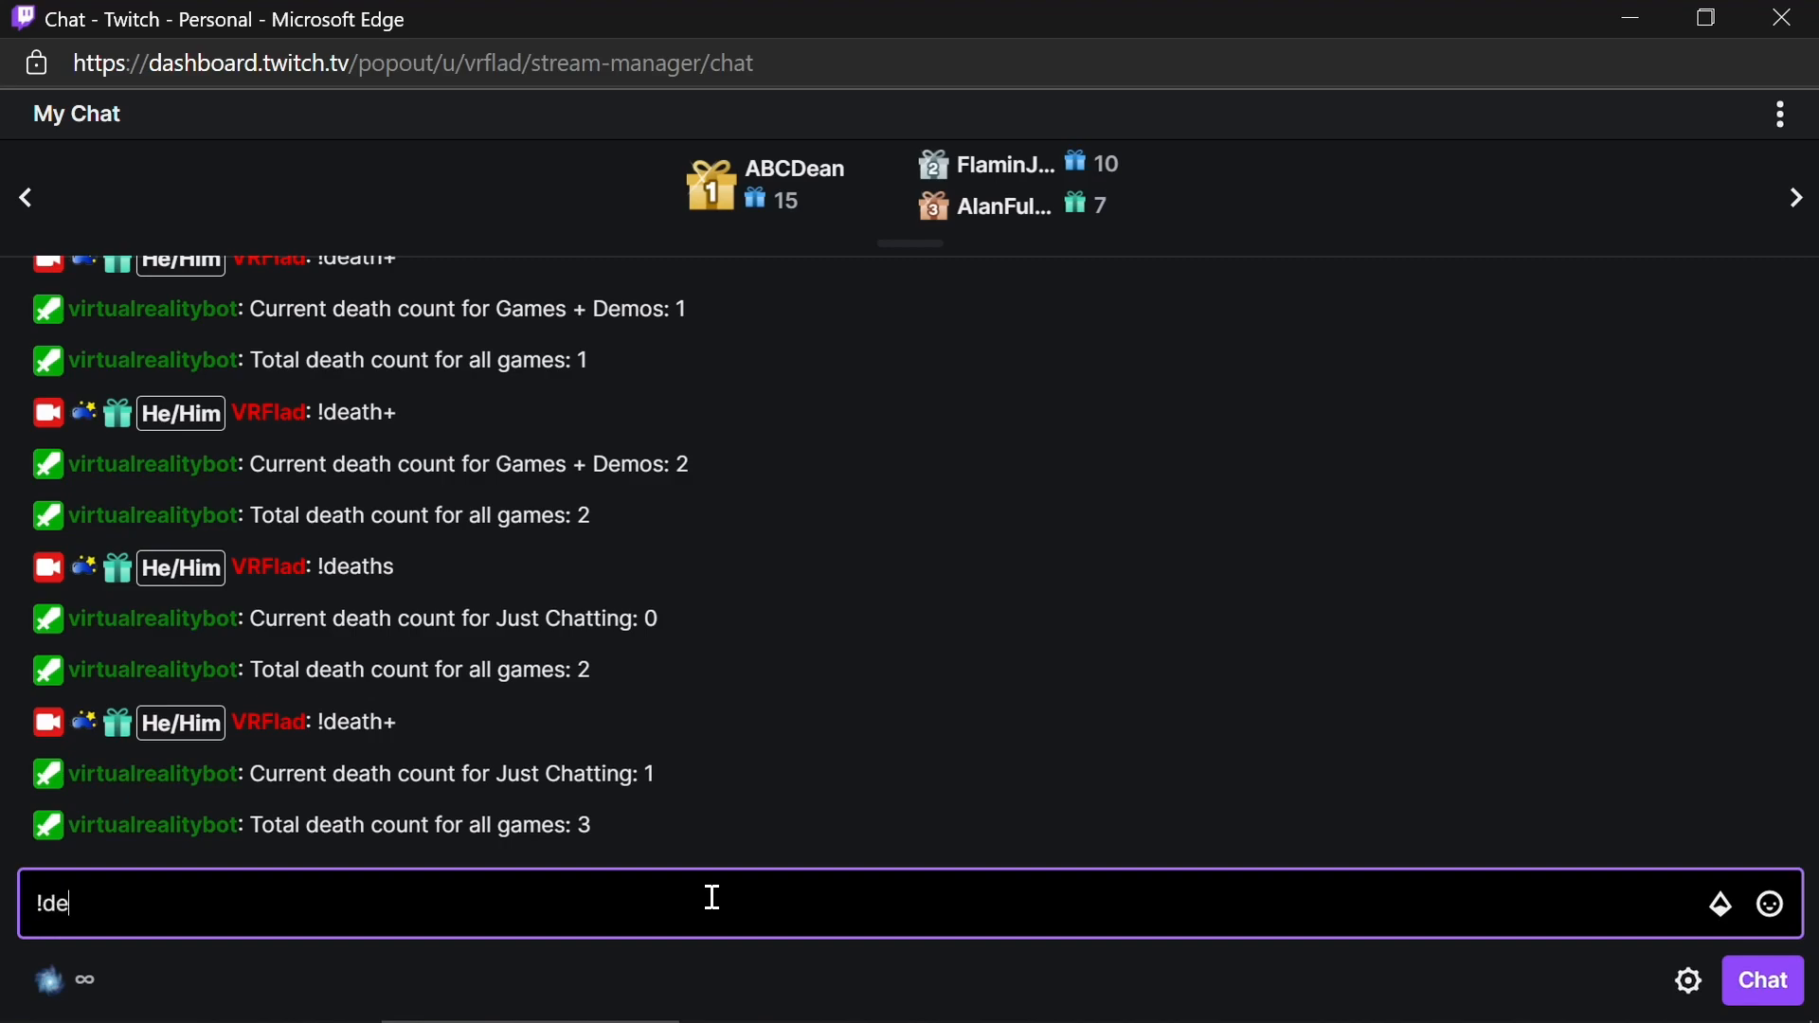
pyautogui.write('aths')
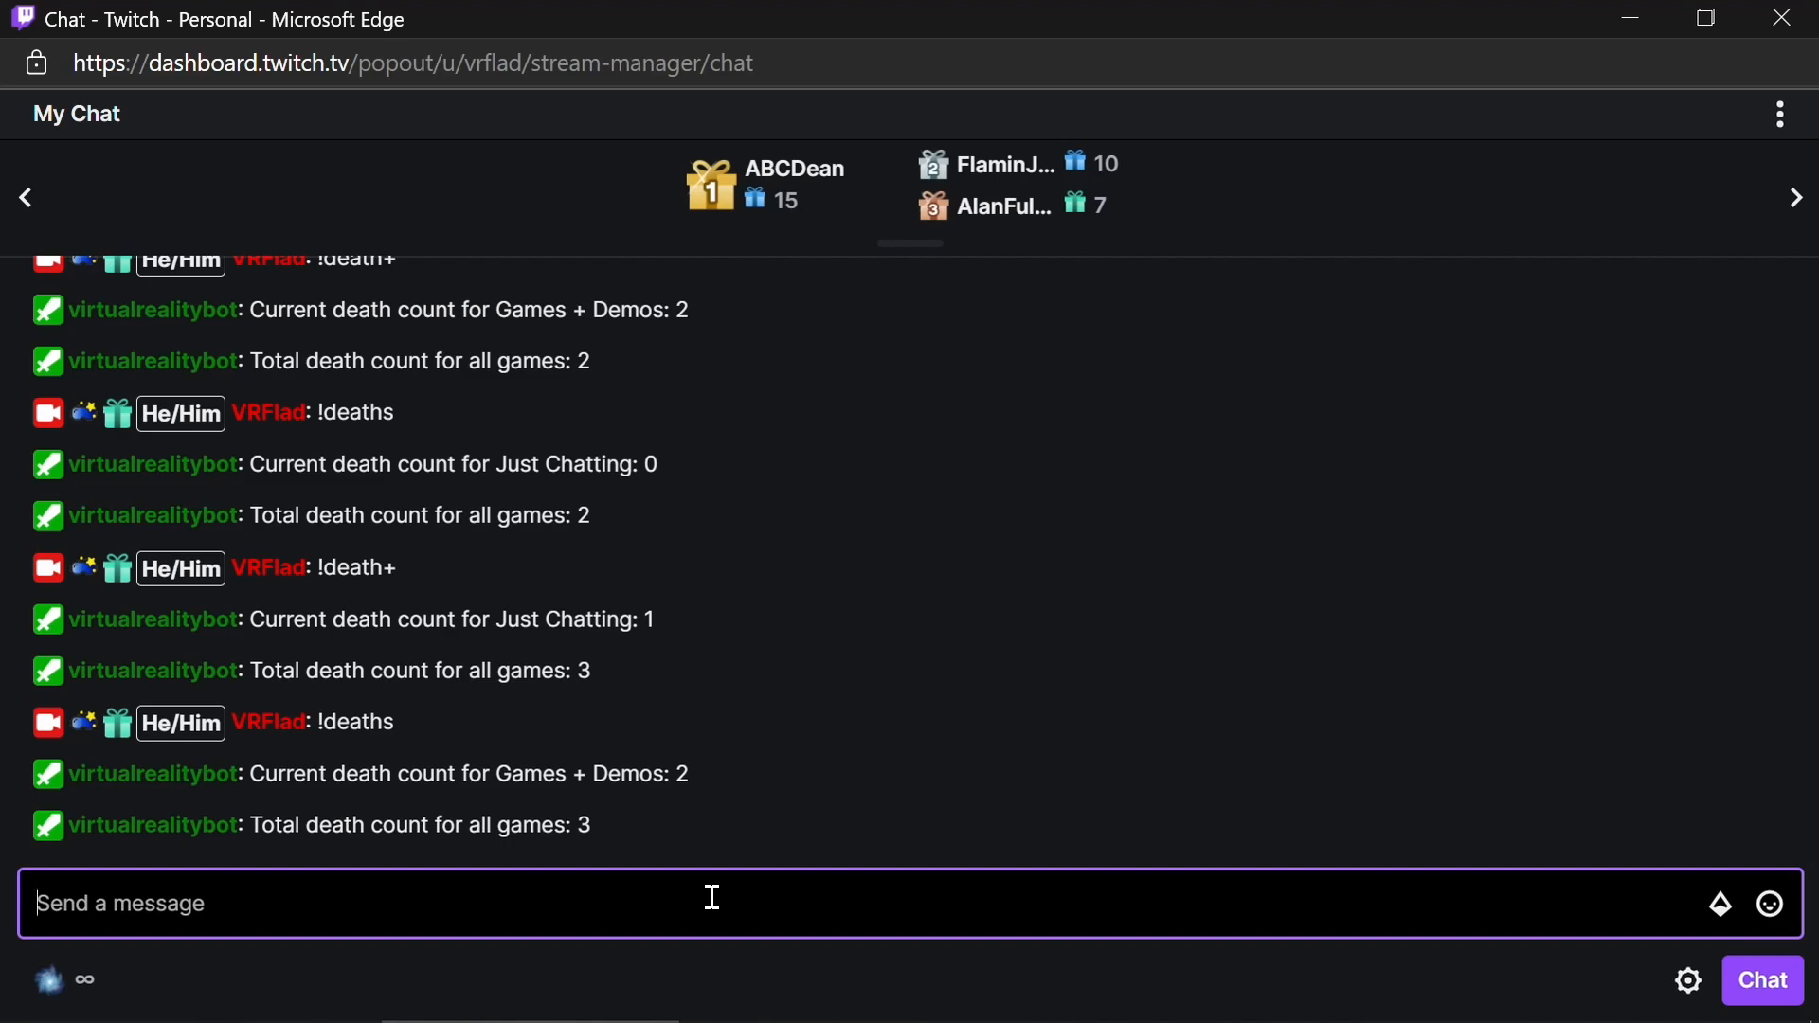
pyautogui.write('!d')
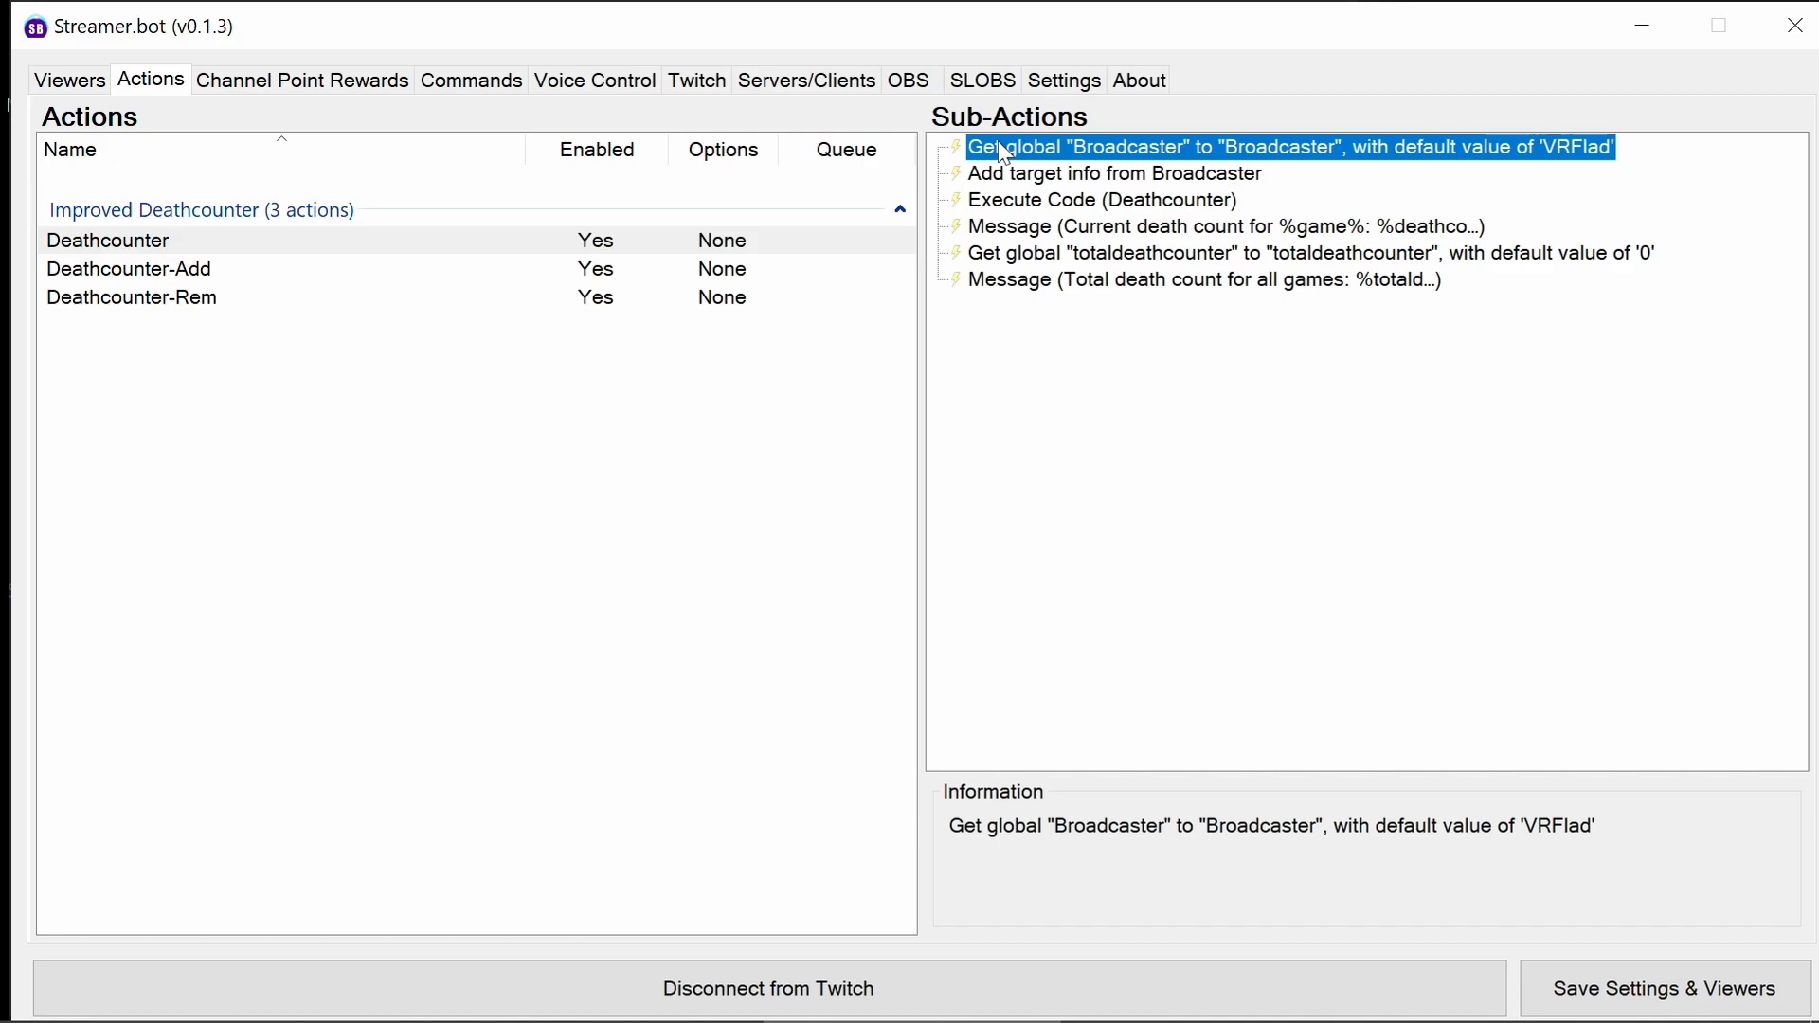
pyautogui.moveTo(1052, 182)
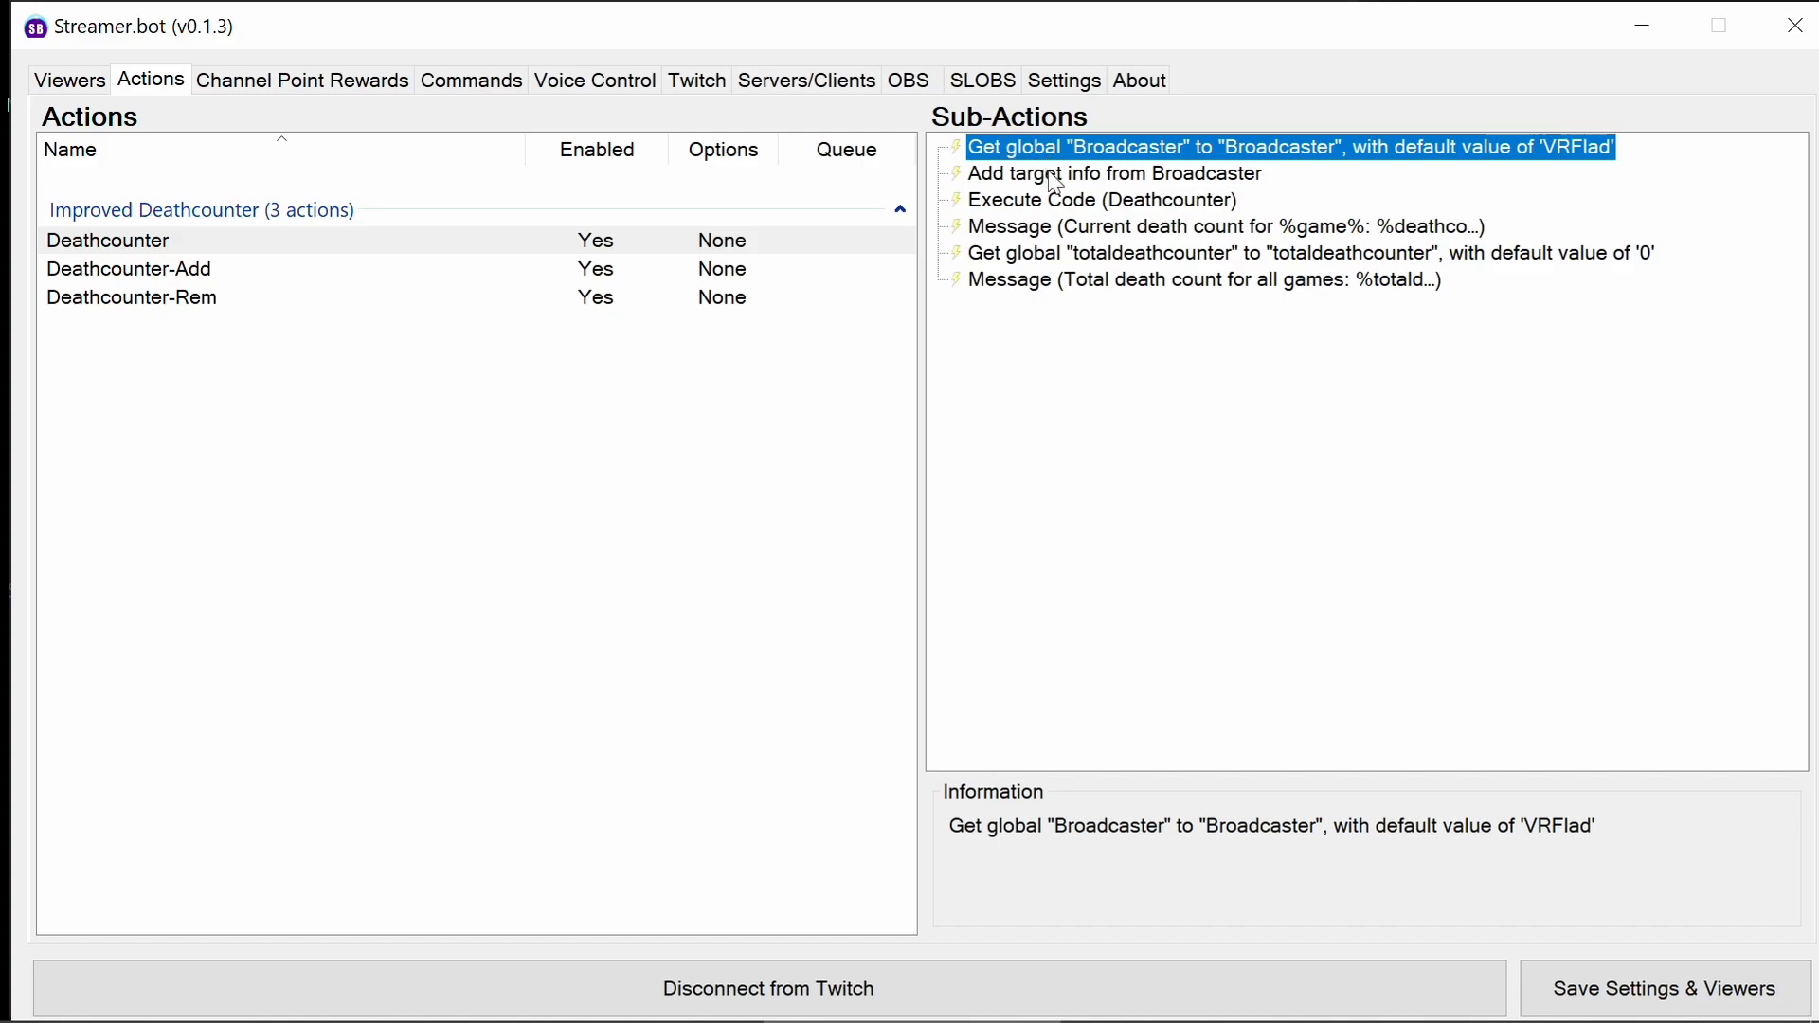
pyautogui.click(1112, 172)
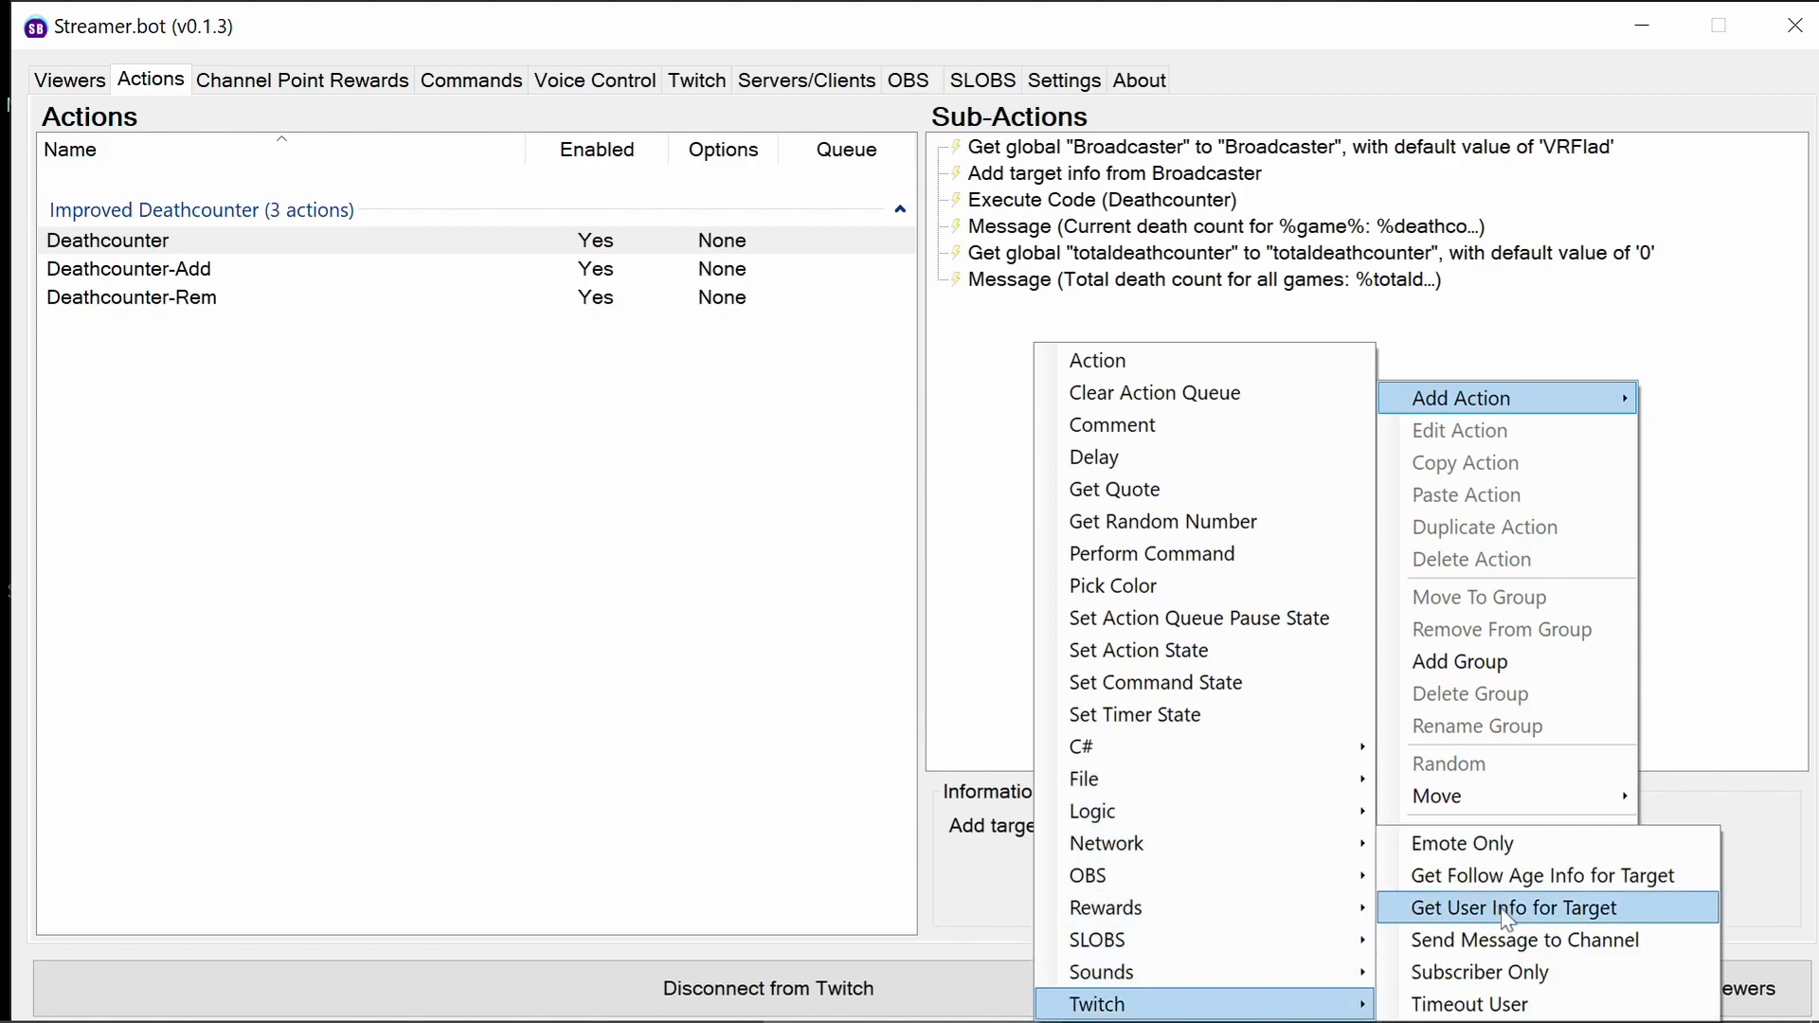
pyautogui.moveTo(1508, 922)
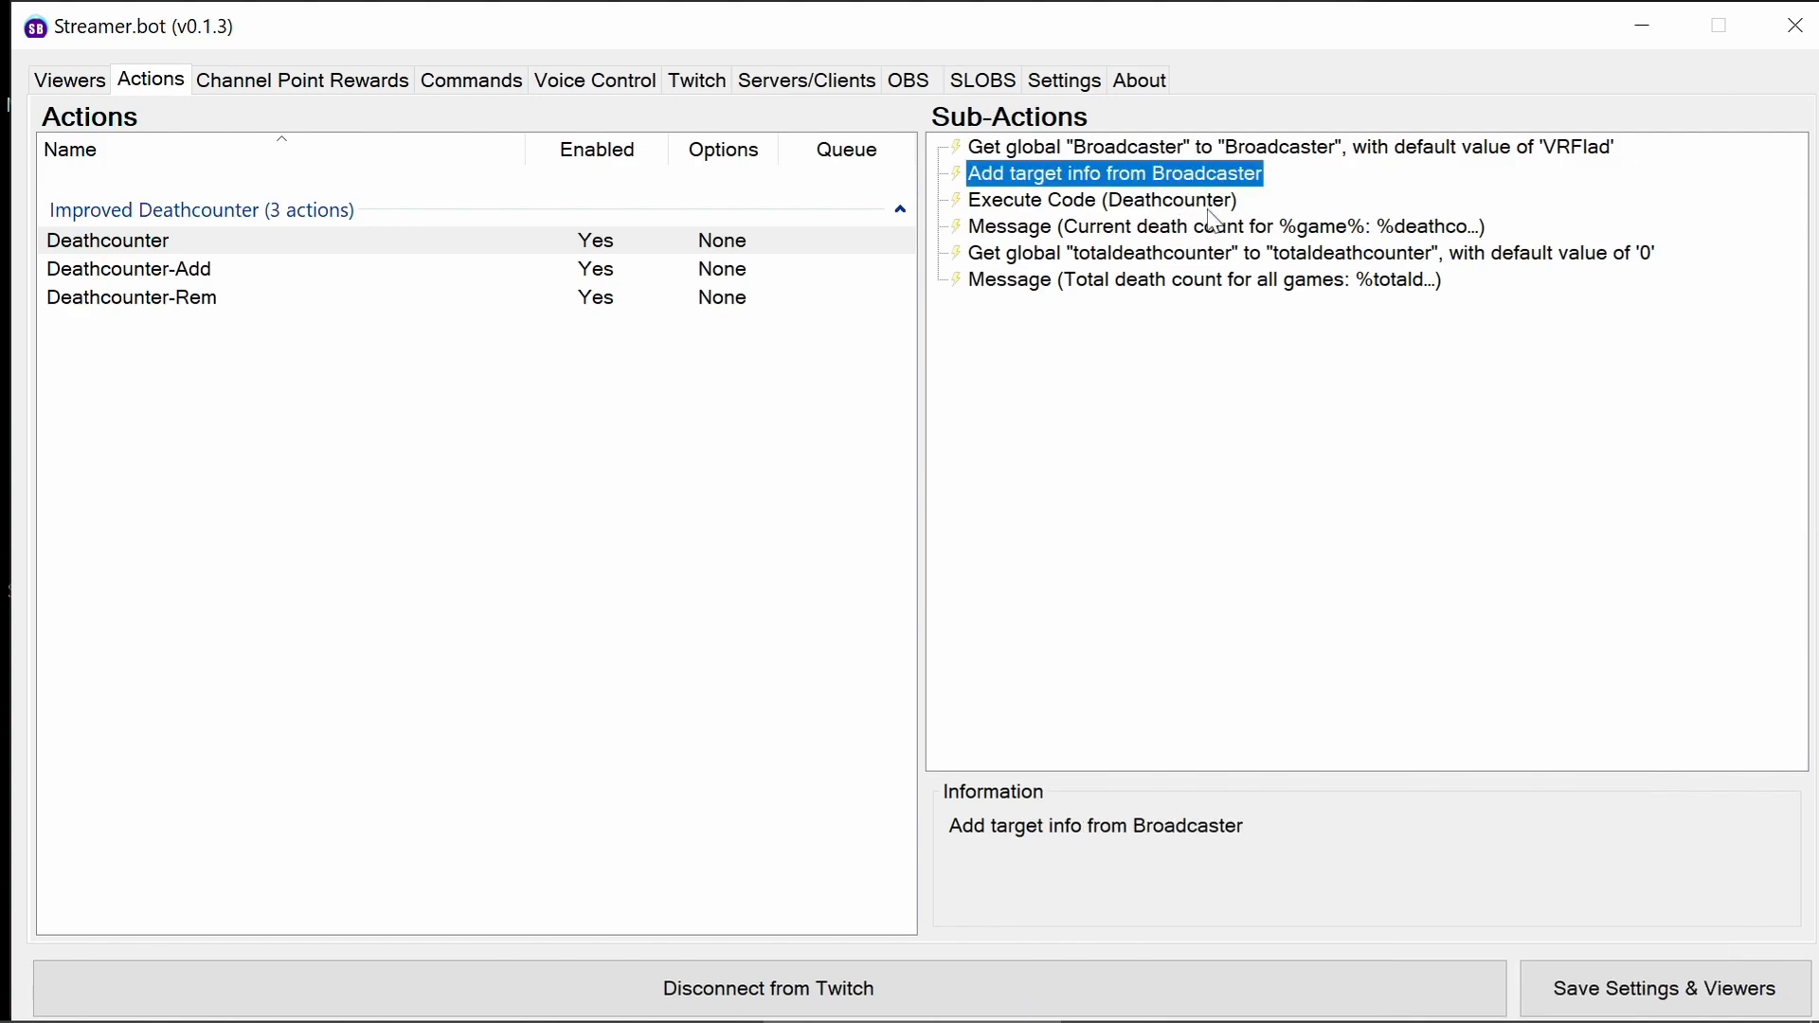
pyautogui.moveTo(1186, 225)
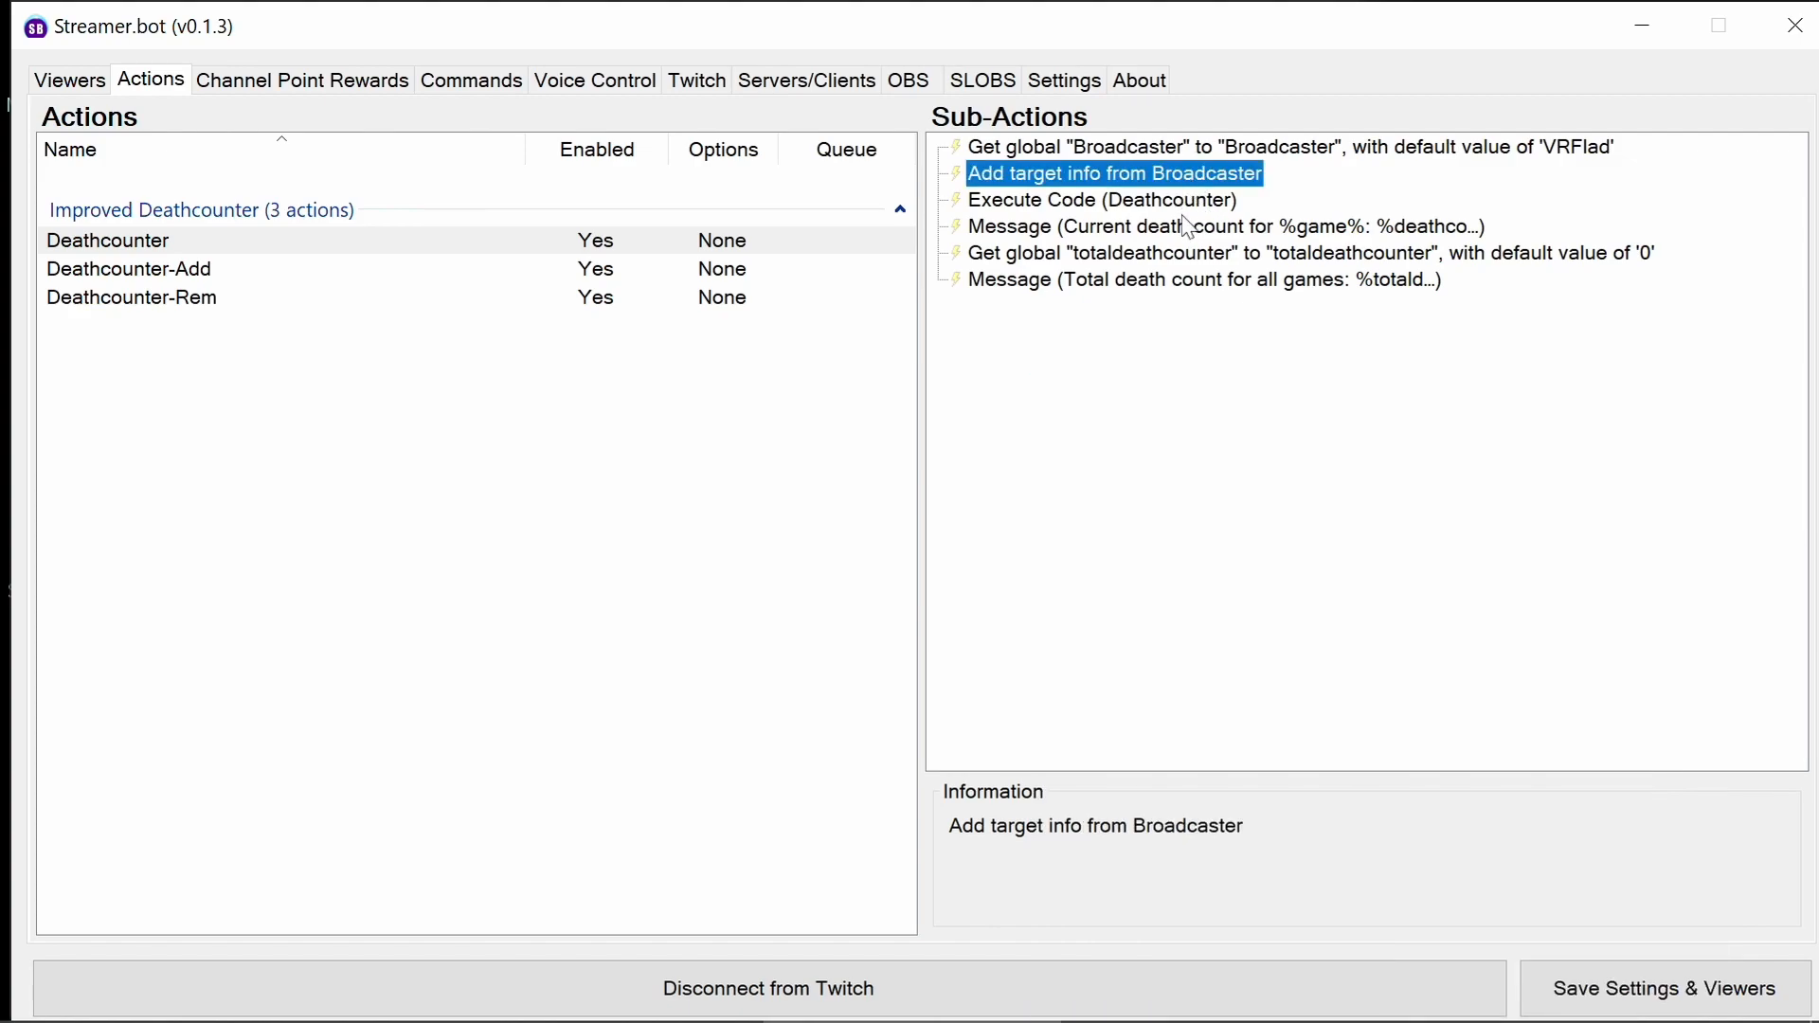
pyautogui.click(1099, 199)
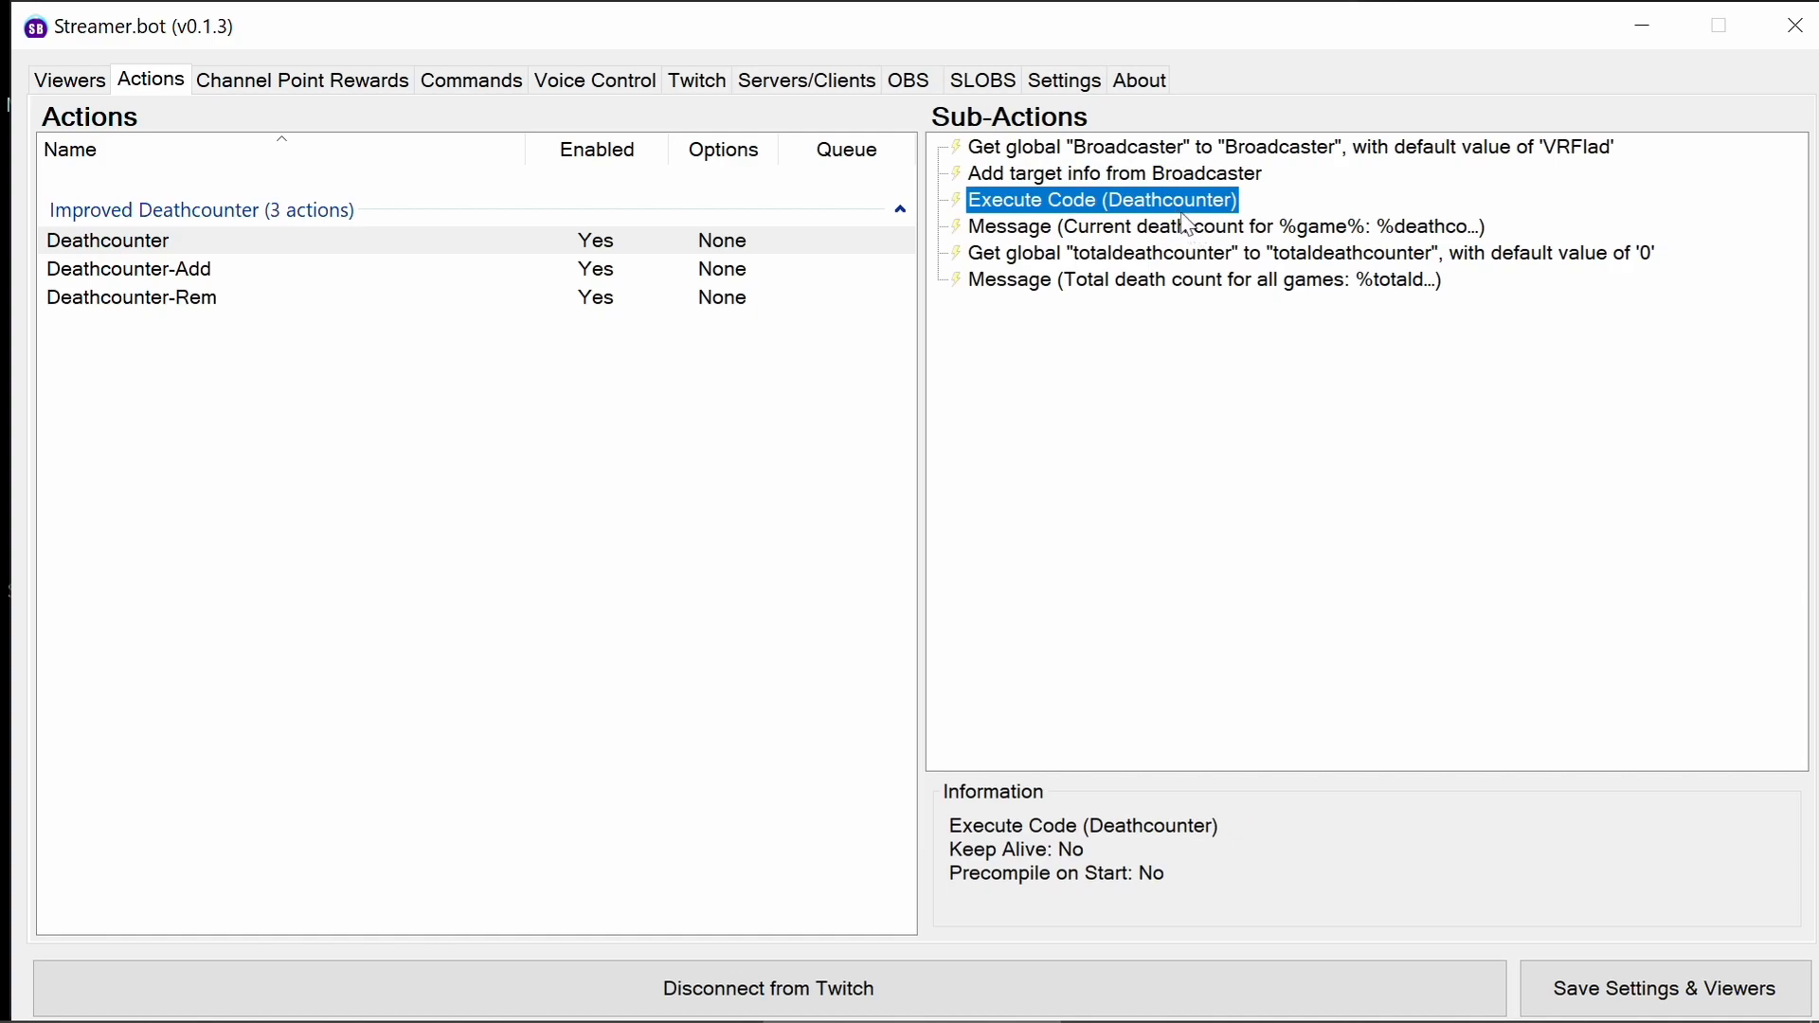
pyautogui.doubleClick(1100, 199)
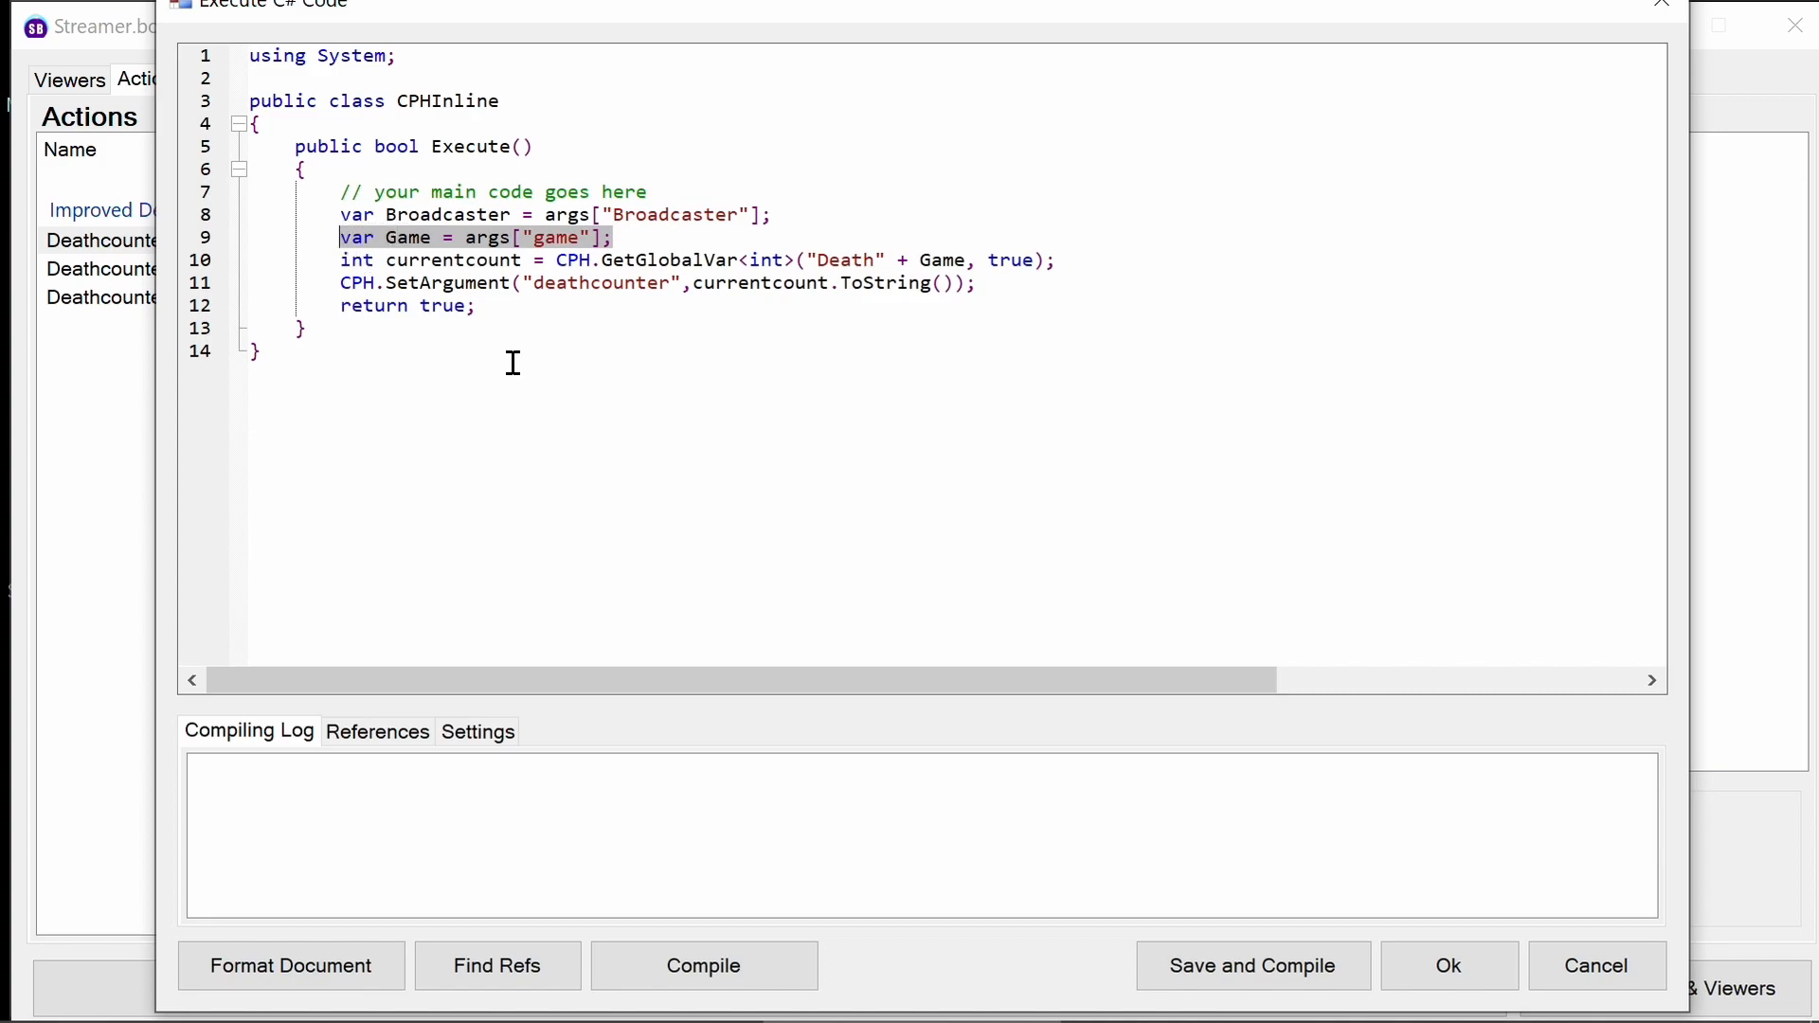
pyautogui.moveTo(491, 330)
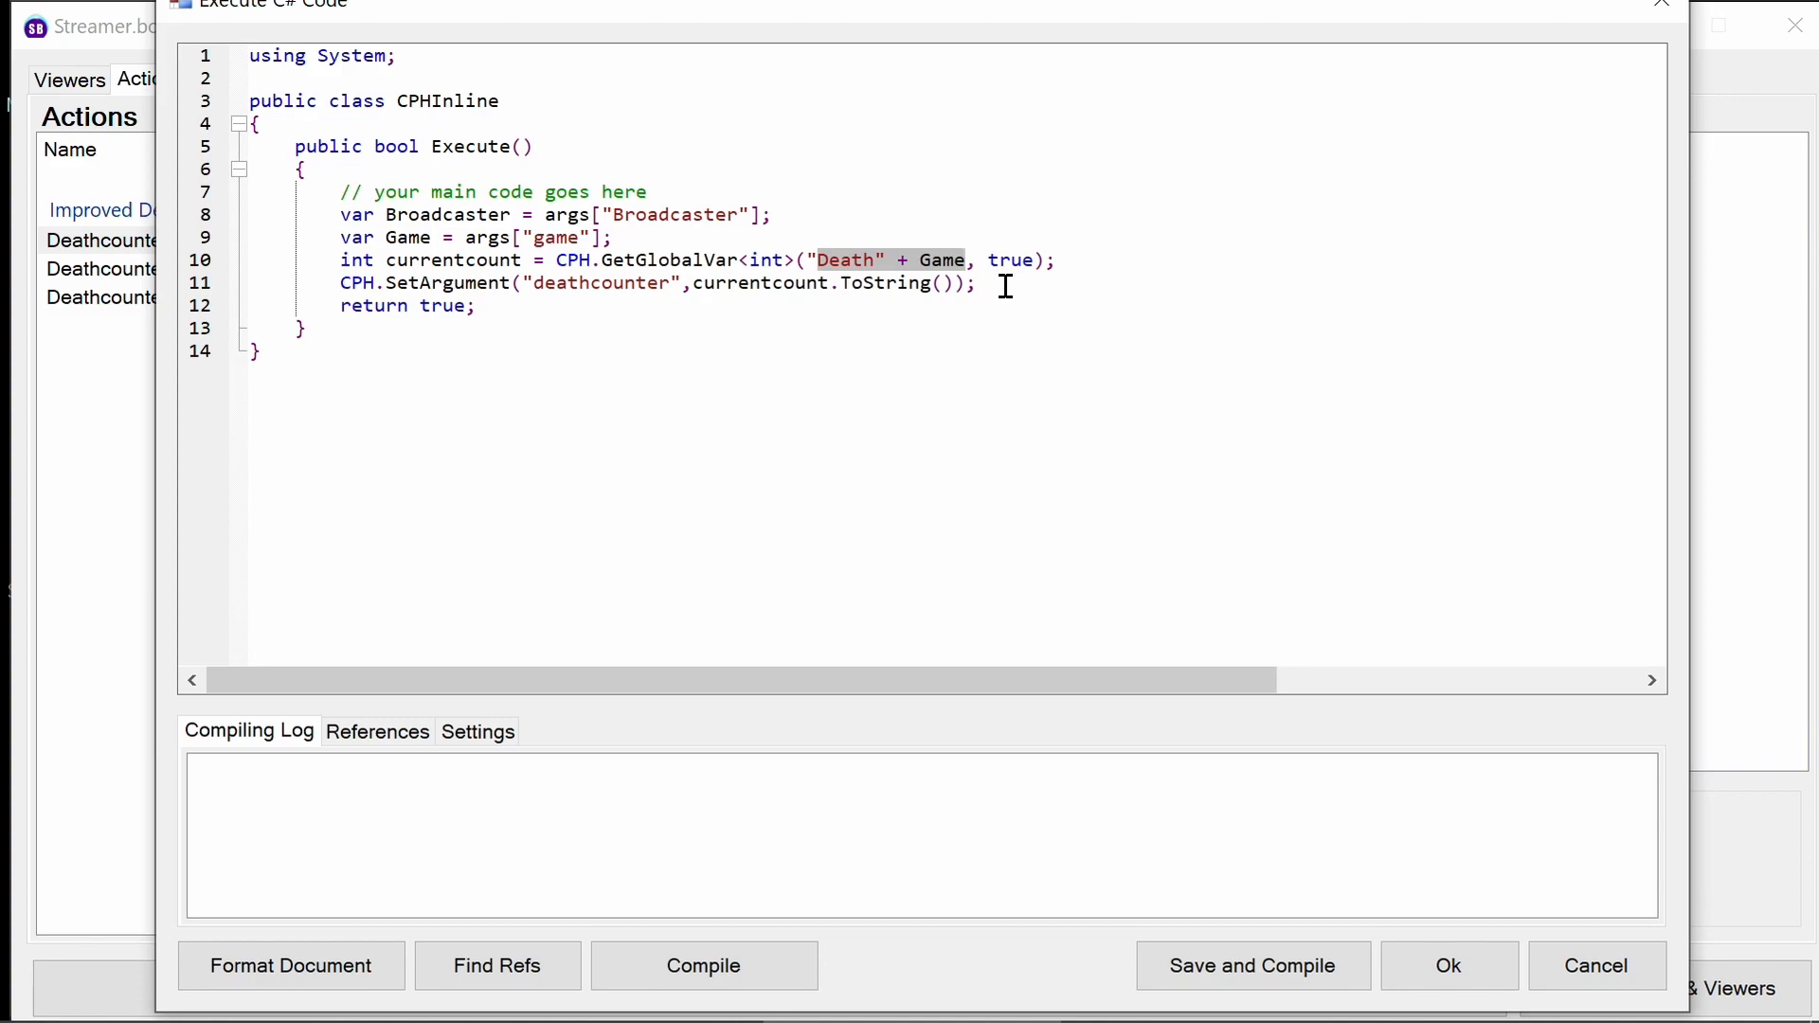
pyautogui.moveTo(485, 283)
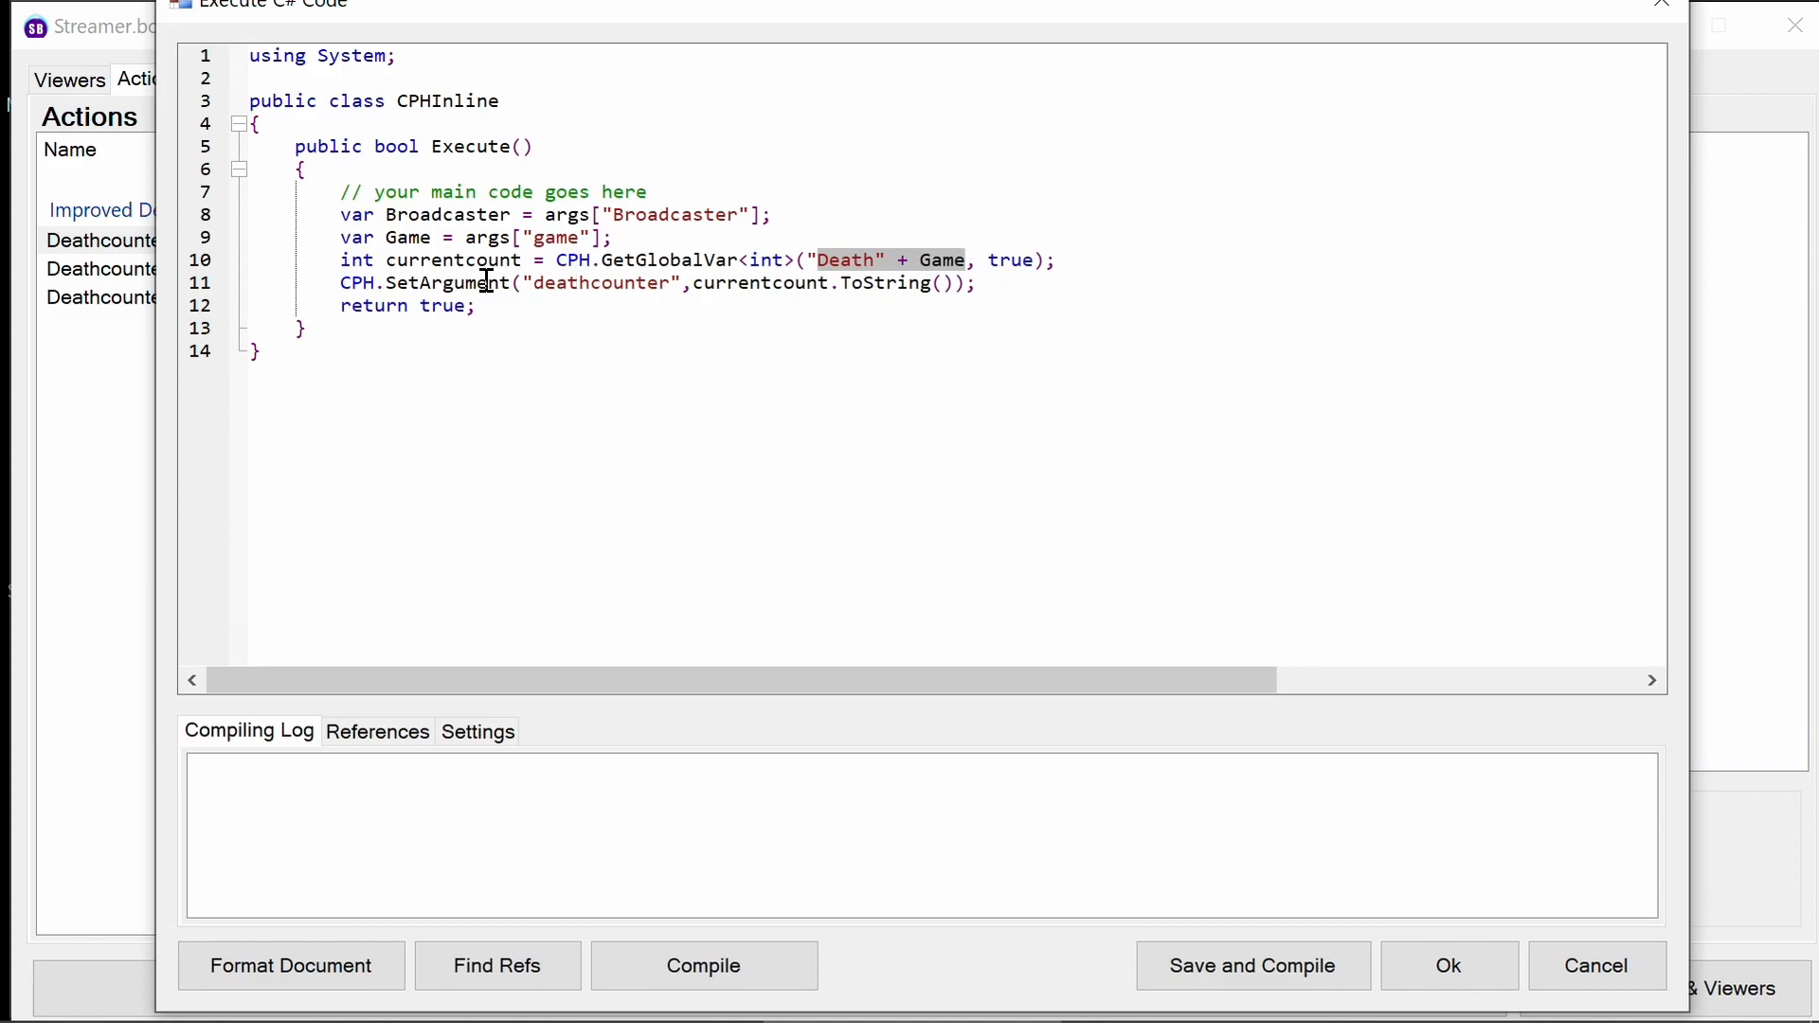
pyautogui.doubleClick(596, 283)
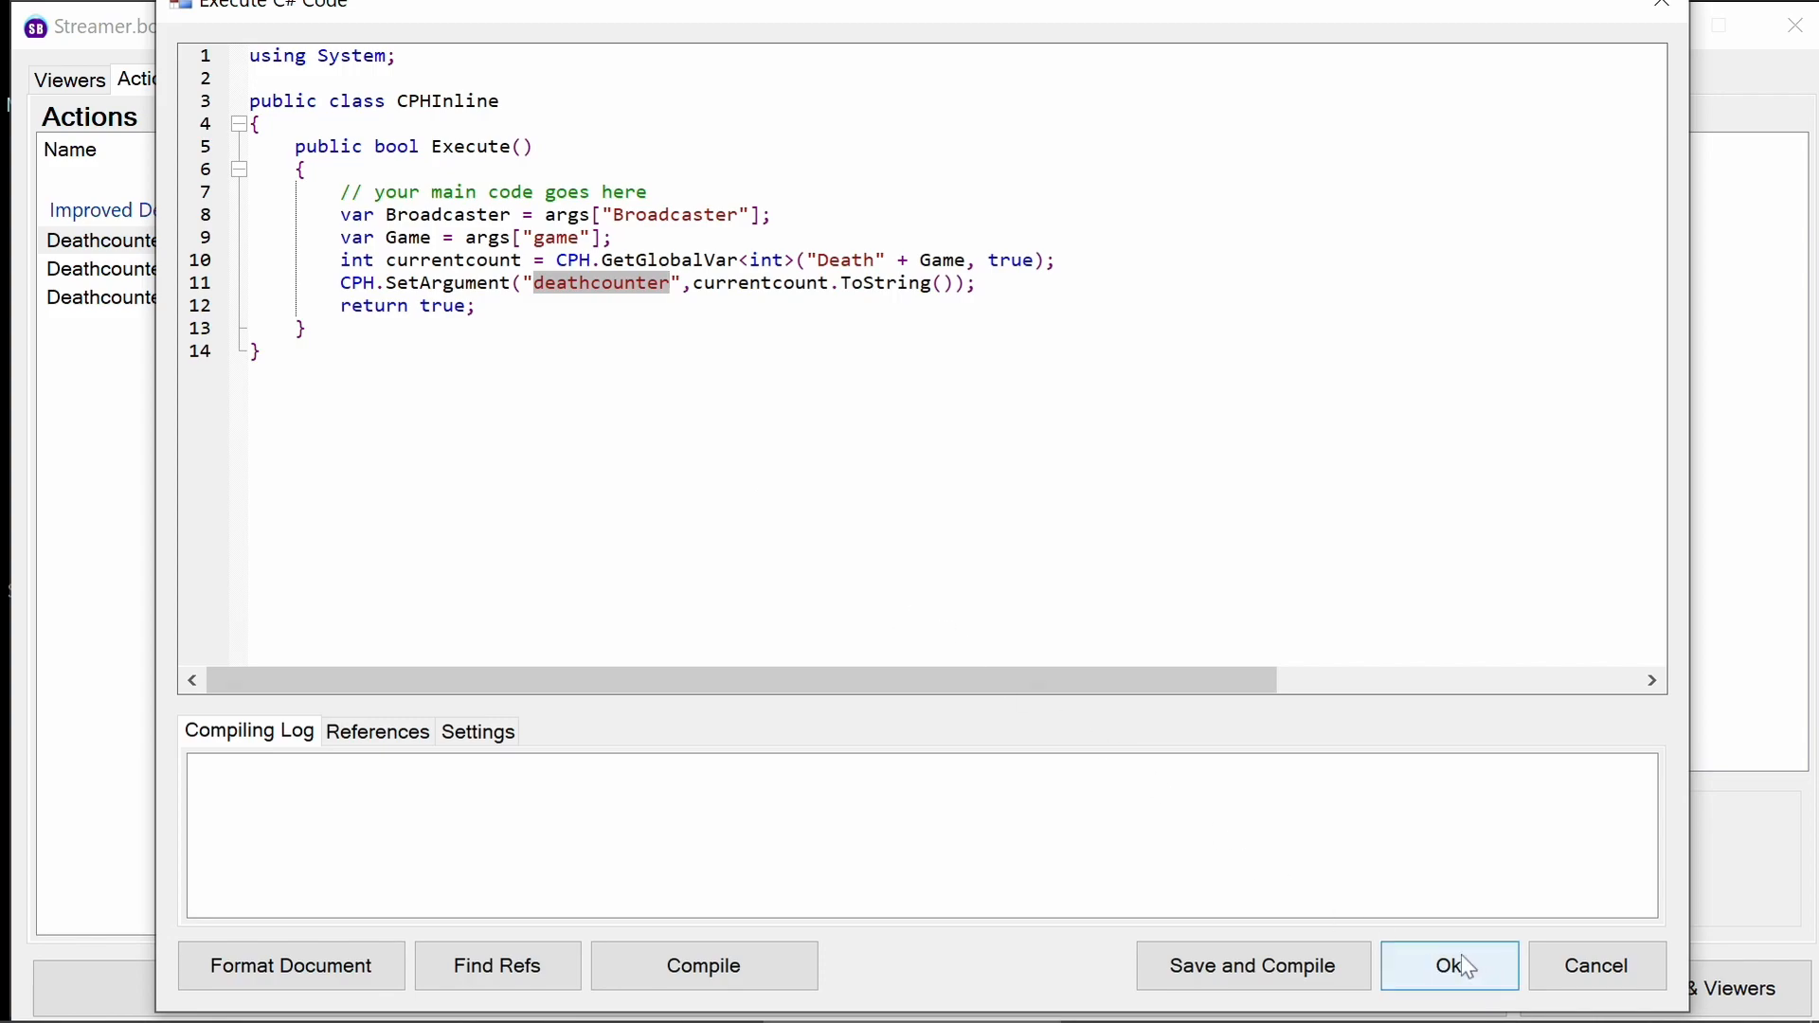
pyautogui.click(1447, 964)
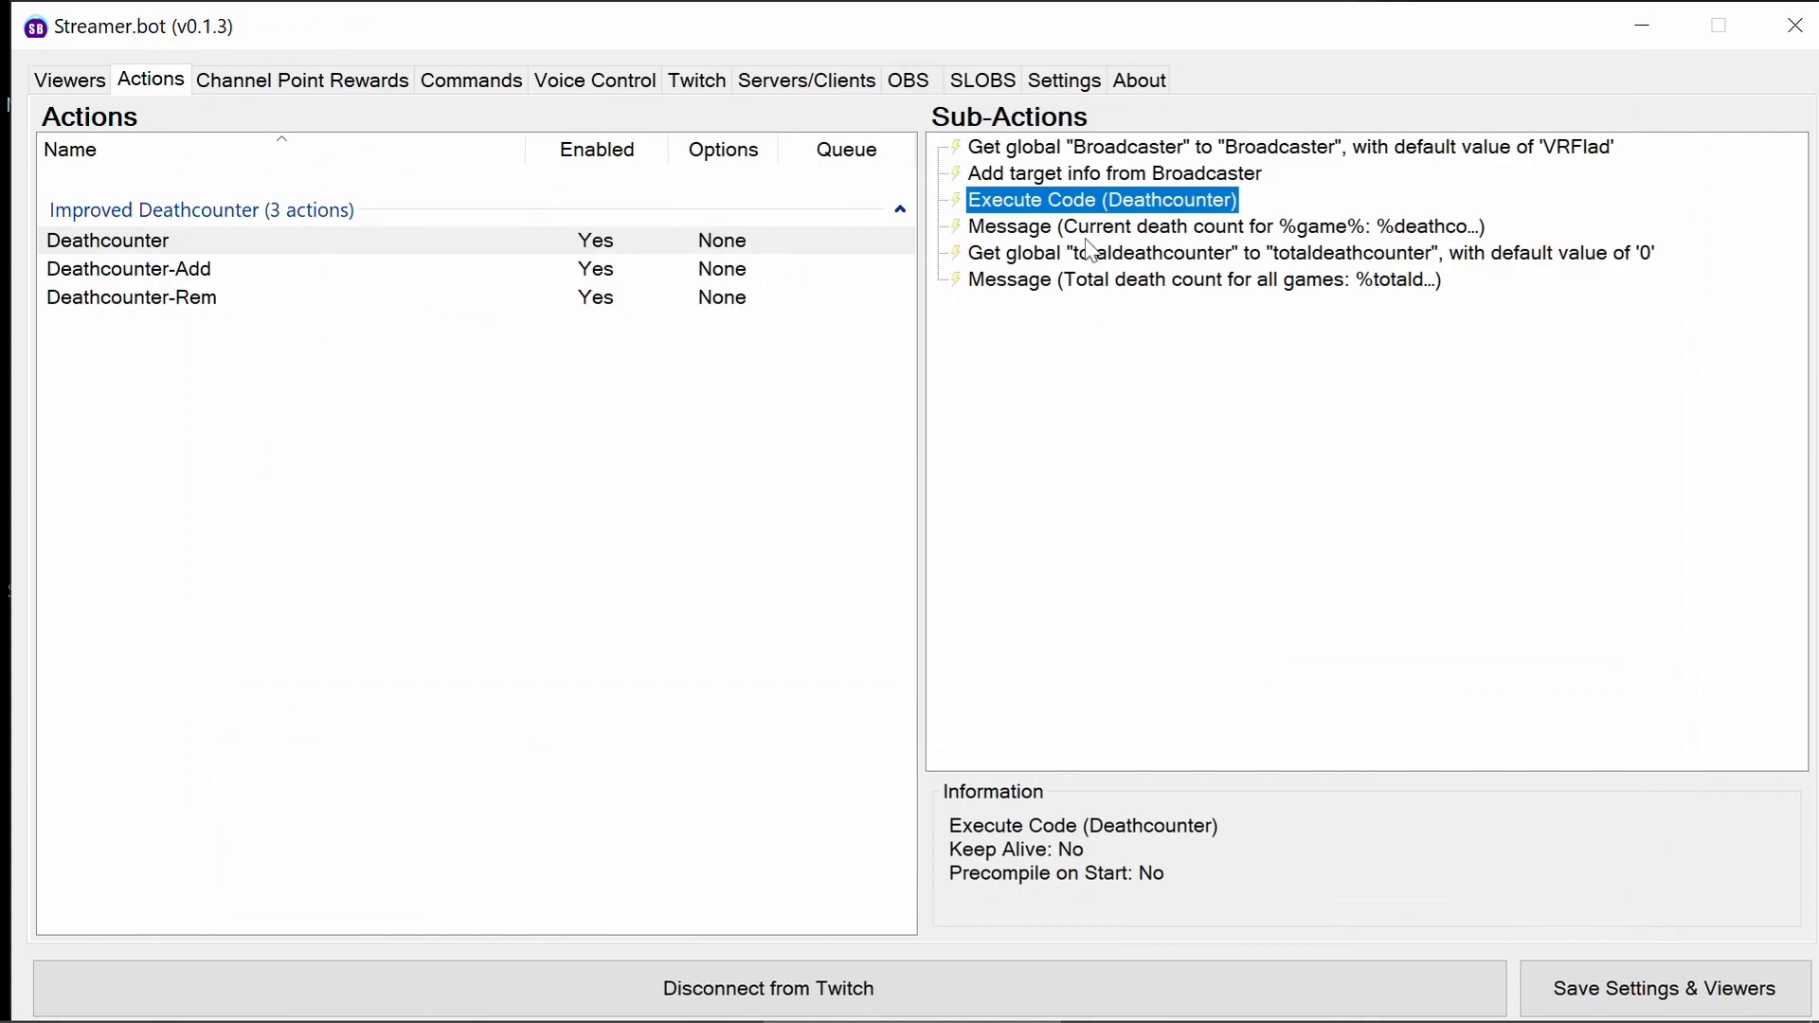
# Review the Deathcounter current death count message step and close it unchanged.
pyautogui.click(1224, 226)
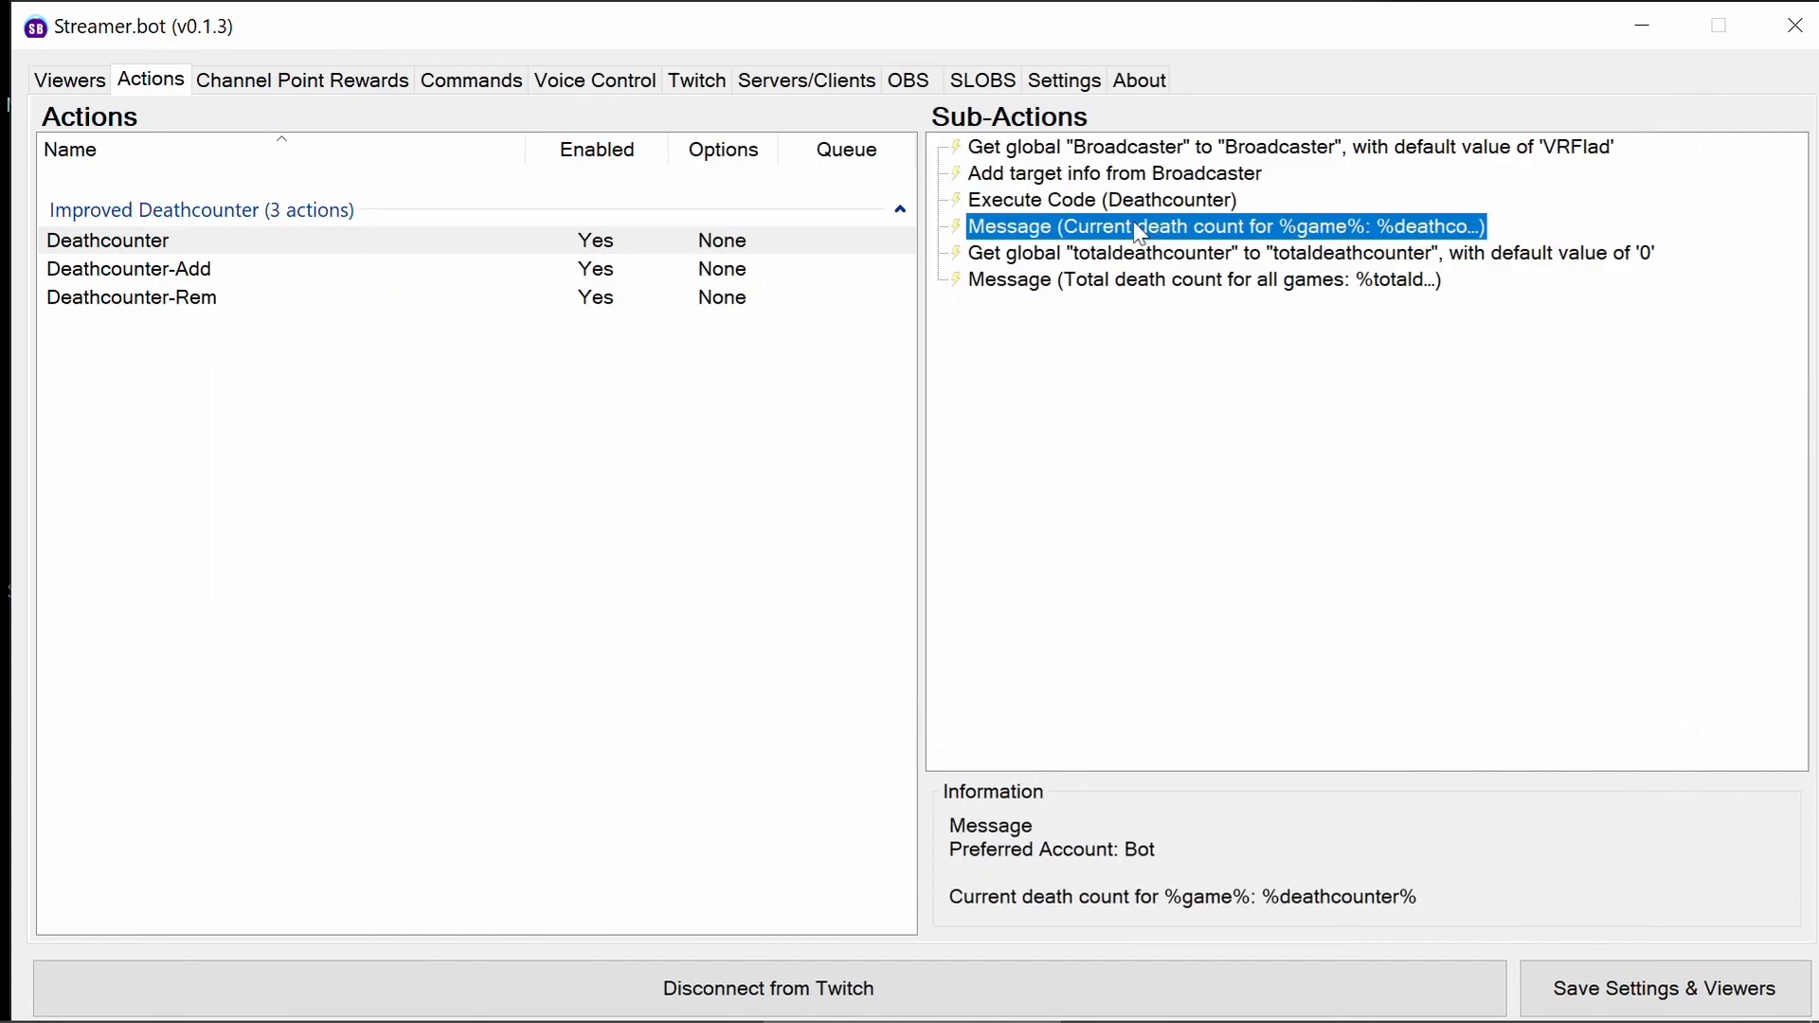
pyautogui.doubleClick(1224, 225)
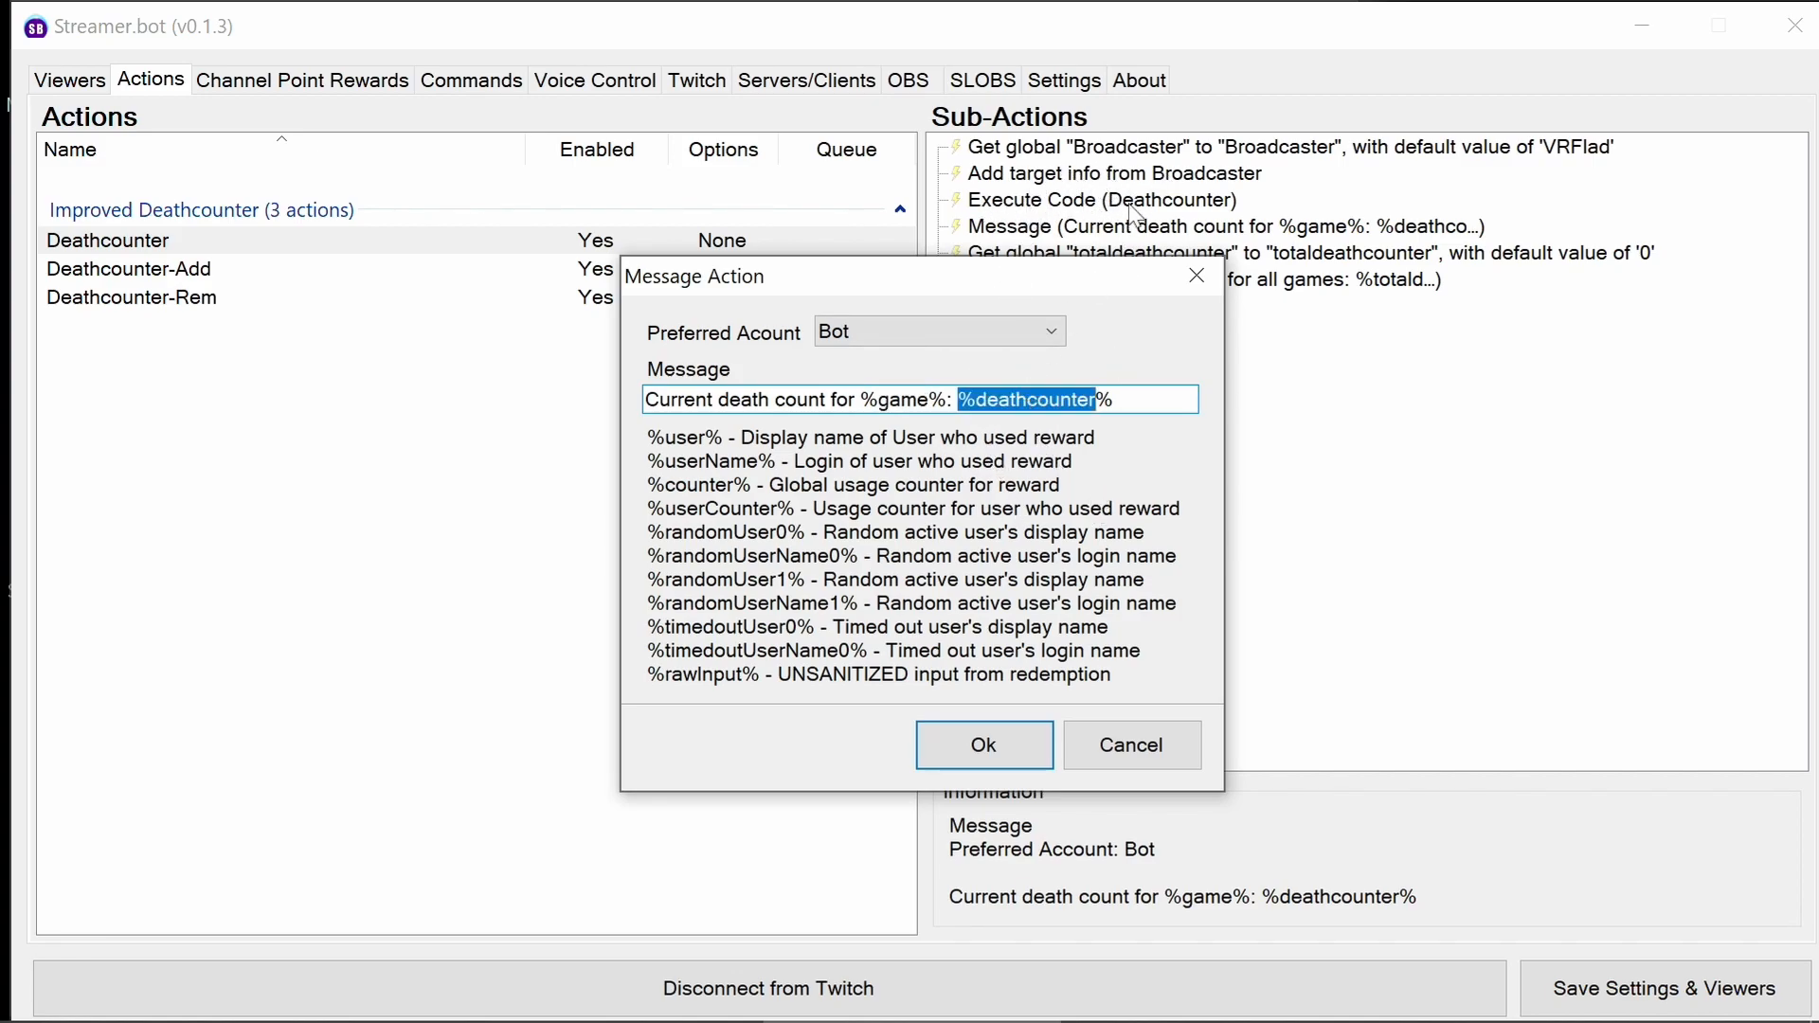
pyautogui.click(982, 743)
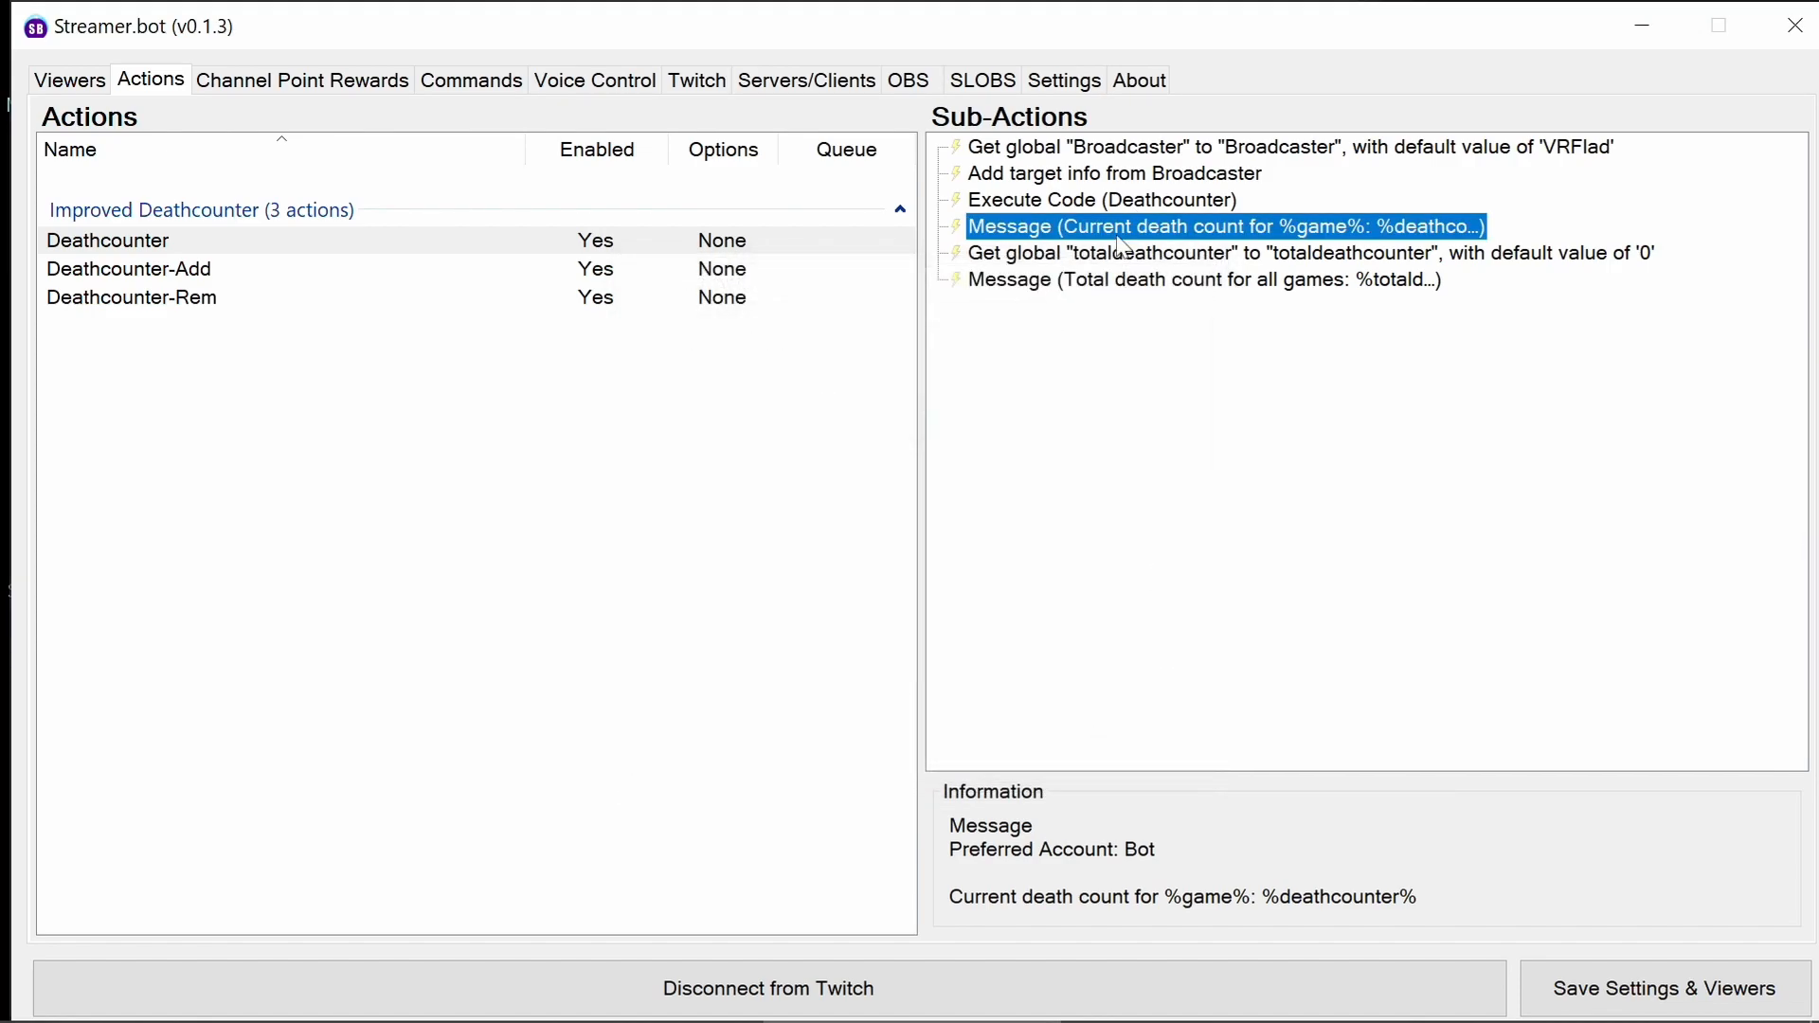
# Review the total death count message "Total death count for all games: %totaldeathcounter%" and close it.
pyautogui.click(1275, 252)
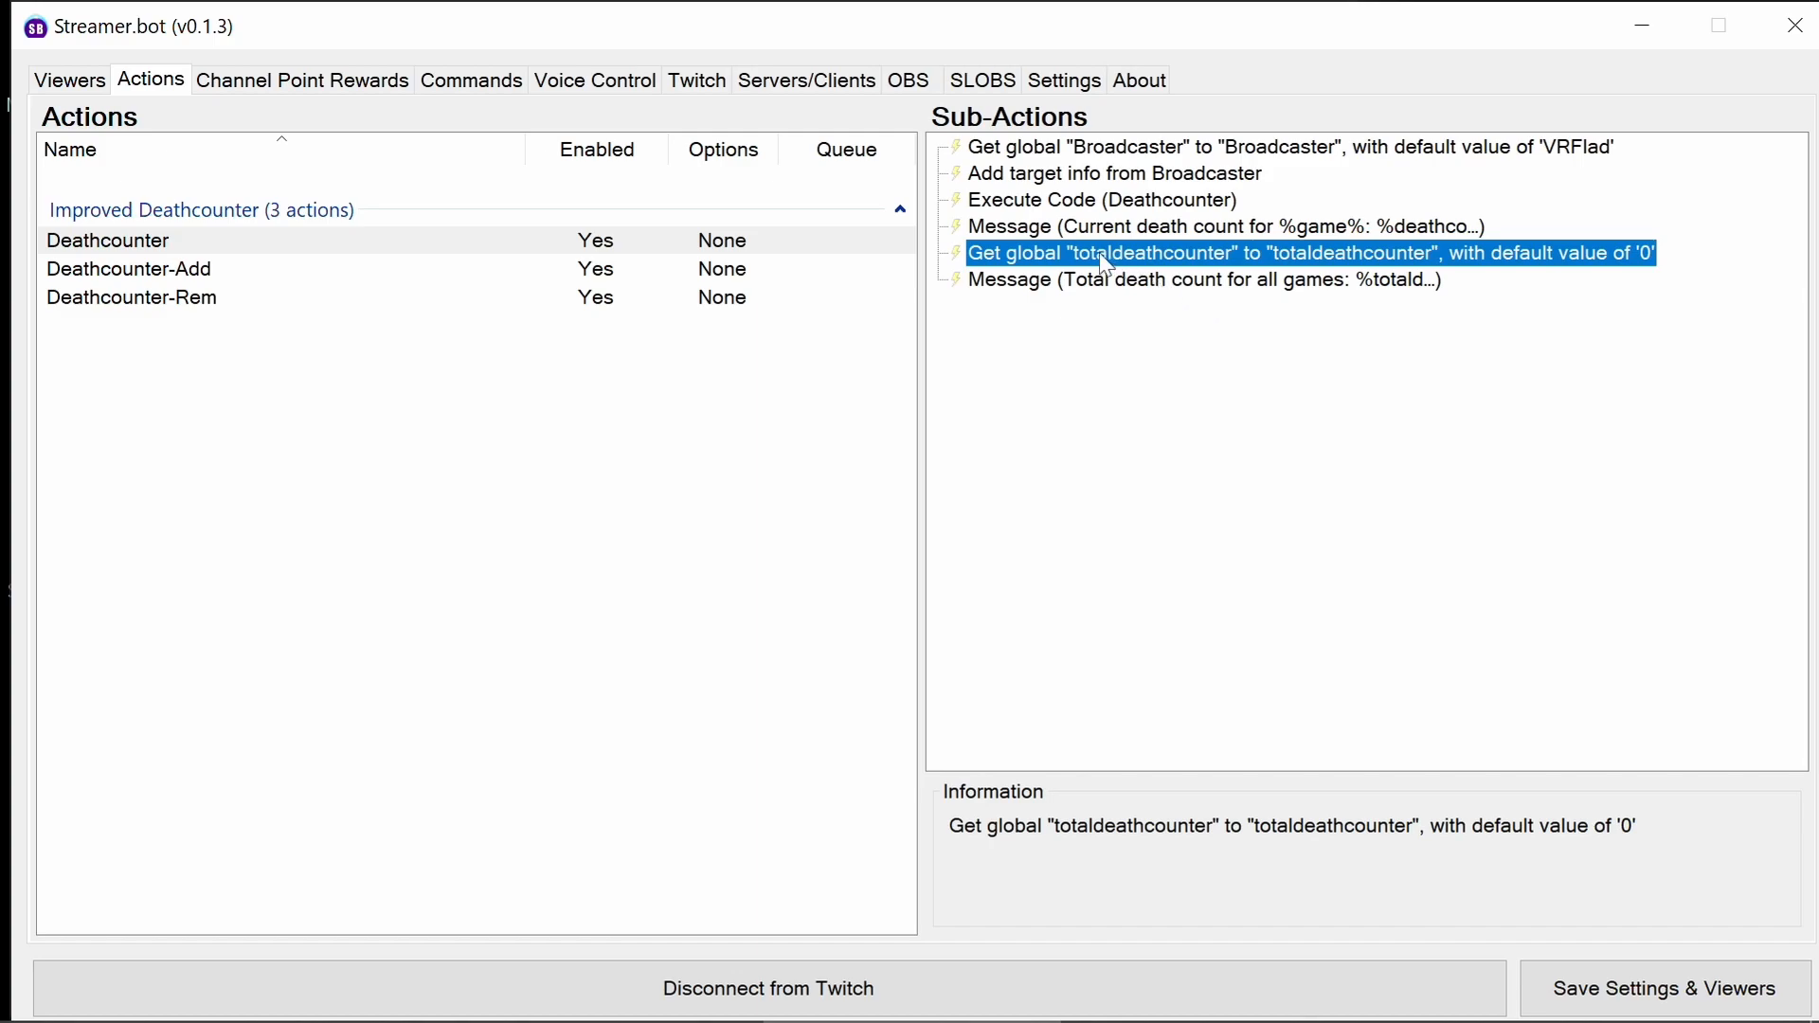
pyautogui.moveTo(1317, 266)
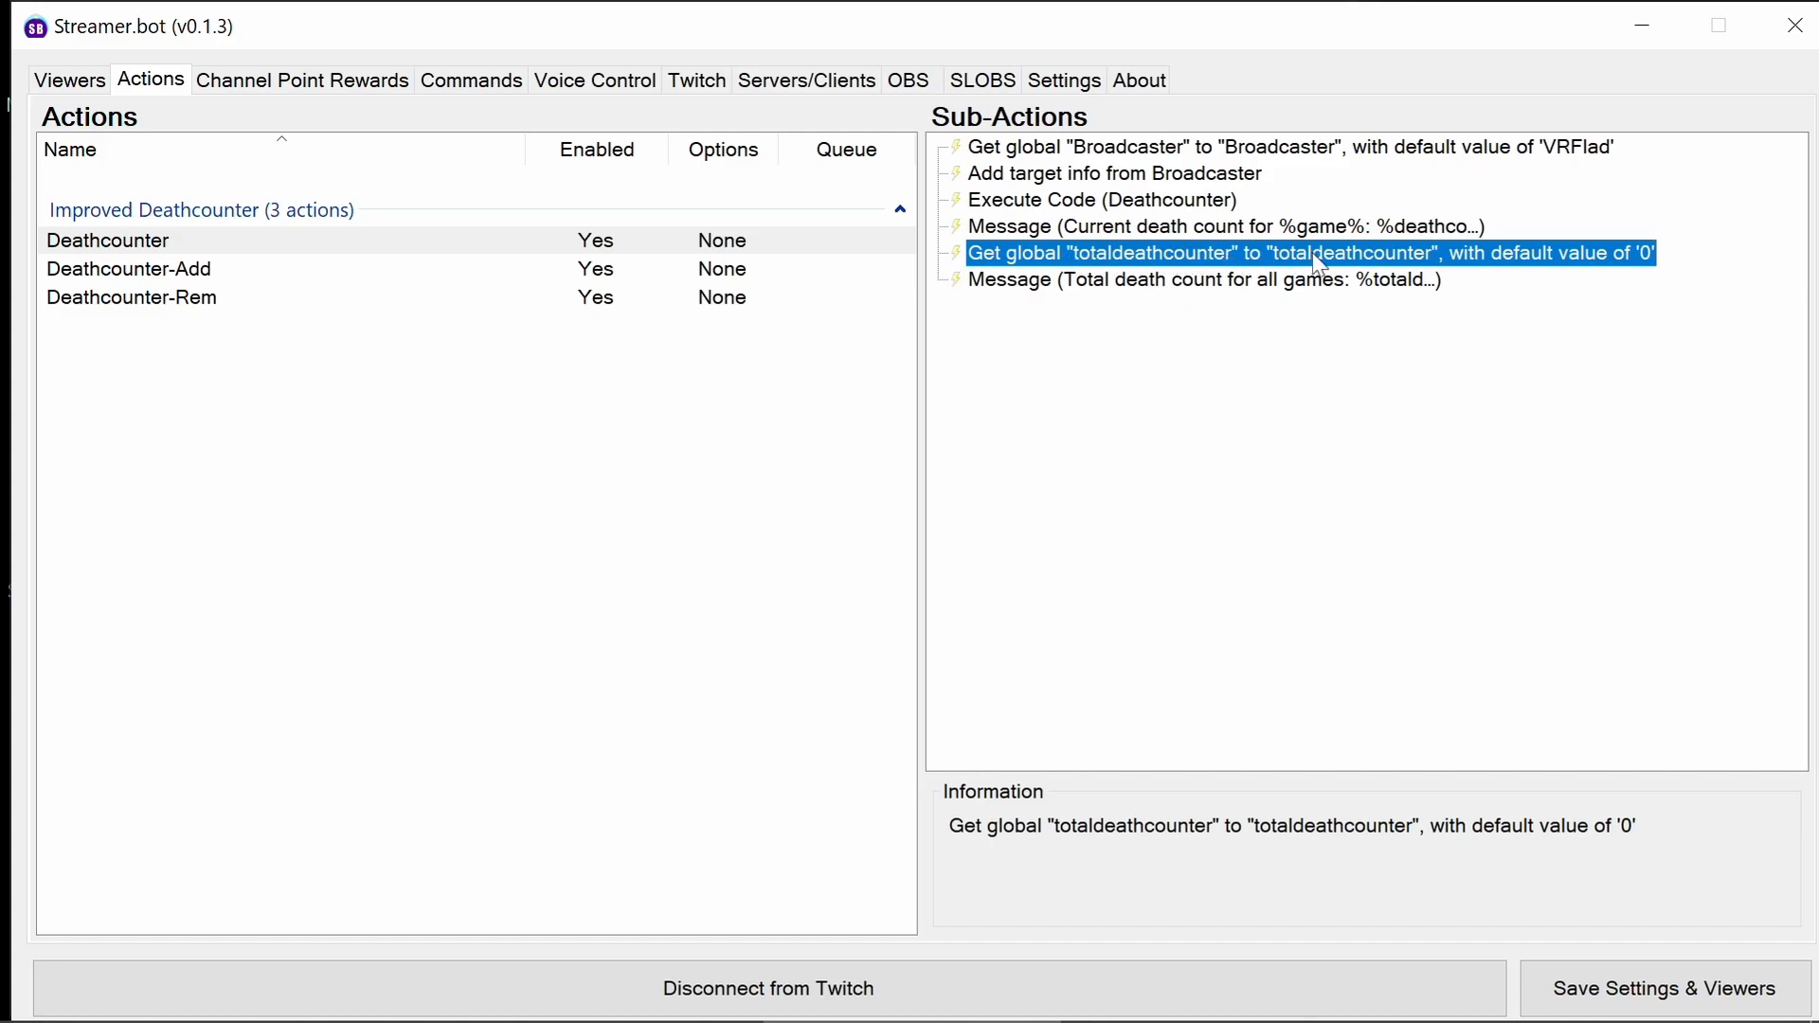
pyautogui.moveTo(1535, 288)
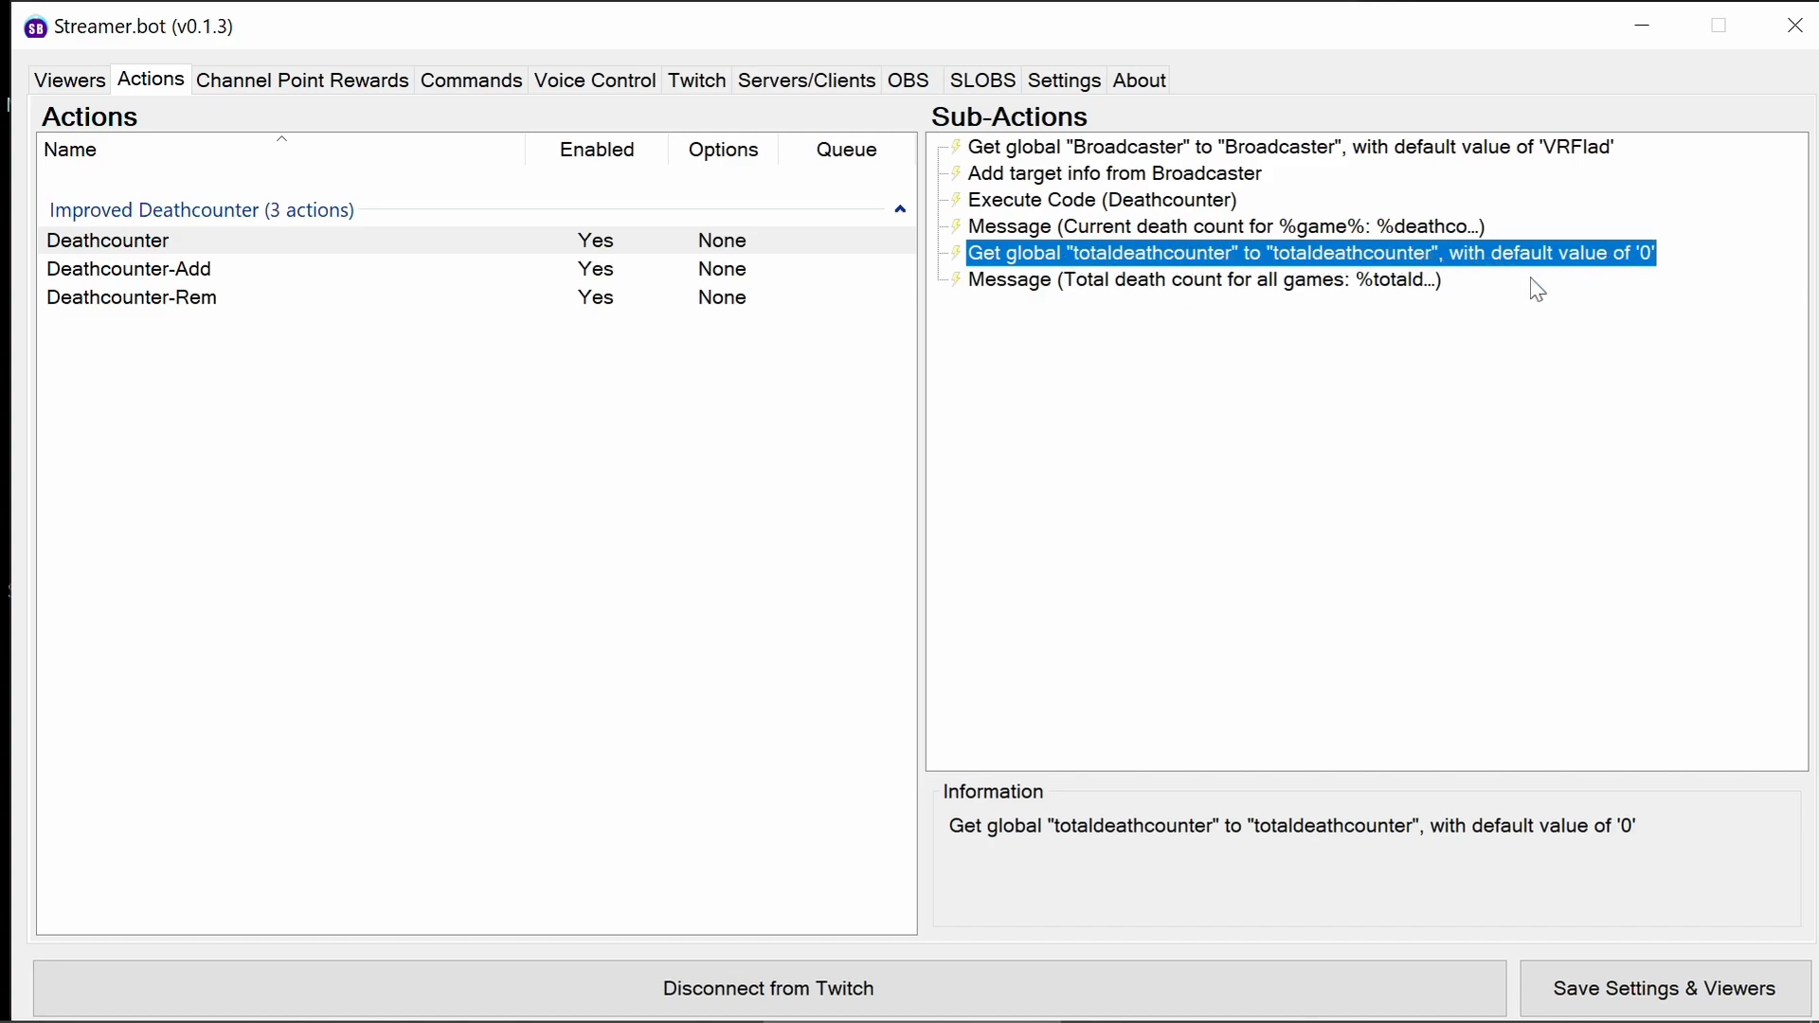
pyautogui.doubleClick(1192, 281)
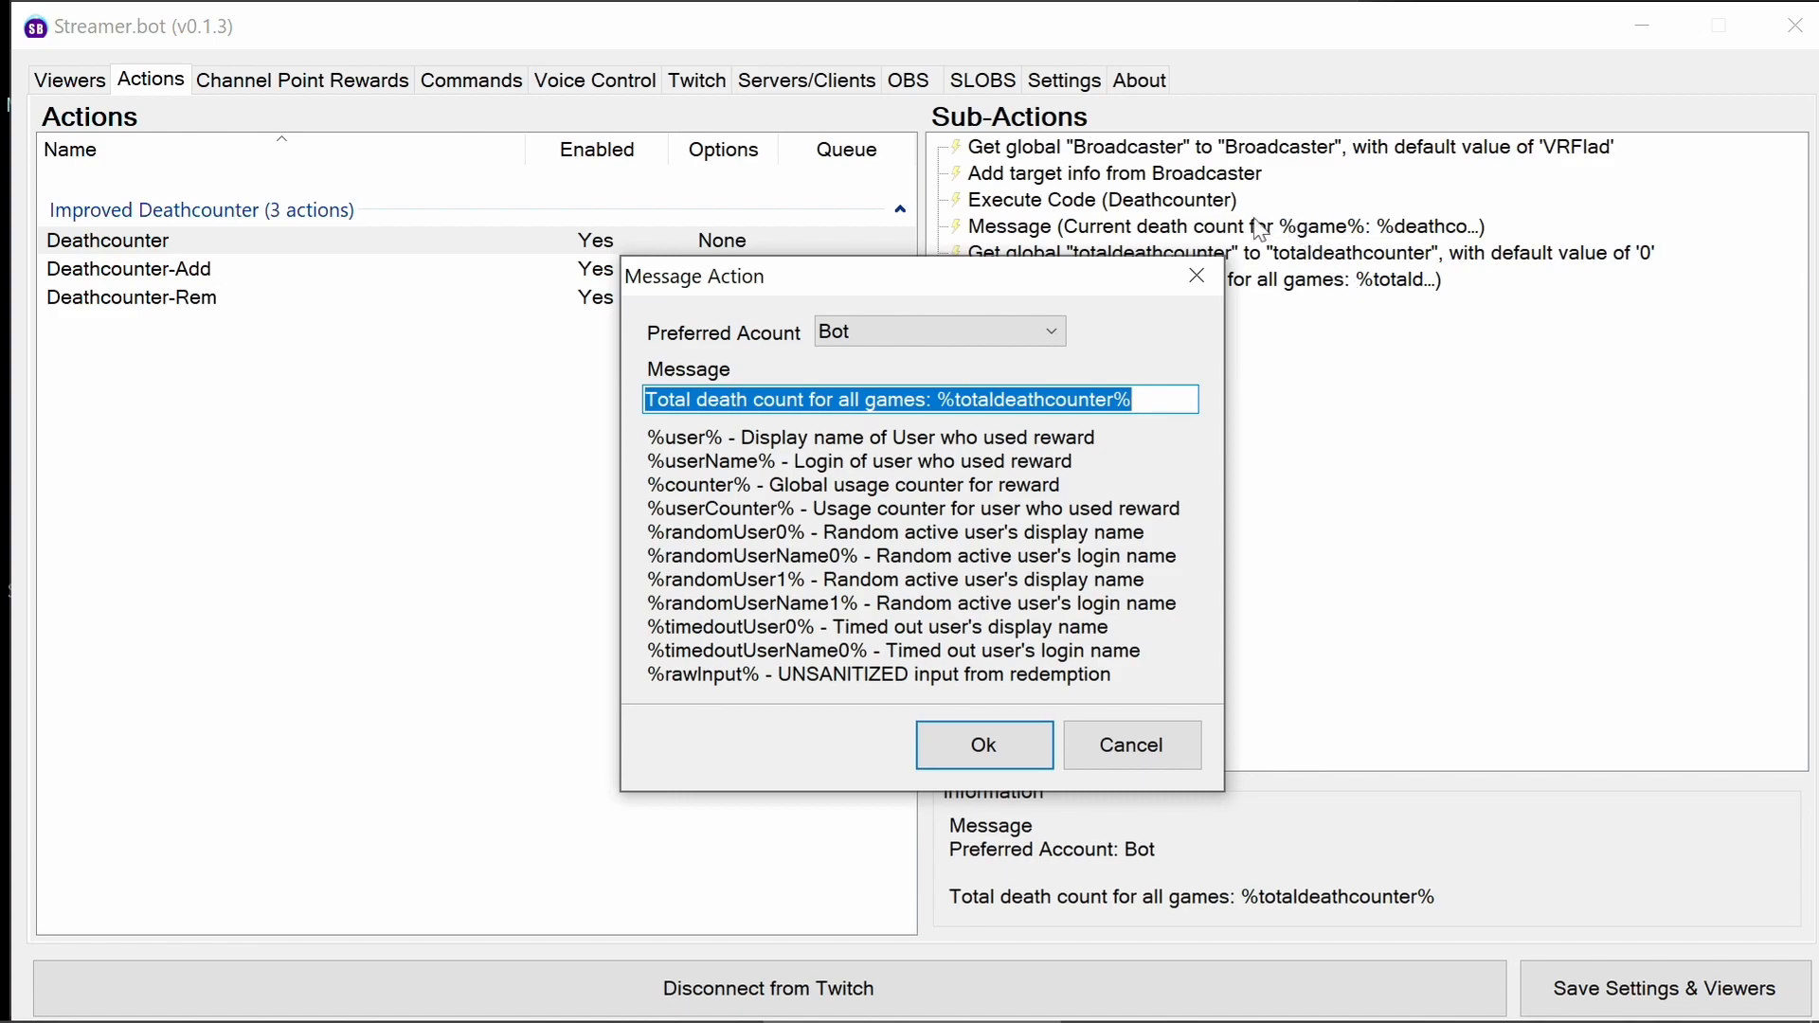
pyautogui.moveTo(1302, 269)
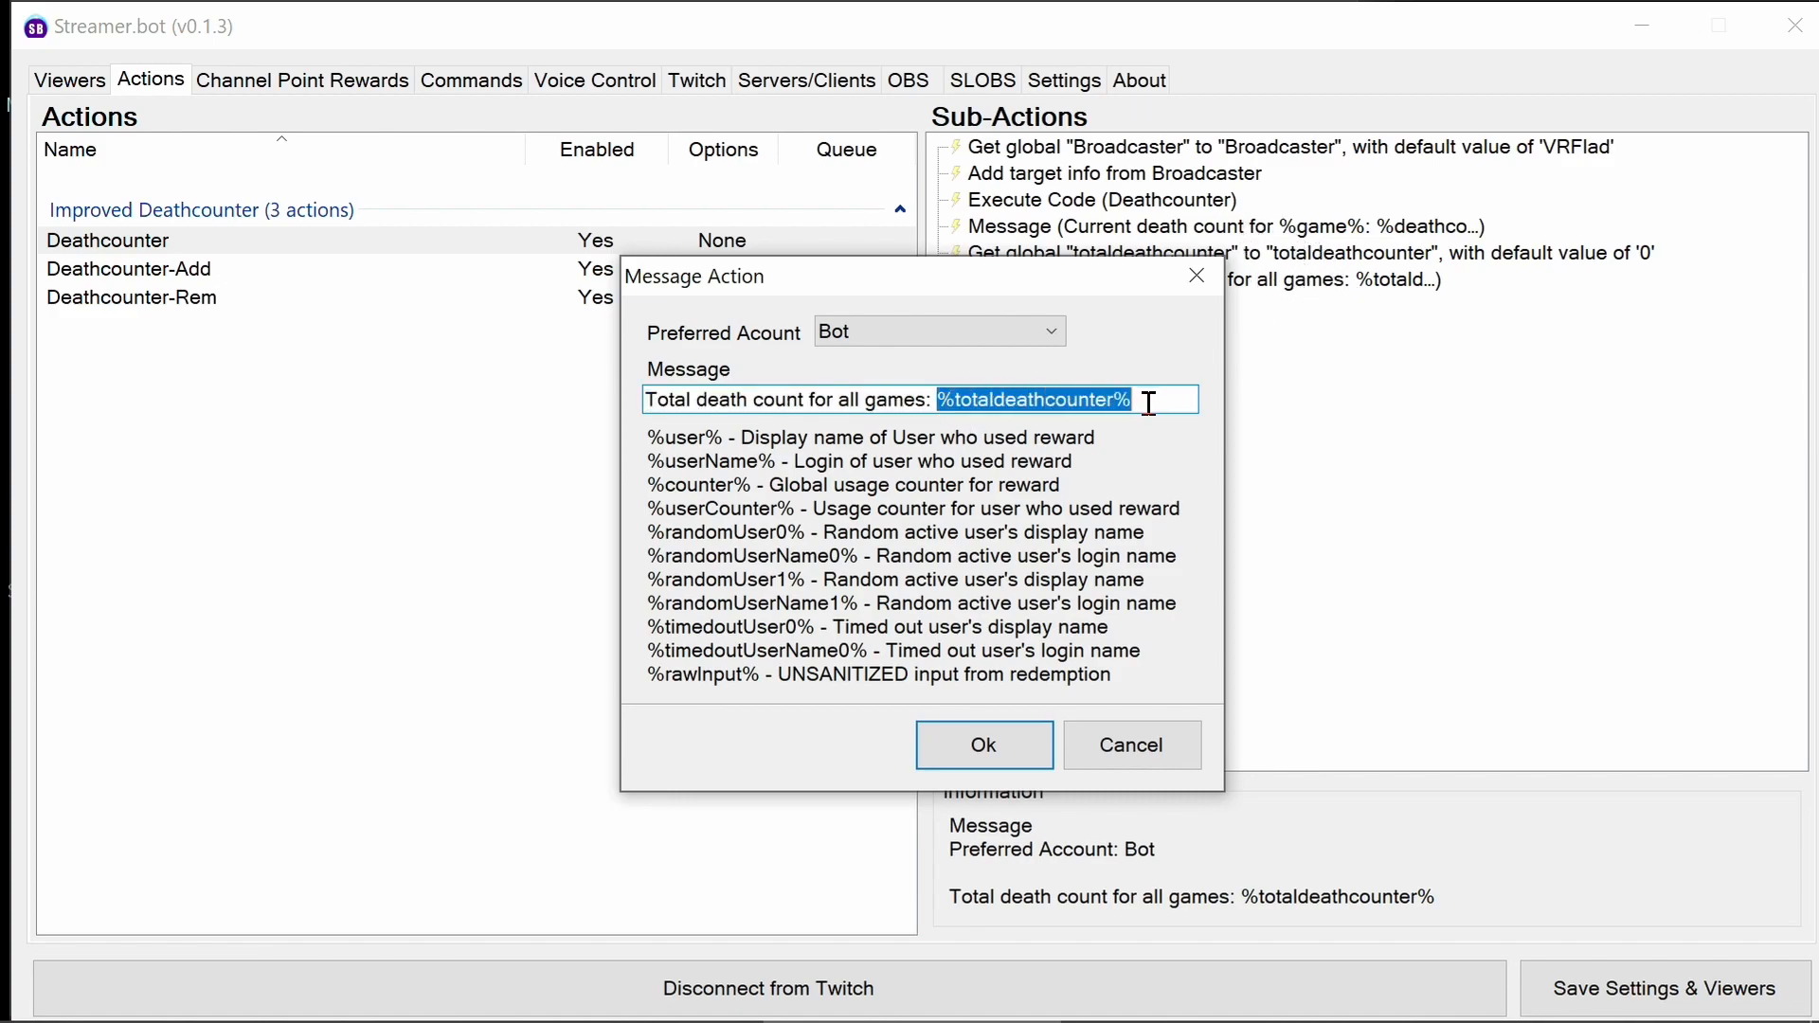
pyautogui.moveTo(1205, 422)
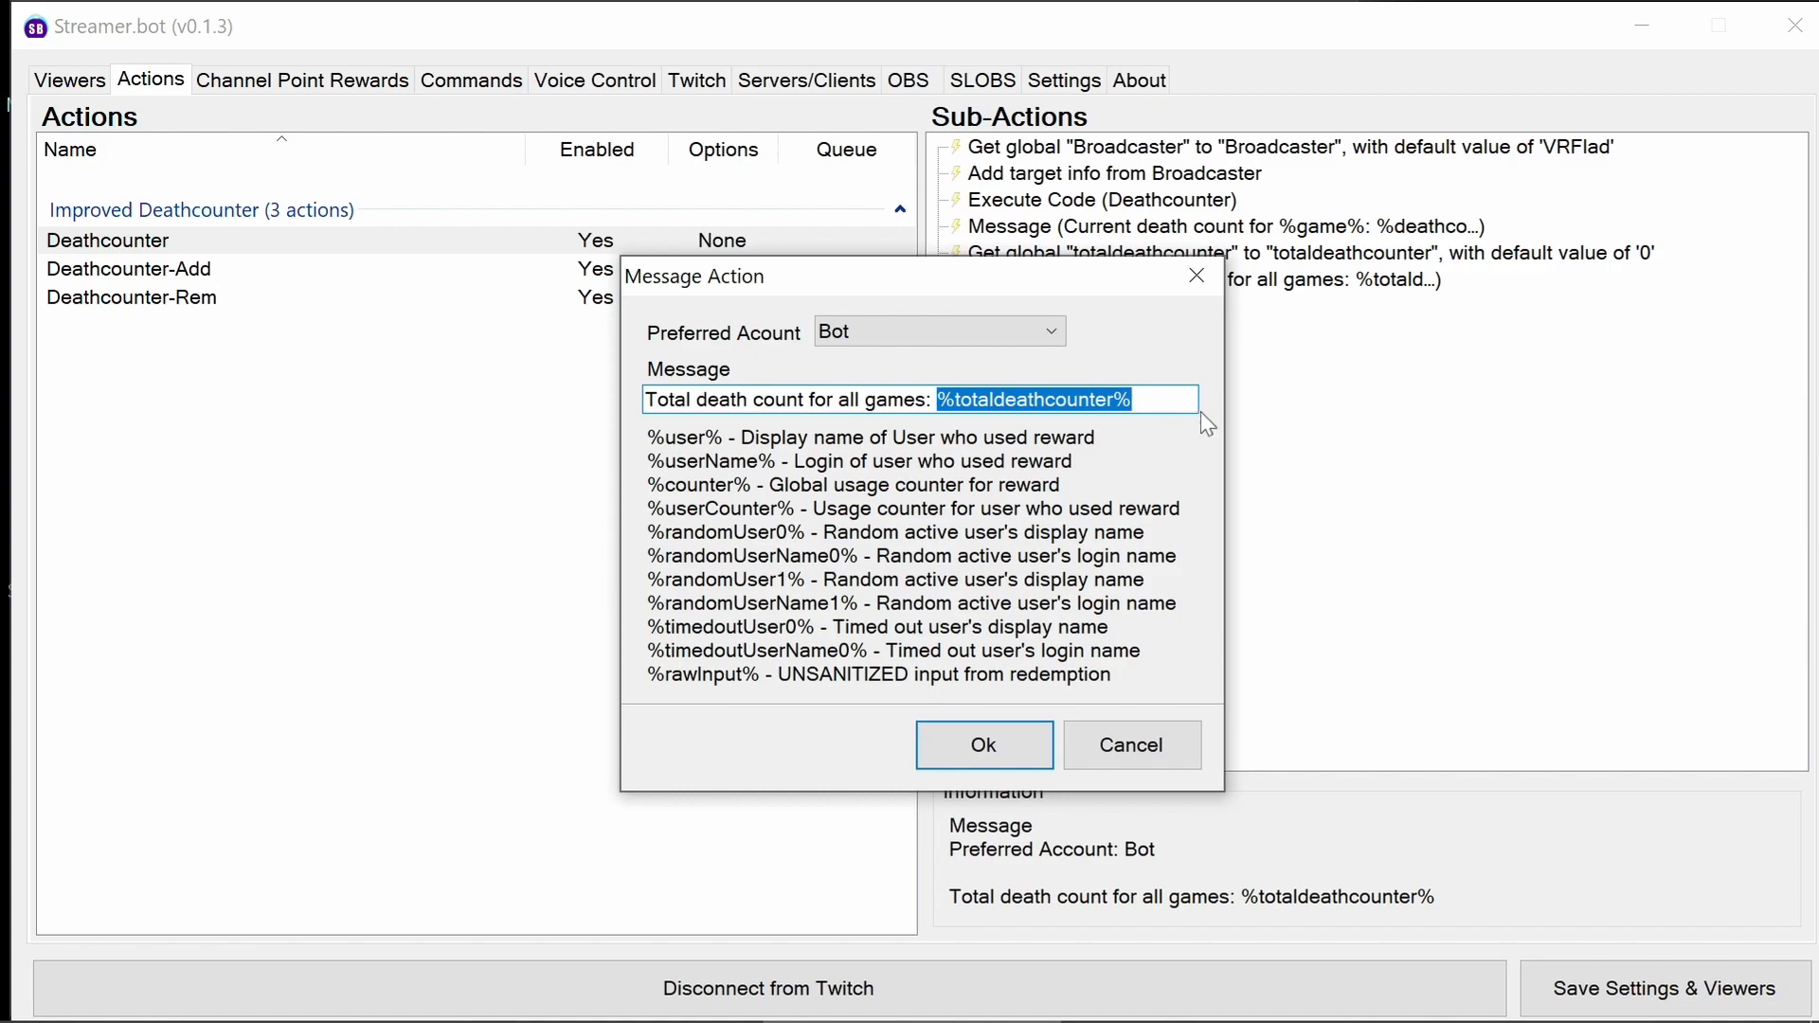
pyautogui.click(983, 743)
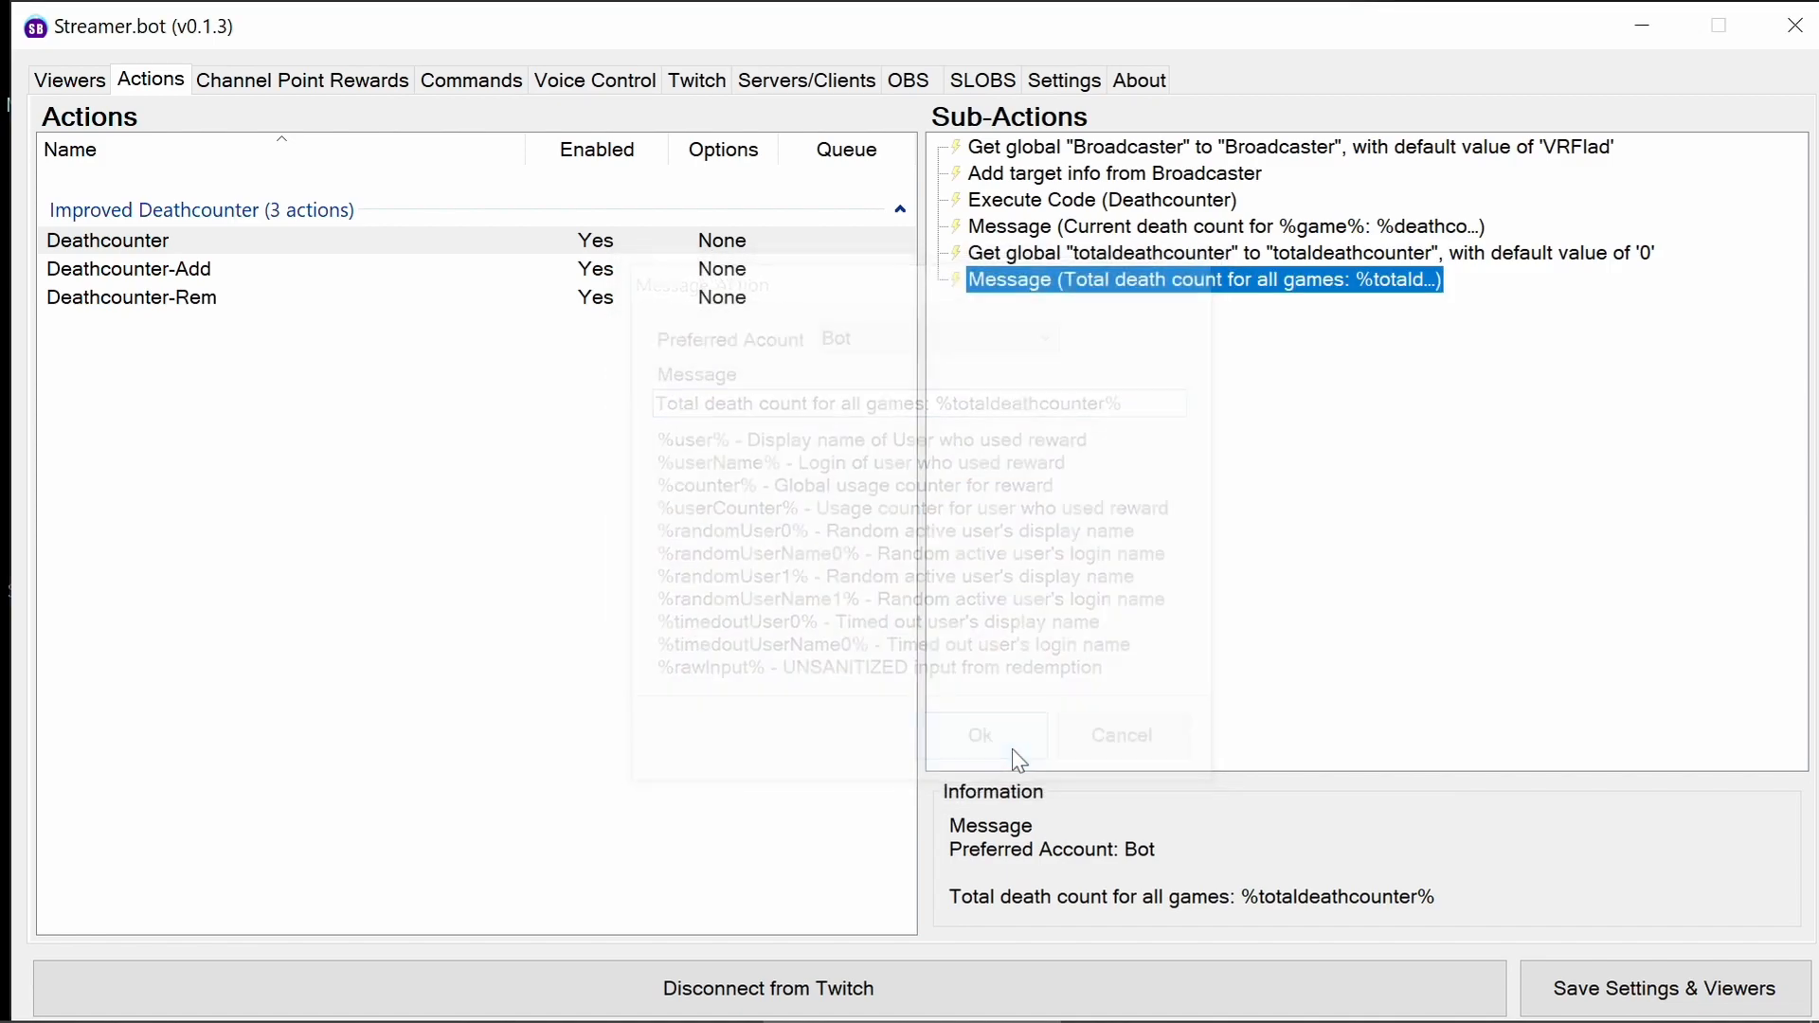
# Show Deathcounter-Add's sub-actions and inspect its Broadcaster global variable and code steps.
pyautogui.click(979, 735)
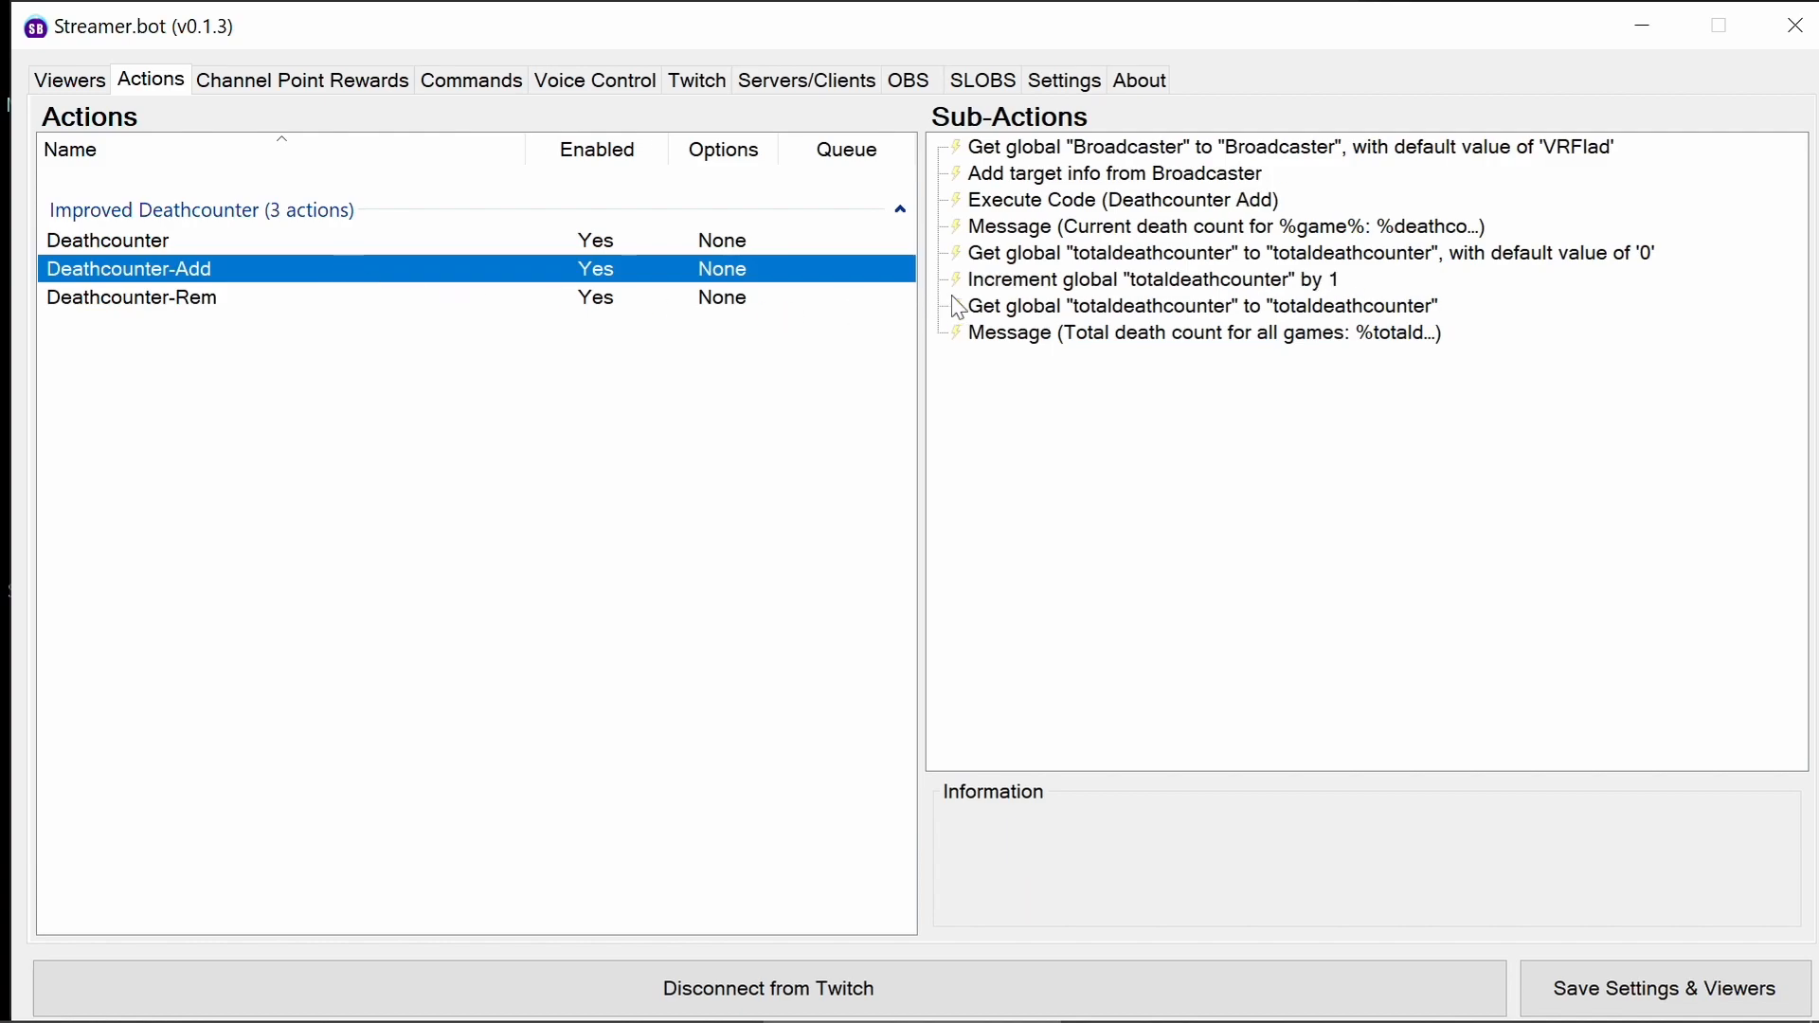
pyautogui.moveTo(1131, 180)
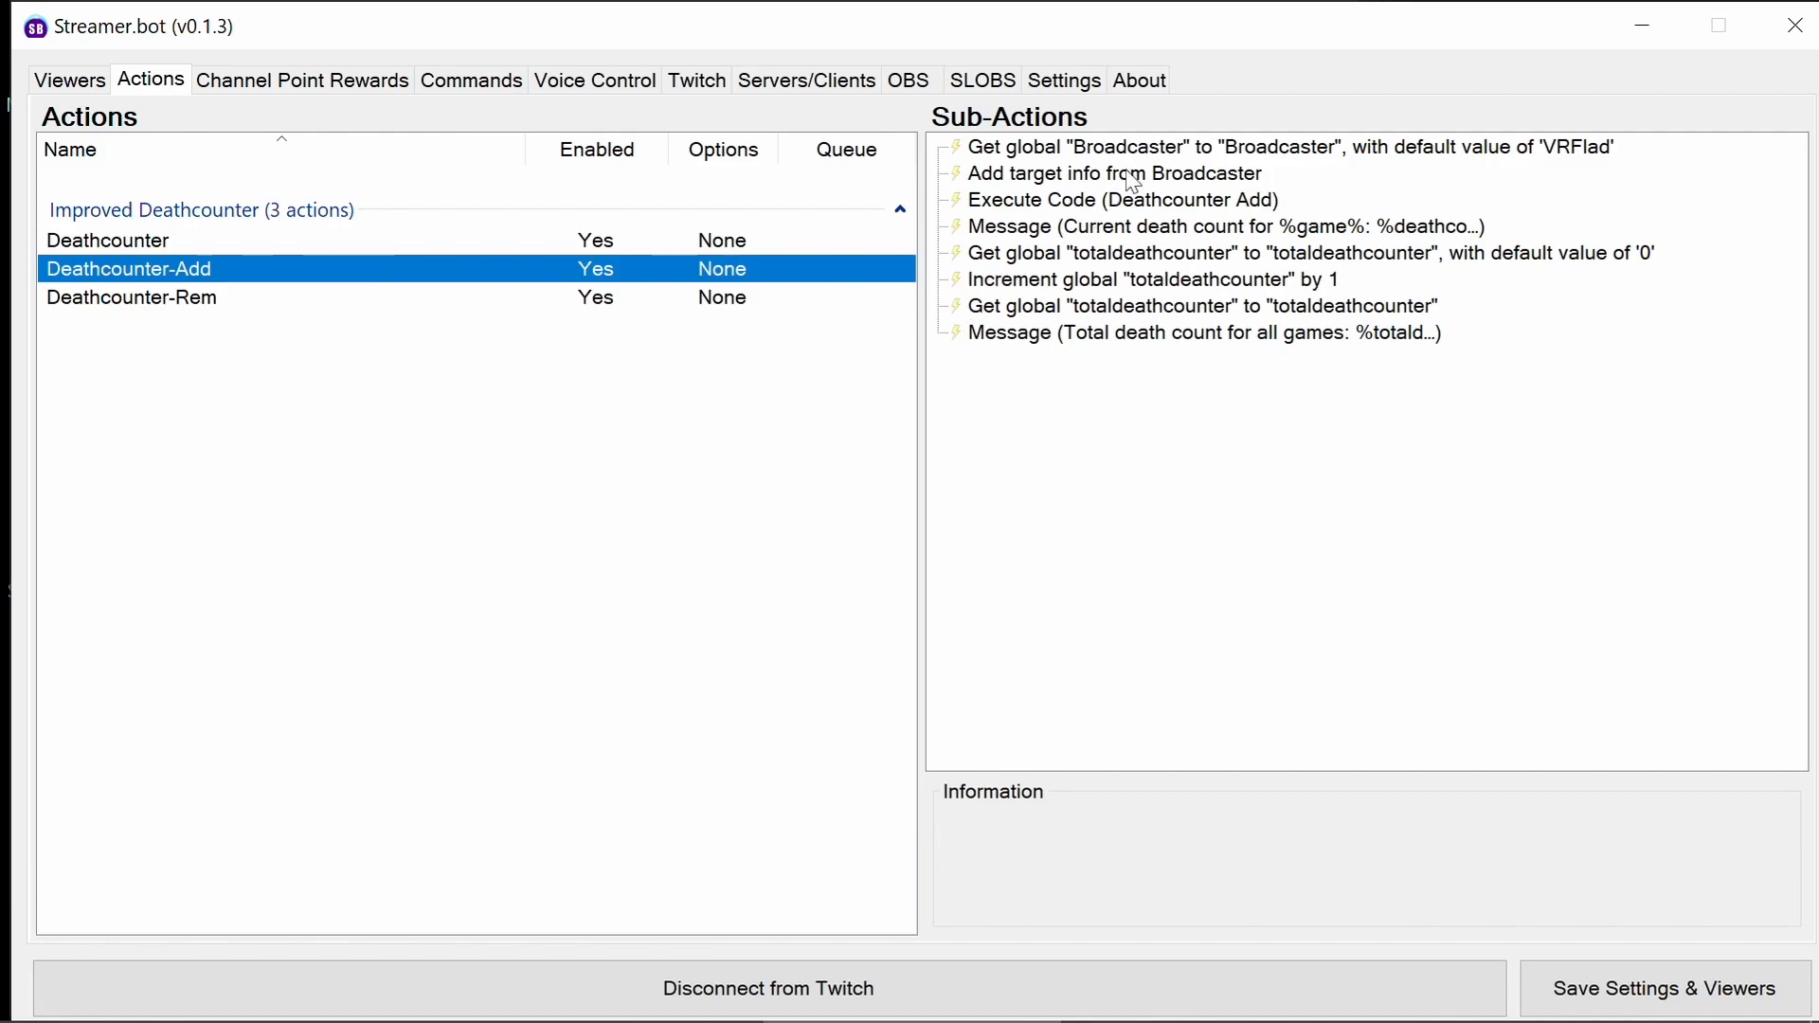
pyautogui.click(1275, 146)
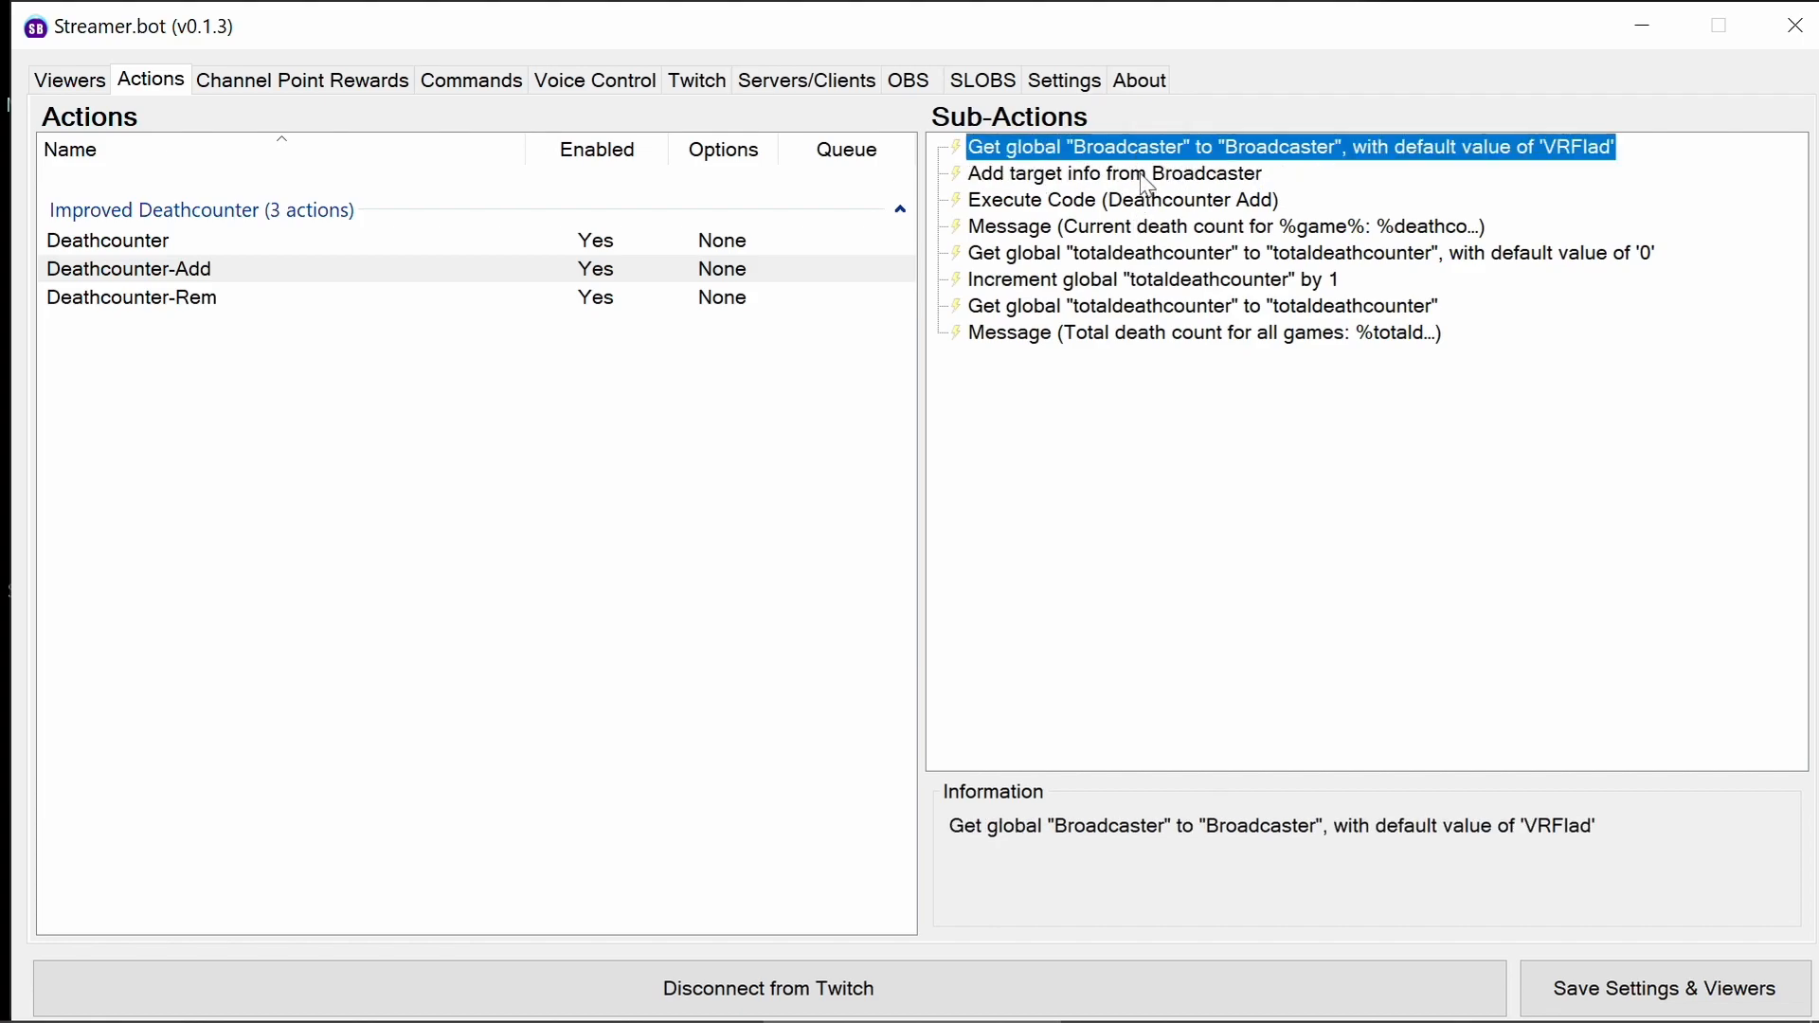
pyautogui.click(1112, 172)
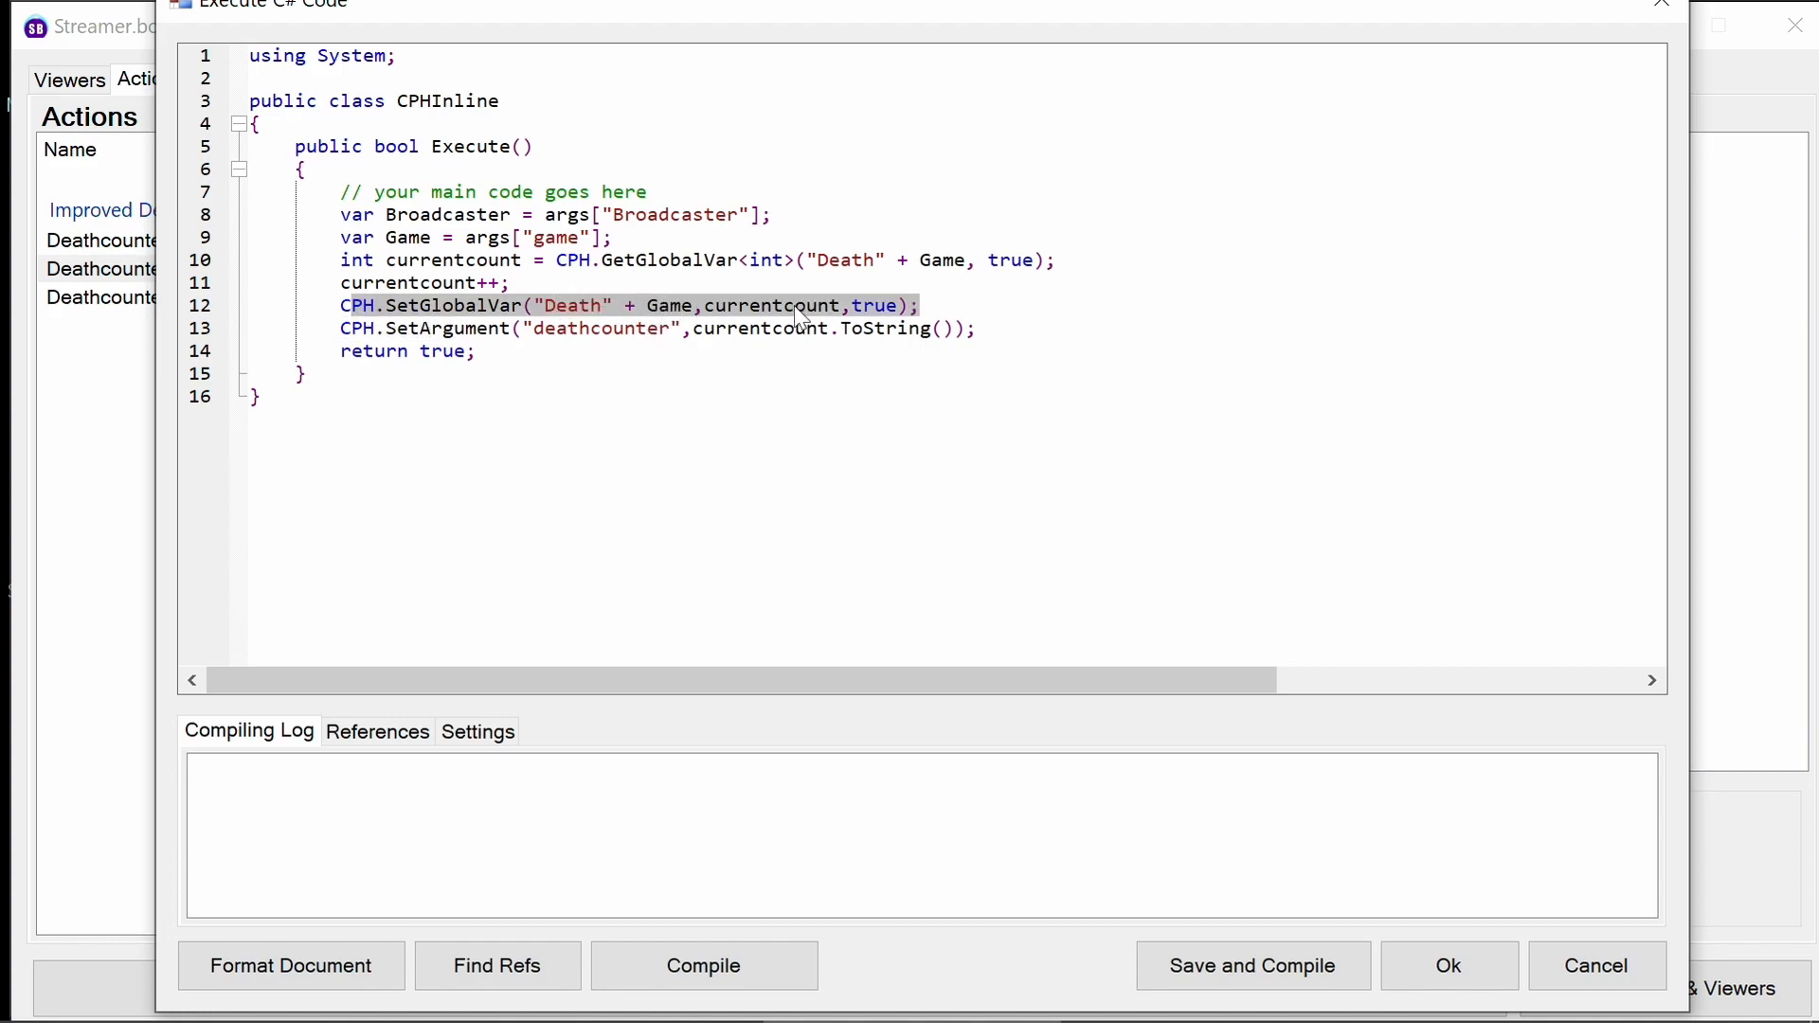
# Review the C# code that increments the game's death count, leaving it unchanged.
pyautogui.doubleClick(601, 328)
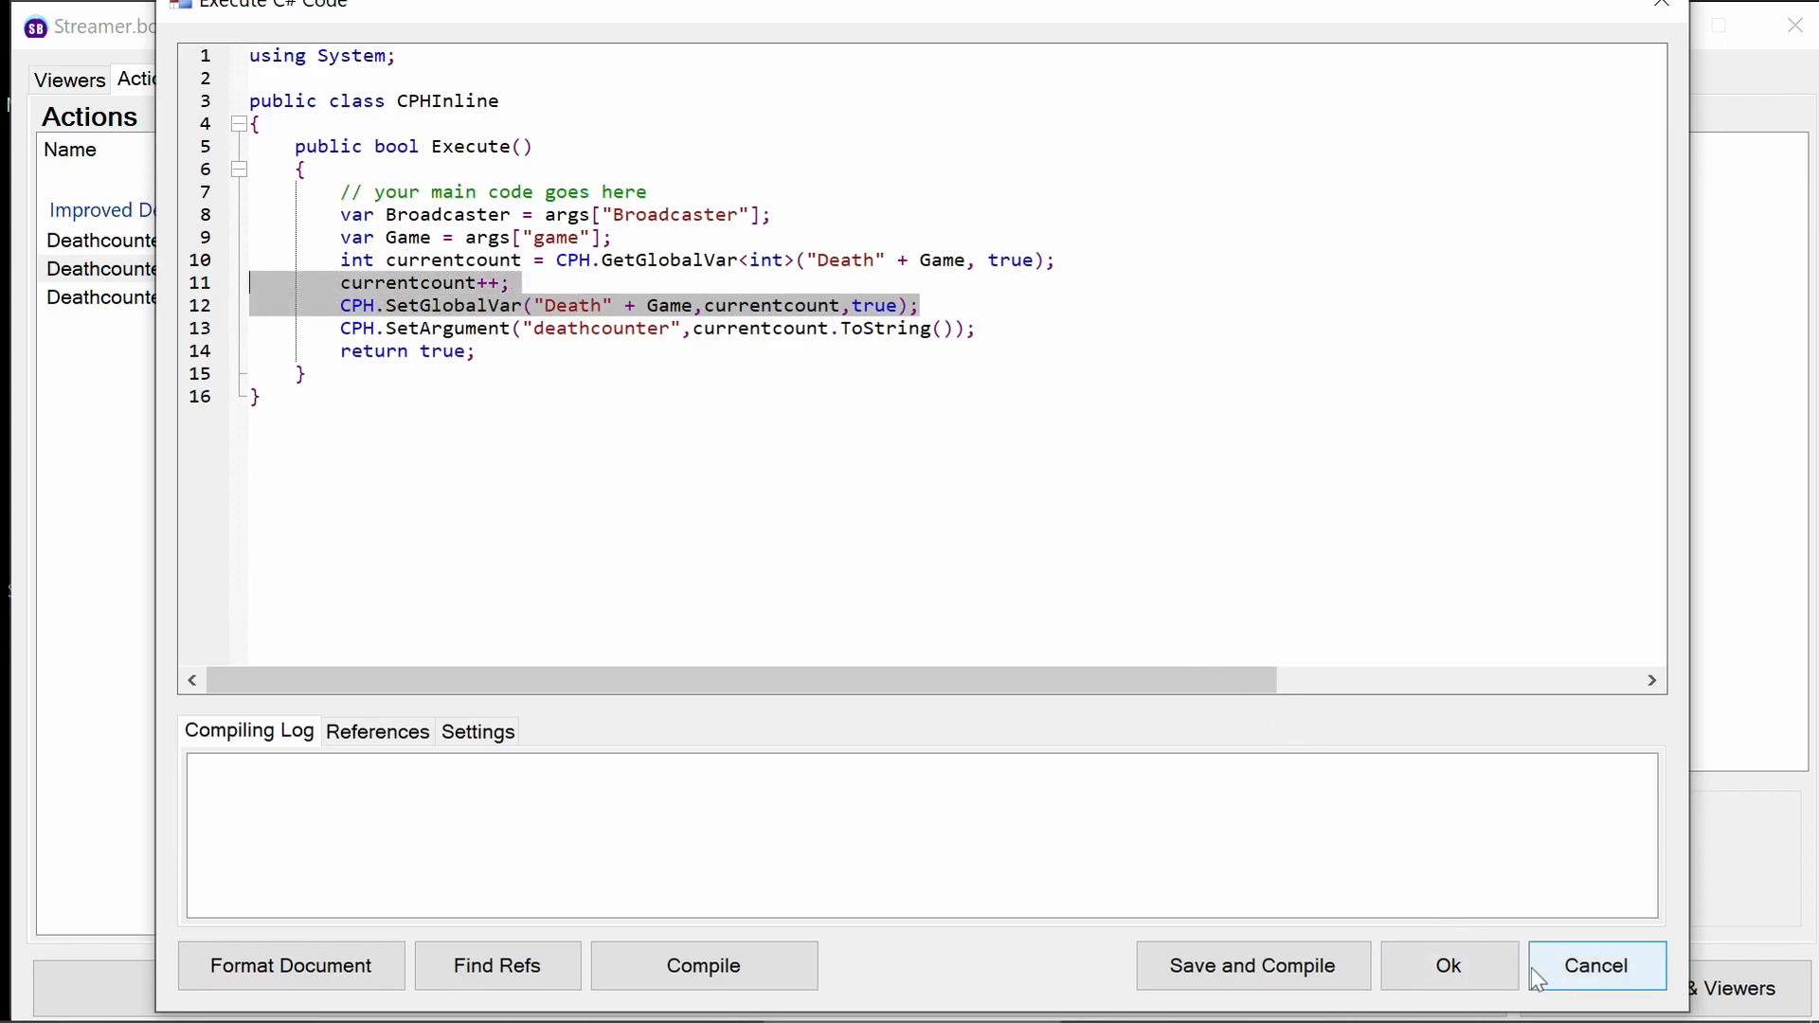
pyautogui.click(1595, 964)
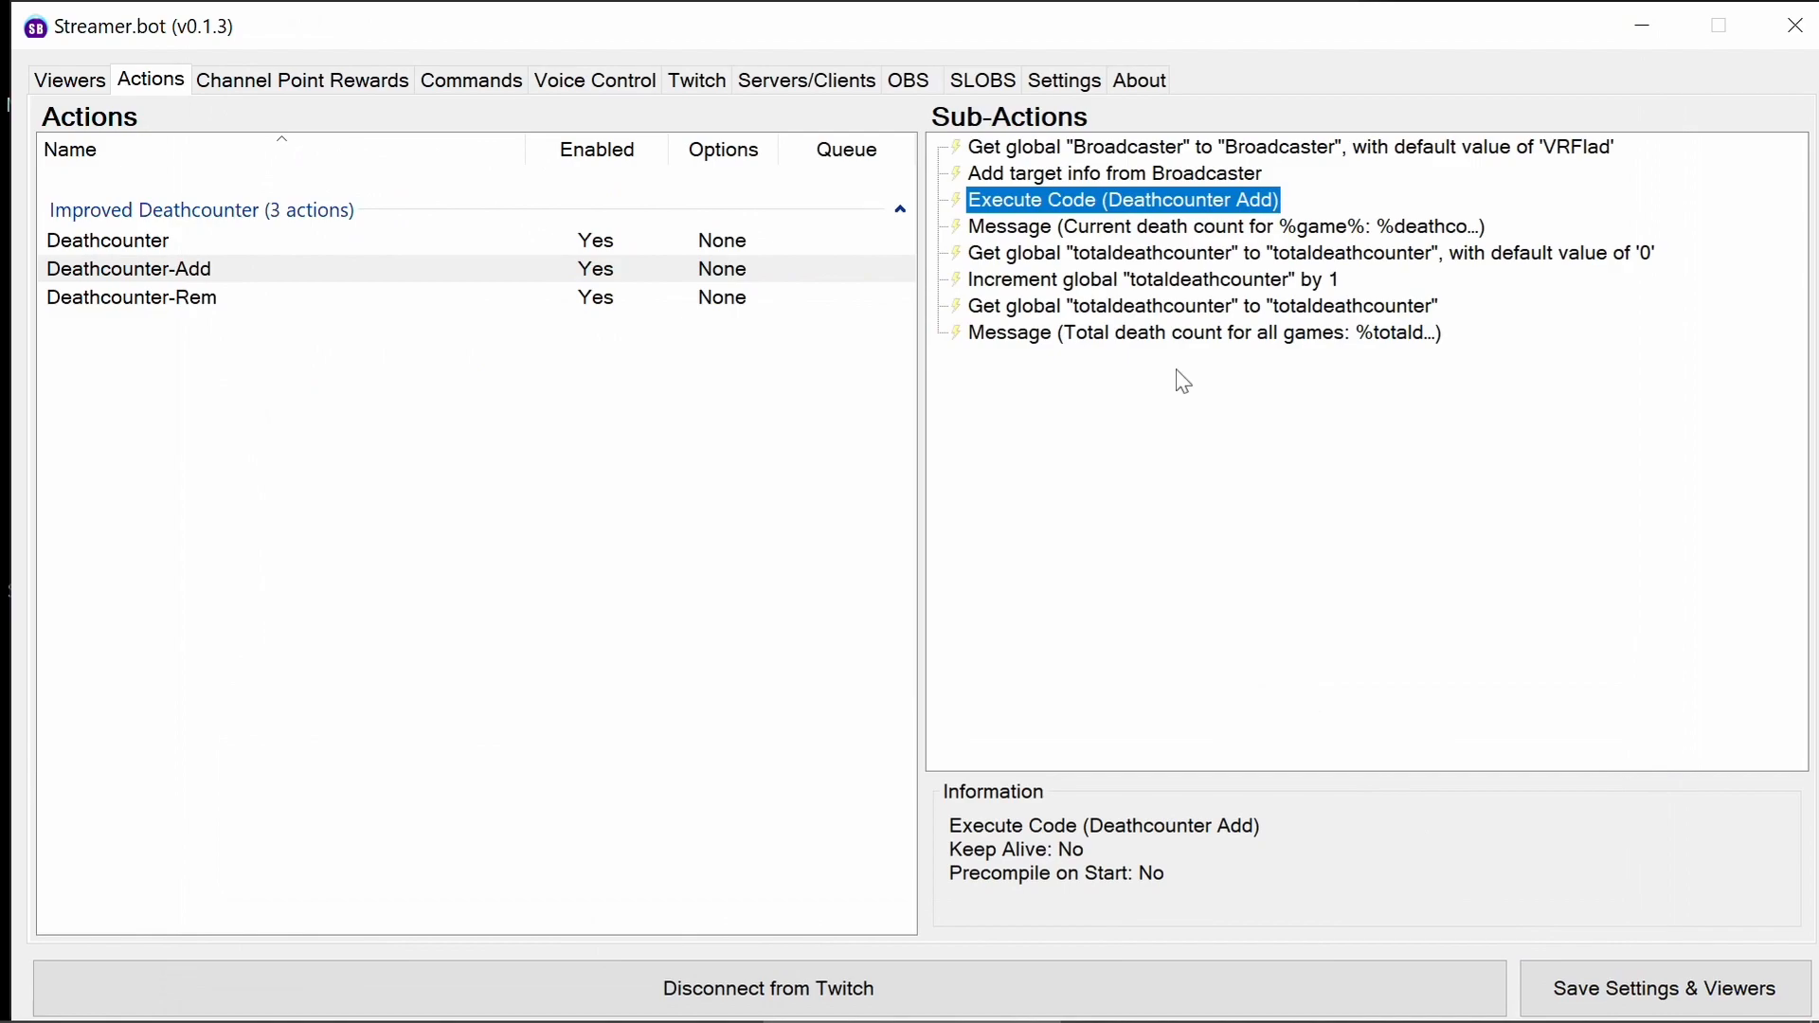
# Review Deathcounter-Add's current death count message step and close it unchanged.
pyautogui.click(1218, 226)
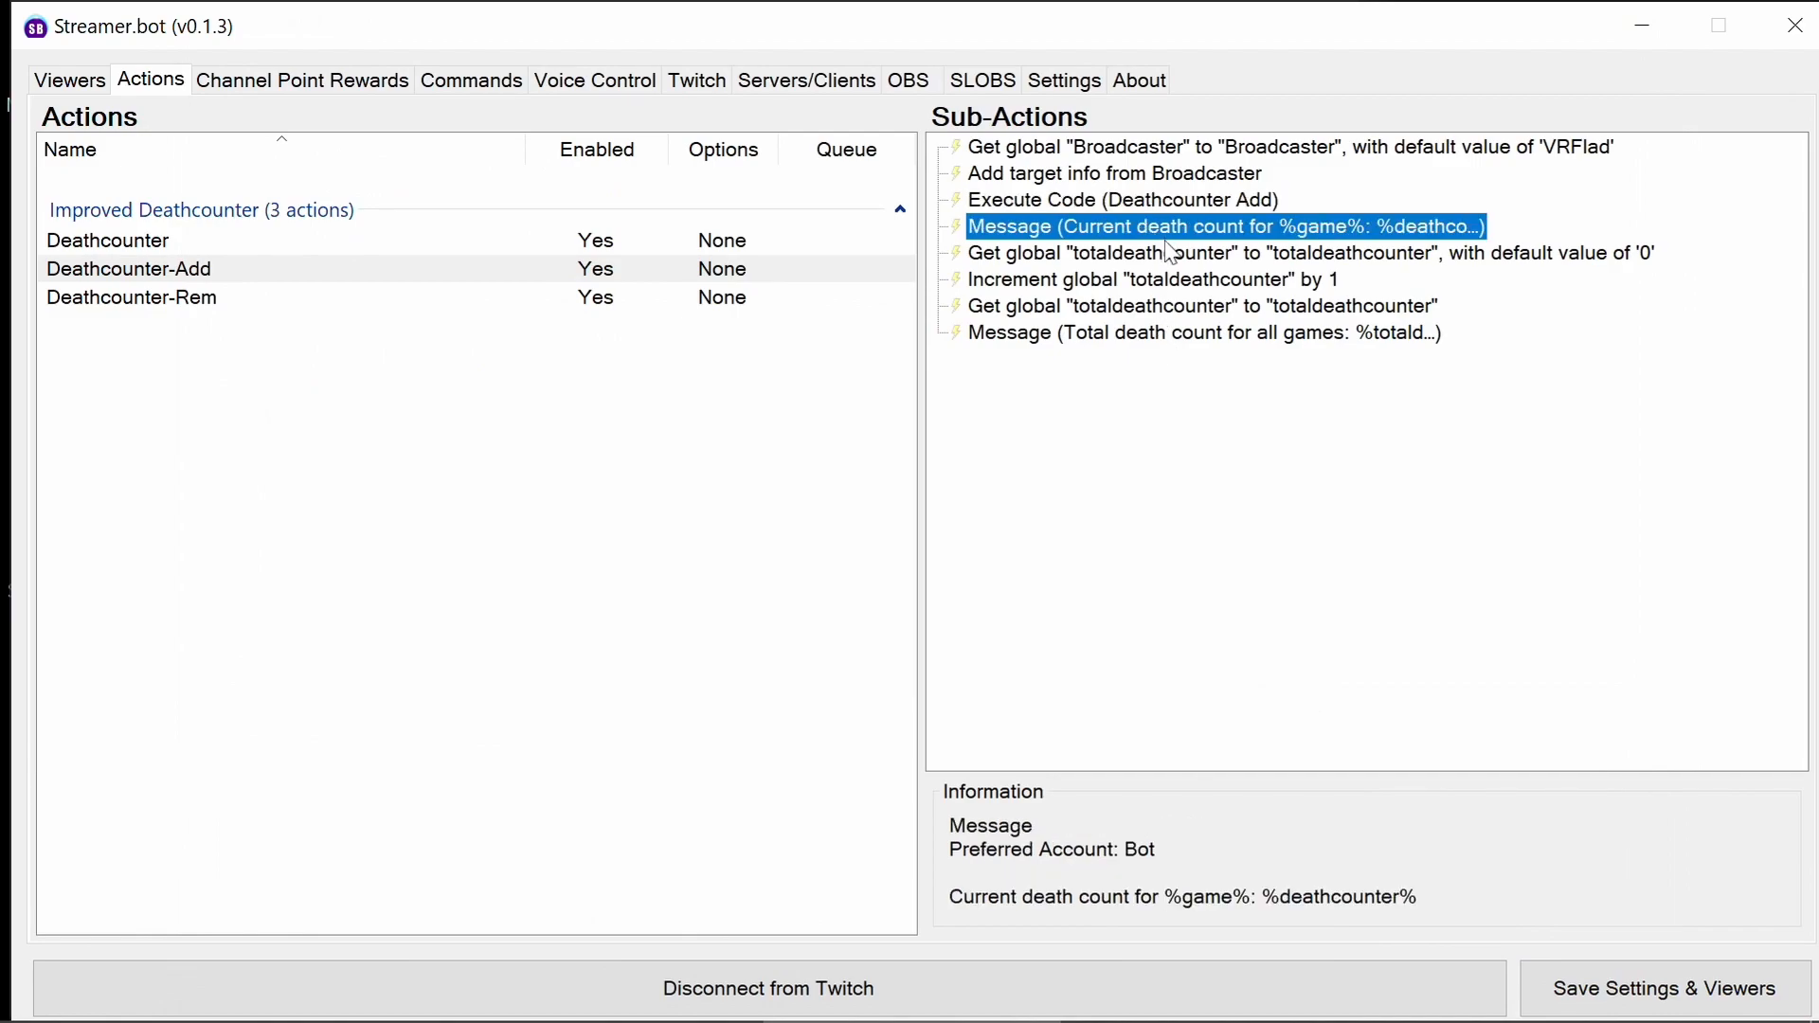
pyautogui.moveTo(1211, 259)
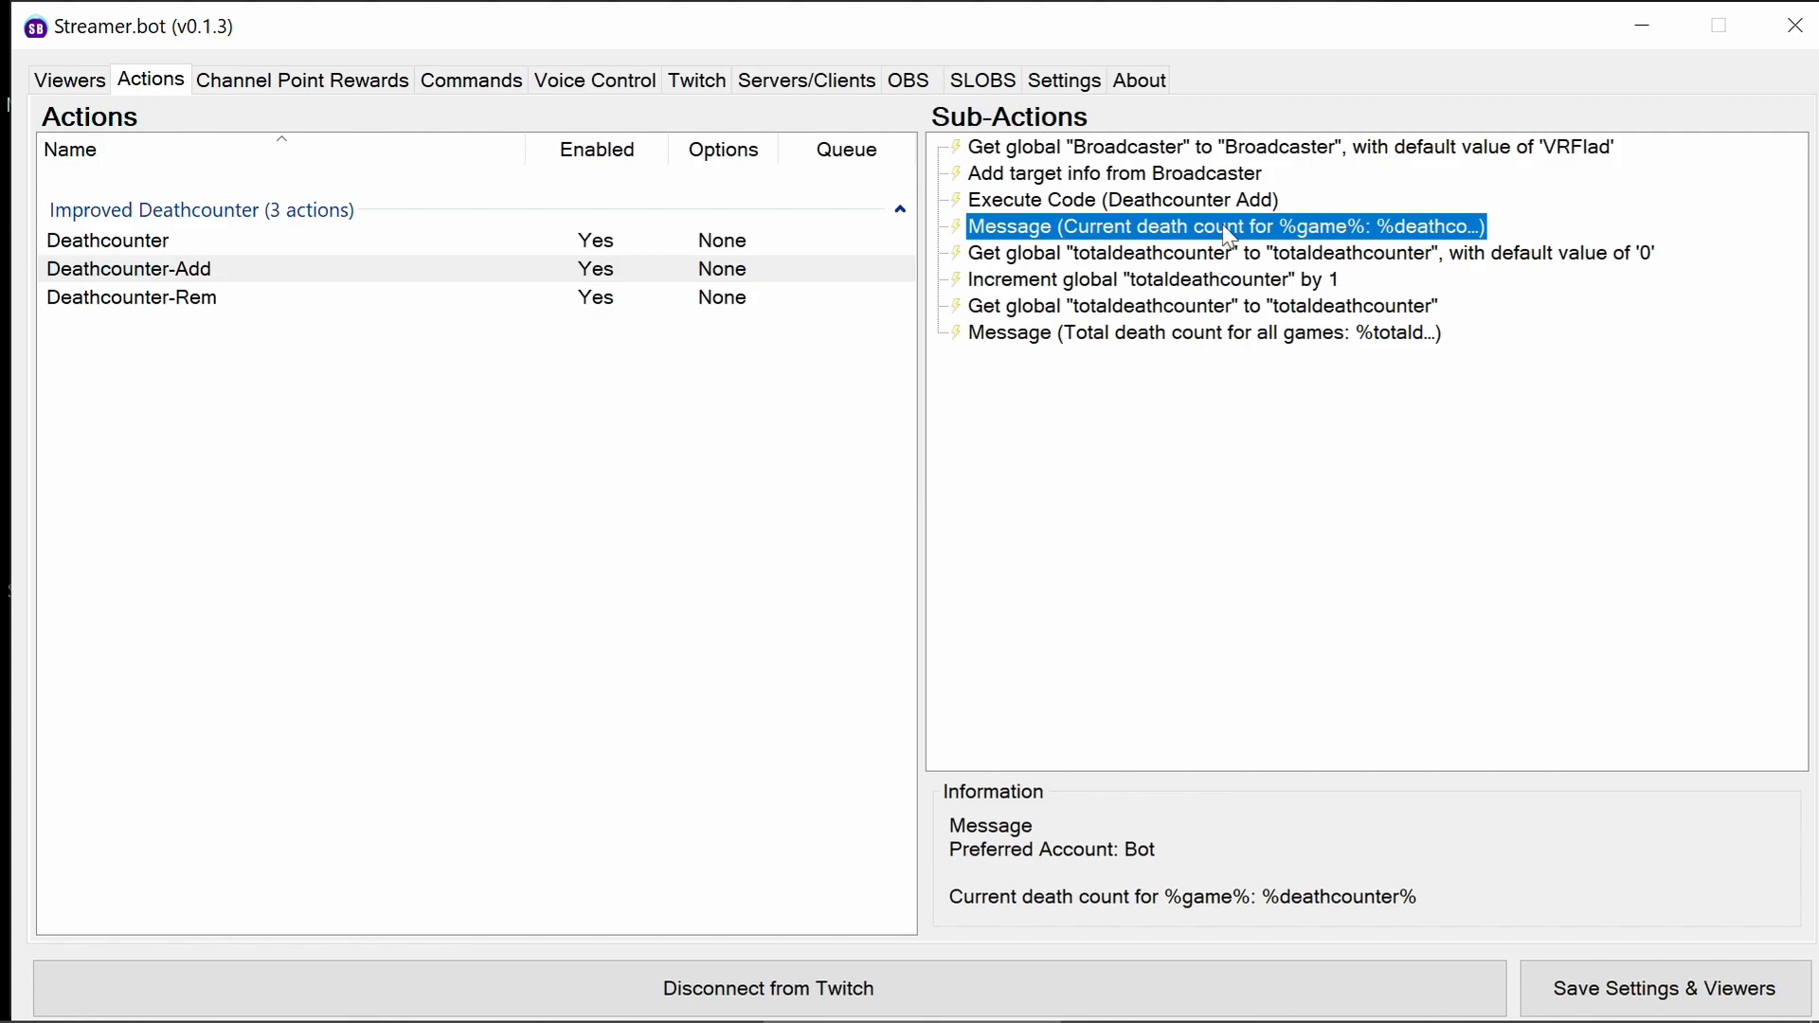
pyautogui.doubleClick(1223, 225)
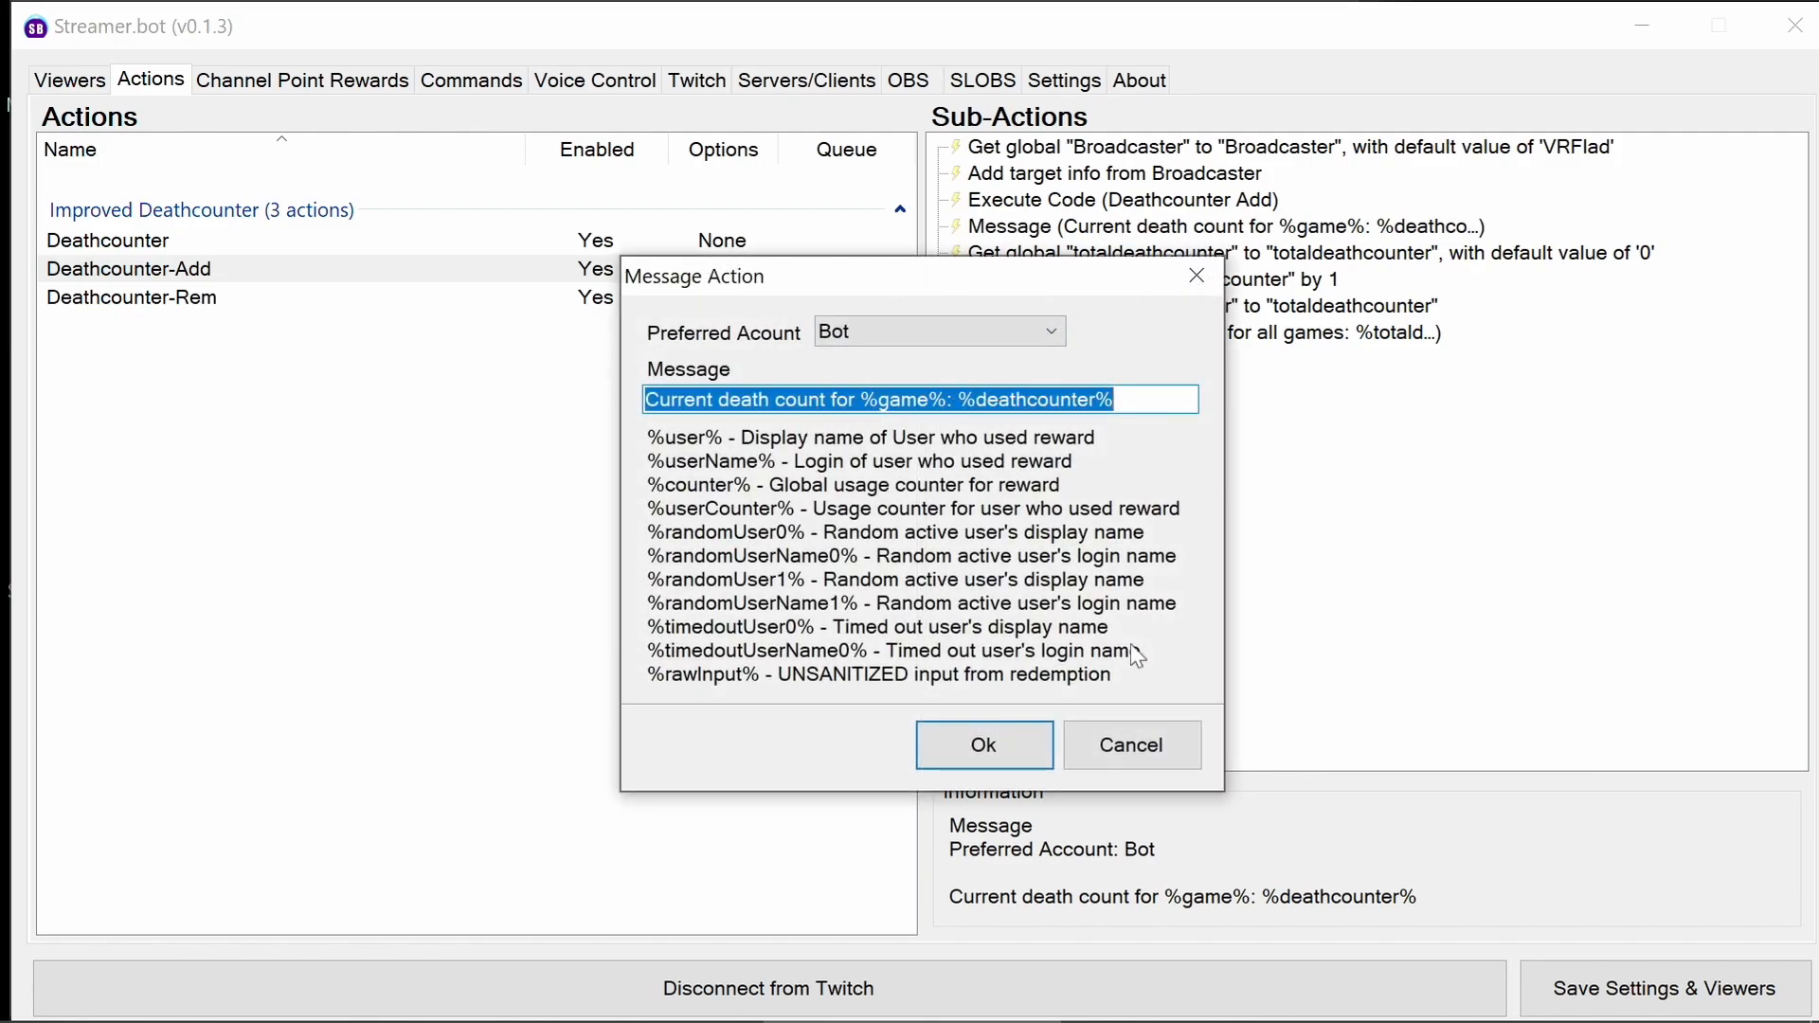
pyautogui.click(983, 743)
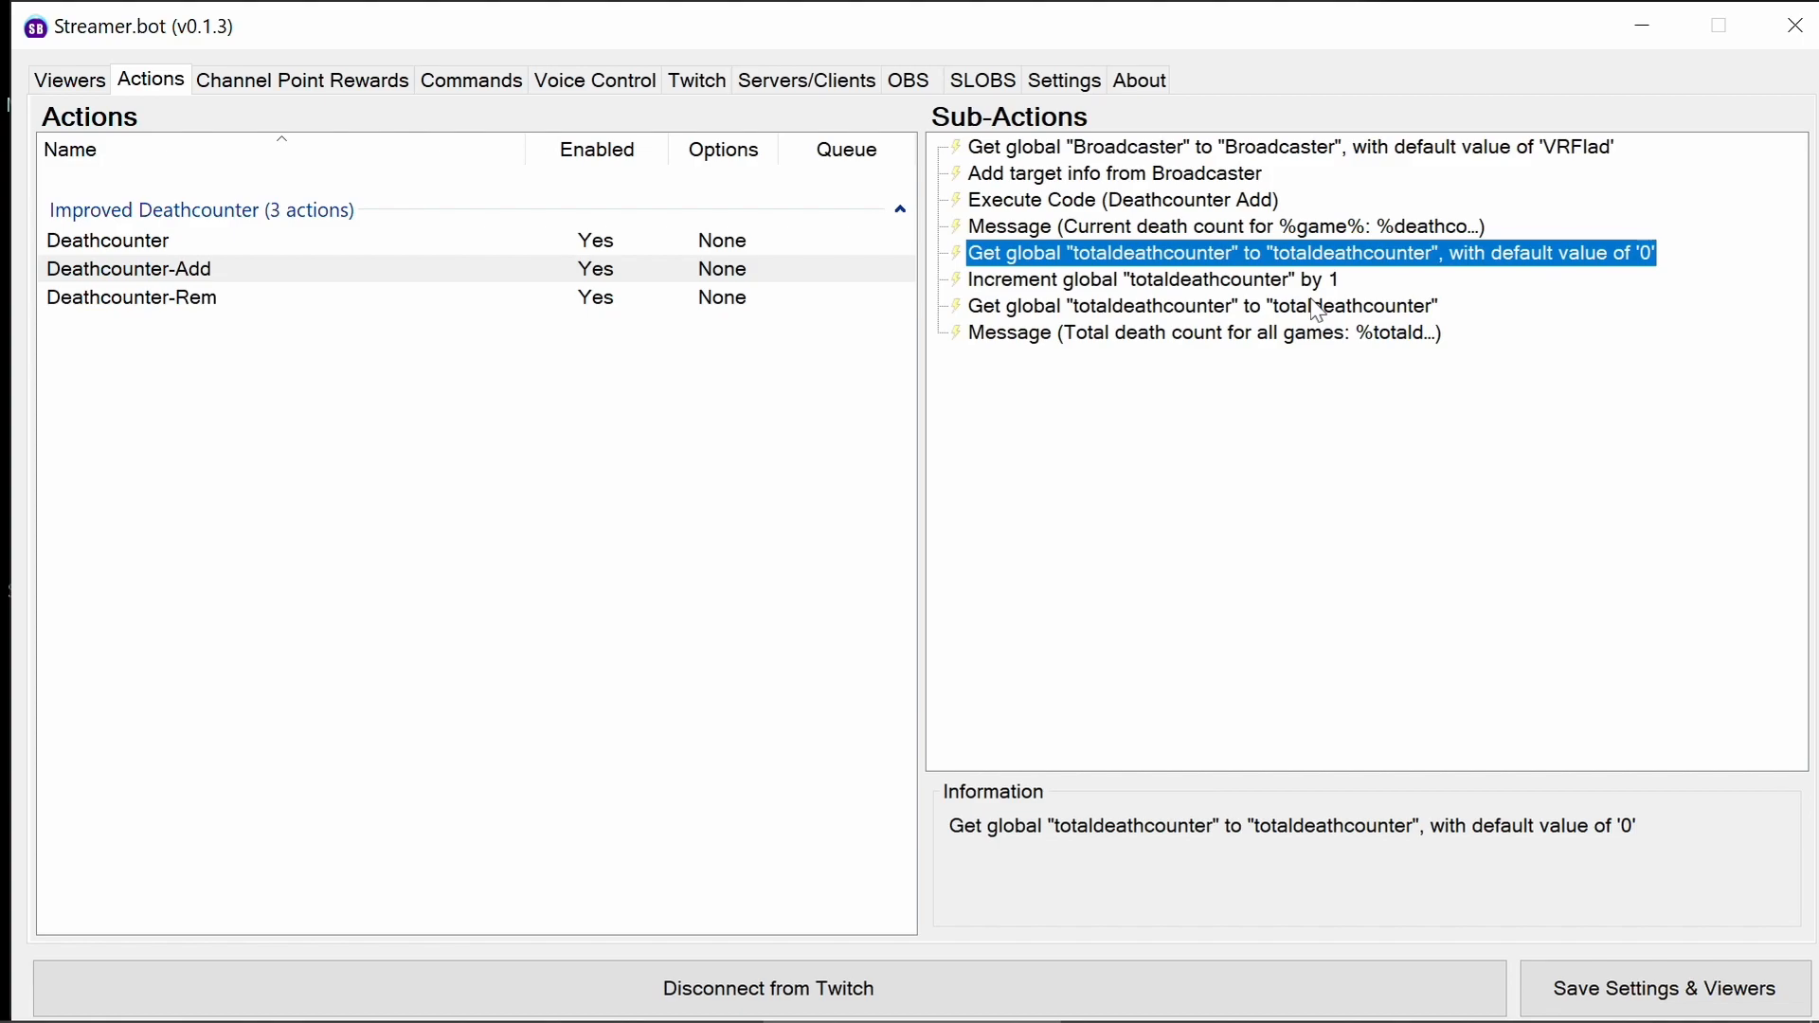
pyautogui.moveTo(1223, 271)
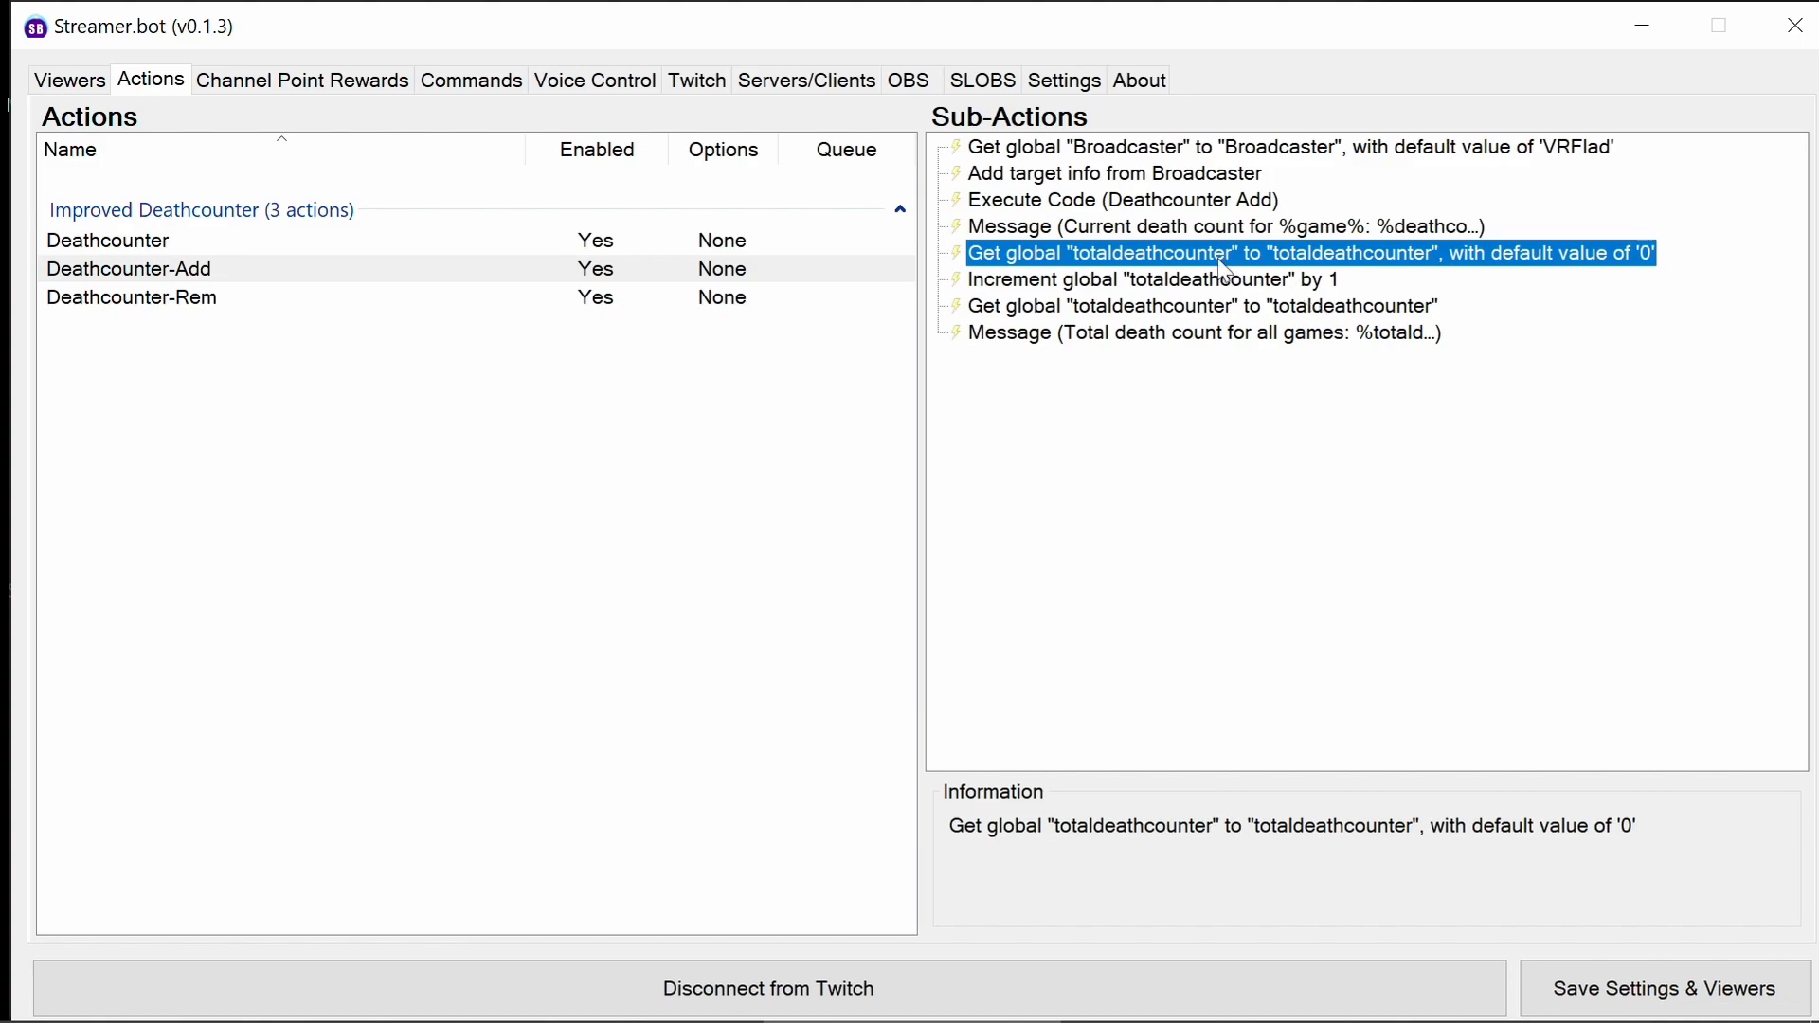
# Review the totaldeathcounter increment, reload and message steps, then show Deathcounter-Rem's sub-actions.
pyautogui.click(1148, 278)
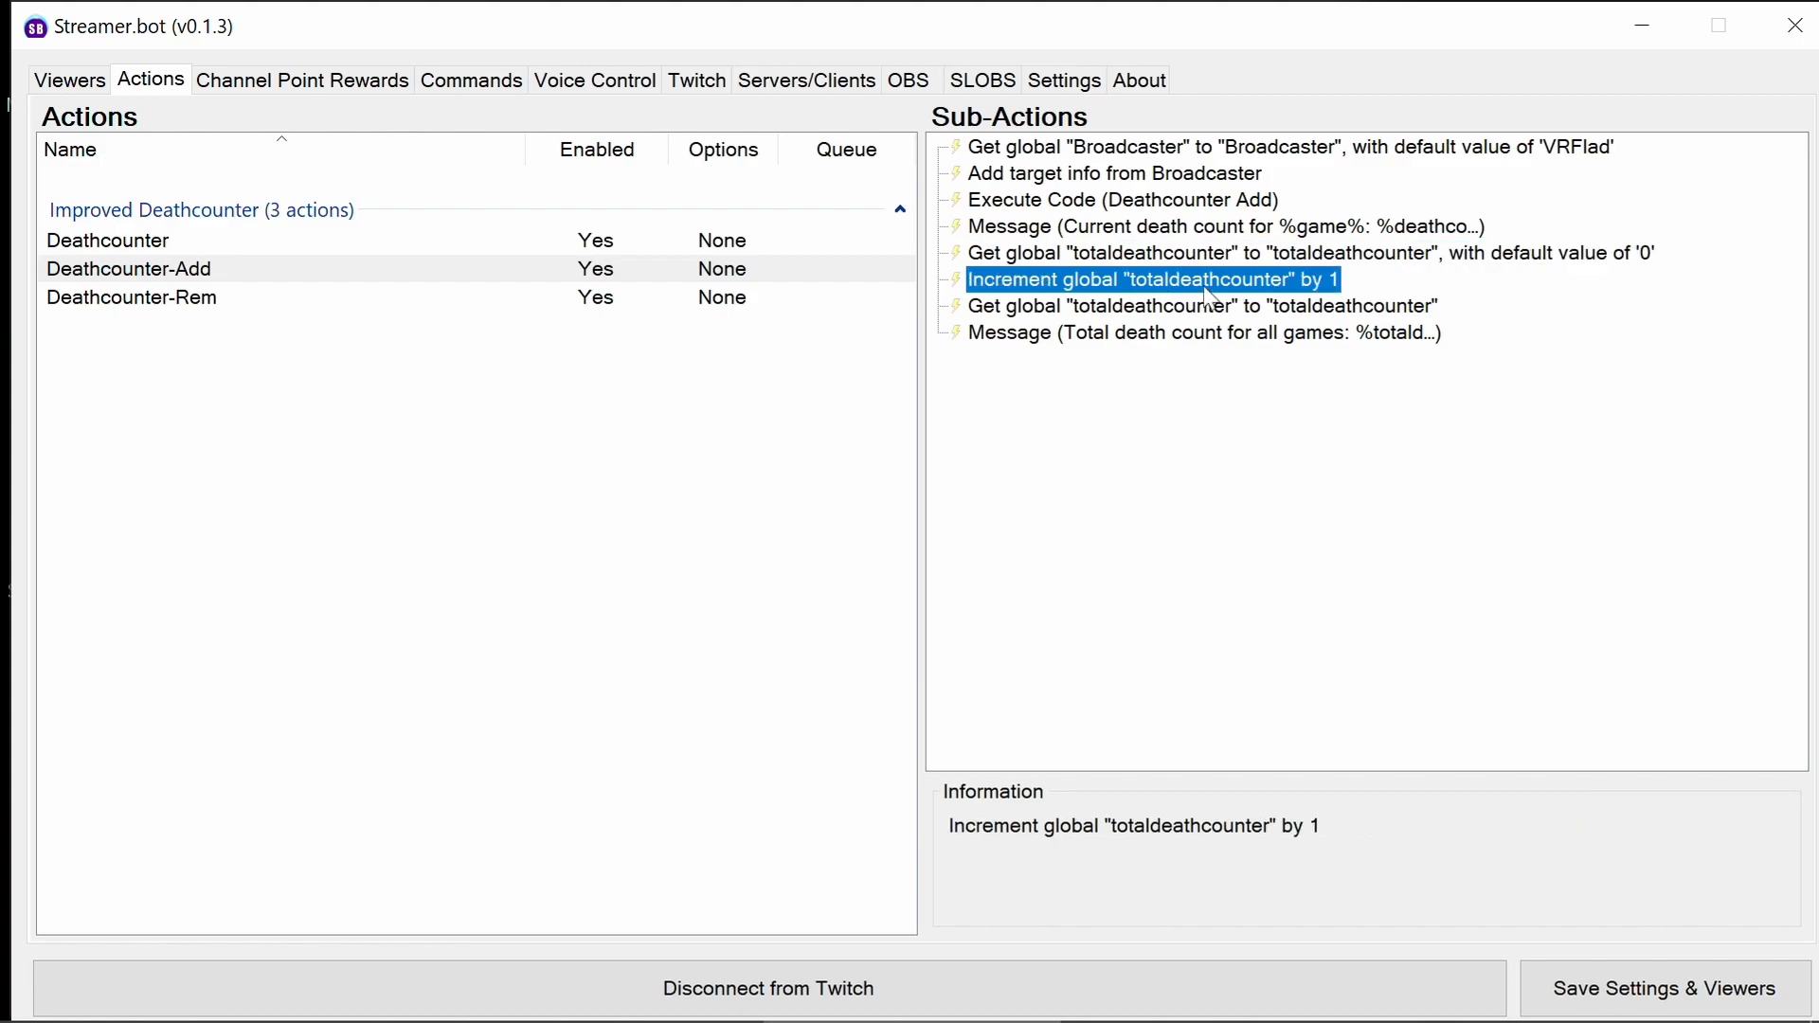
pyautogui.click(1203, 305)
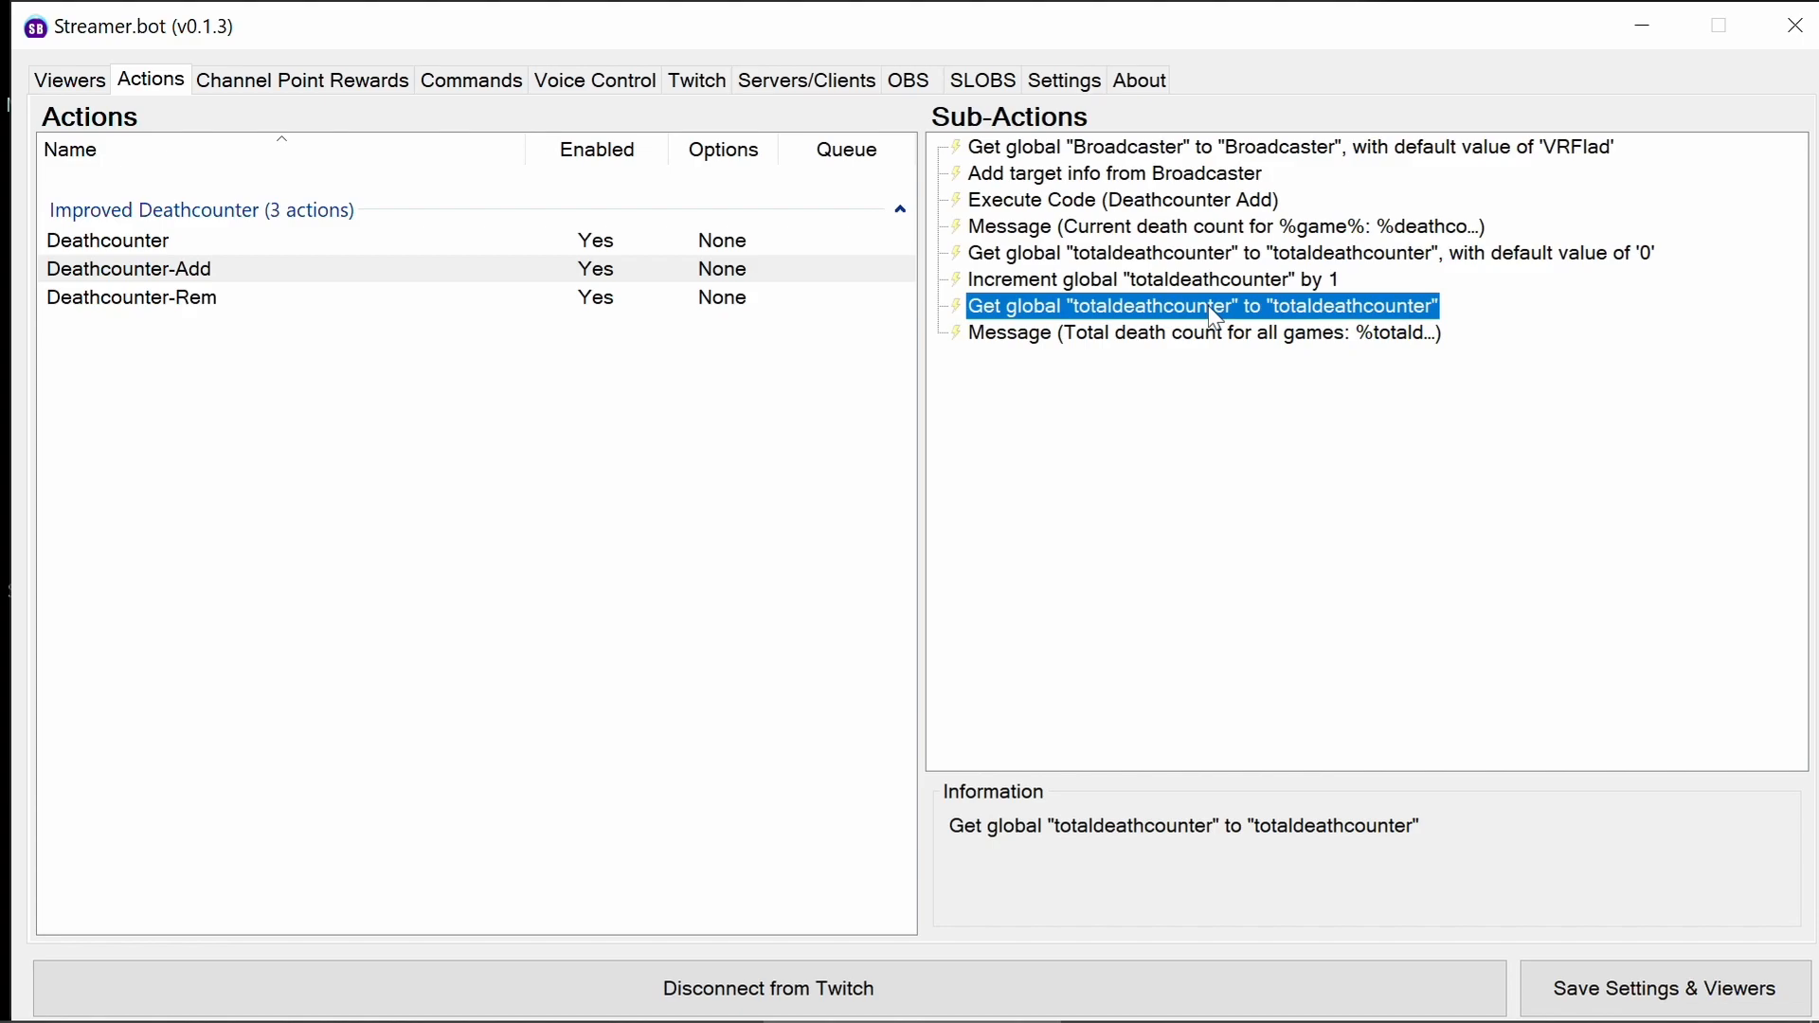
pyautogui.doubleClick(1201, 334)
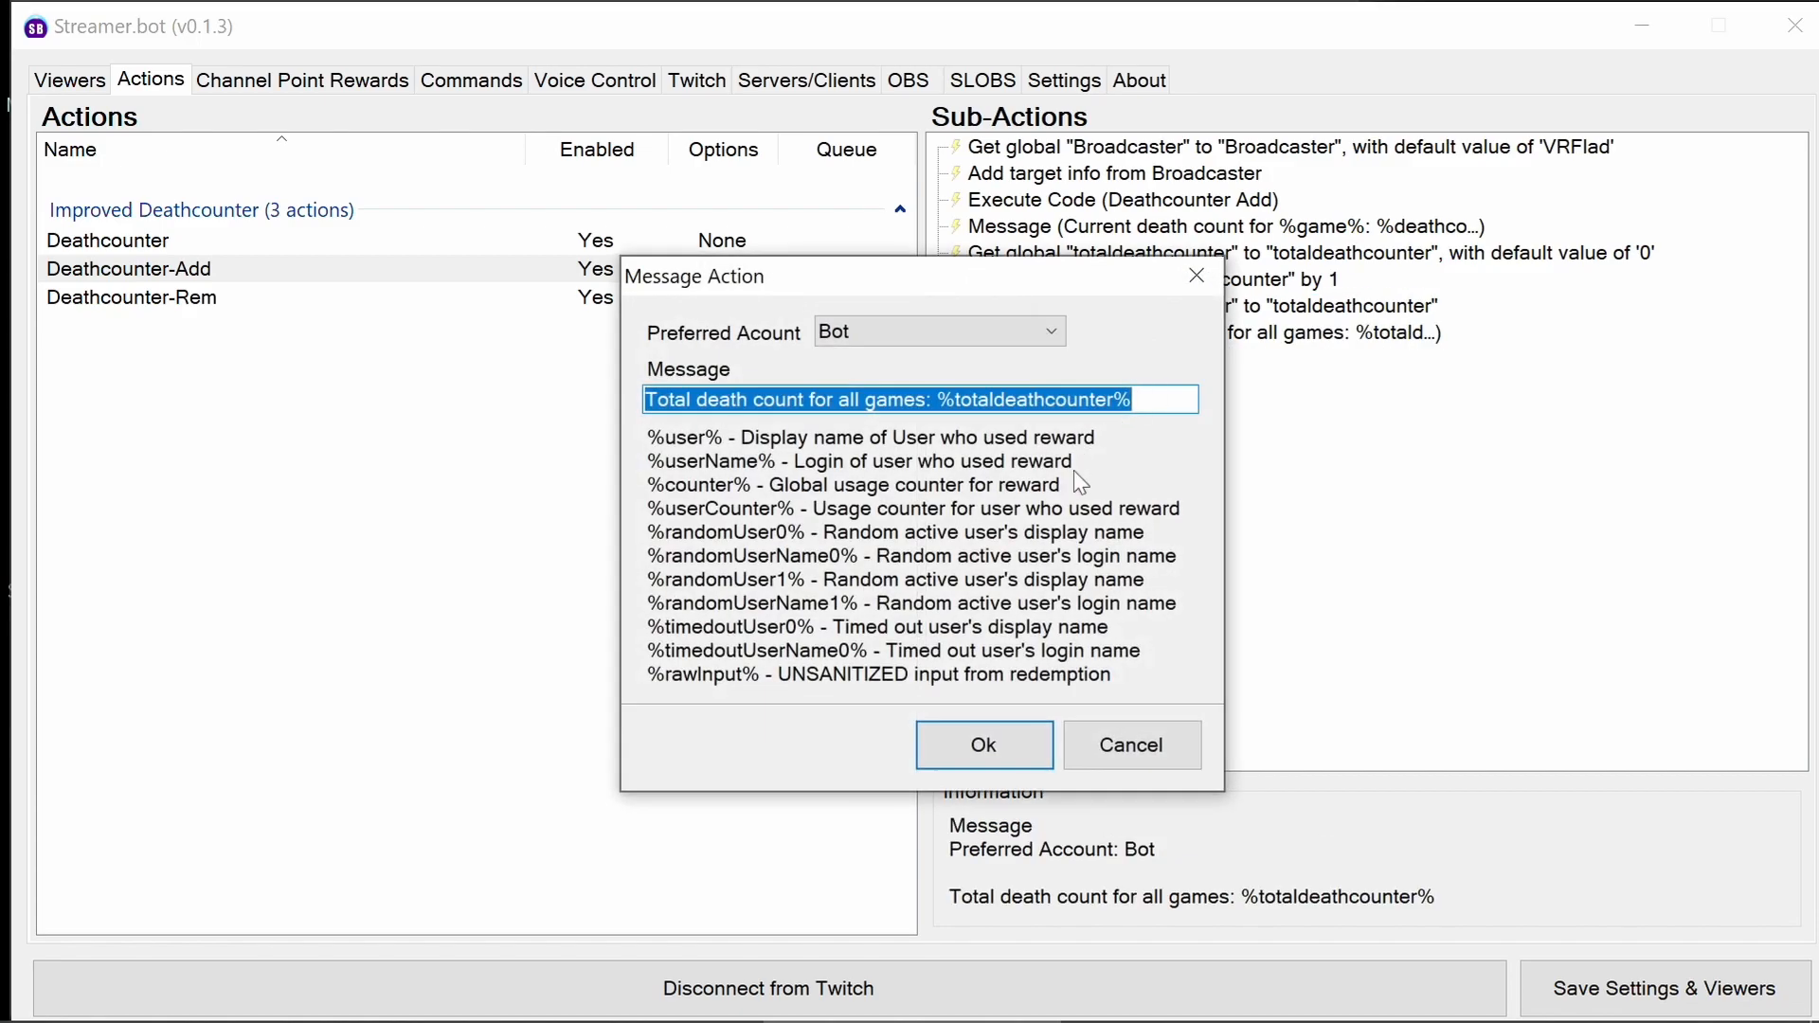
pyautogui.moveTo(1129, 744)
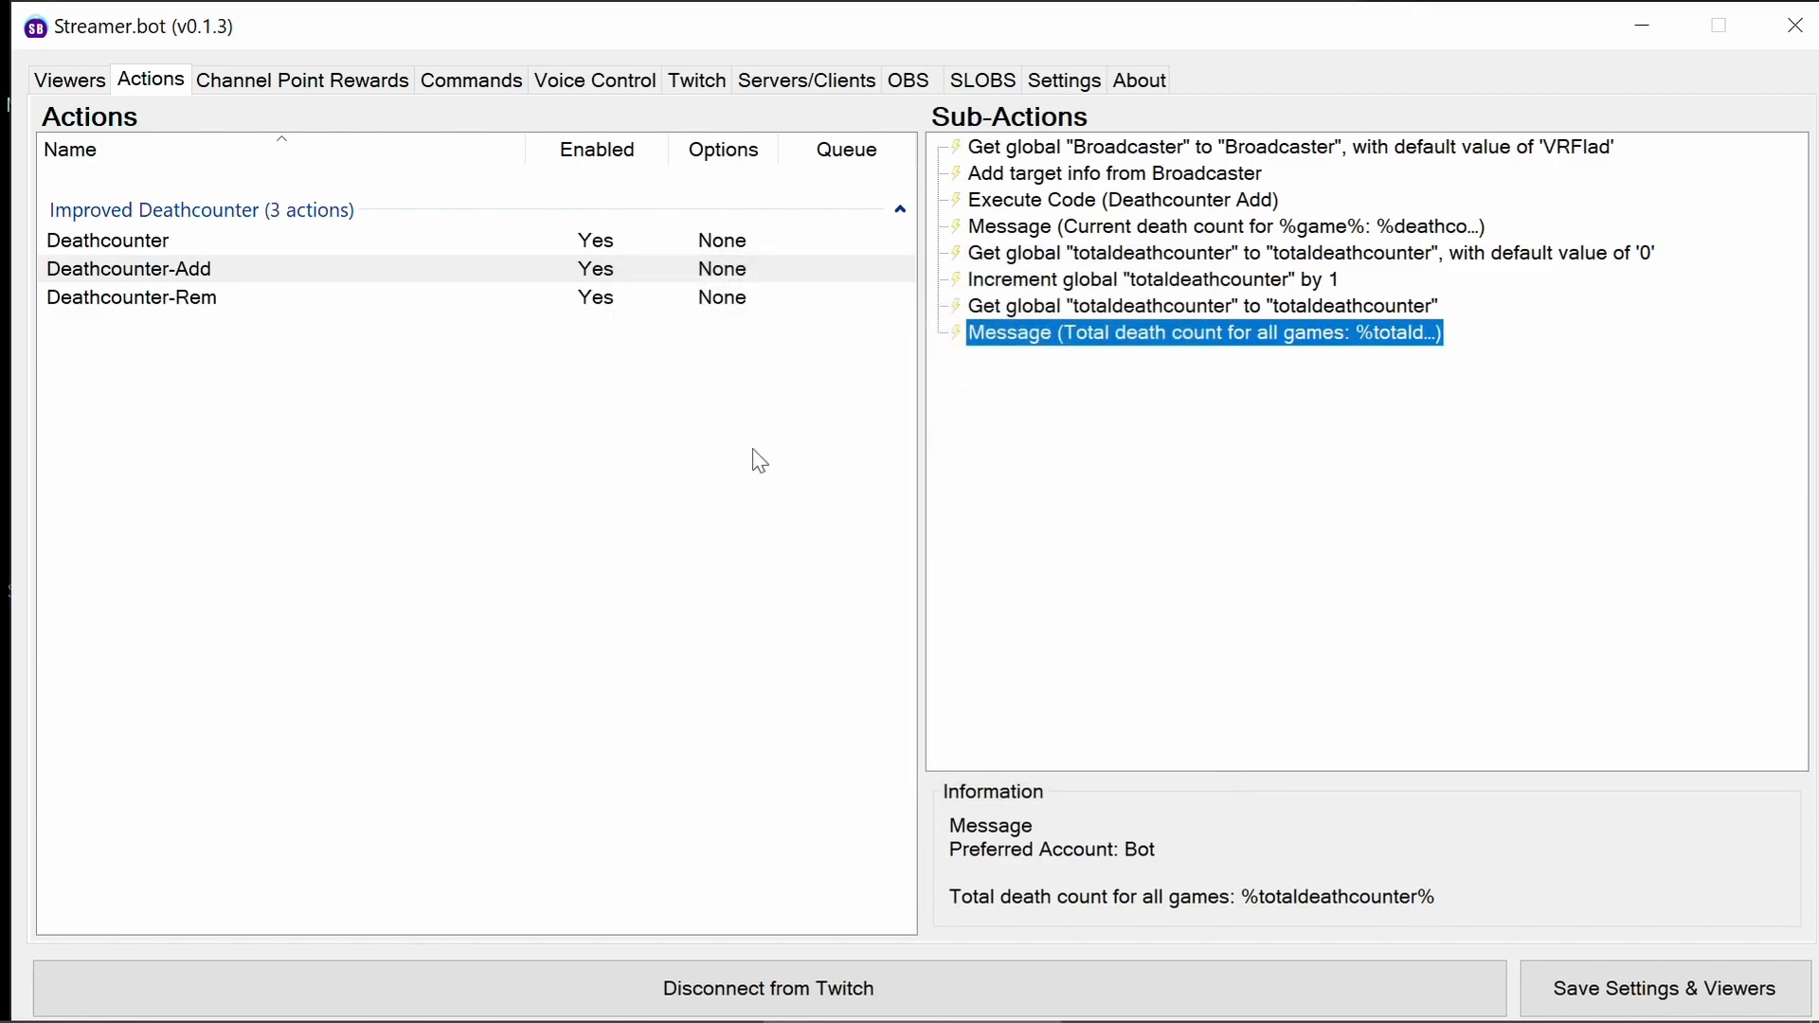
pyautogui.click(131, 297)
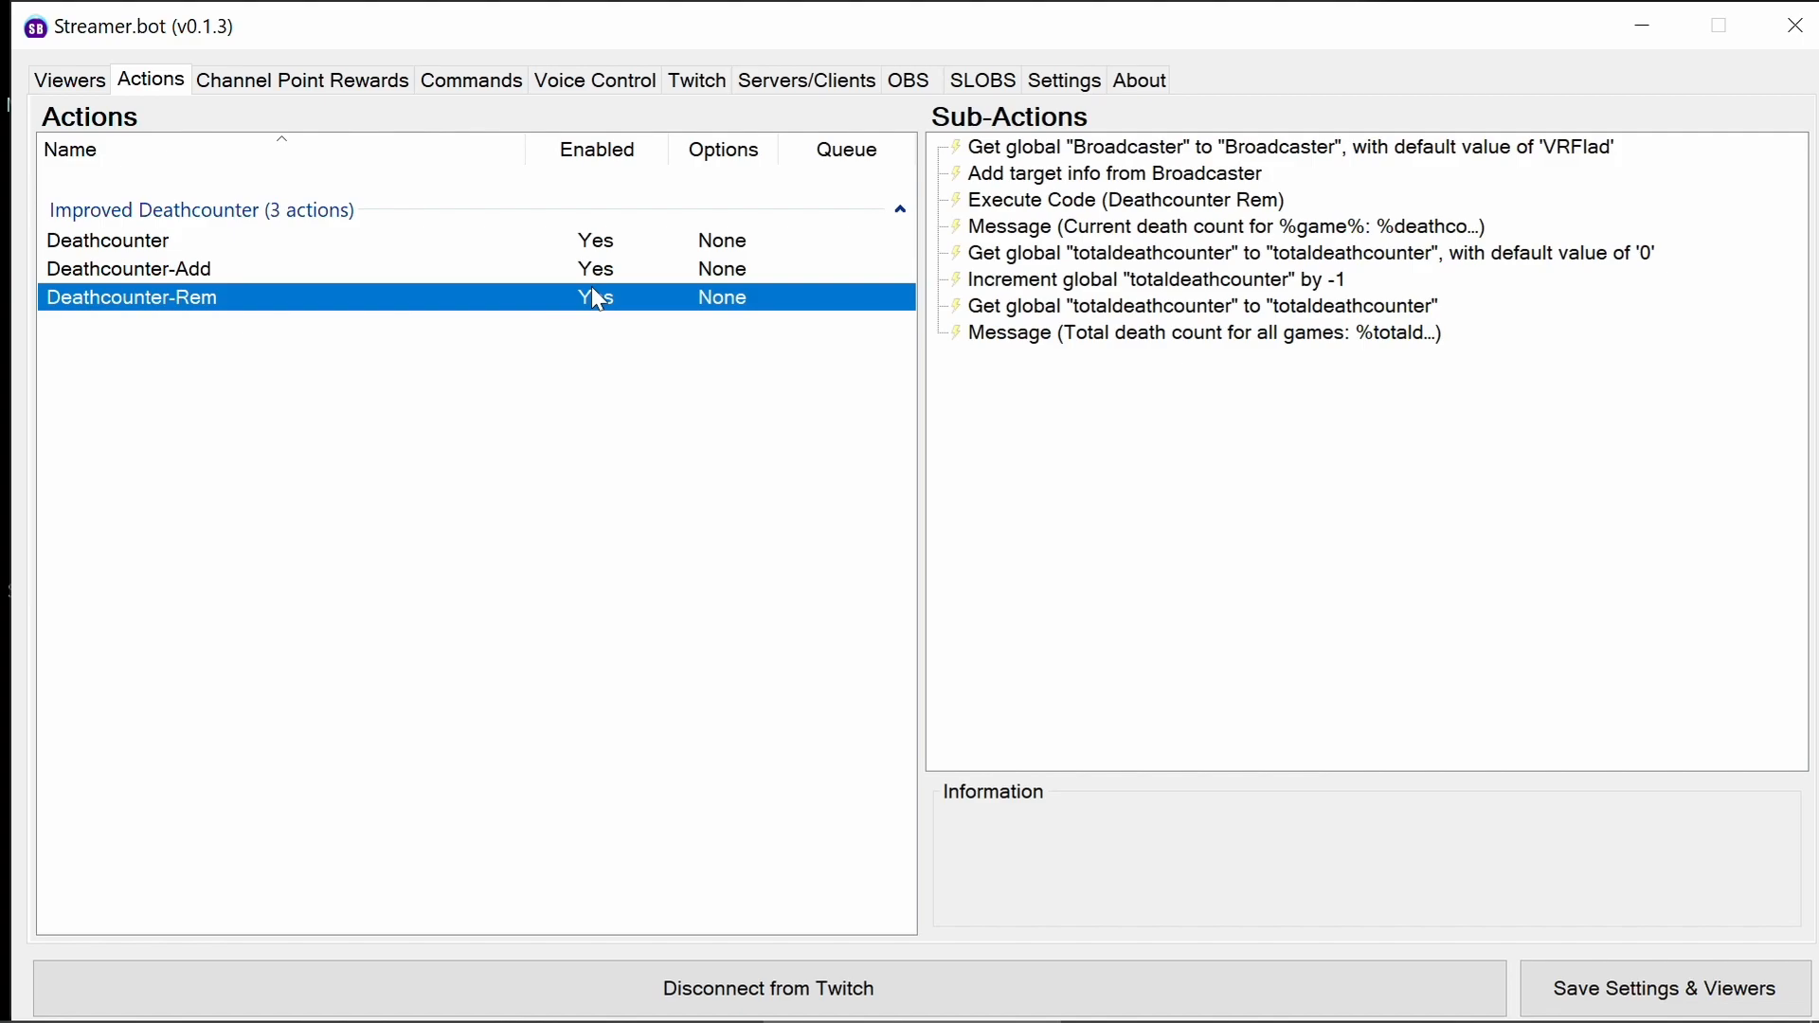
pyautogui.moveTo(1048, 272)
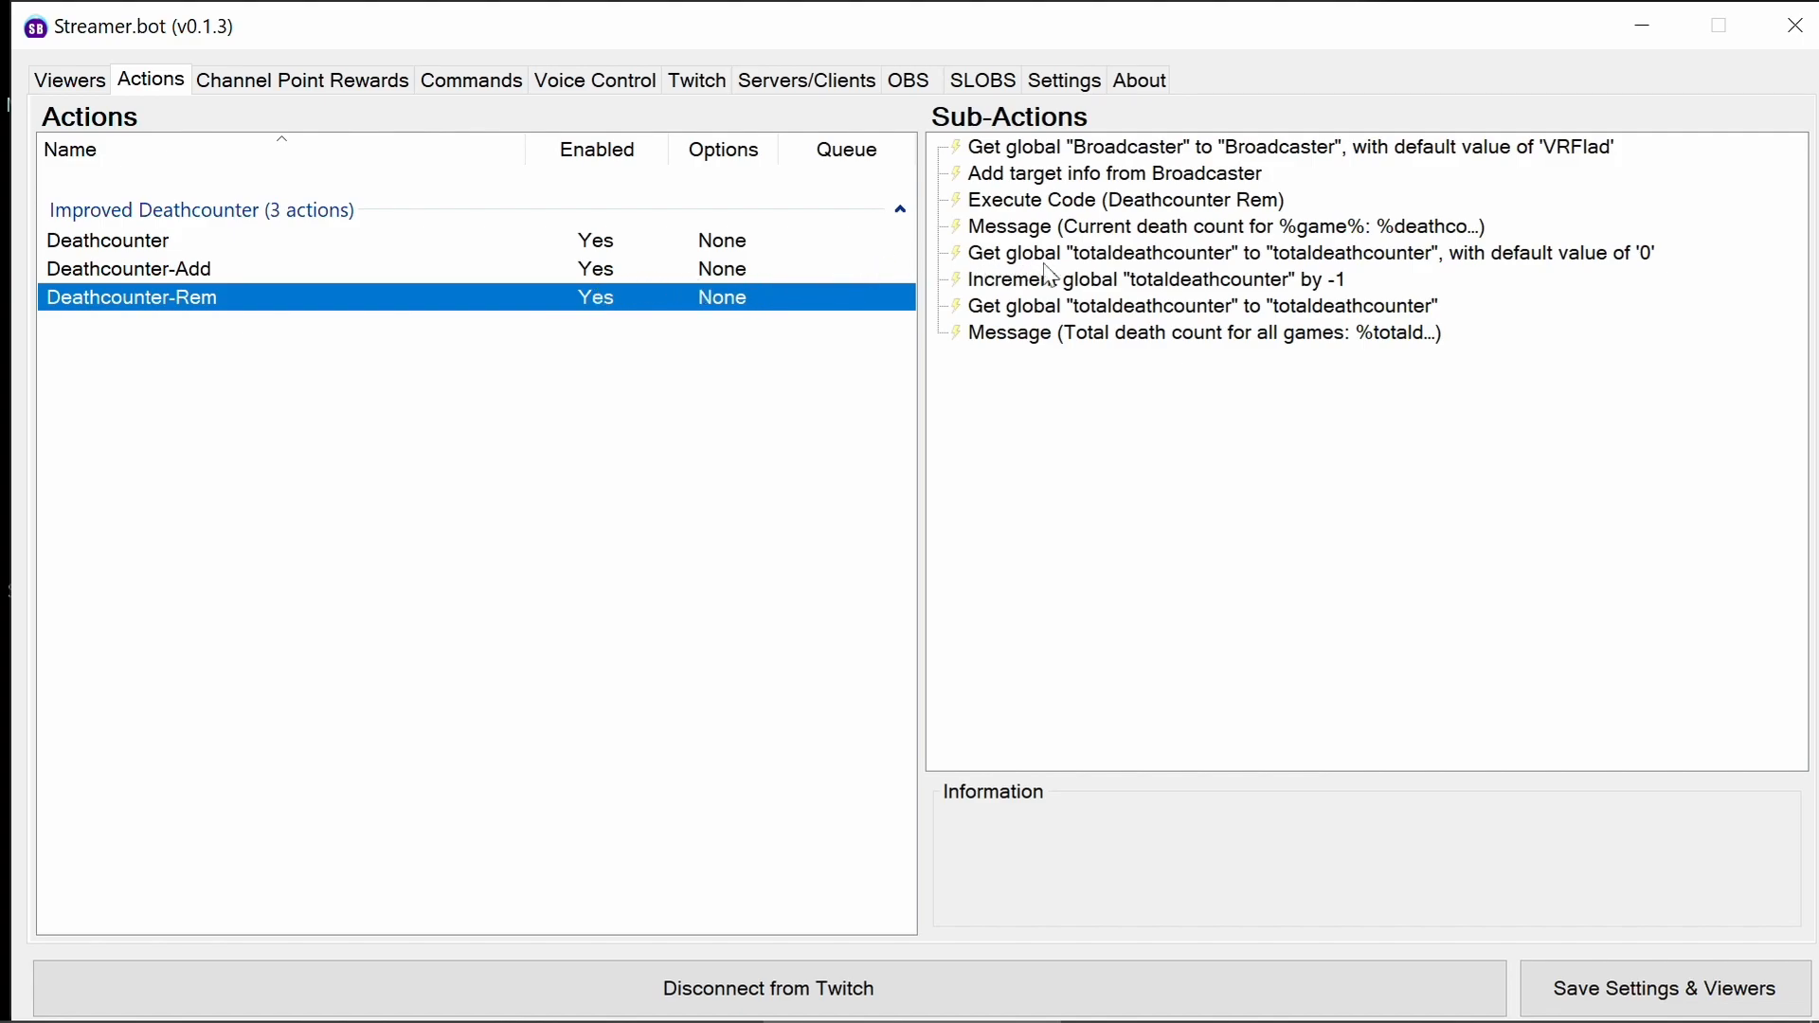
# Highlight Deathcounter-Rem's step that increments totaldeathcounter by -1.
pyautogui.click(1151, 278)
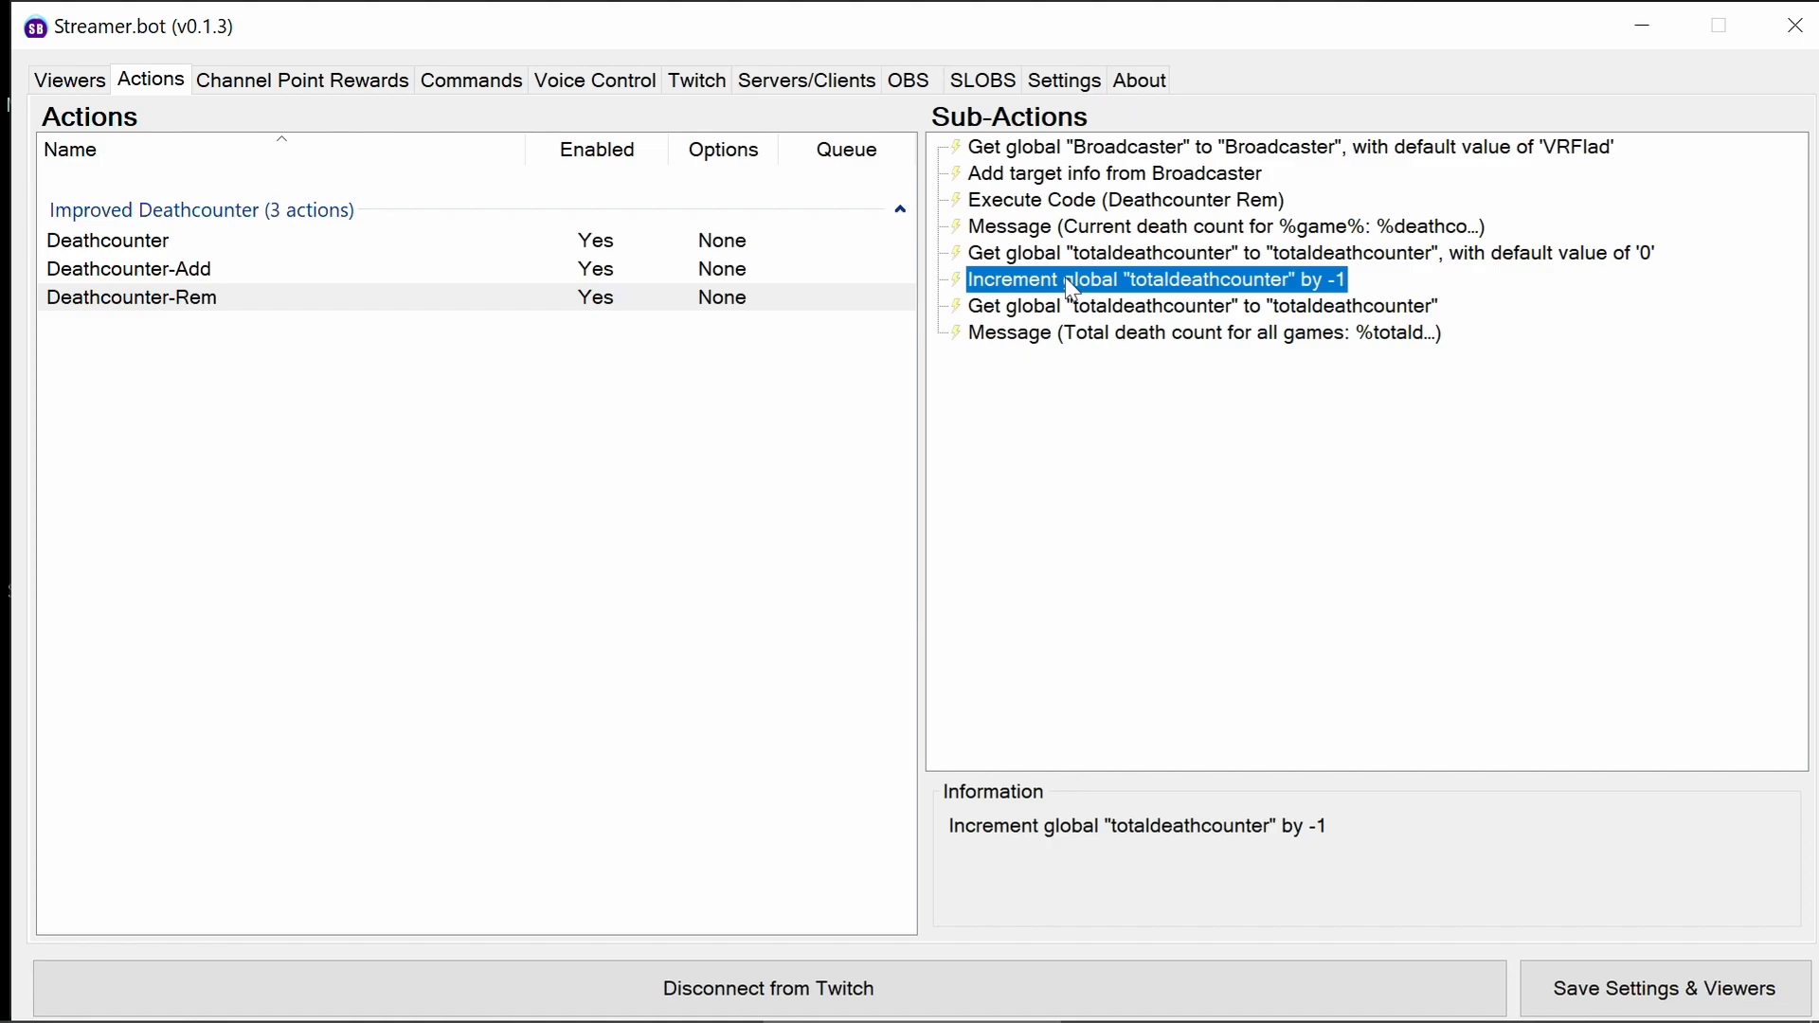
pyautogui.moveTo(1060, 238)
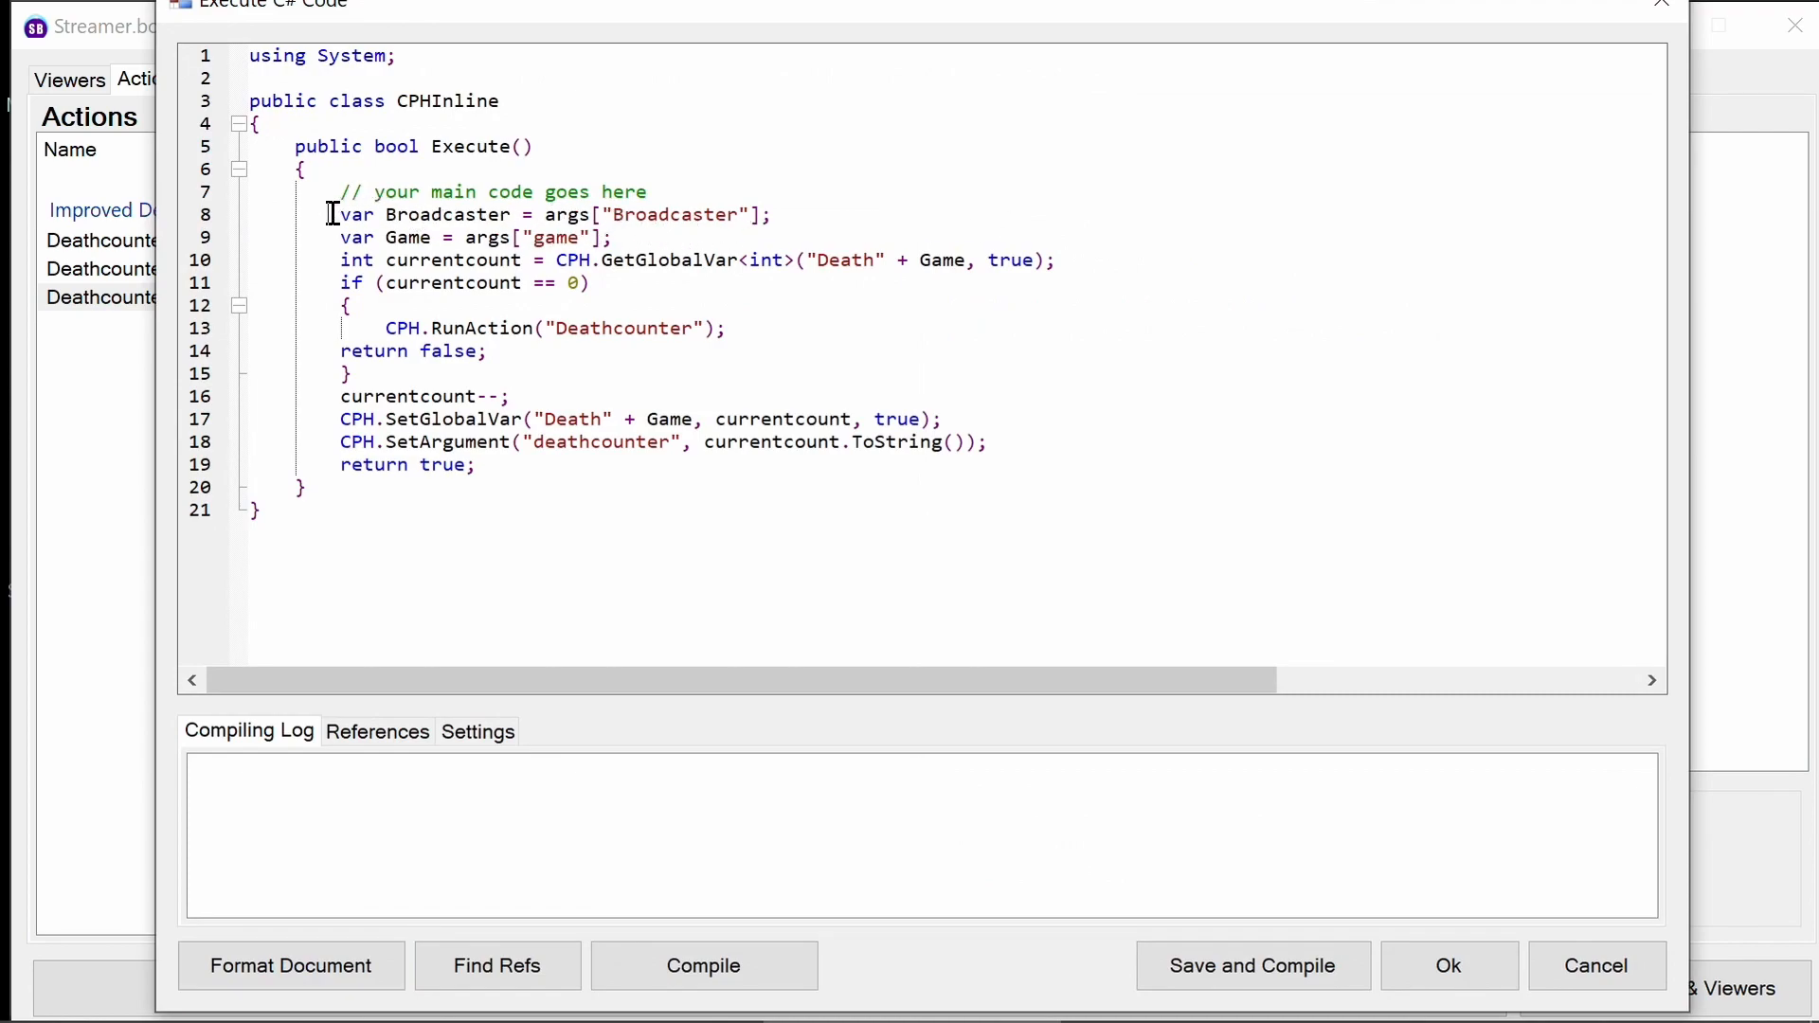
# Highlight the Deathcounter-Rem code's zero-count check and its return false early exit.
pyautogui.tripleClick(464, 239)
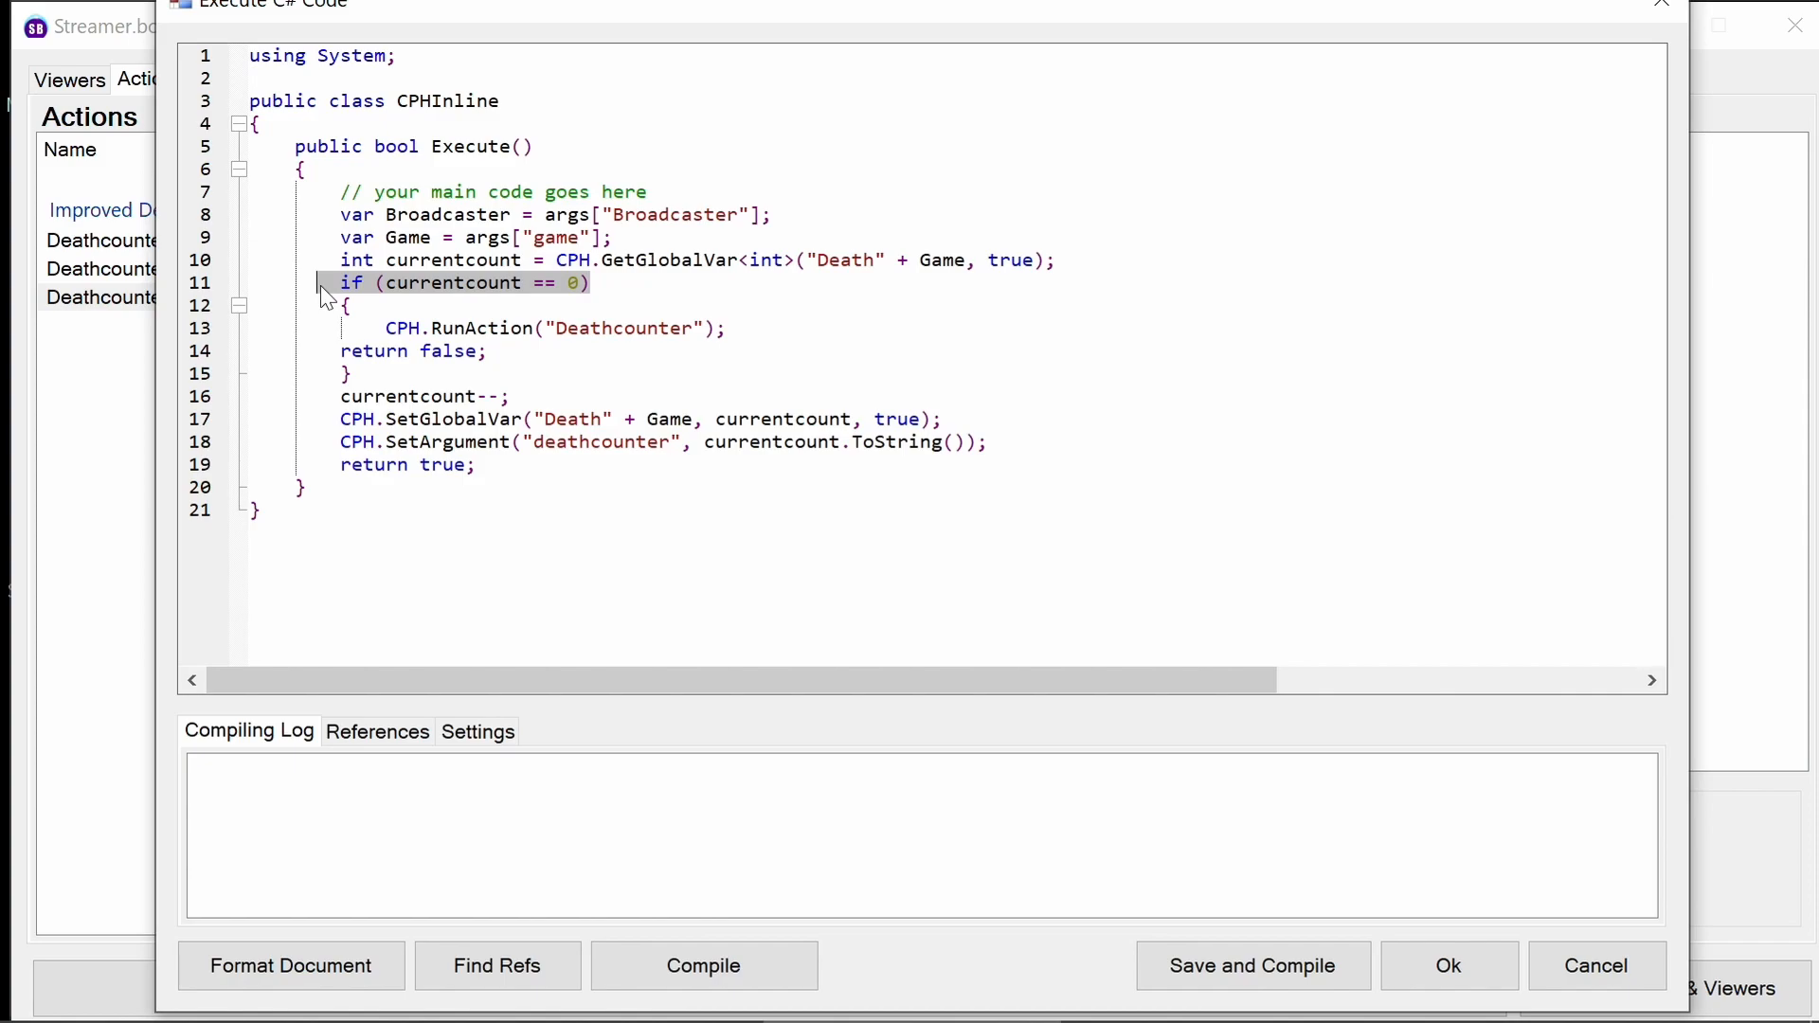
pyautogui.click(554, 328)
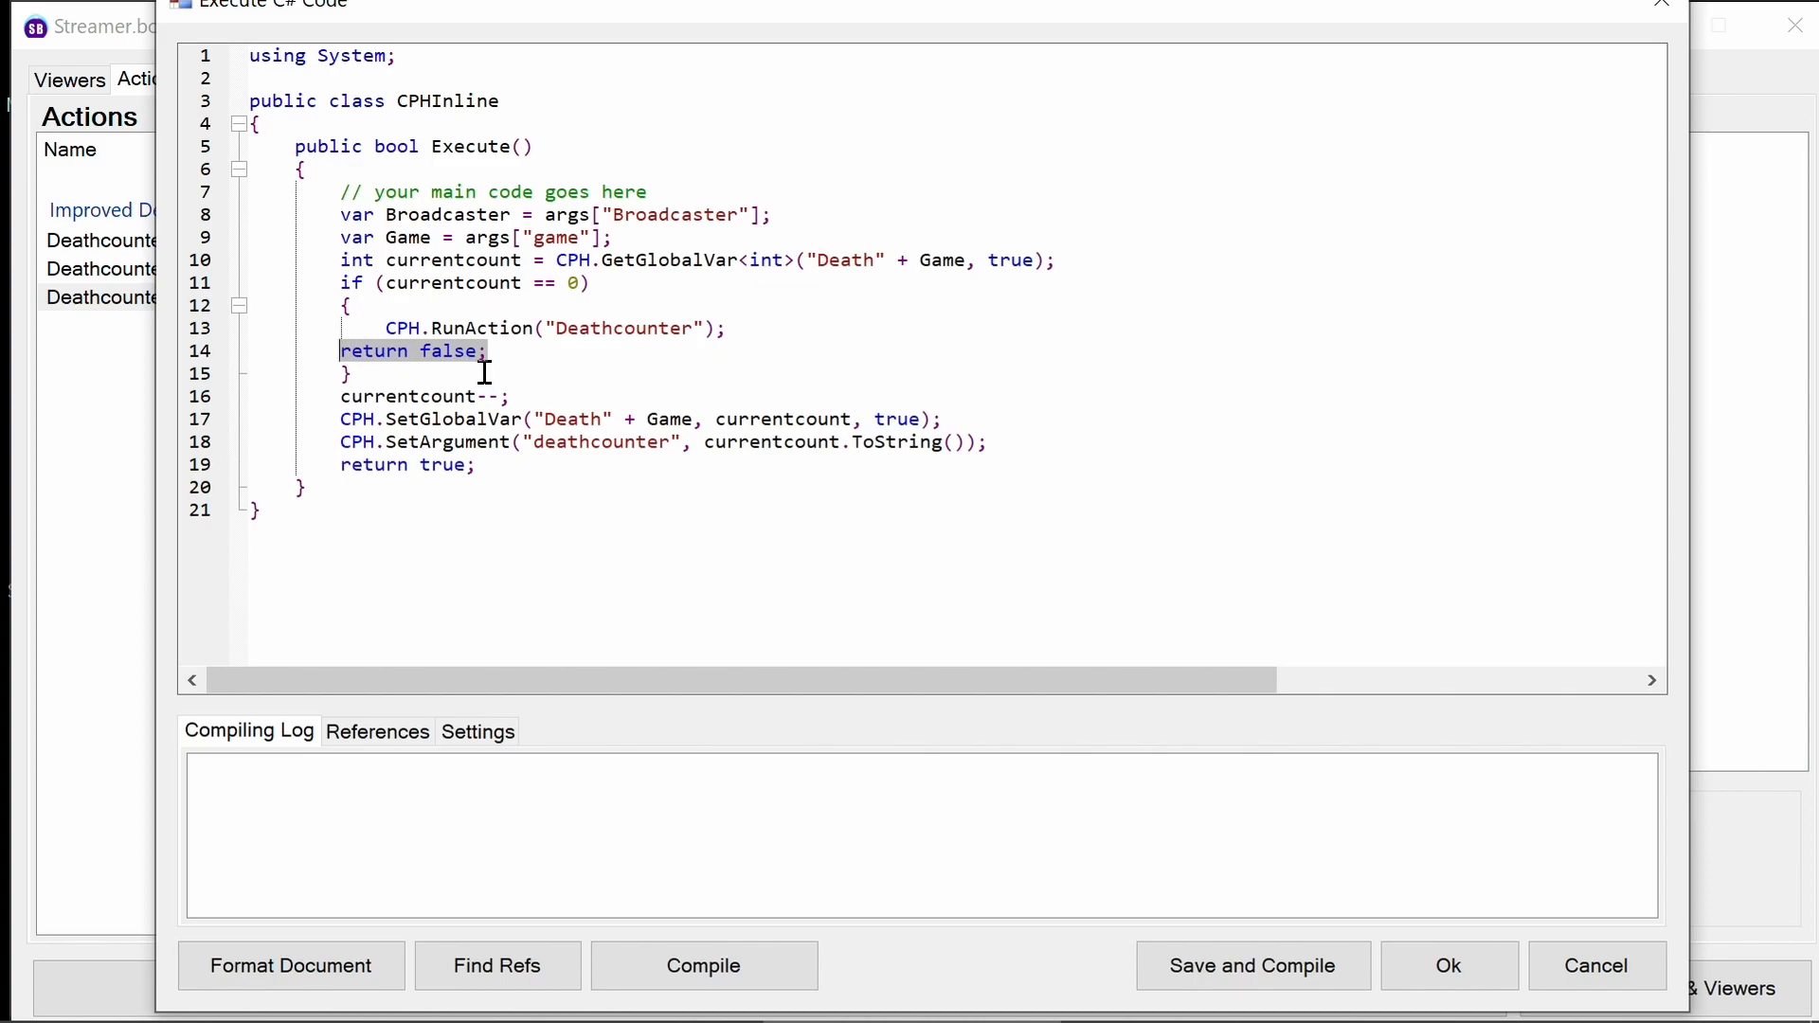
pyautogui.moveTo(536, 419)
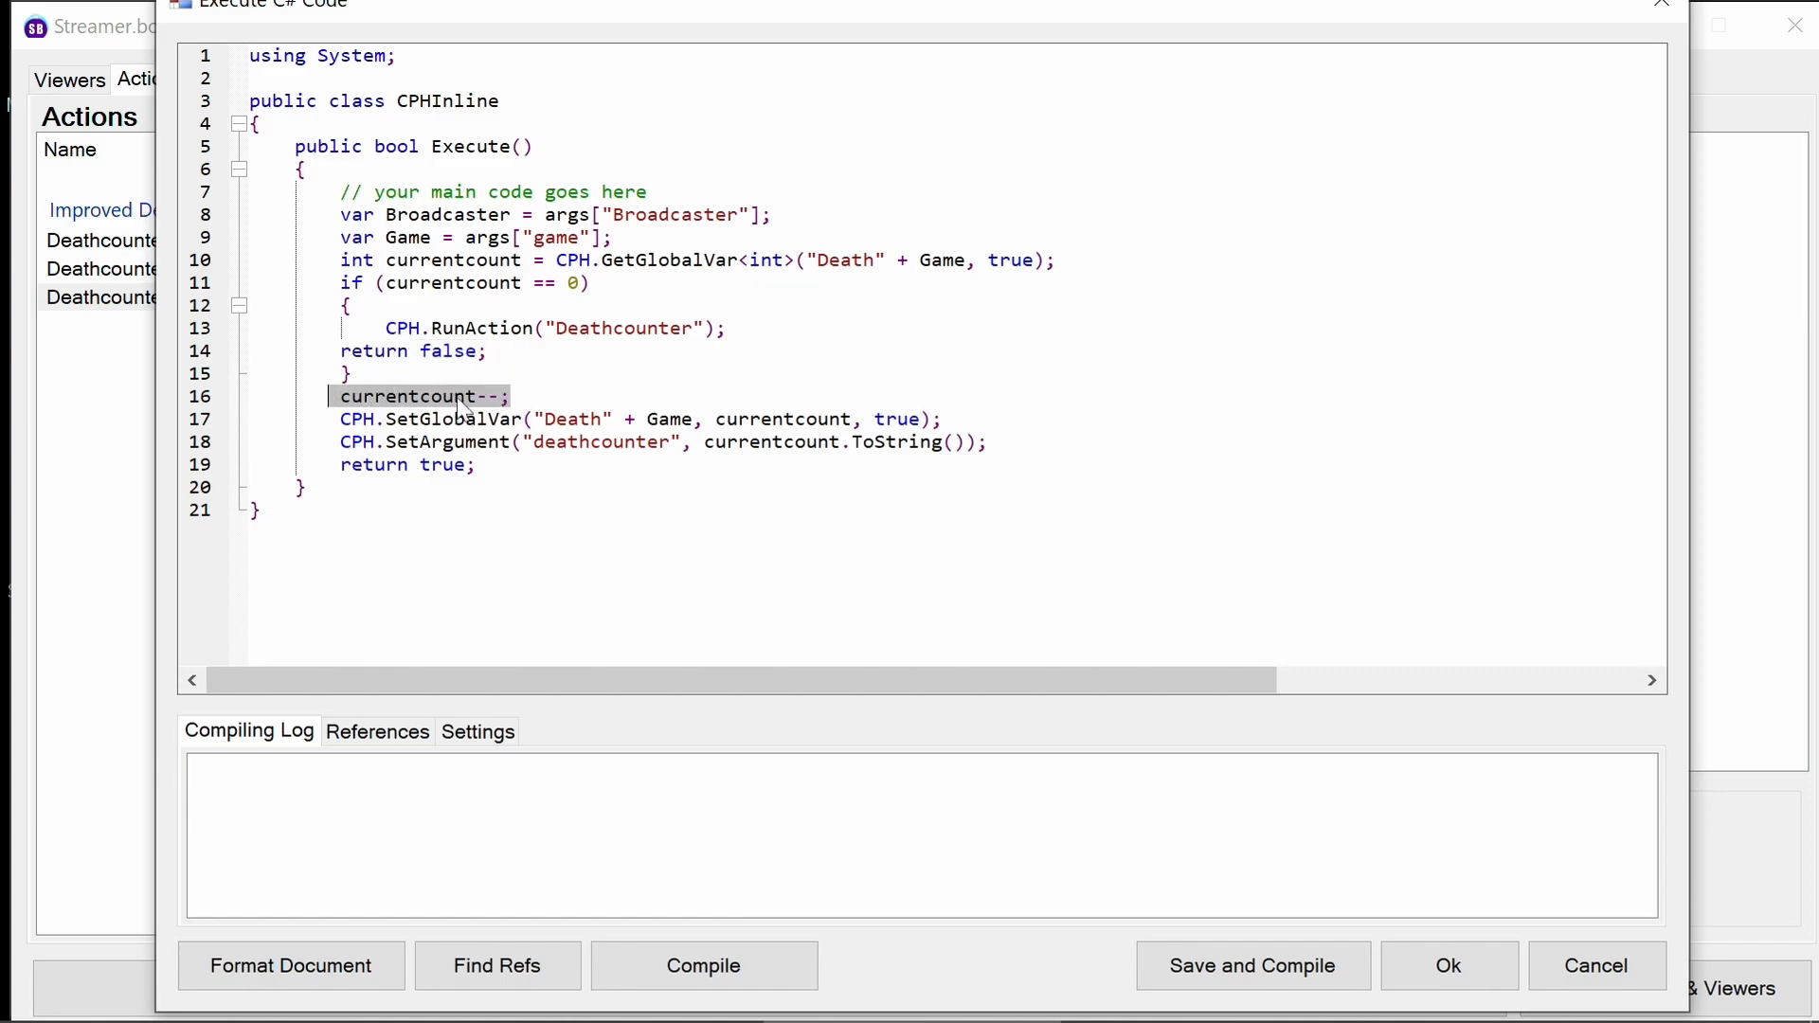
pyautogui.moveTo(510, 405)
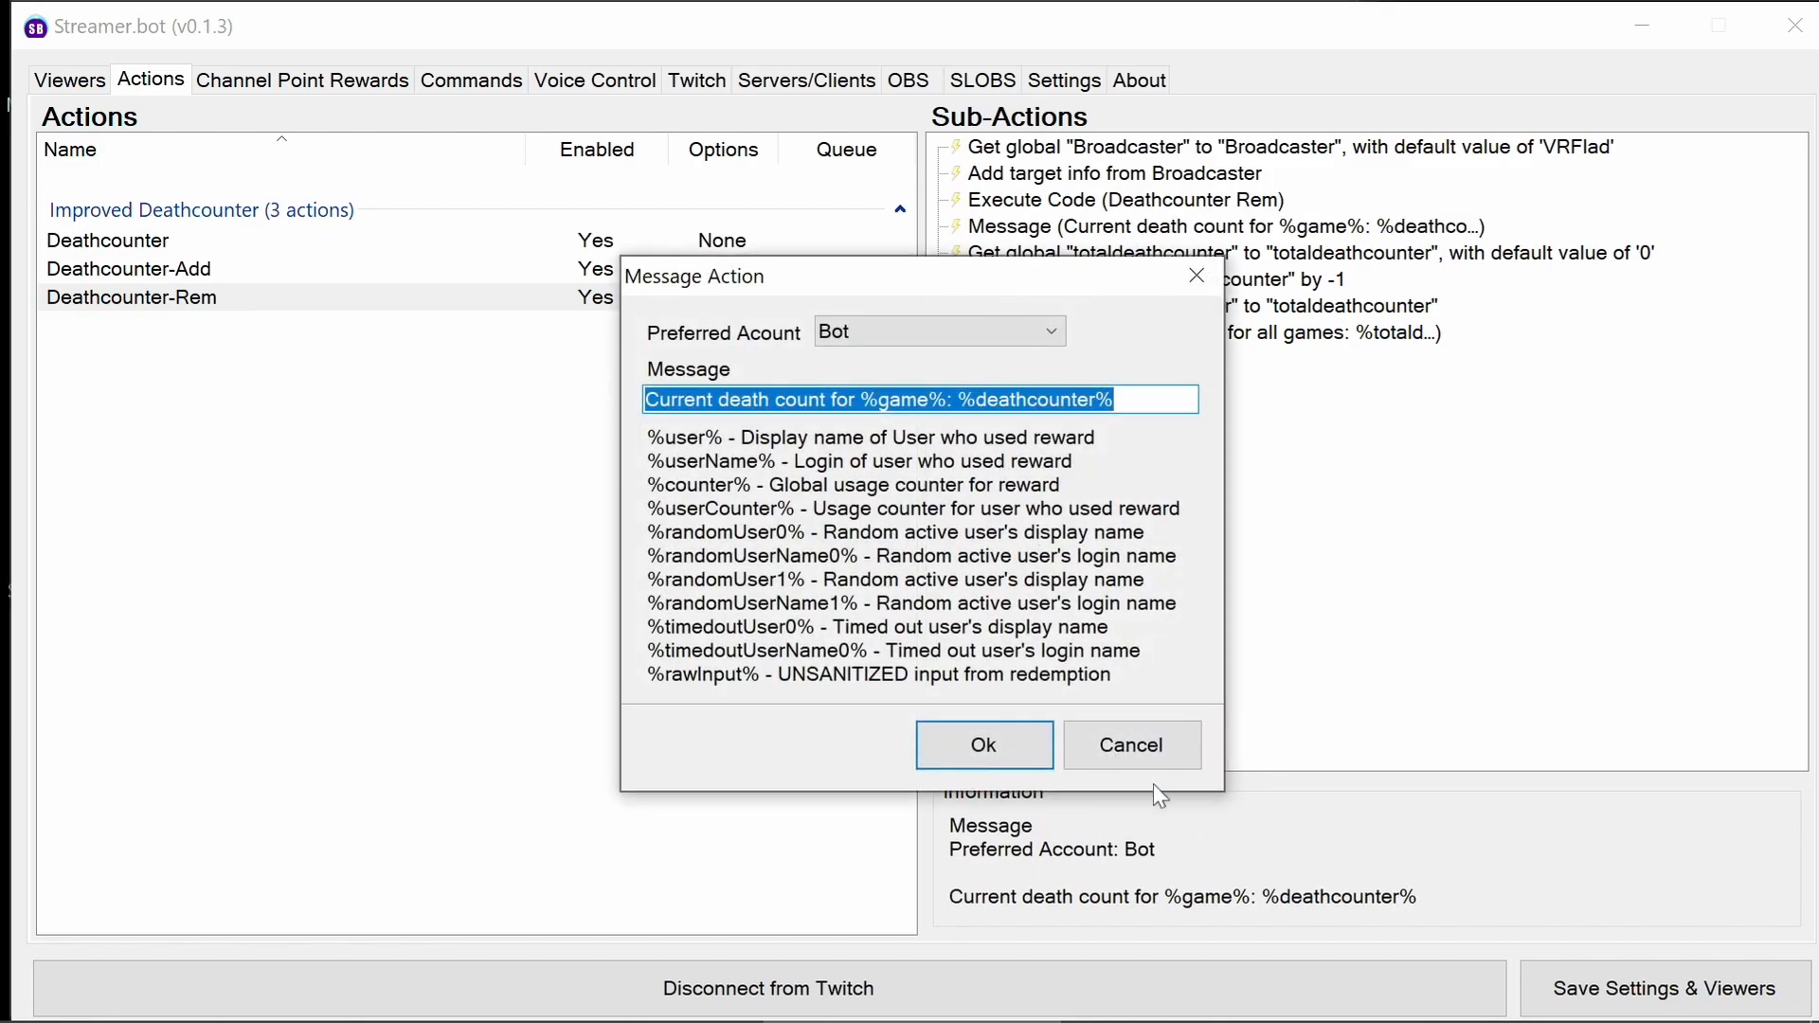
# Close Deathcounter-Rem's current death count message settings unchanged.
pyautogui.click(983, 742)
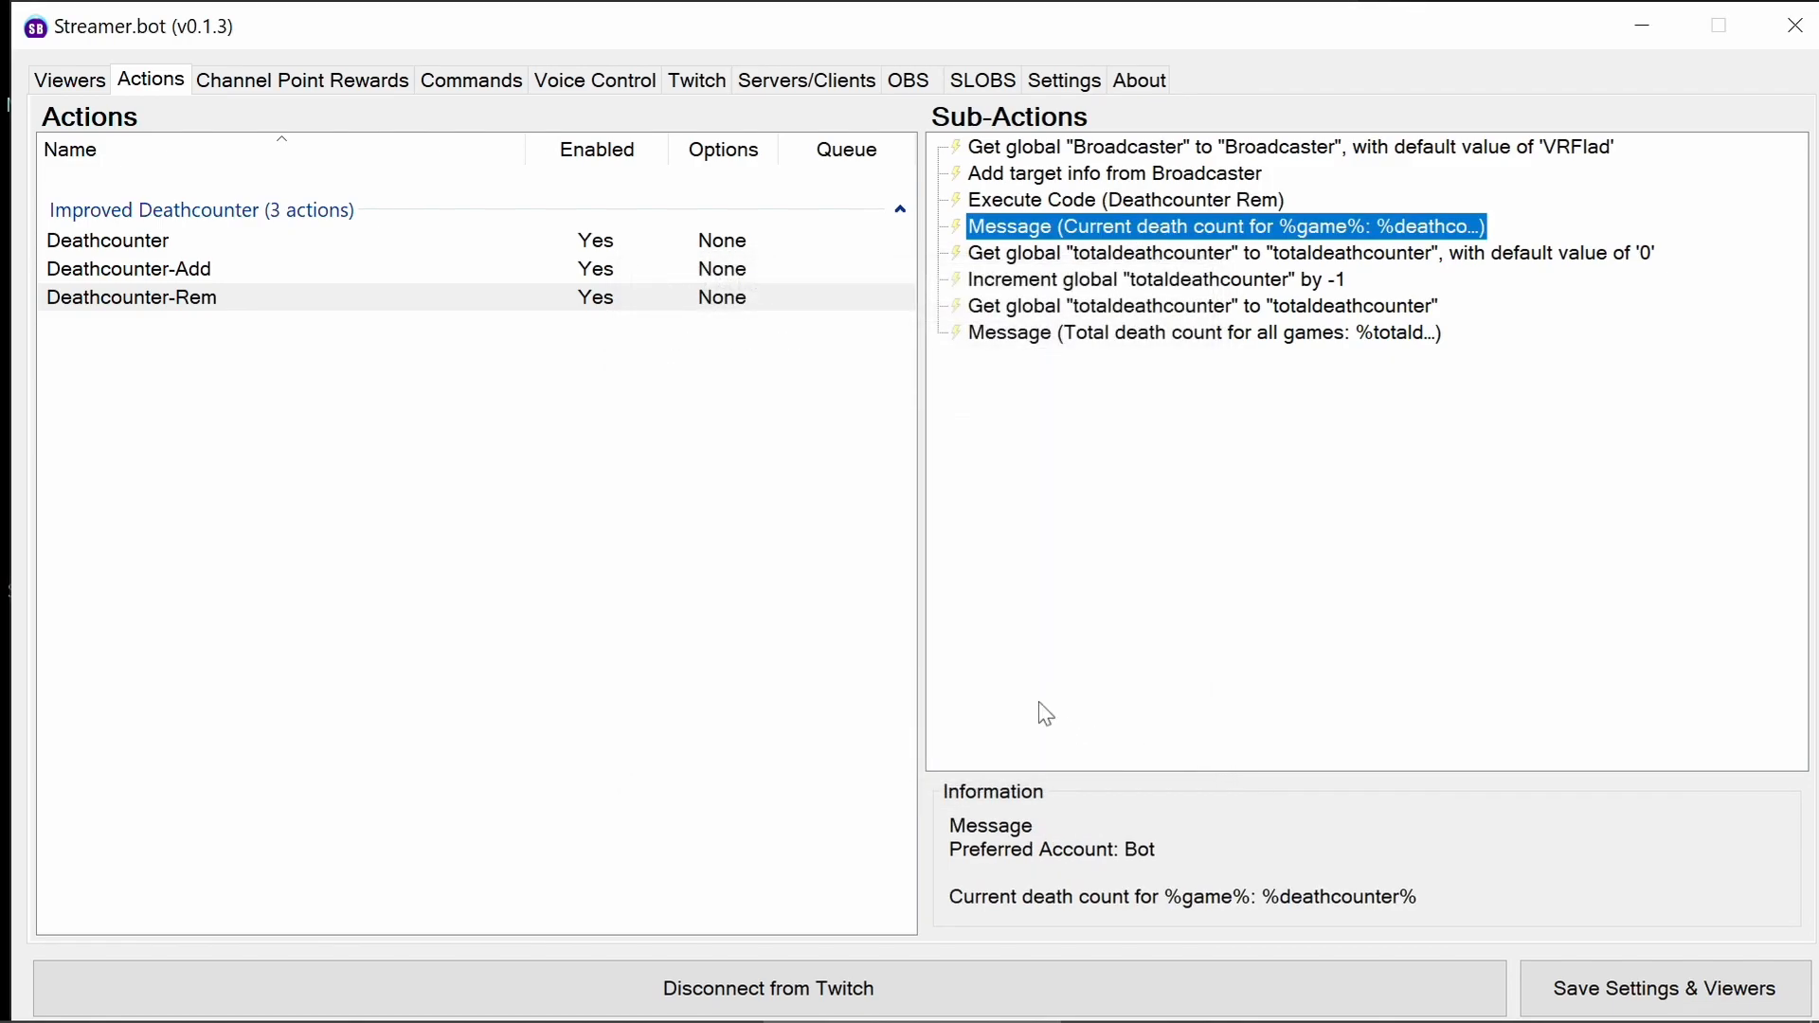
pyautogui.moveTo(1112, 560)
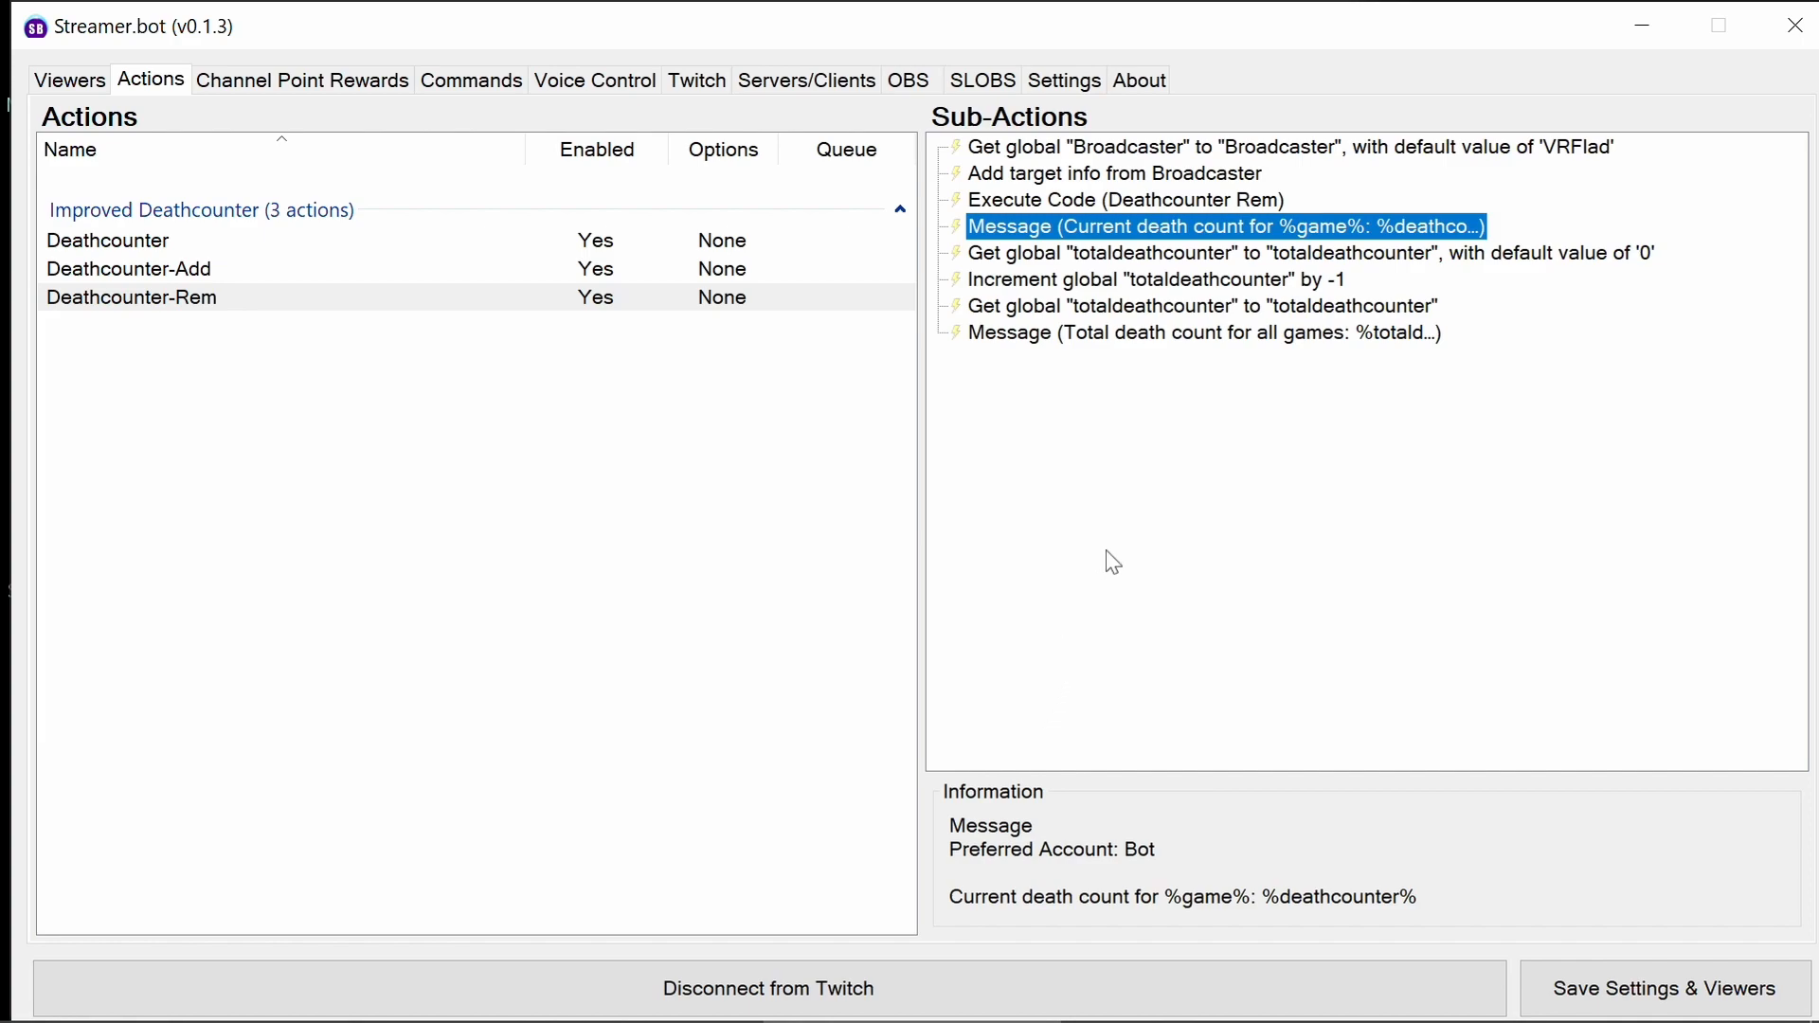